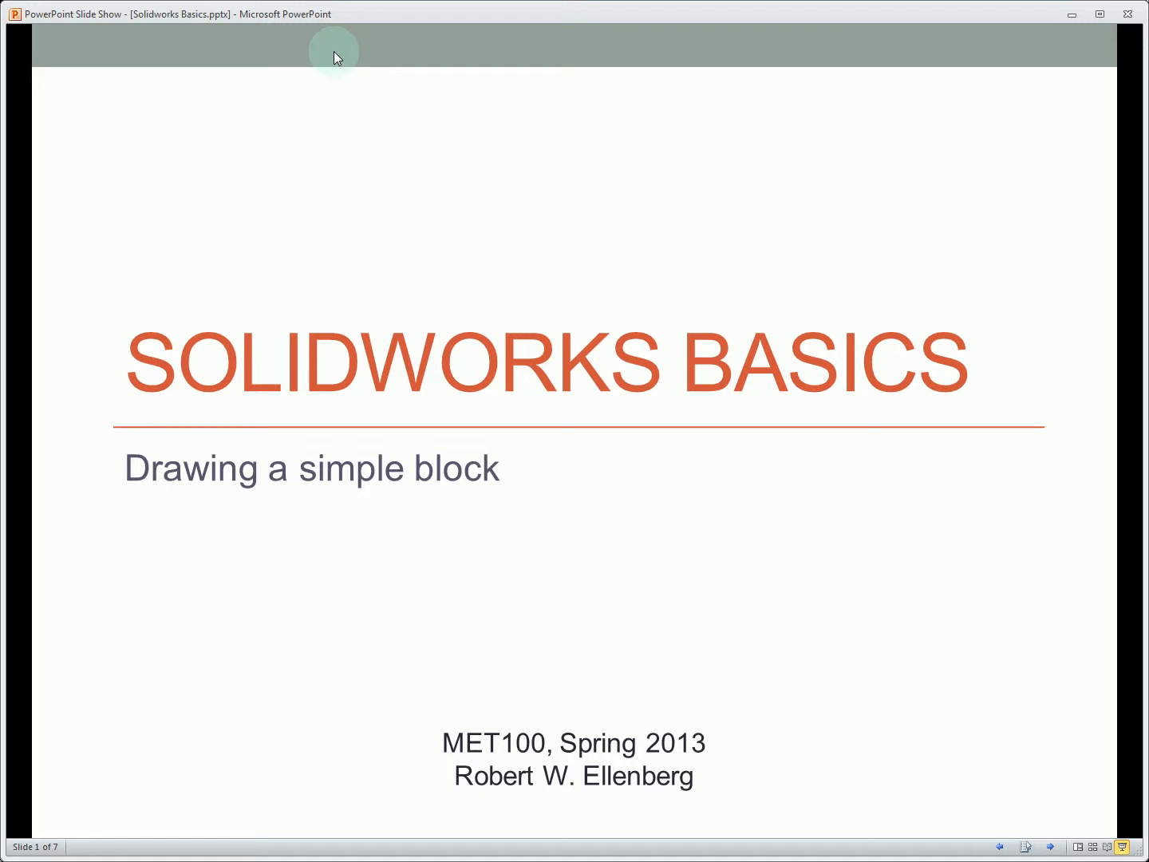
mouse_move(581, 142)
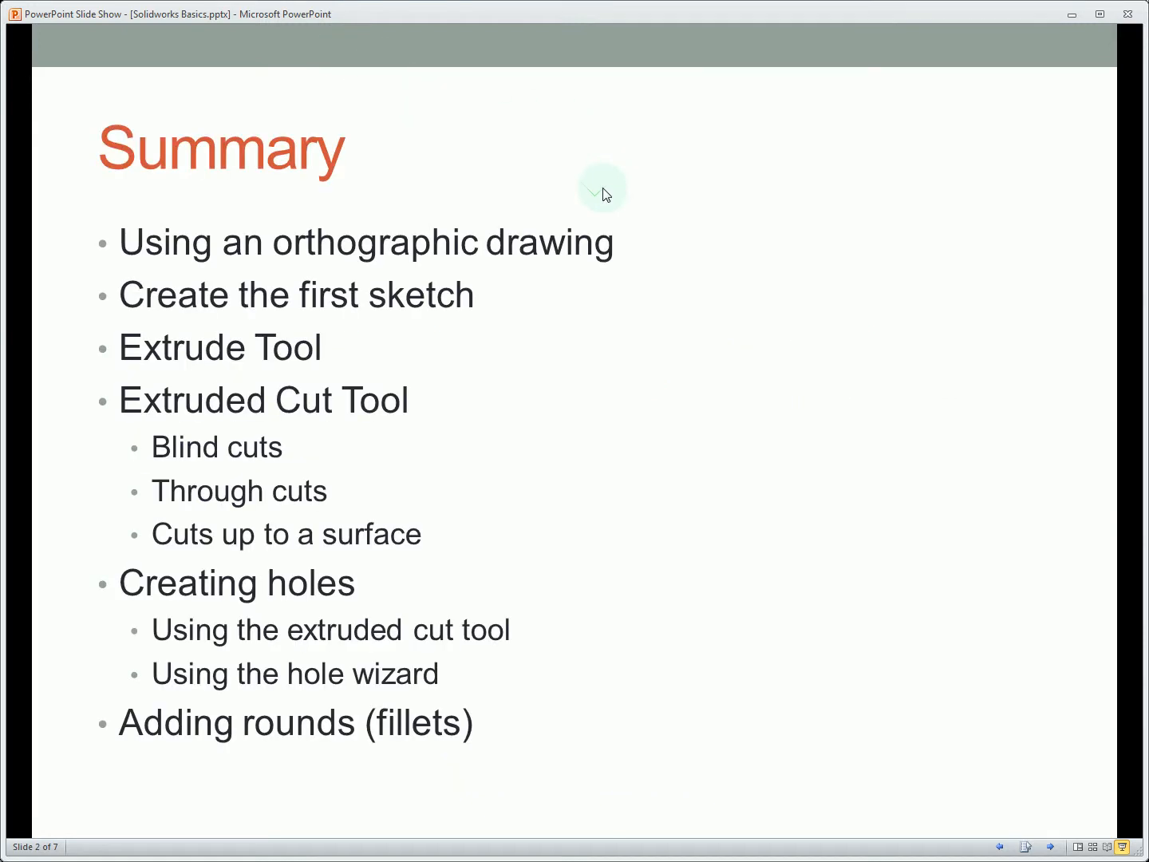
mouse_move(604, 192)
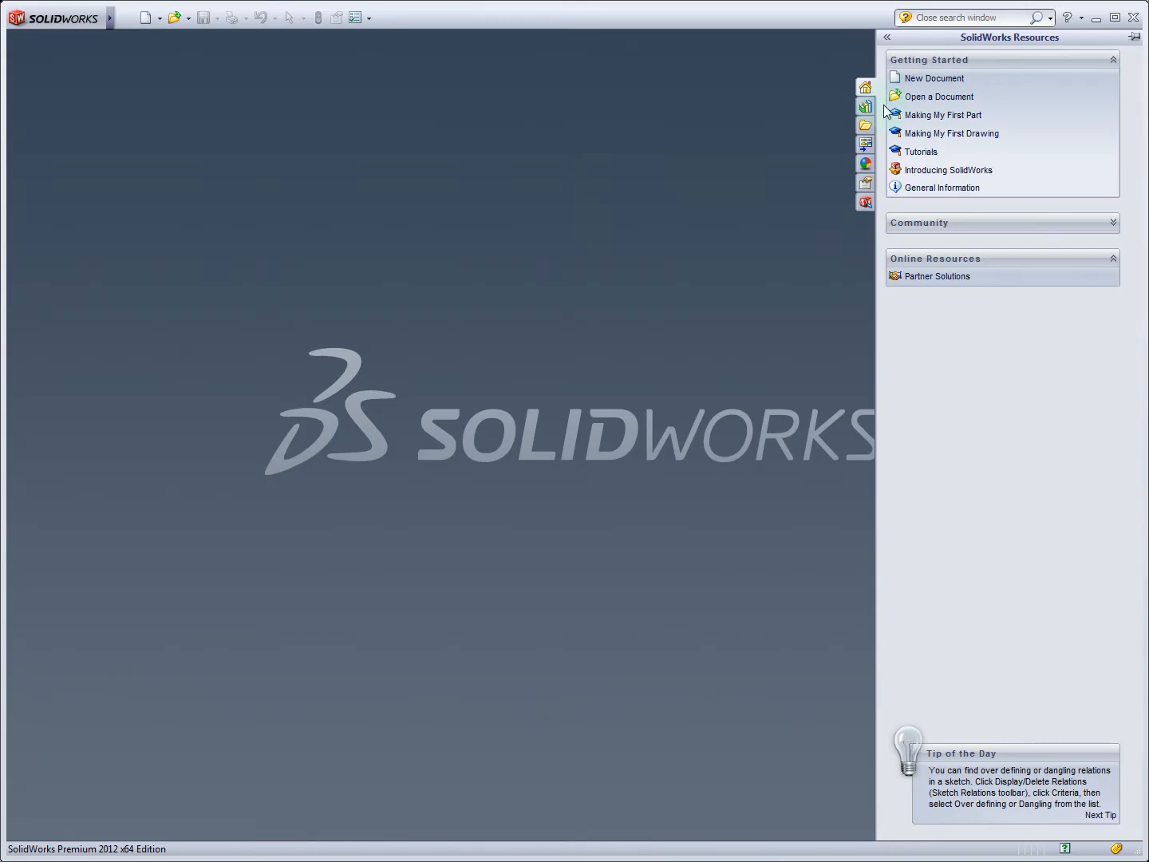
mouse_move(895, 86)
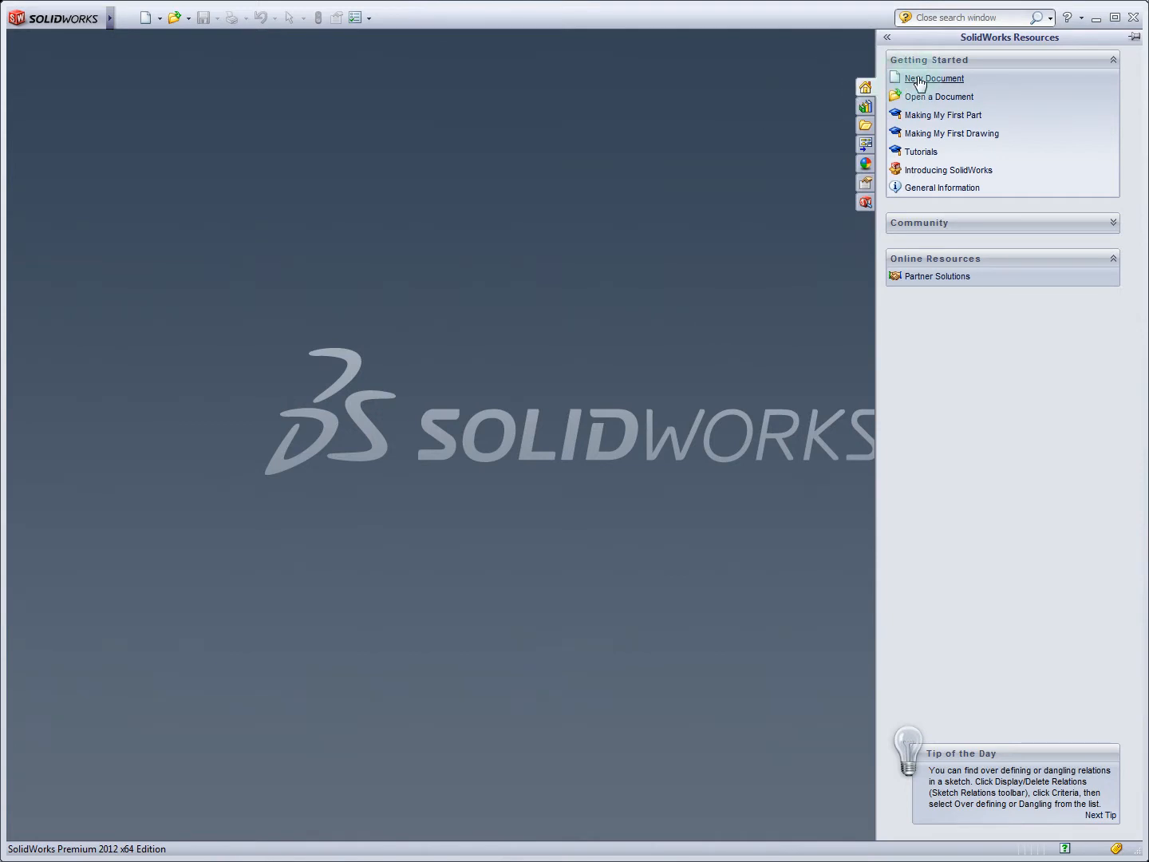
- Create a new blank part document, Part2, from the Part template
left_click(932, 77)
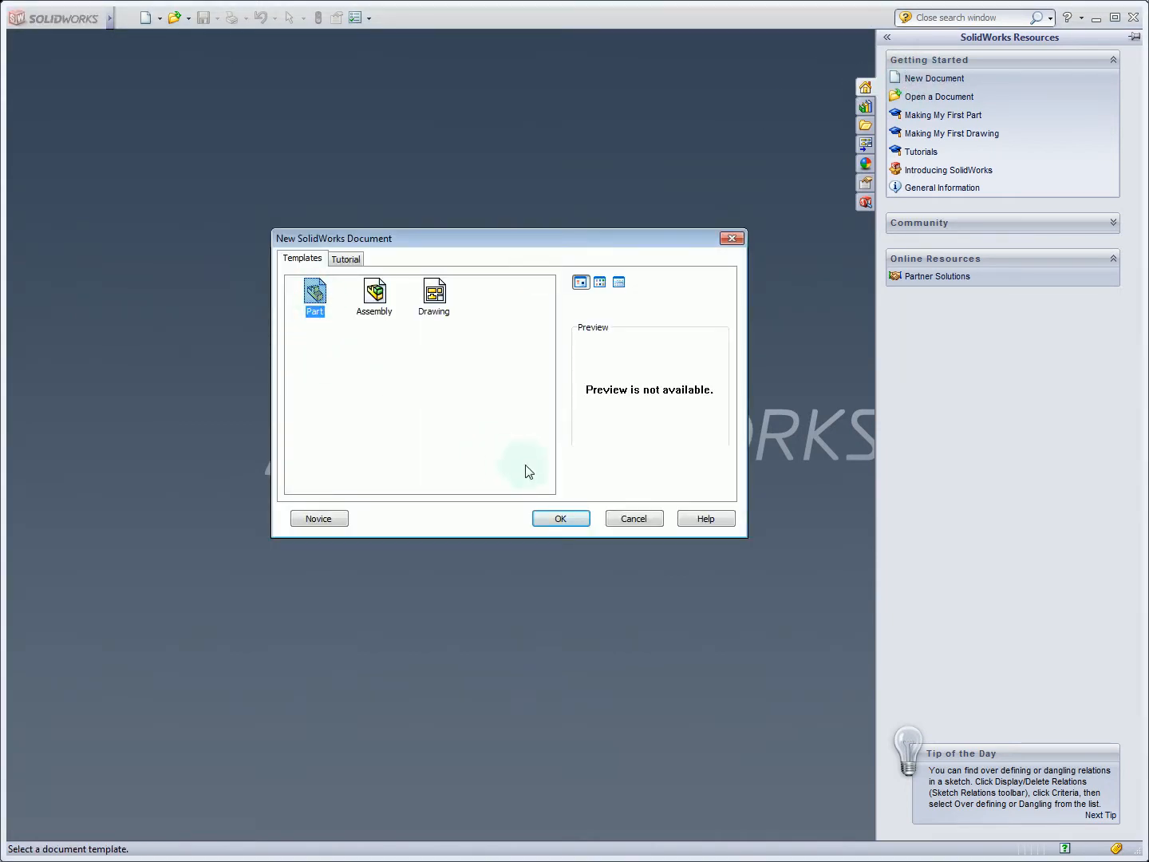
left_click(560, 517)
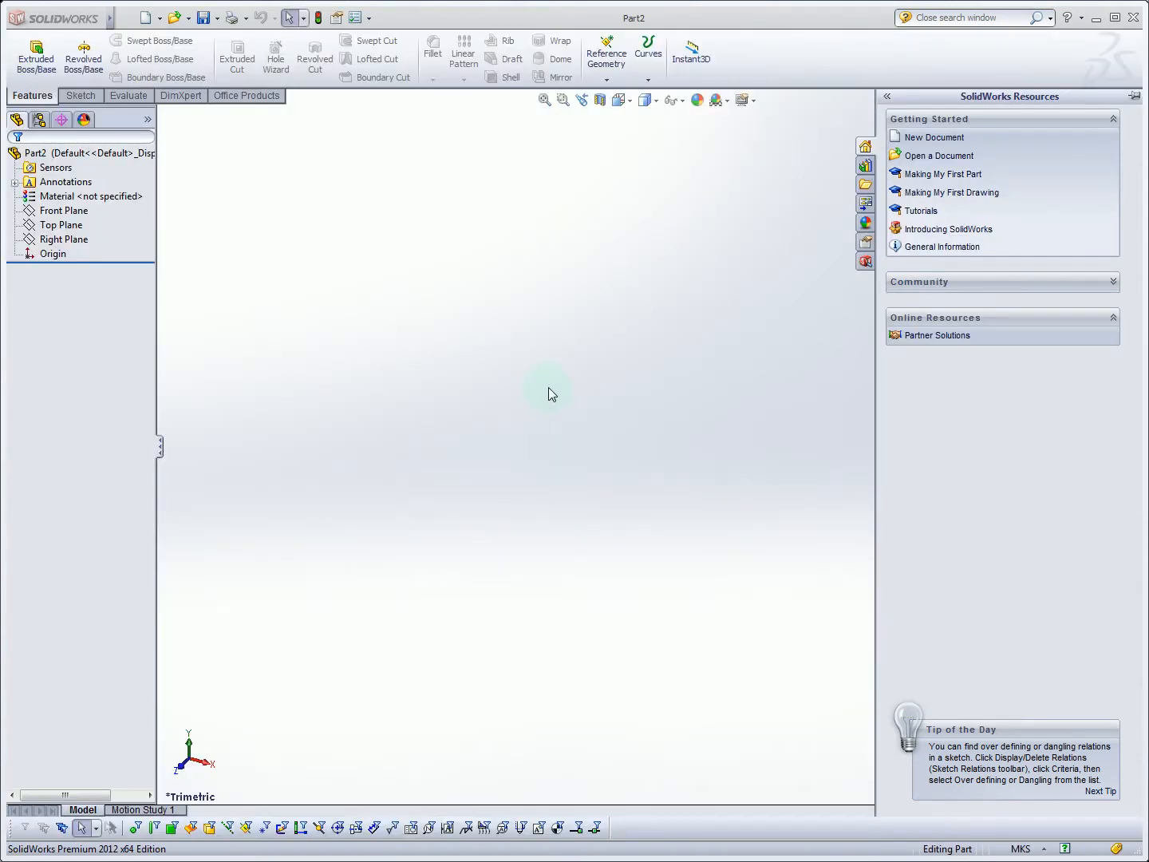
mouse_move(511, 389)
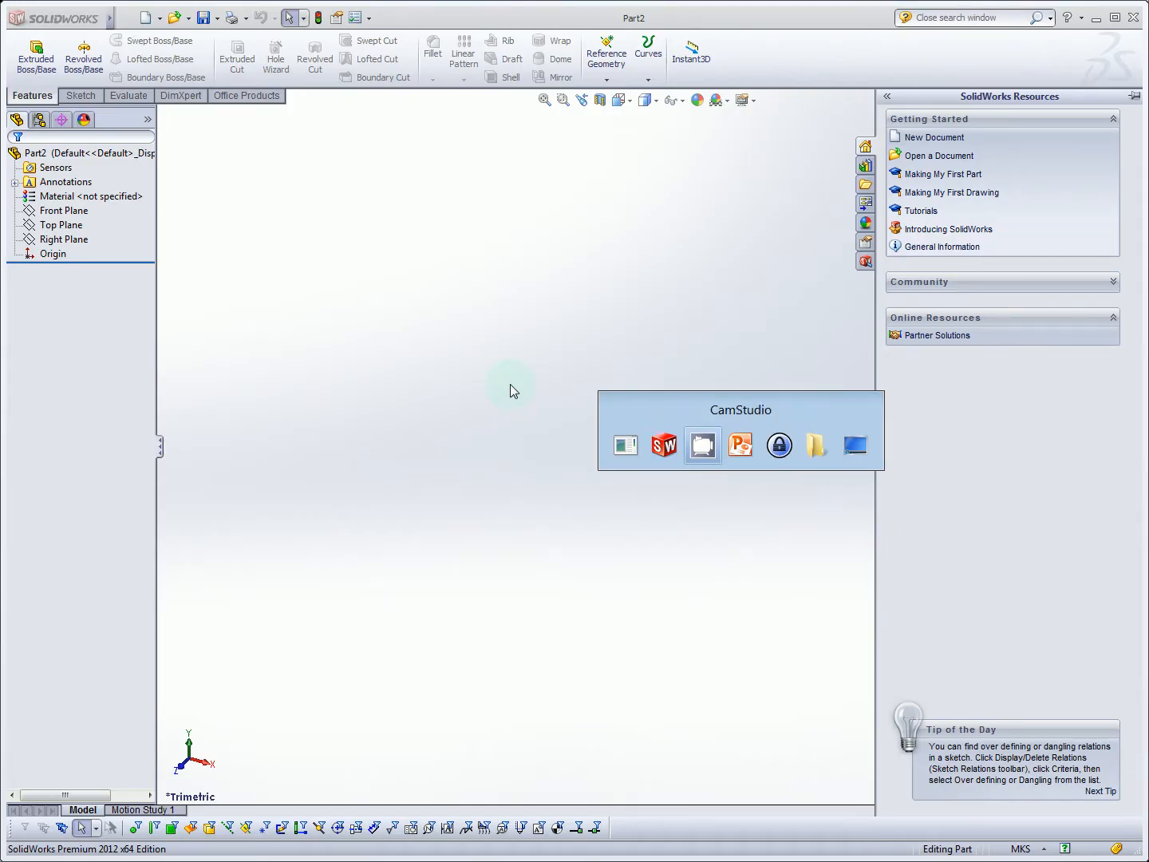
- Show the Initial Extrusion slide in the slideshow, then return to Part2 in SolidWorks
left_click(740, 443)
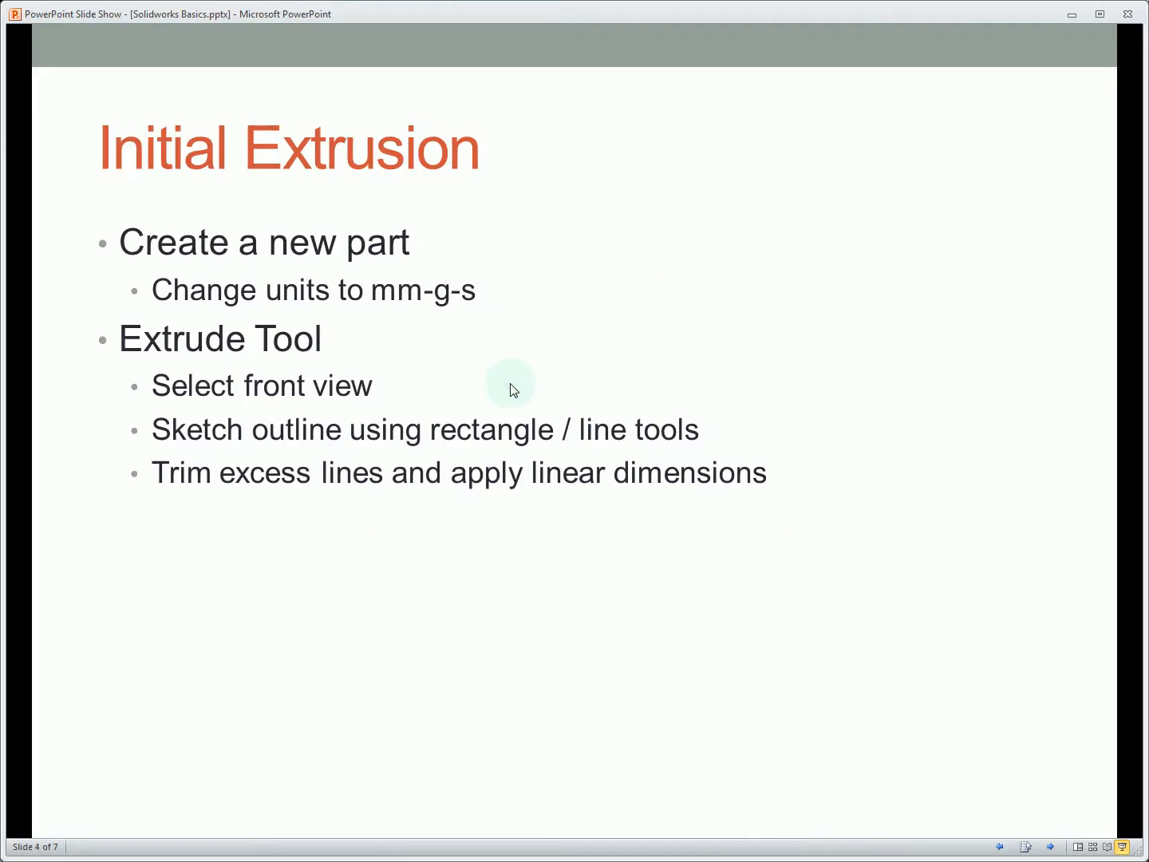
mouse_move(392, 284)
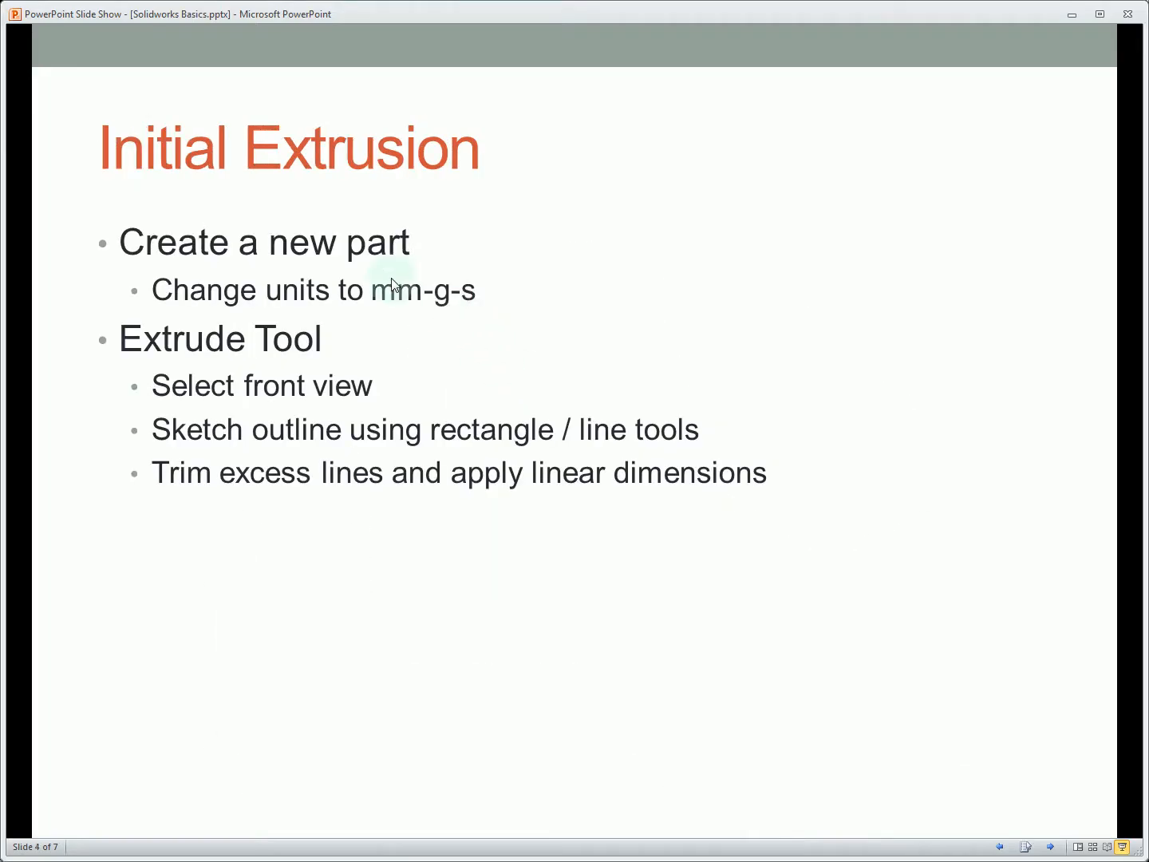
mouse_move(402, 303)
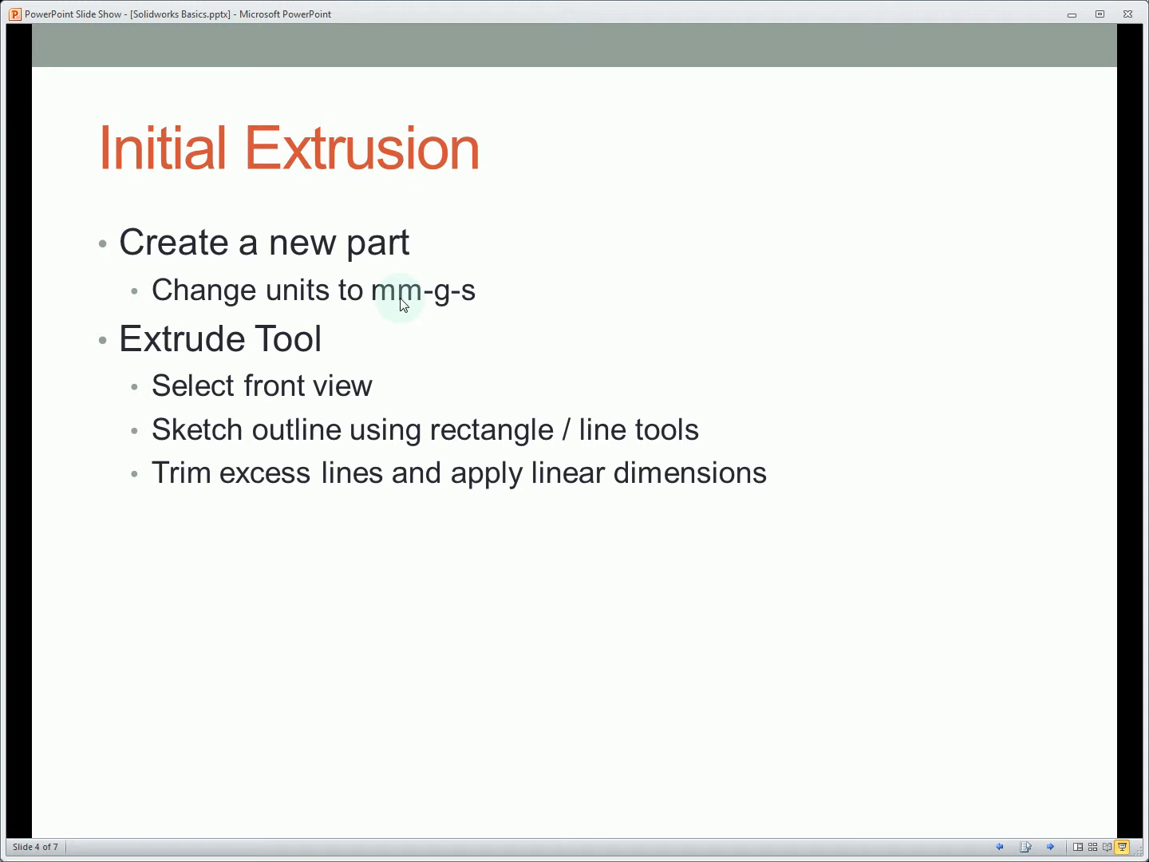
mouse_move(427, 295)
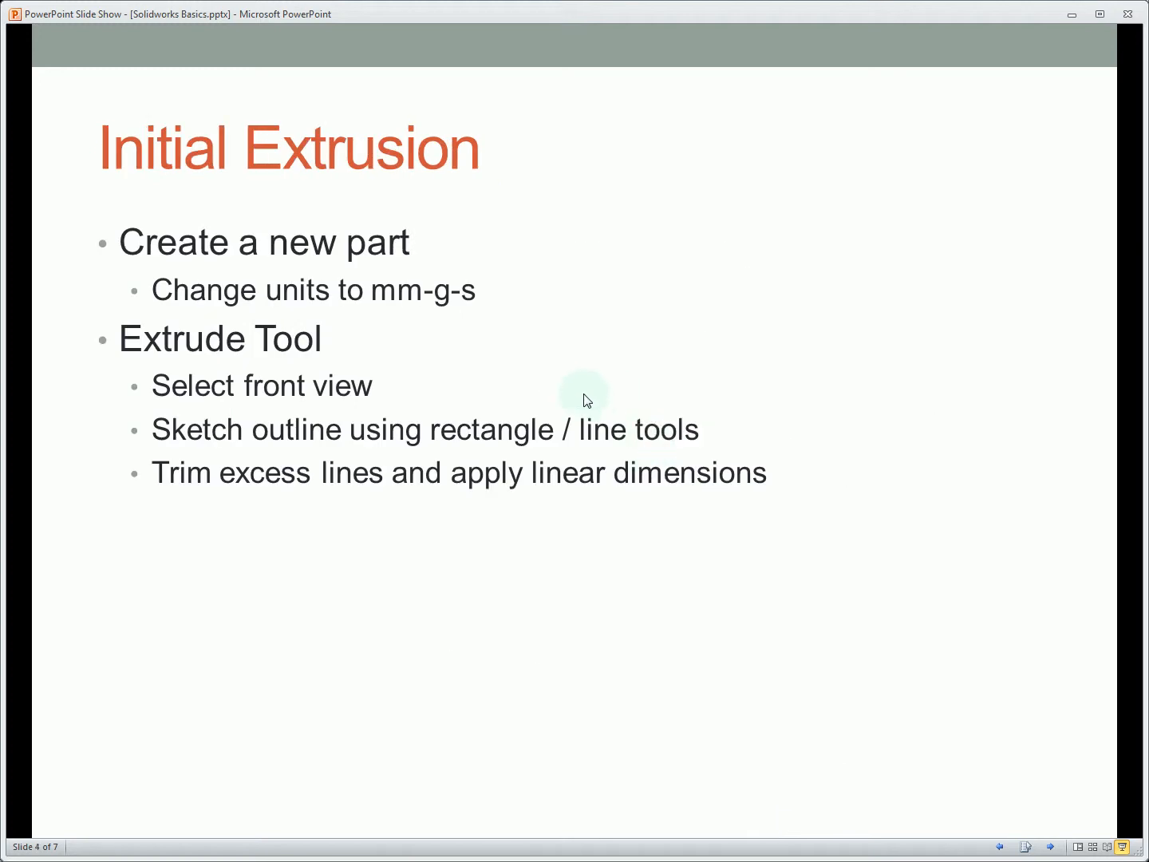
left_click(152, 18)
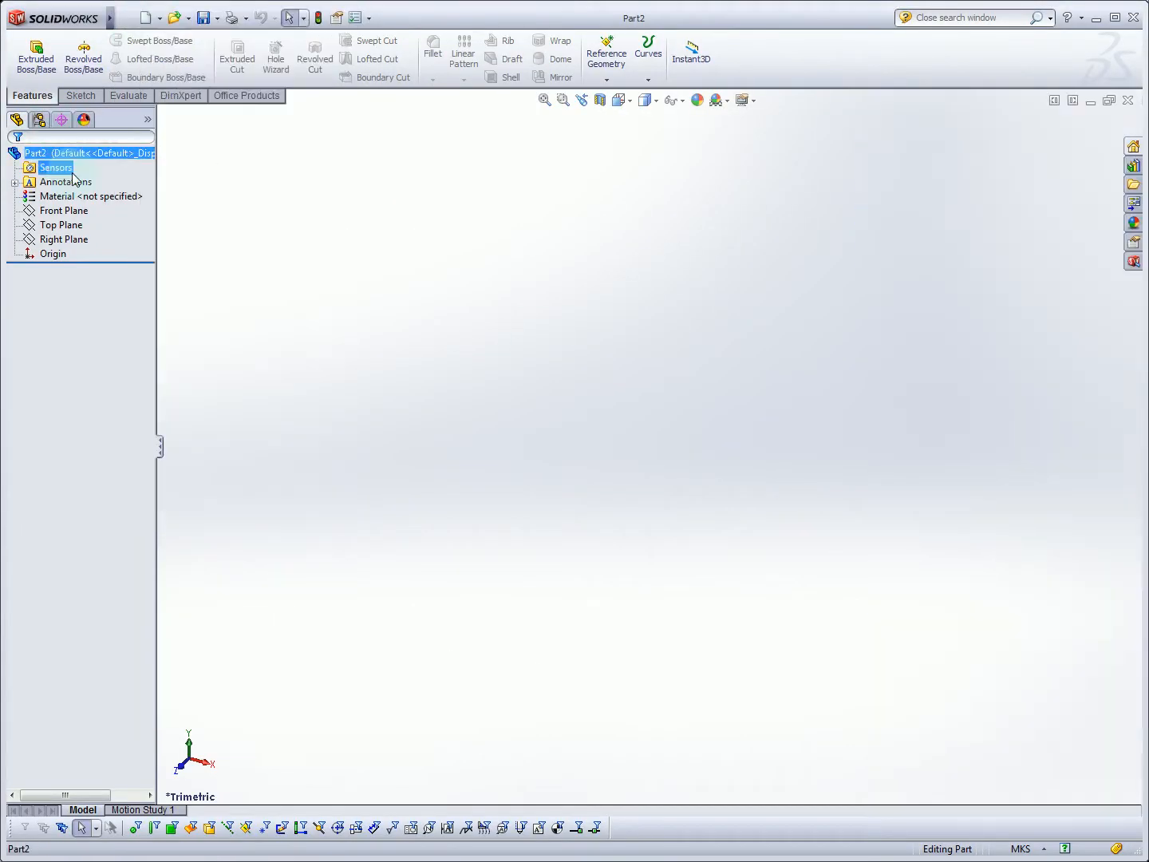
- Set Part2's unit system to MMGS (millimetre-gram-second) in Document Properties
right_click(88, 153)
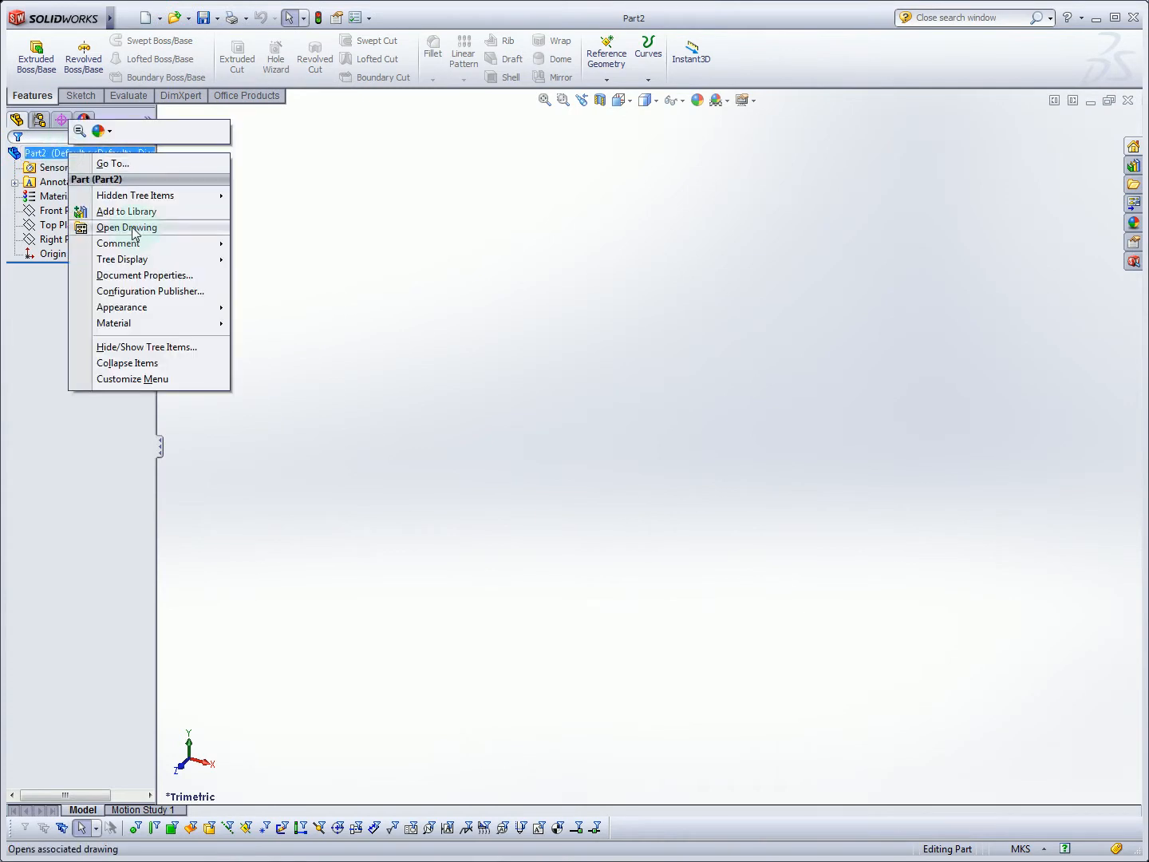
mouse_move(144, 274)
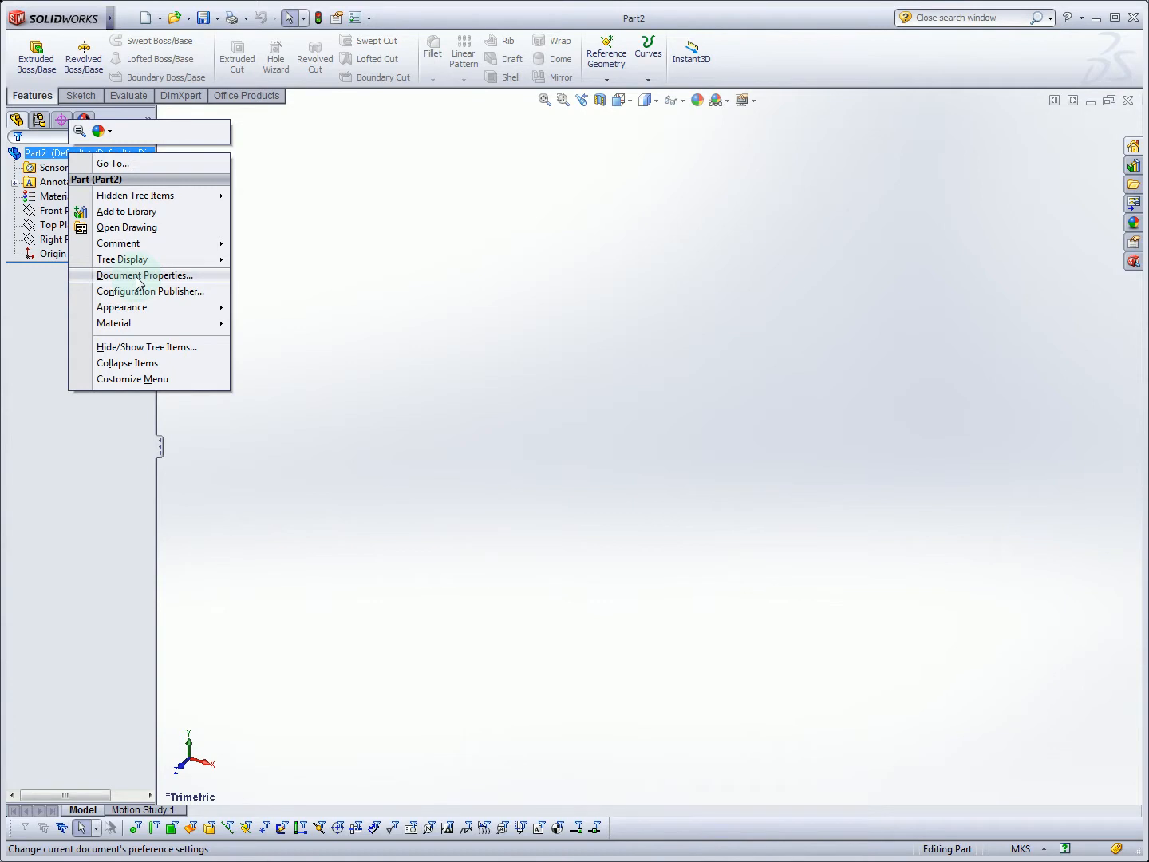
left_click(145, 275)
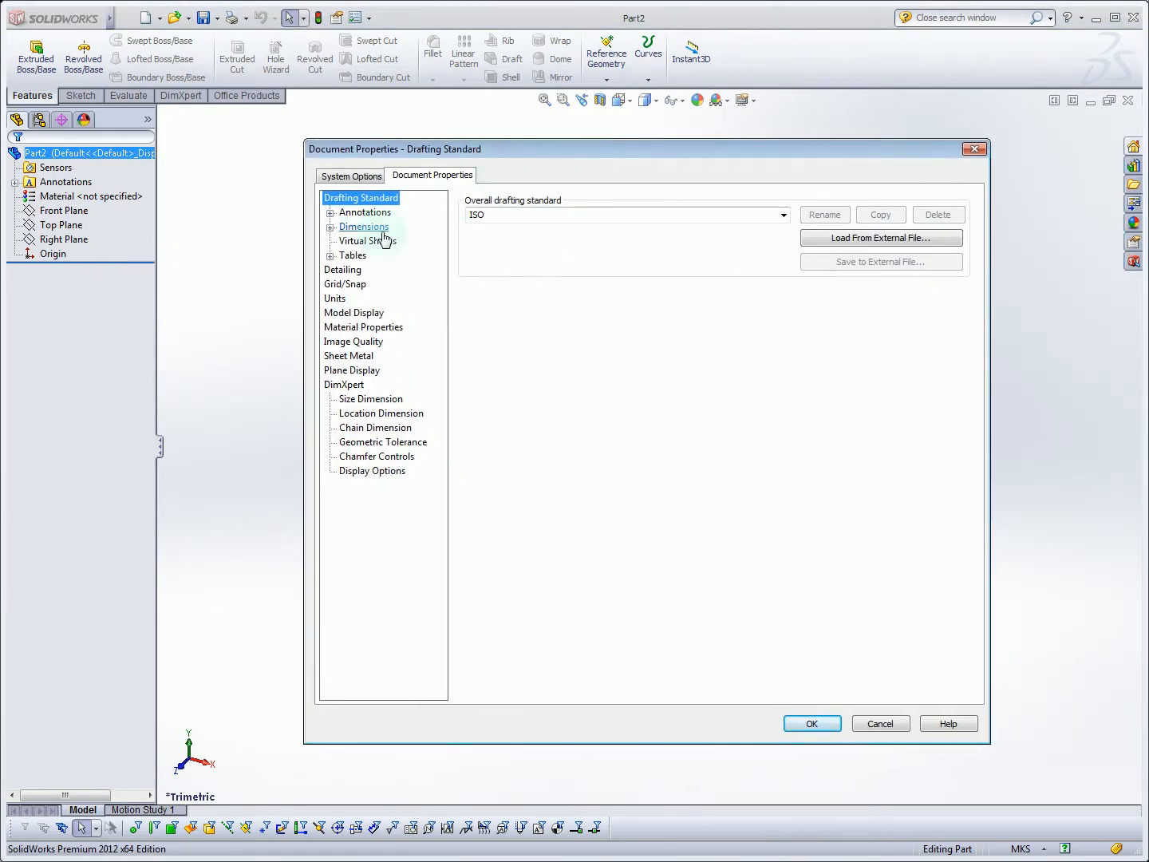
mouse_move(364, 212)
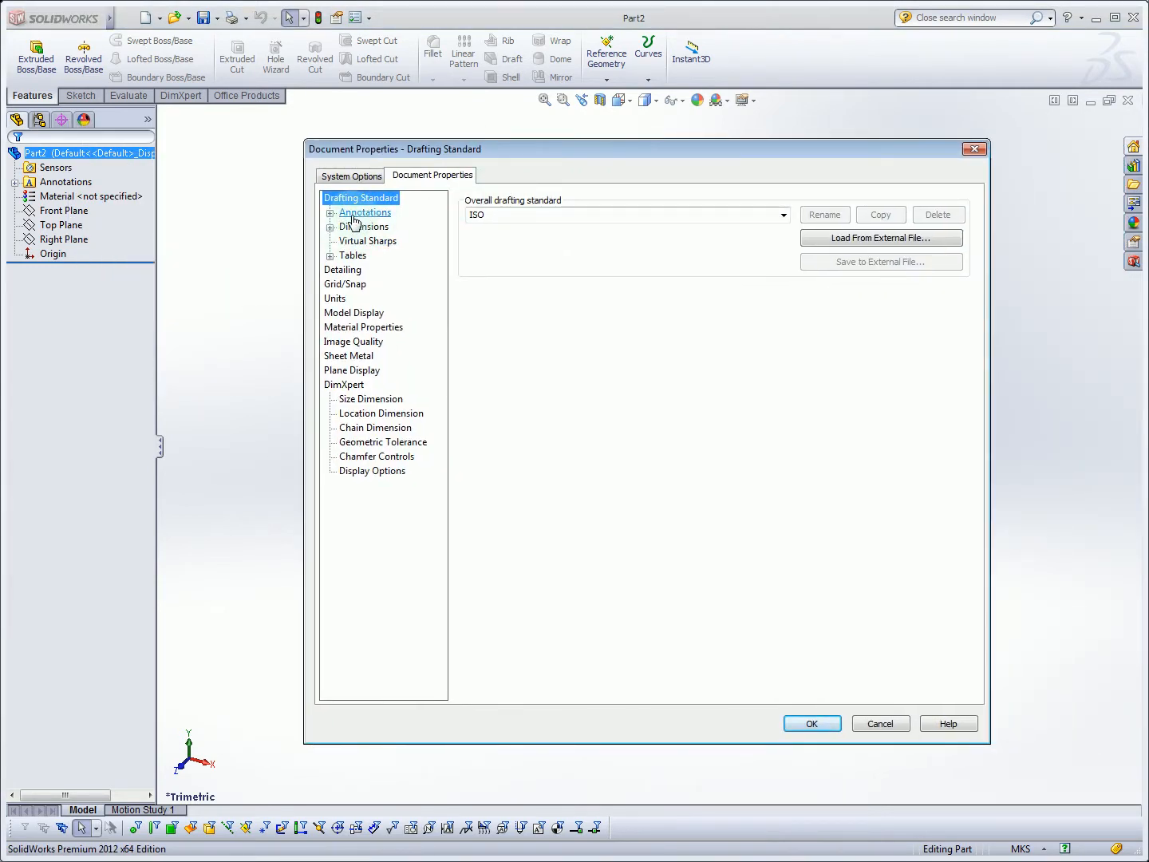
left_click(370, 226)
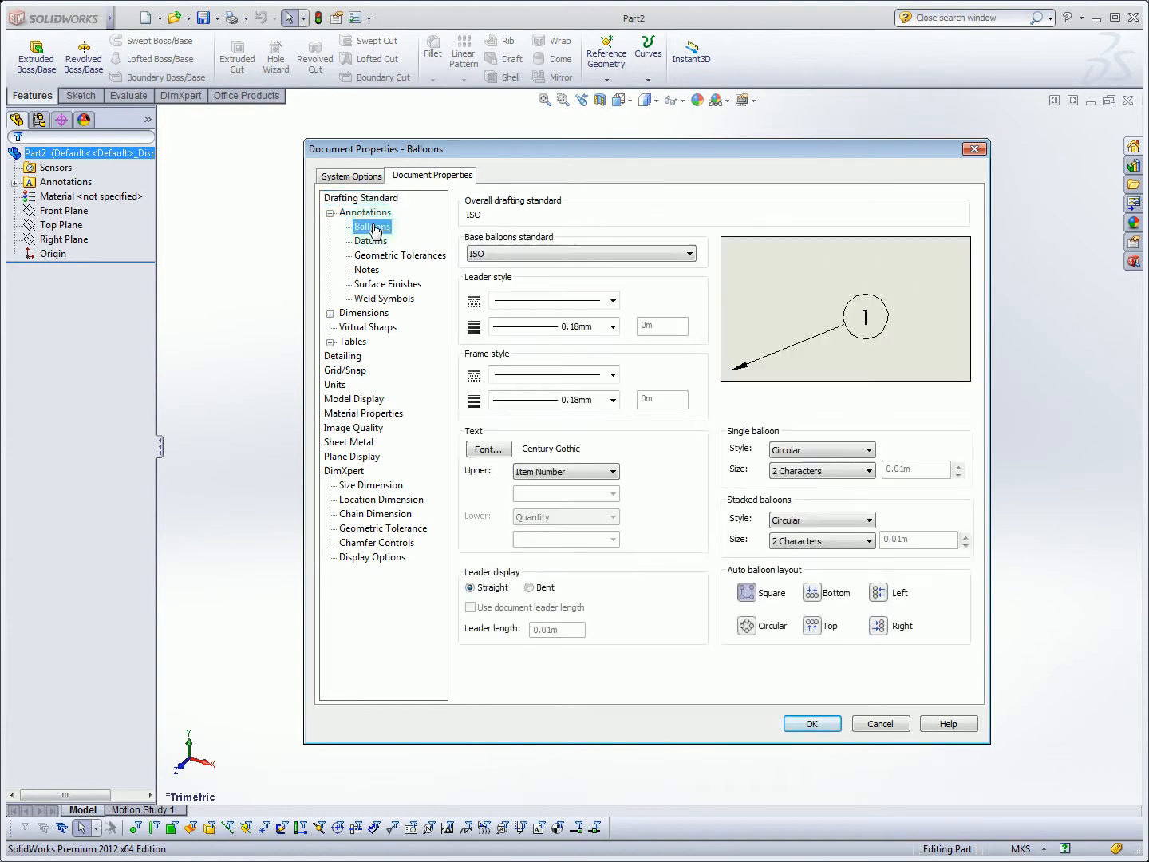
left_click(370, 211)
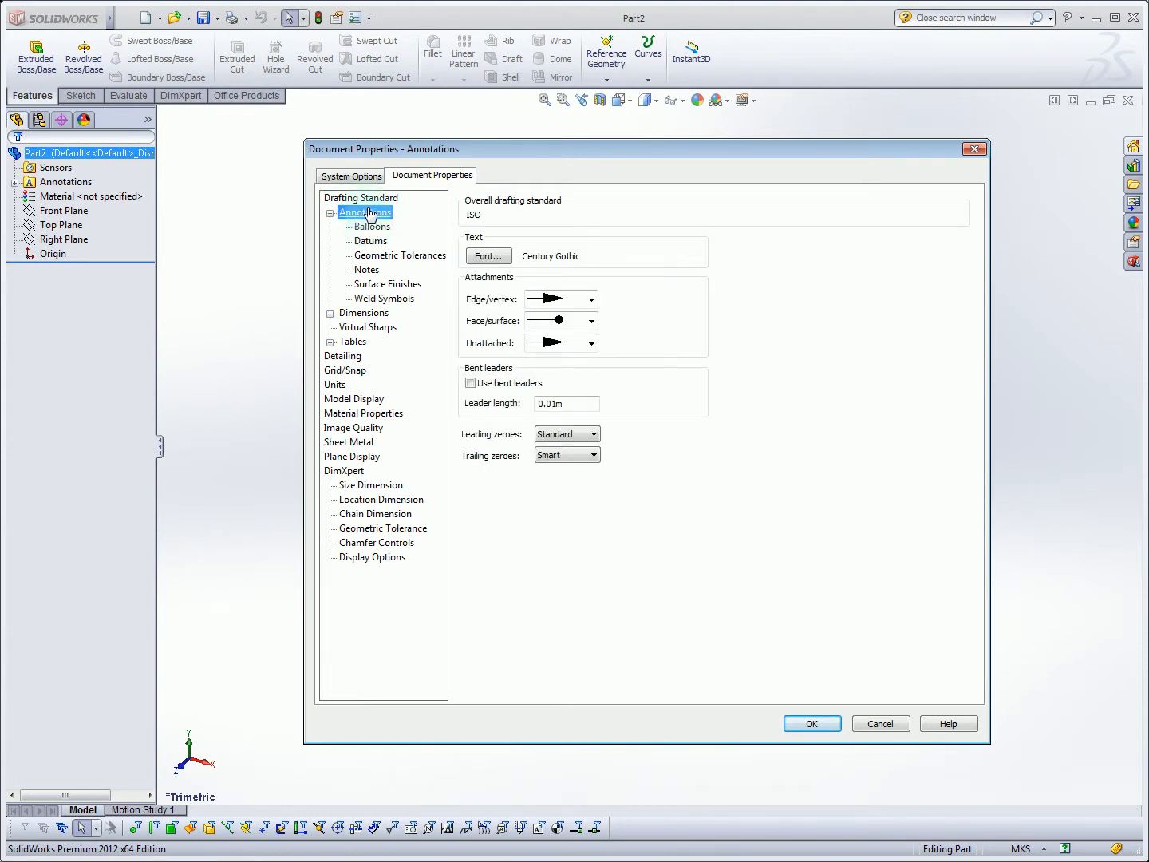
mouse_move(345, 370)
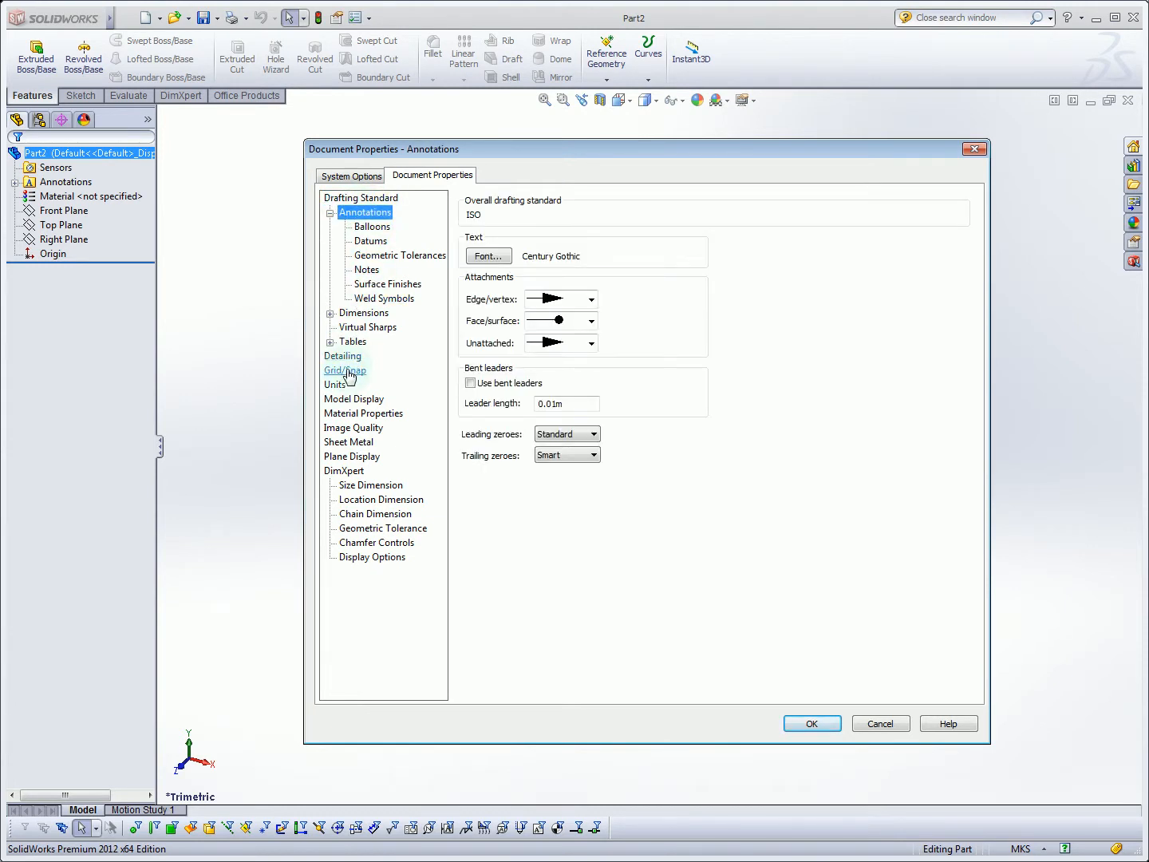
mouse_move(335, 385)
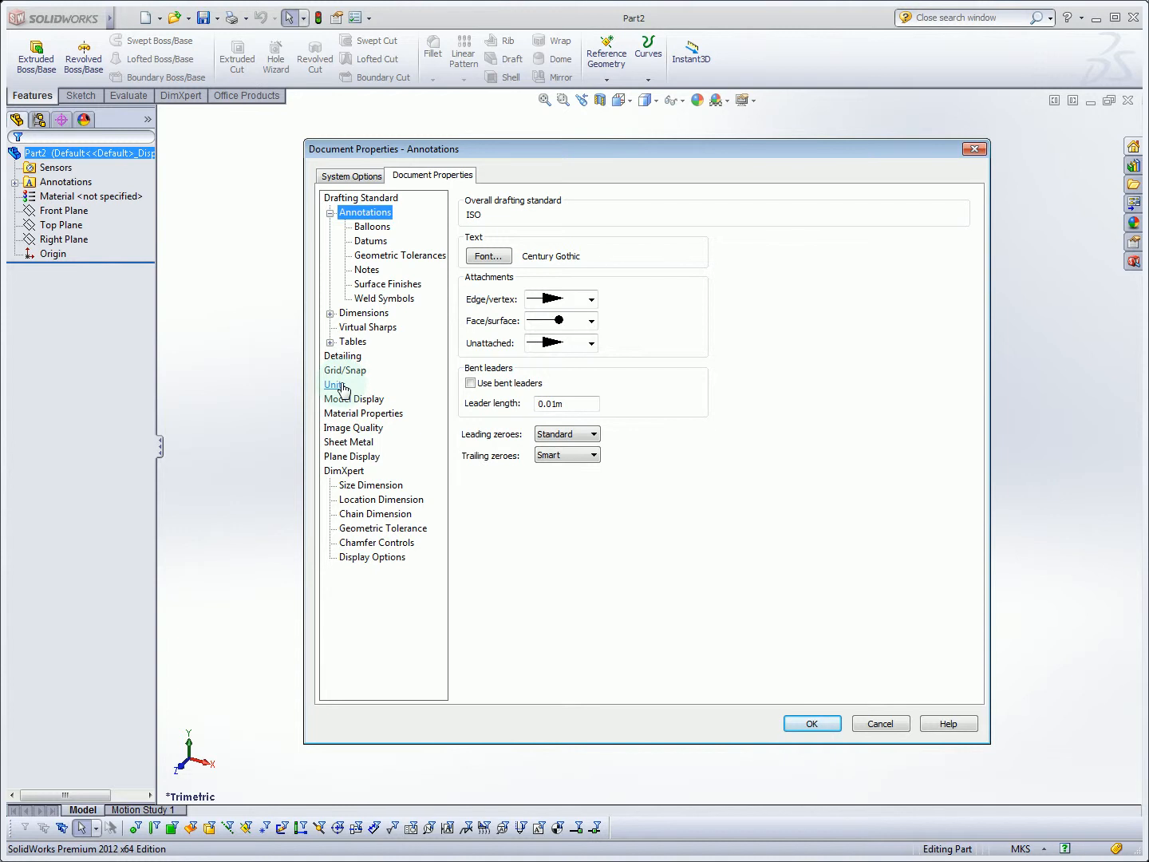
left_click(335, 384)
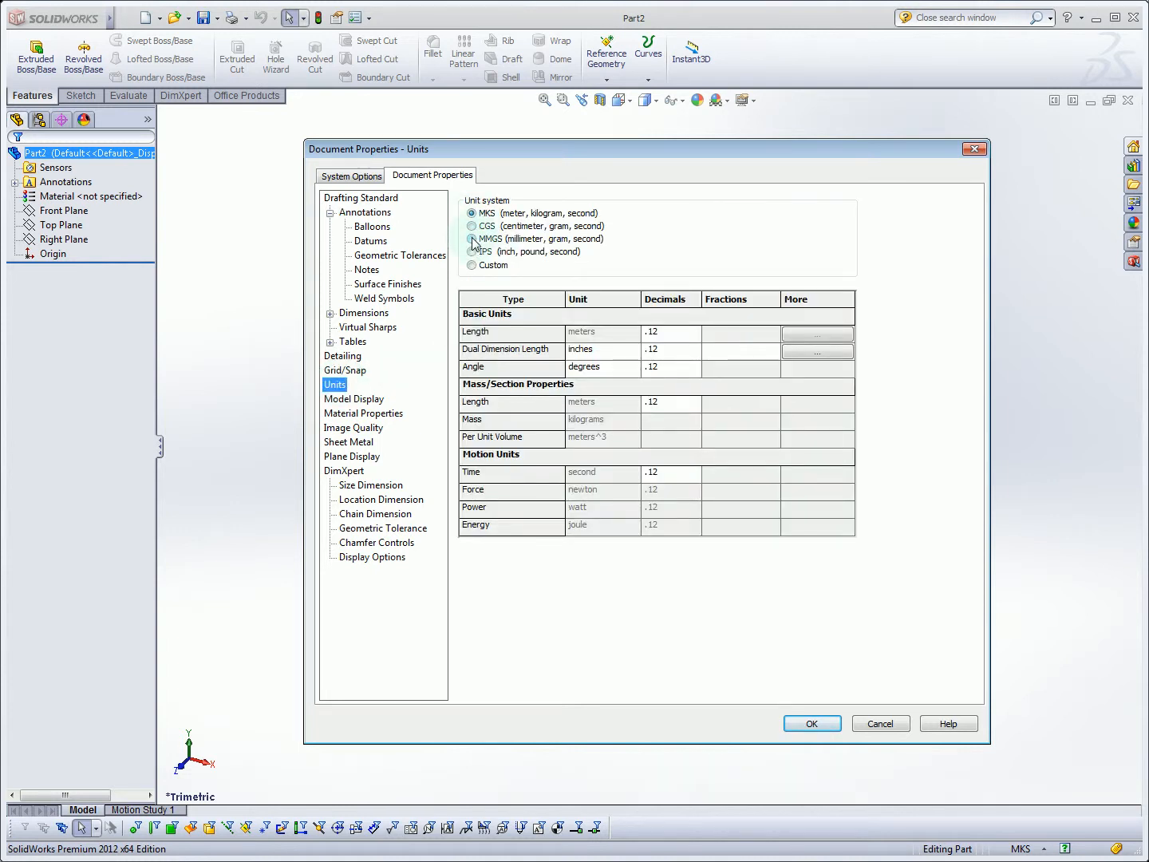
left_click(473, 240)
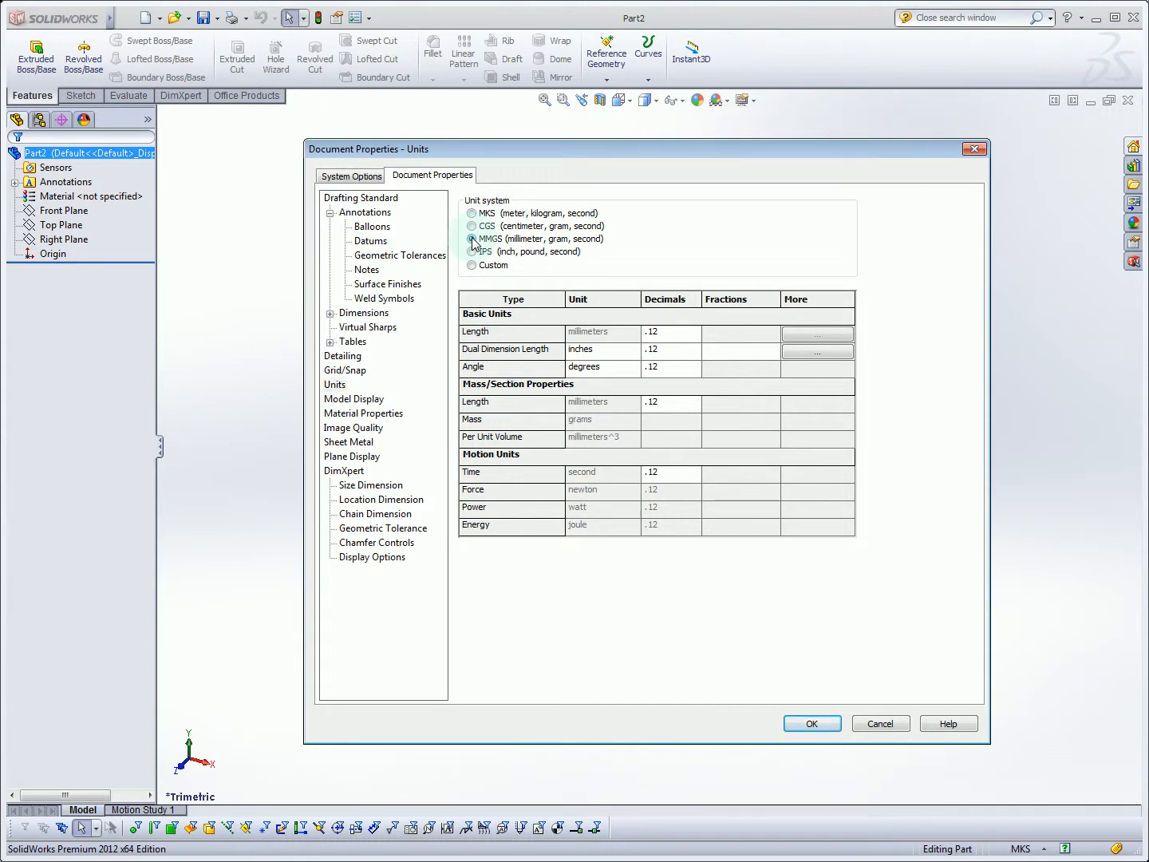
left_click(473, 239)
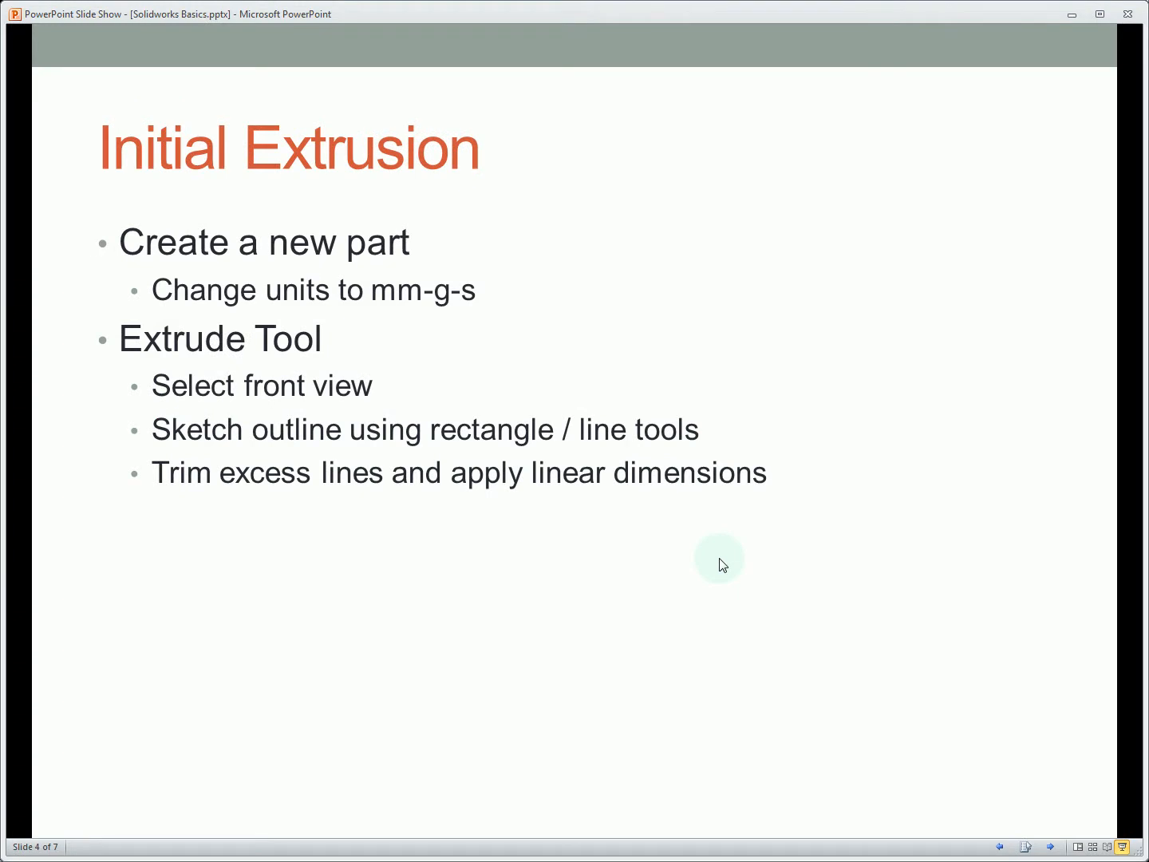
mouse_move(709, 555)
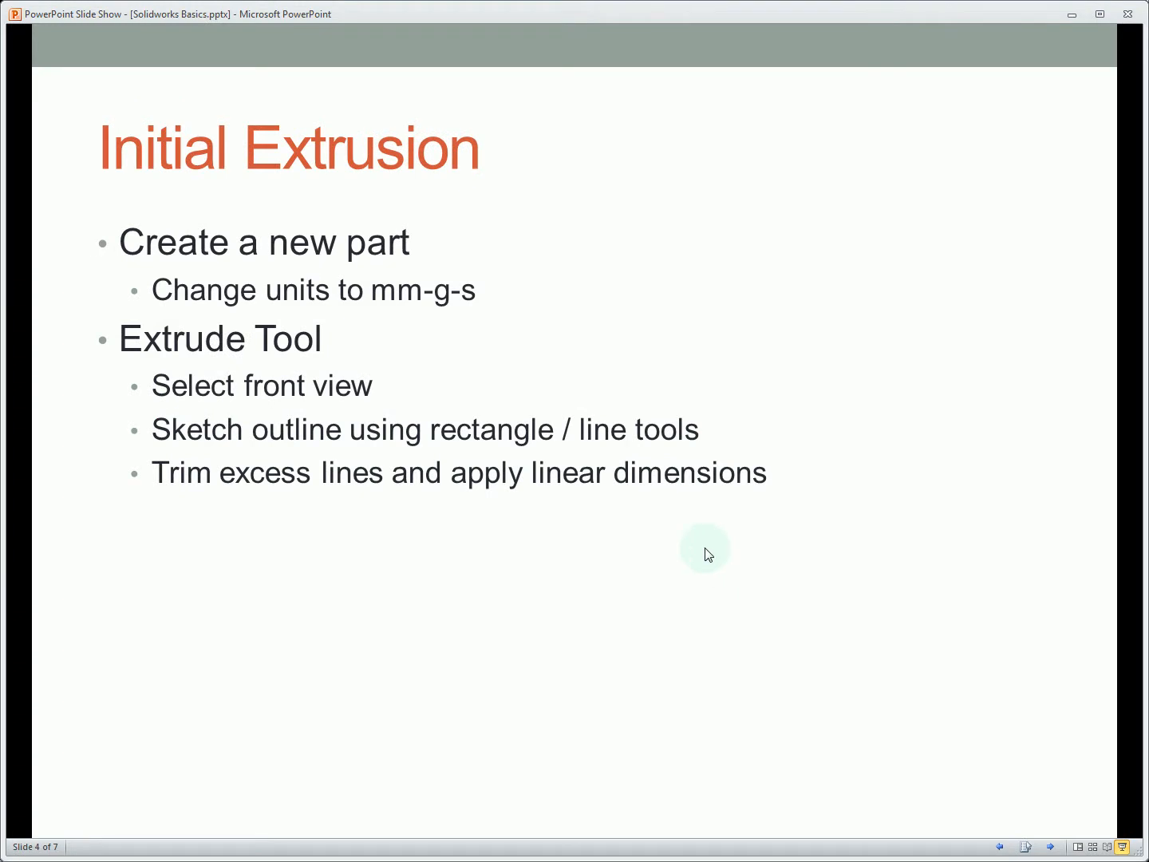
mouse_move(782, 354)
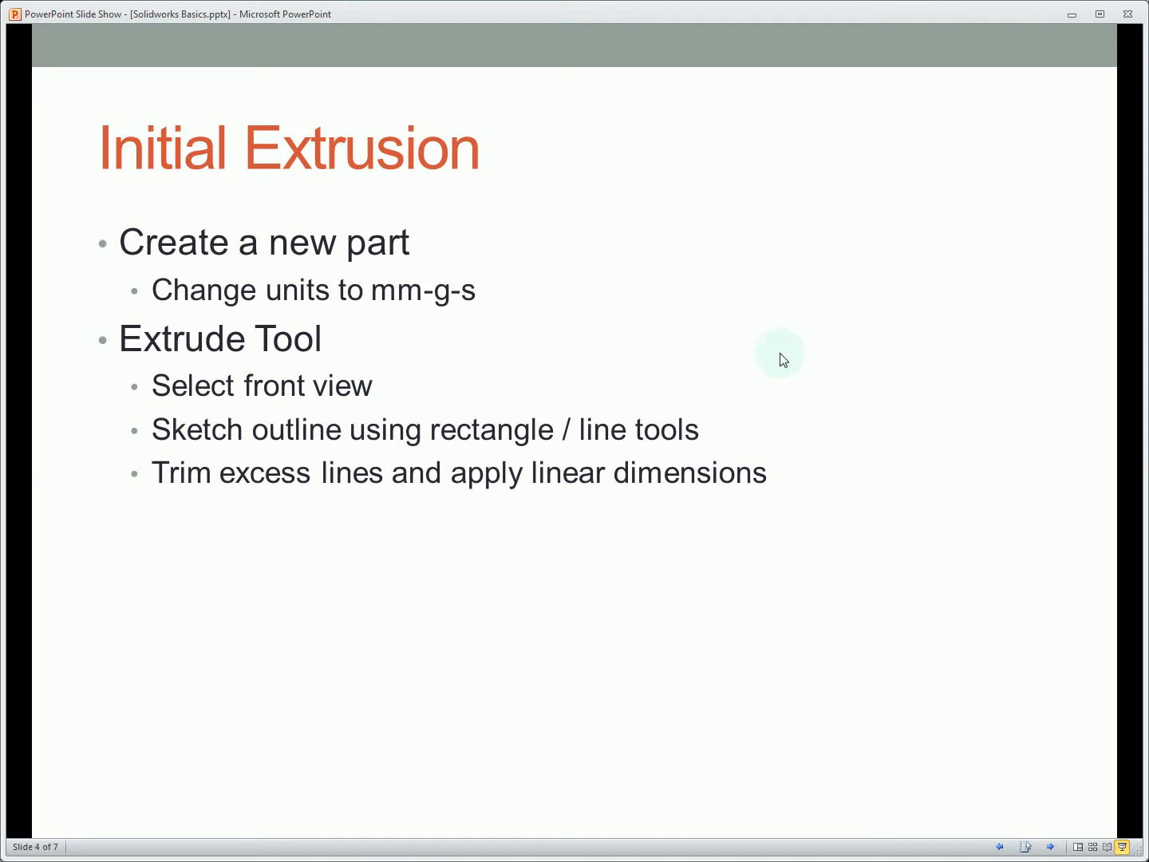
mouse_move(703, 444)
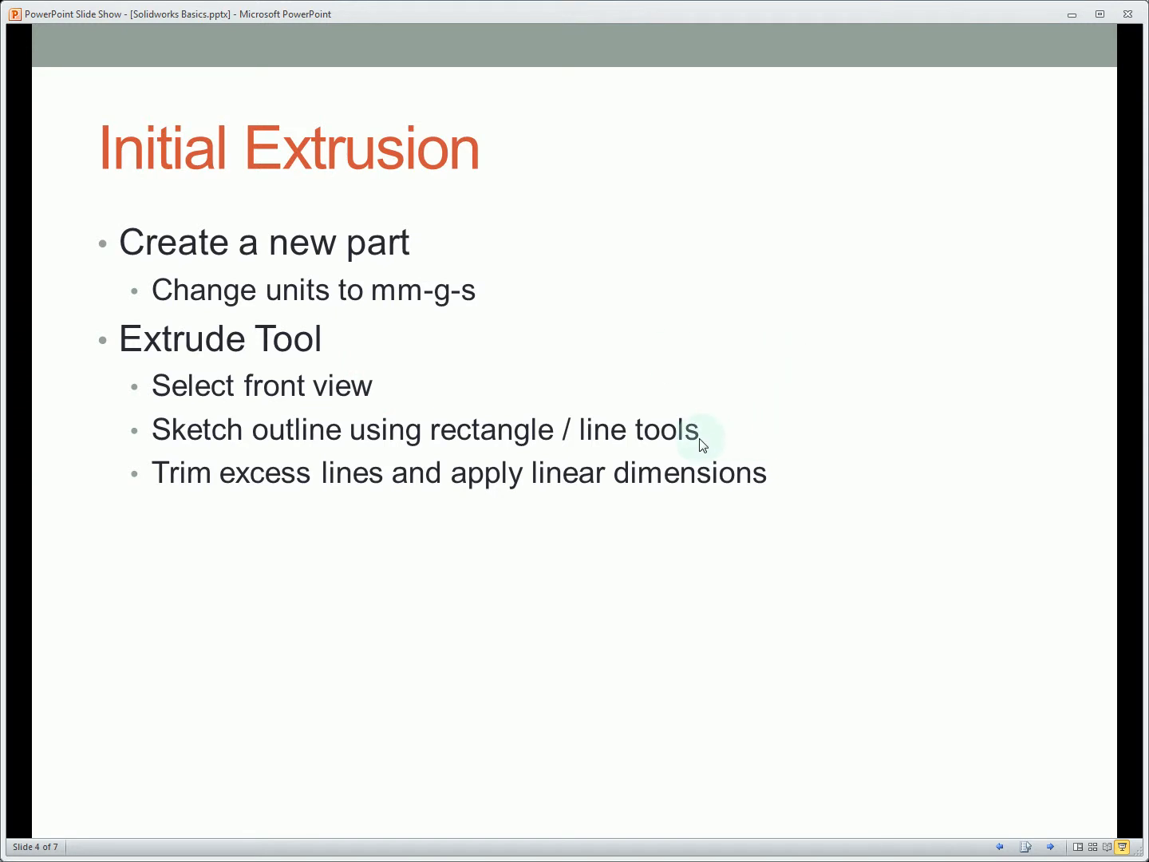
mouse_move(648, 418)
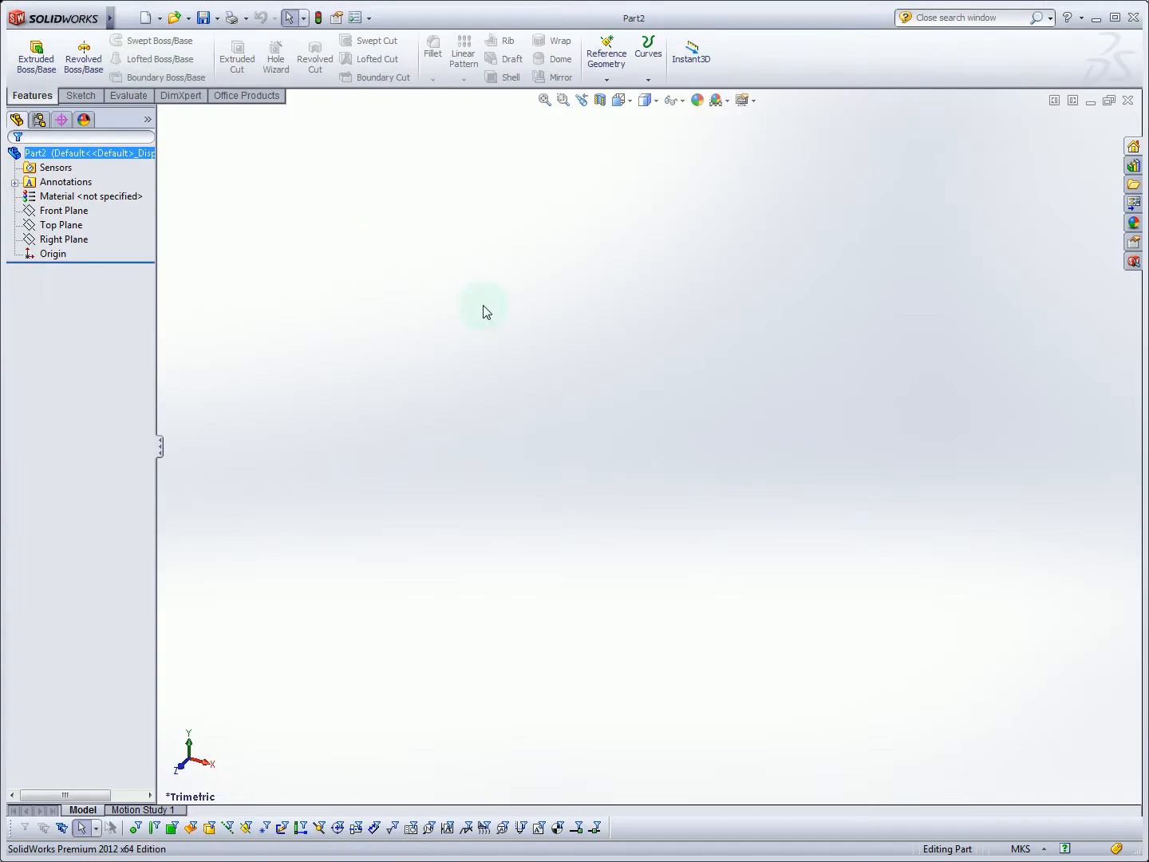
- Start an Extruded Boss/Base feature so the default planes appear for sketching
left_click(35, 56)
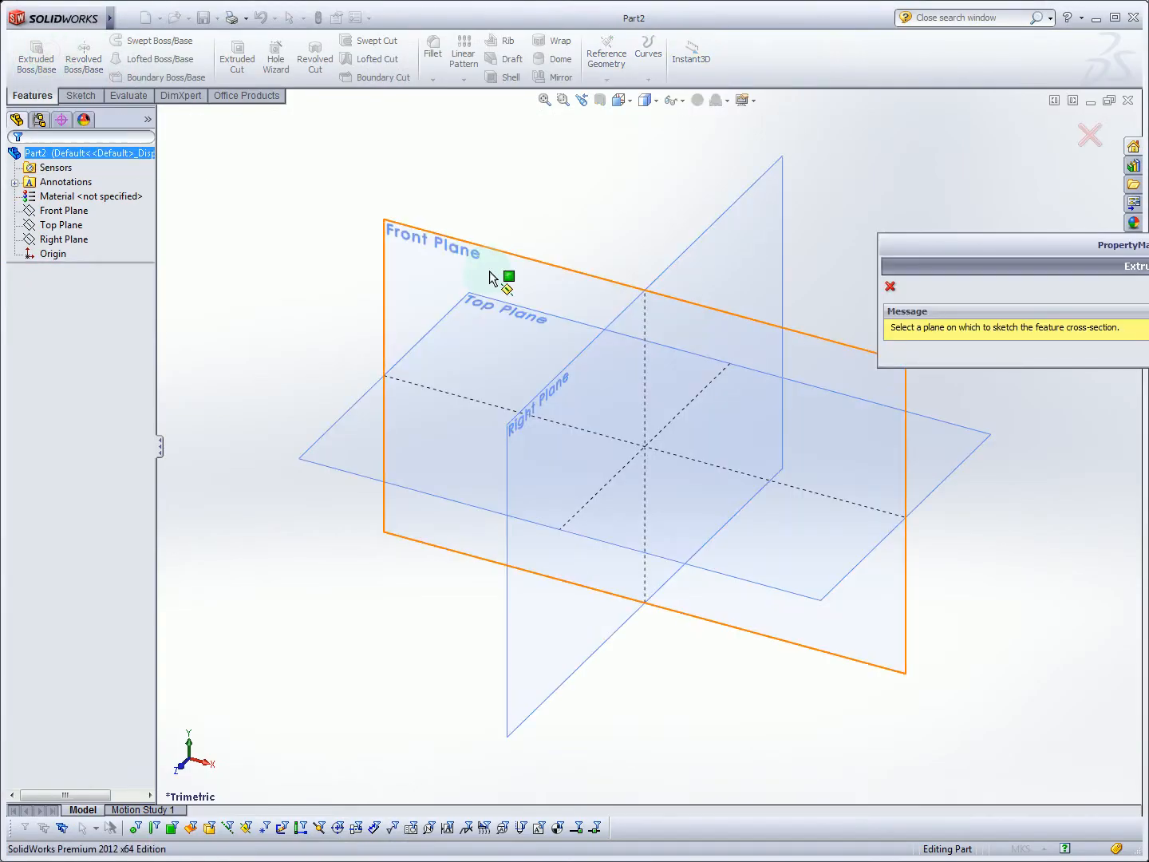
mouse_move(578, 277)
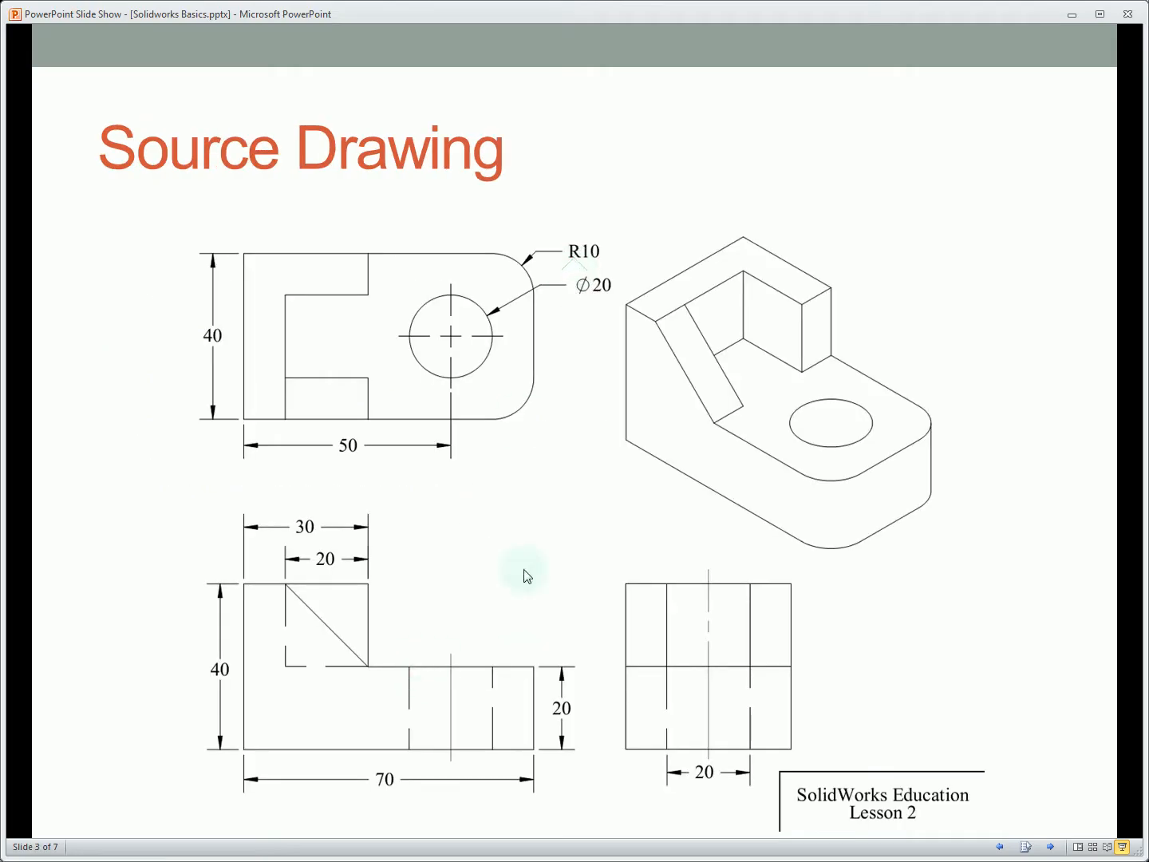
mouse_move(318, 549)
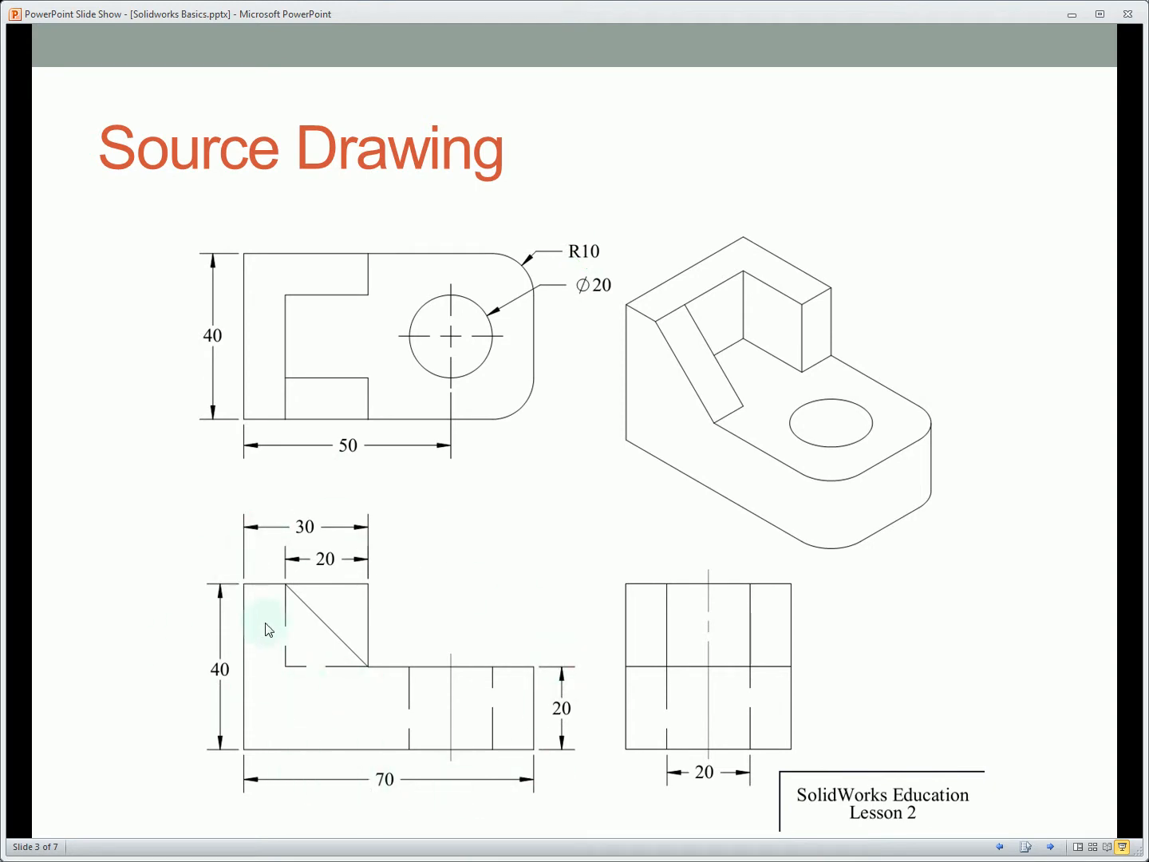
mouse_move(233, 741)
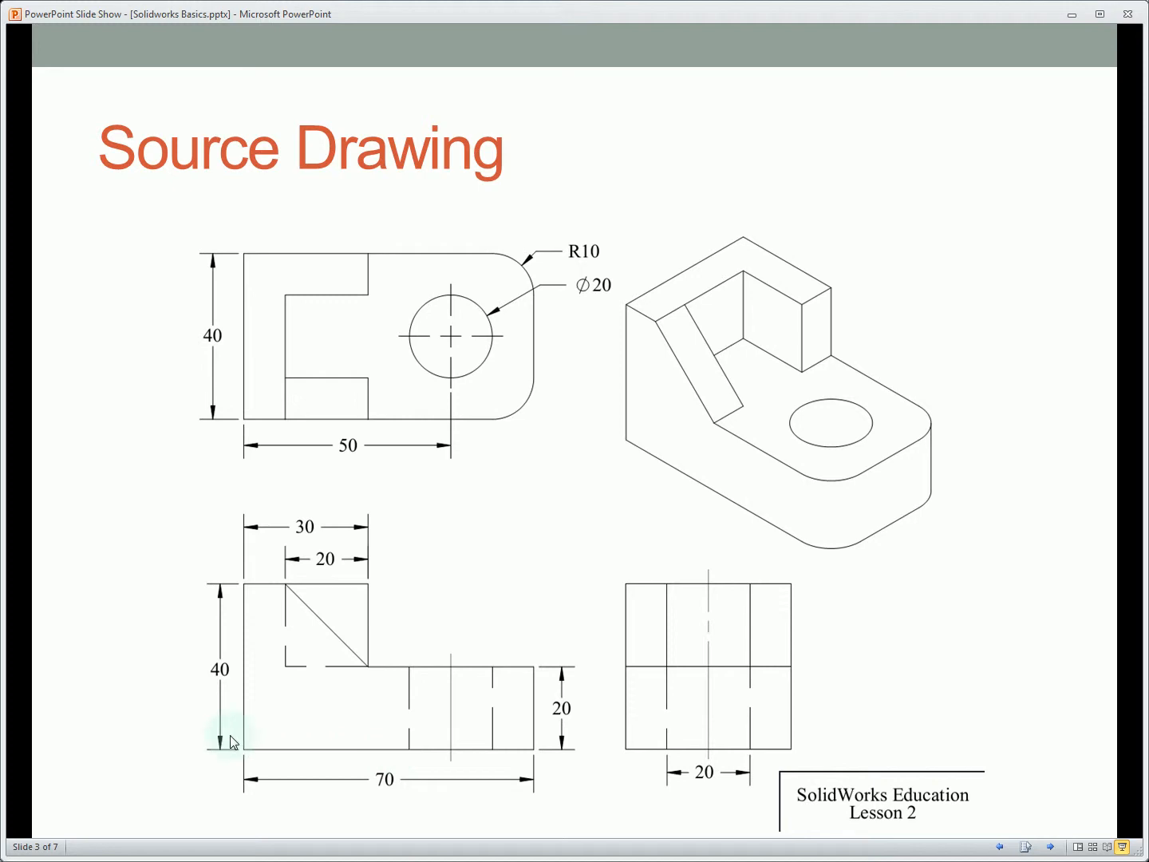
mouse_move(514, 699)
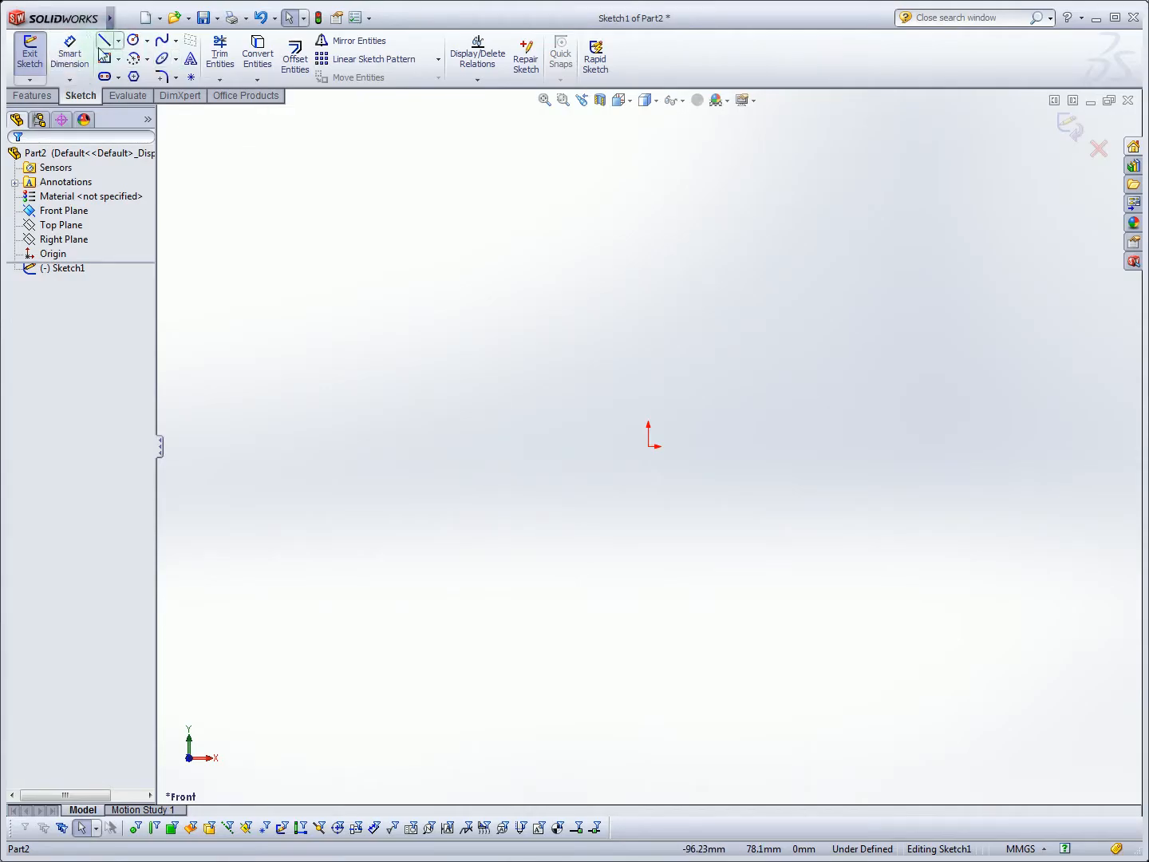
- Sketch two overlapping corner rectangles from the origin on the Front plane
left_click(105, 58)
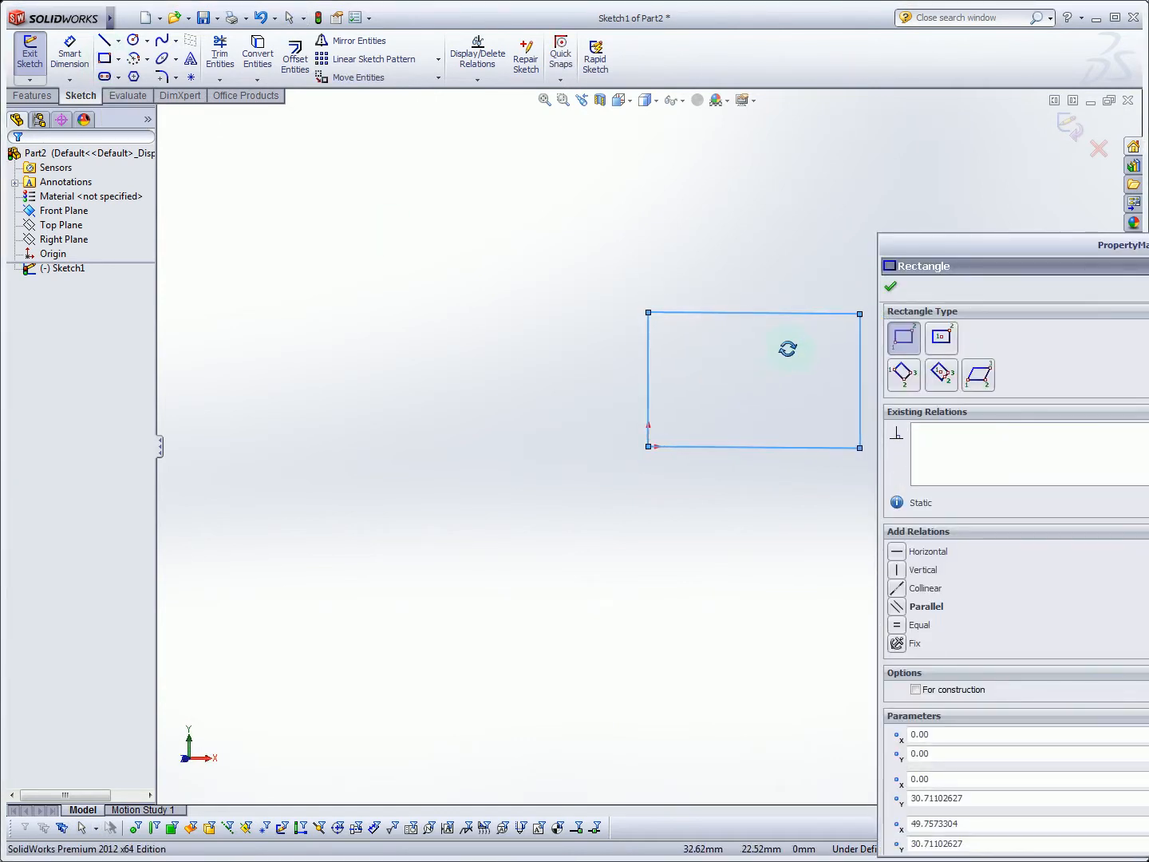
left_click(617, 99)
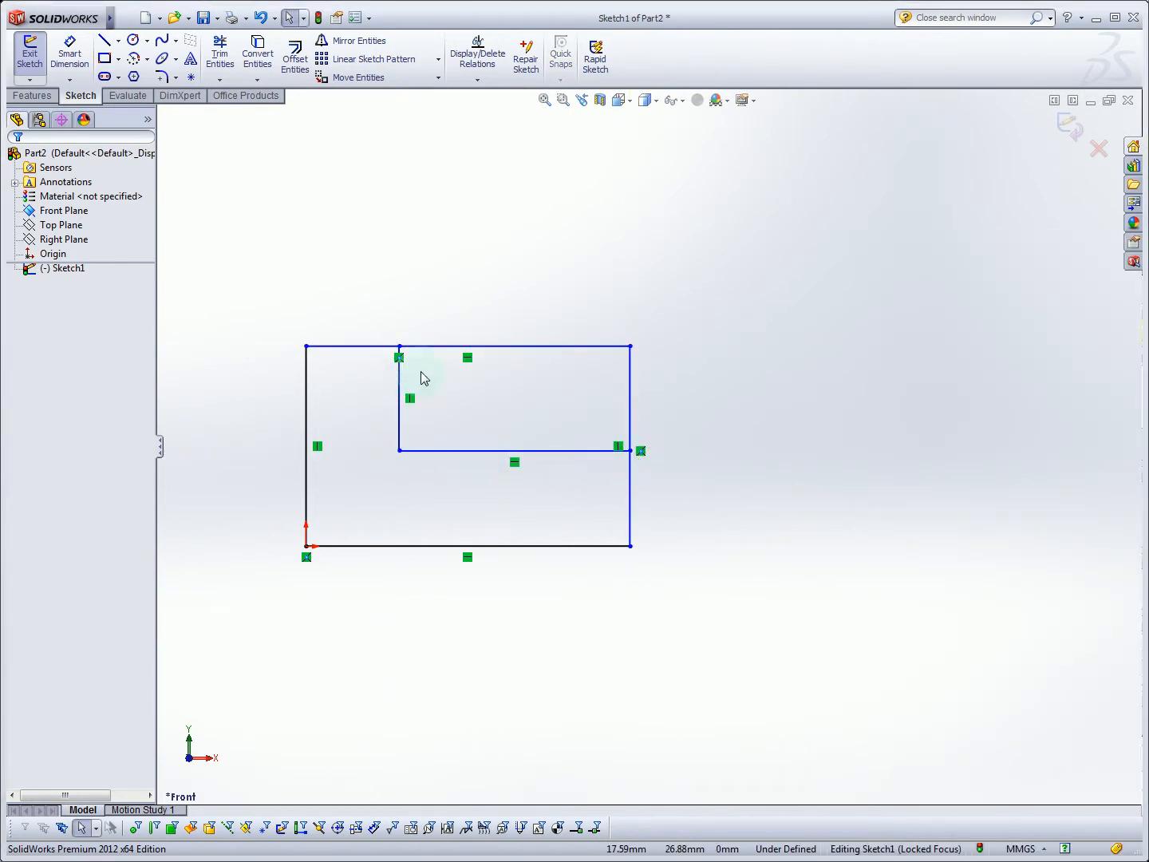
left_click(400, 399)
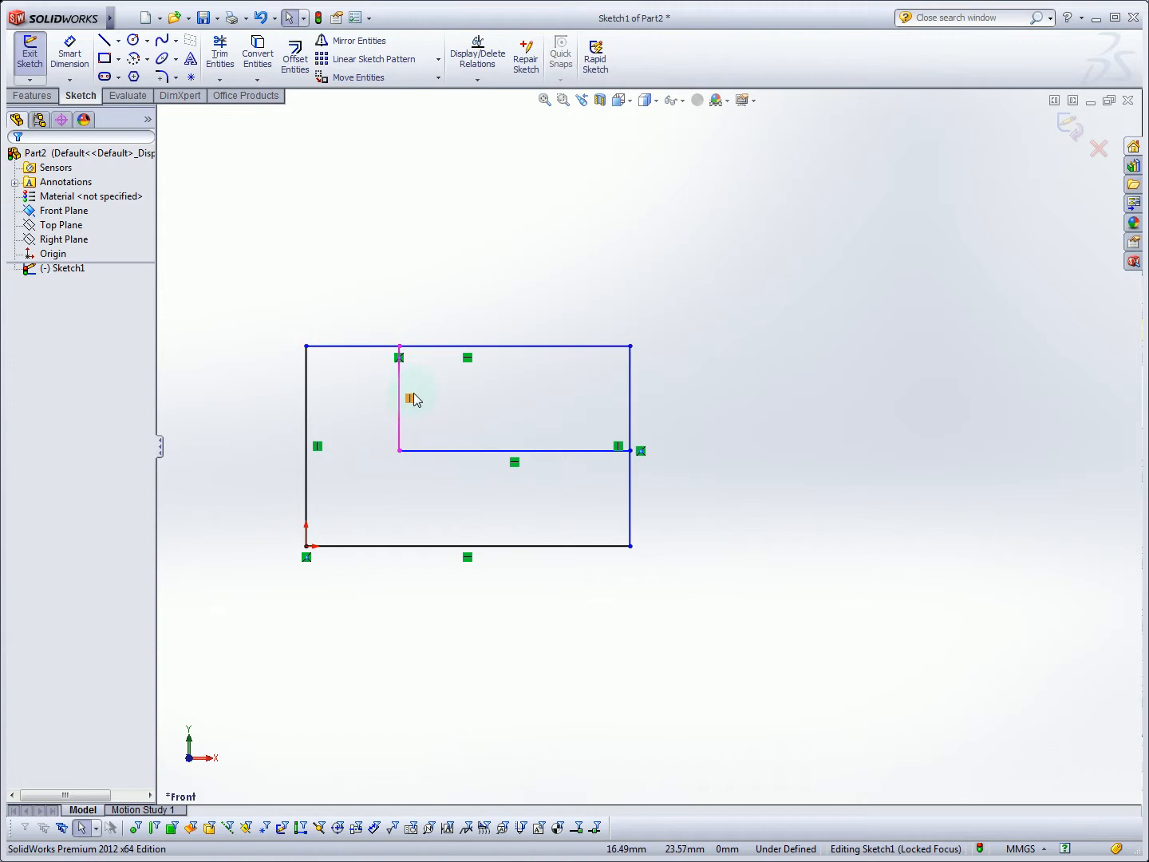
mouse_move(514, 465)
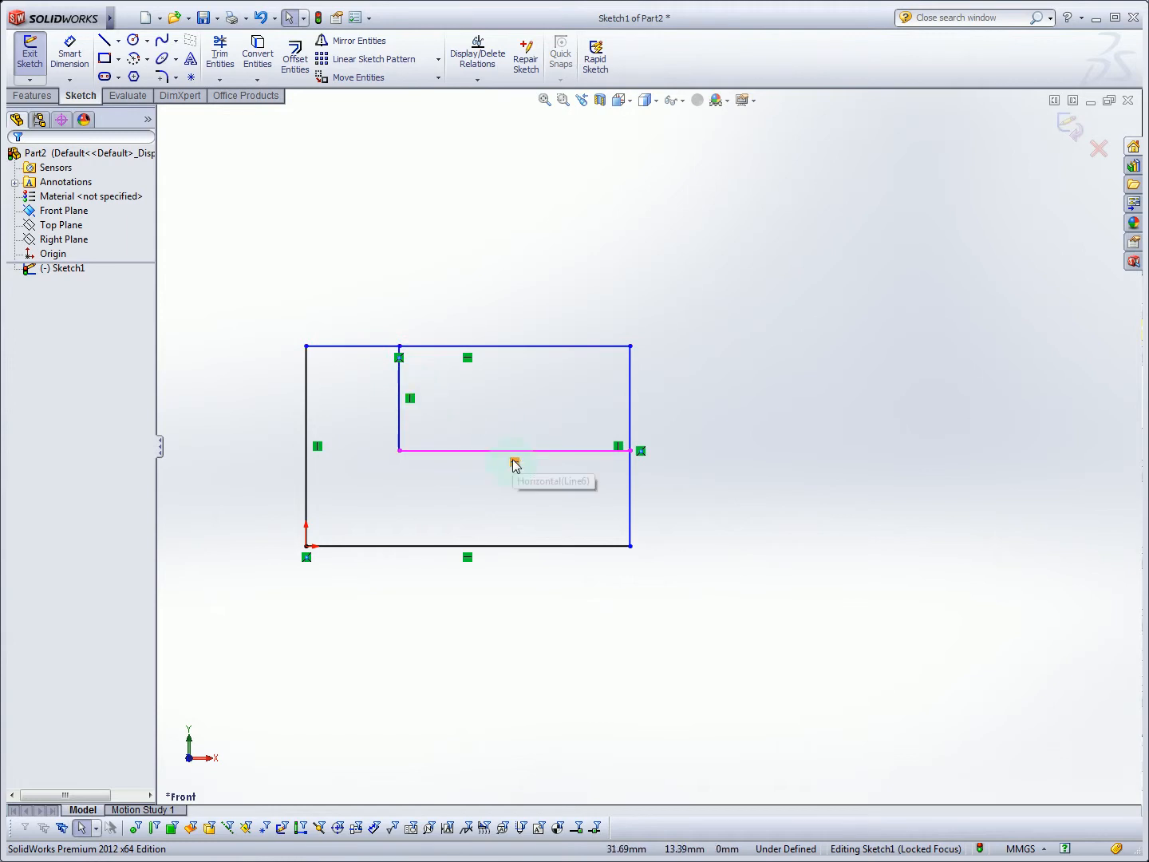
left_click(409, 286)
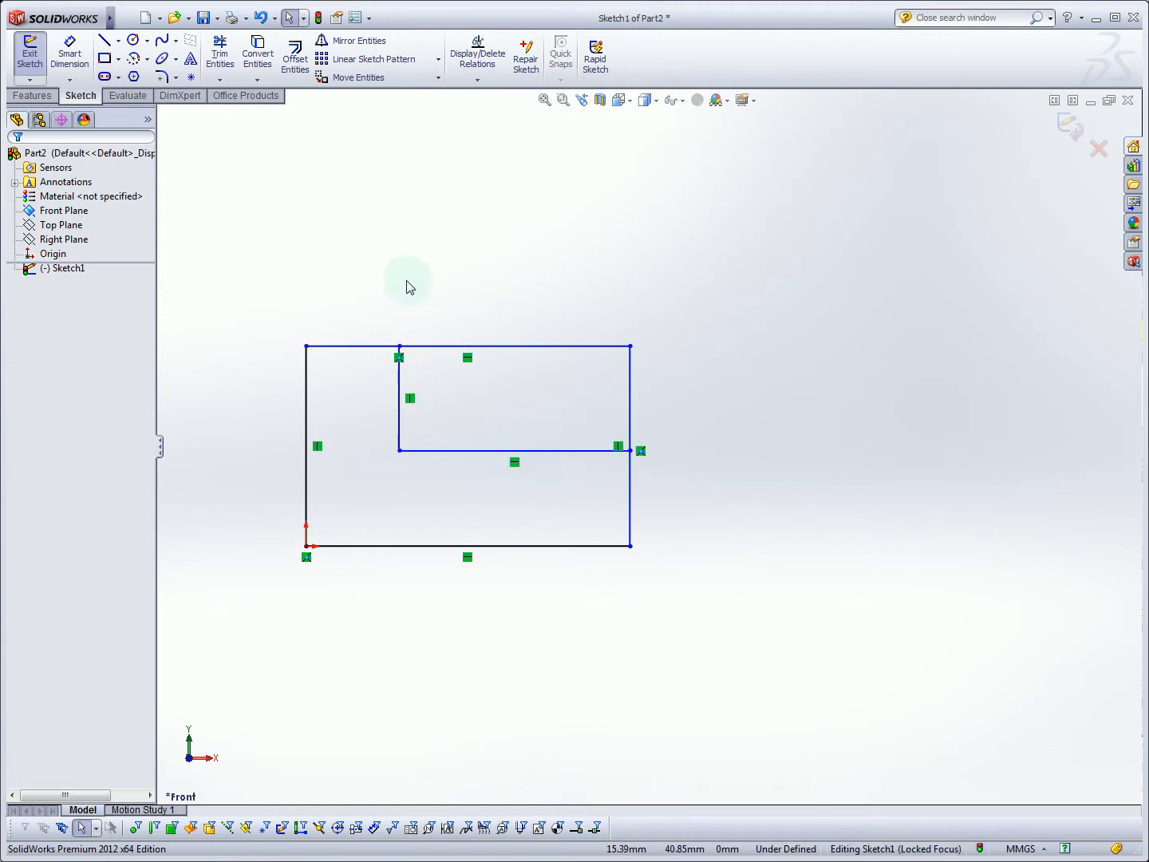
mouse_move(220, 55)
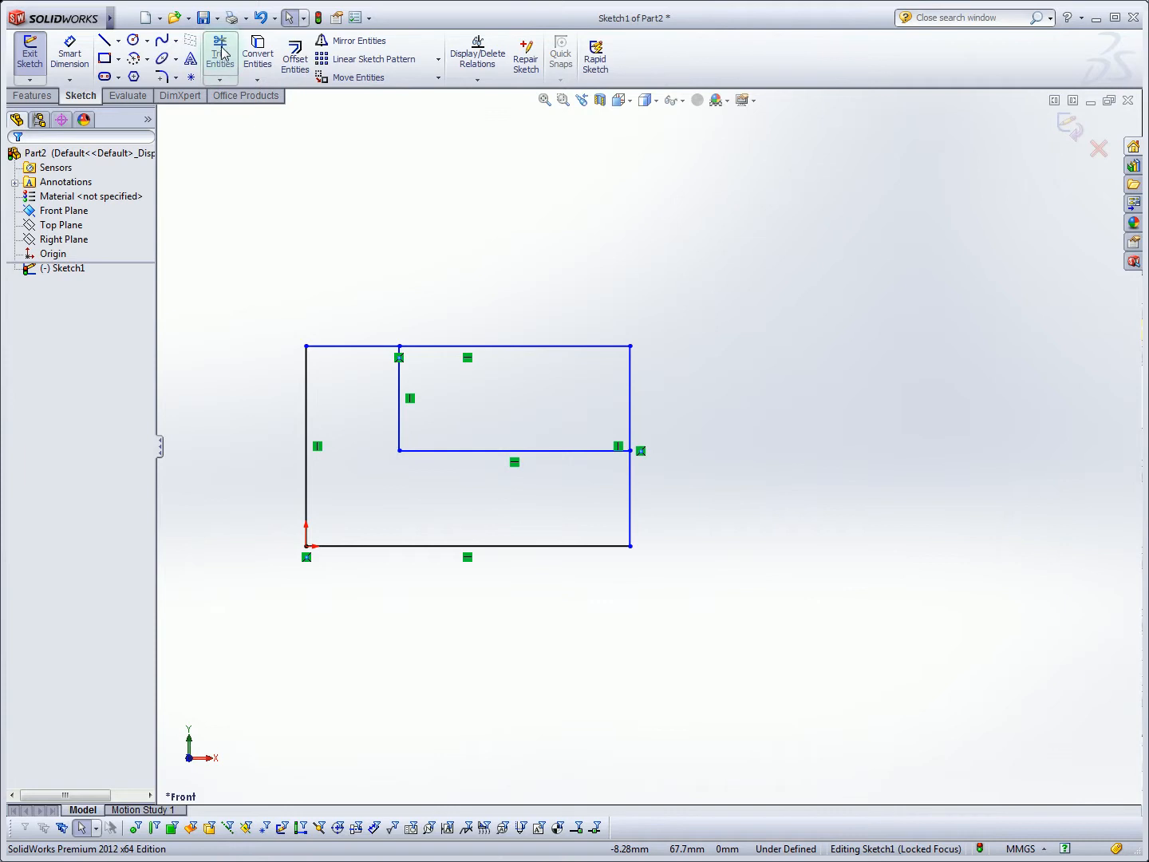
- Power-trim the extra corner lines to leave an L-shaped outline
left_click(221, 54)
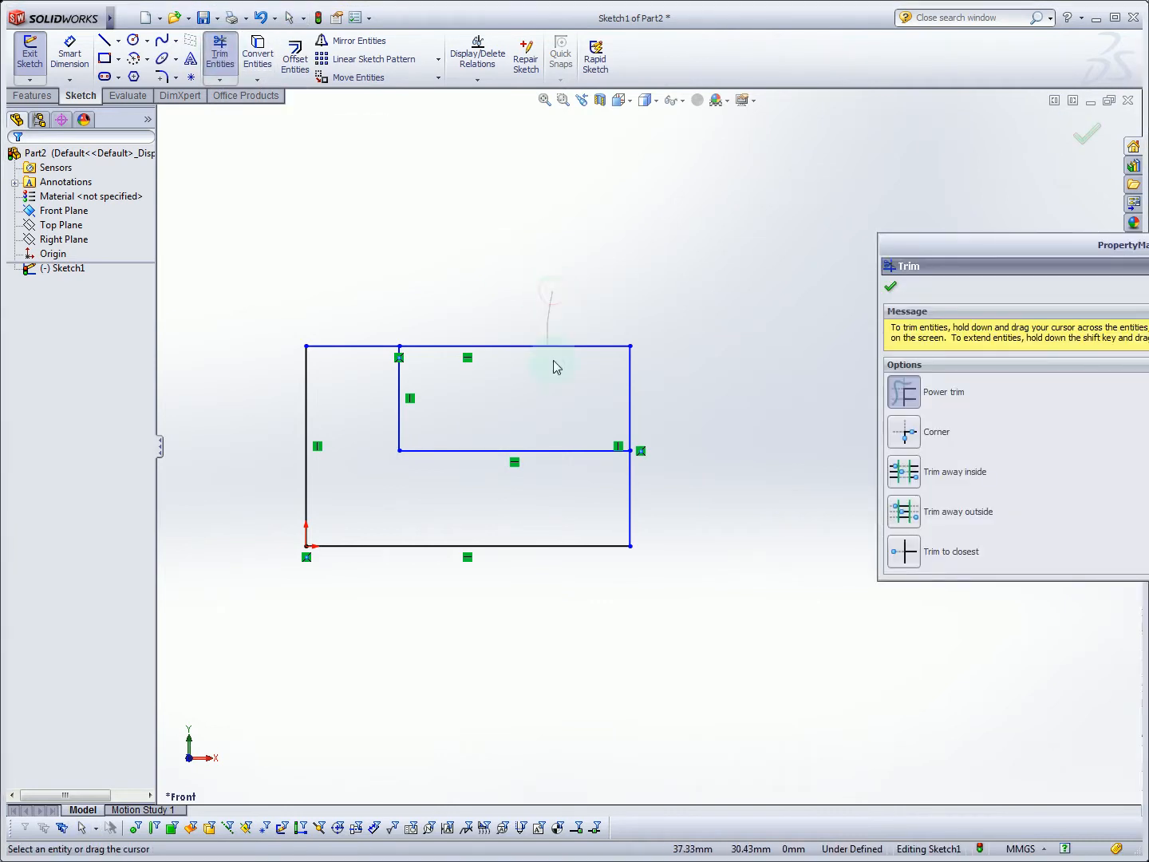
left_click(556, 348)
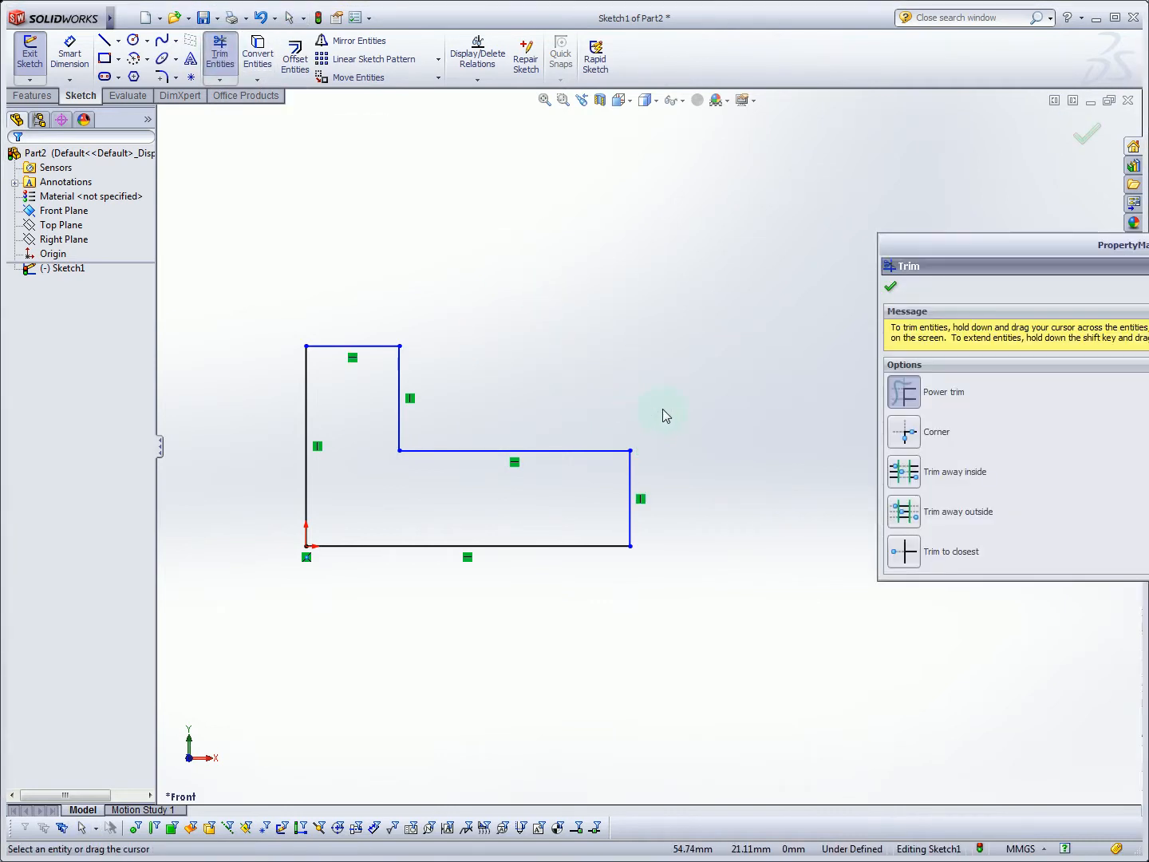
mouse_move(742, 428)
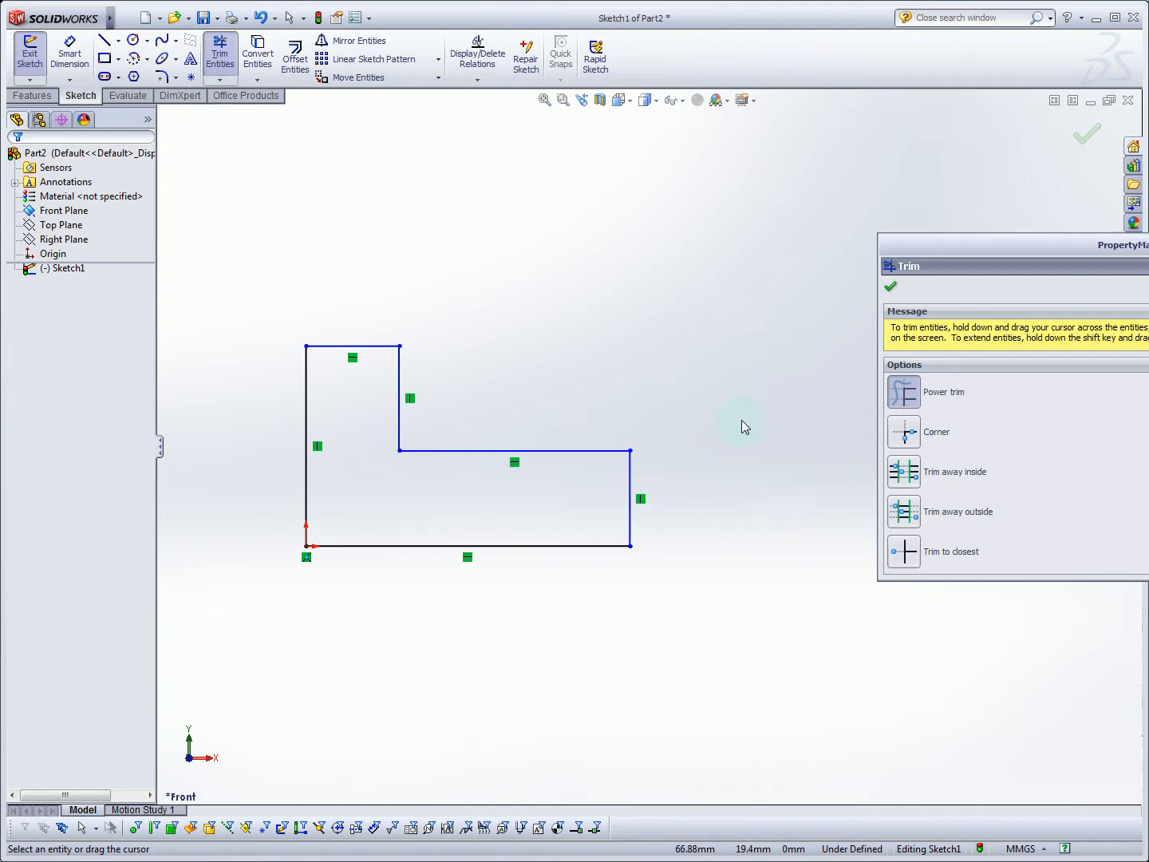
left_click(70, 54)
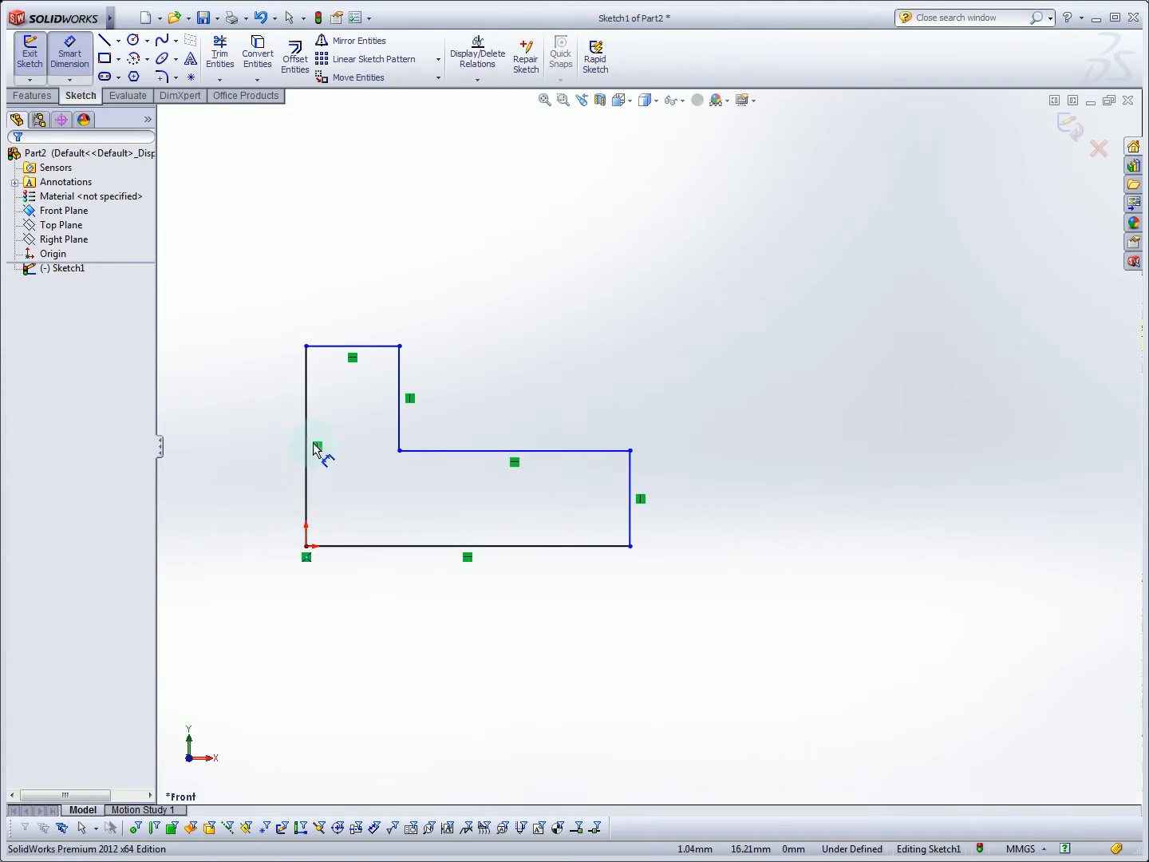
mouse_move(453, 496)
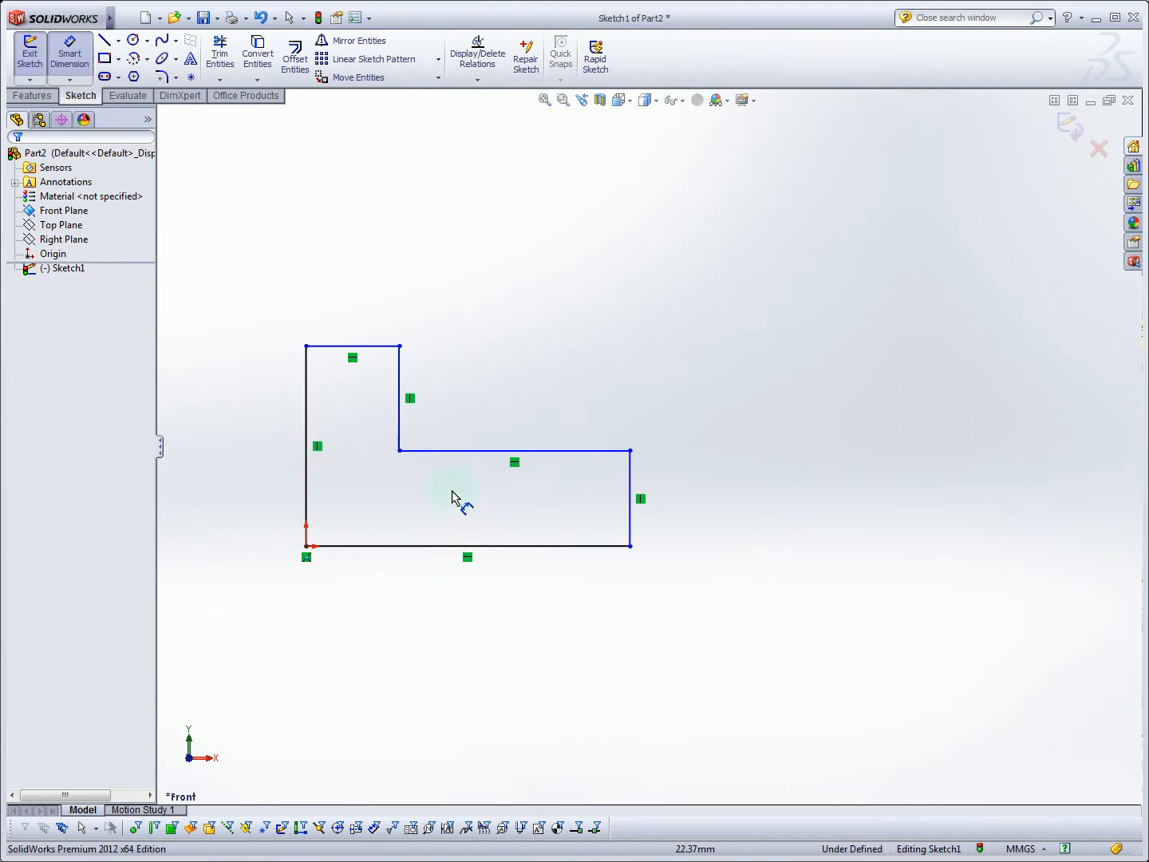
mouse_move(630, 498)
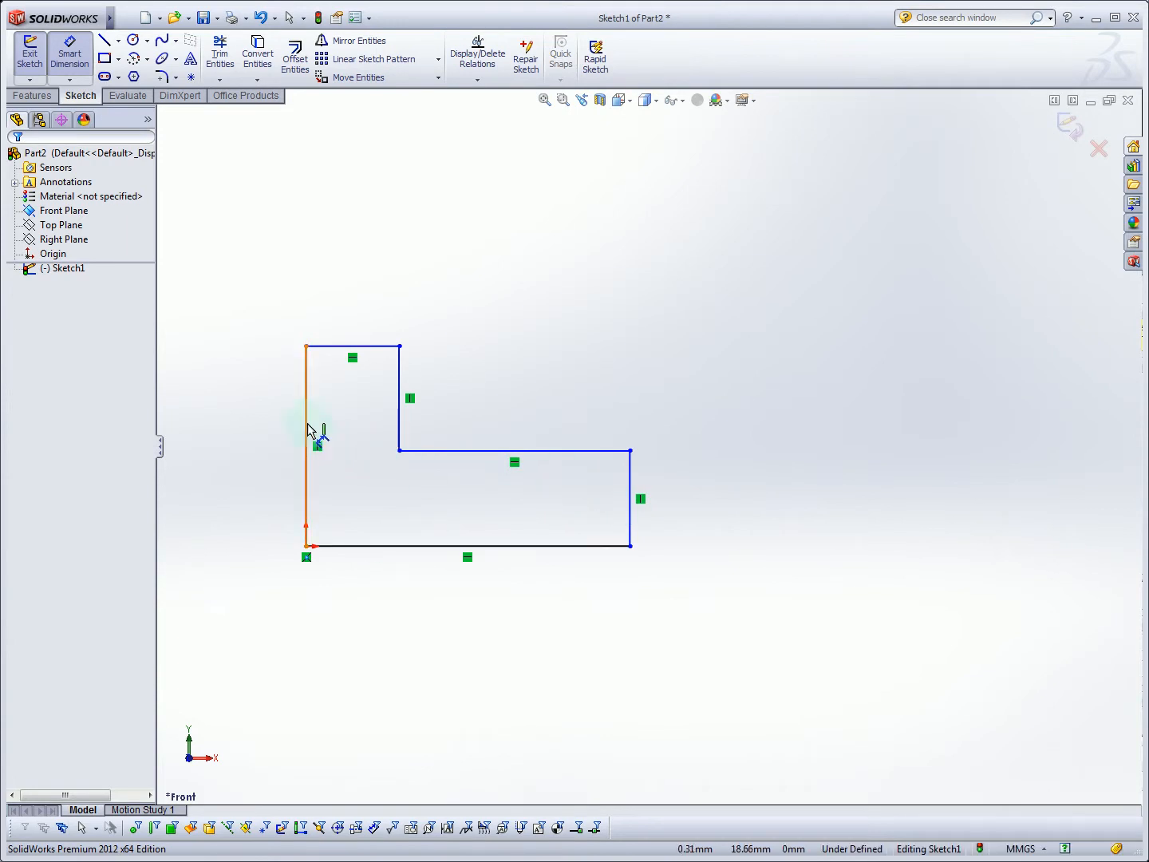
mouse_move(444, 527)
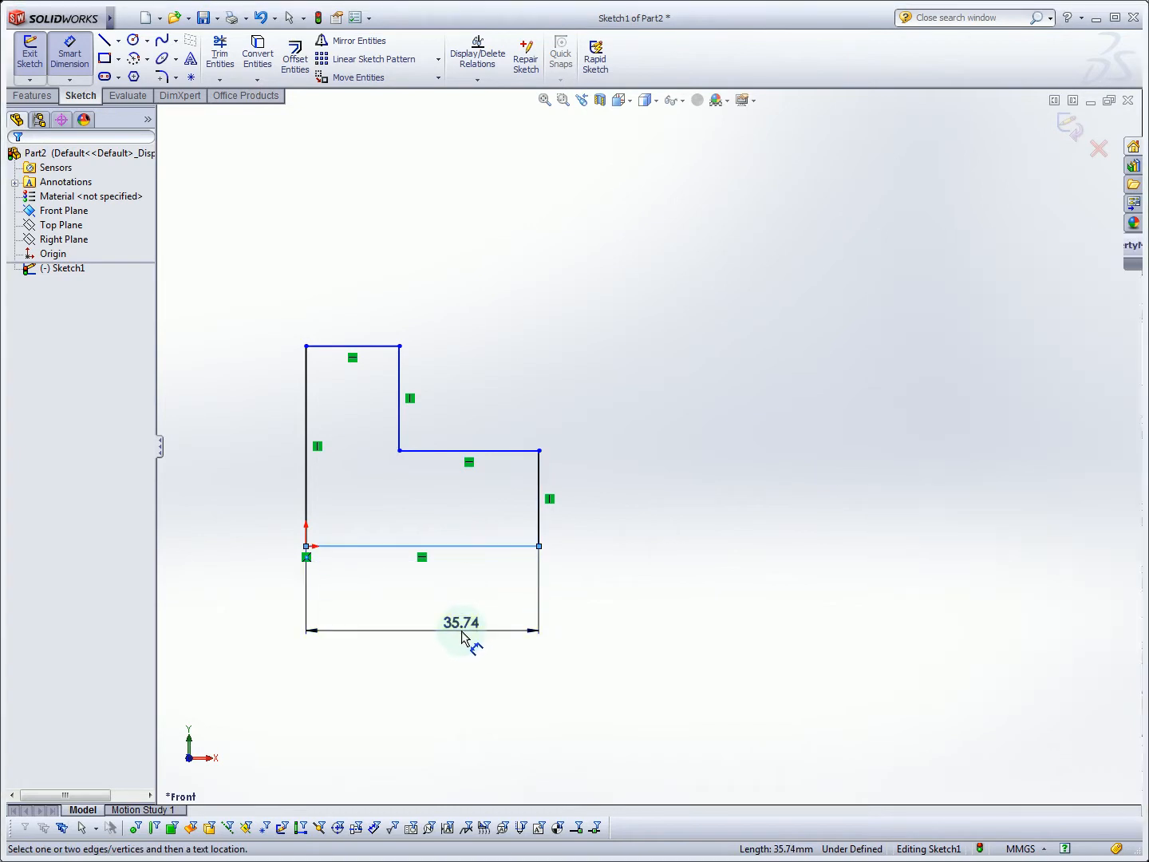
- Dimension the L outline 70 wide, 40 tall, 30 across the top and 20 on the right
left_click(463, 623)
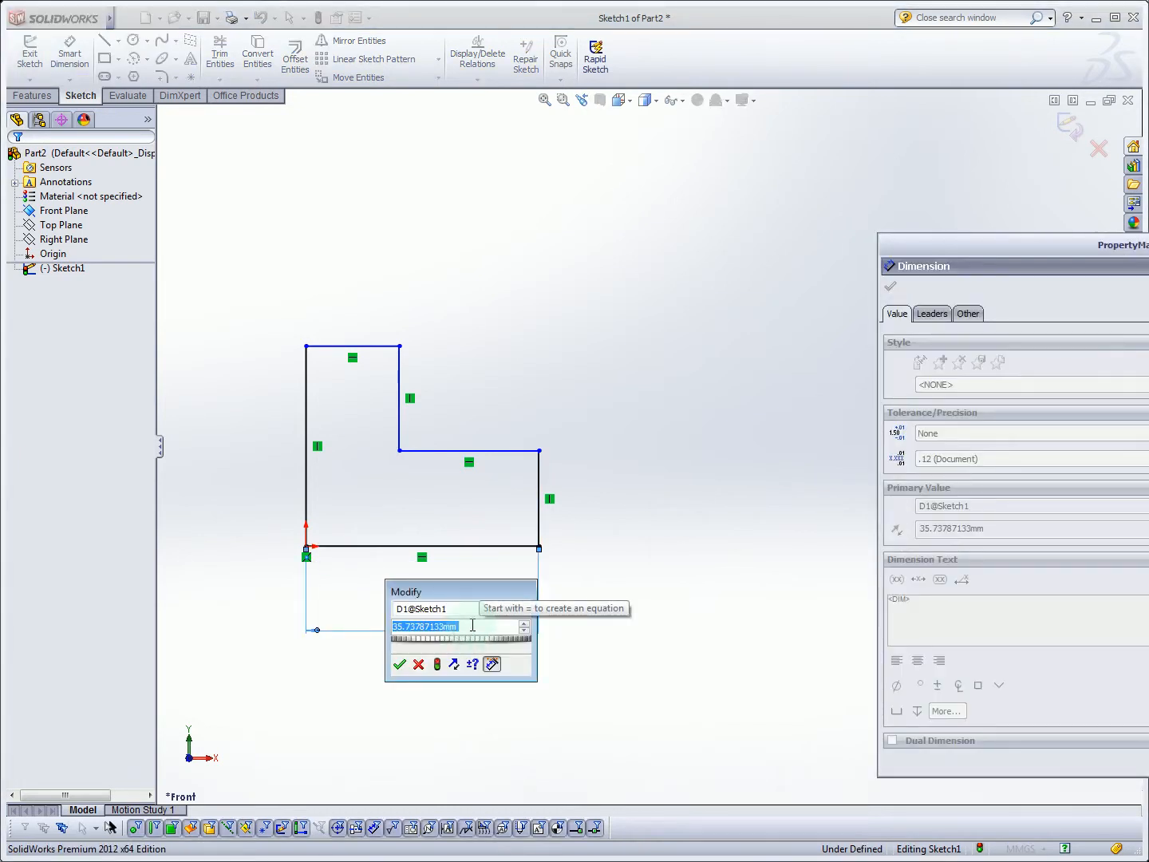
left_click(399, 664)
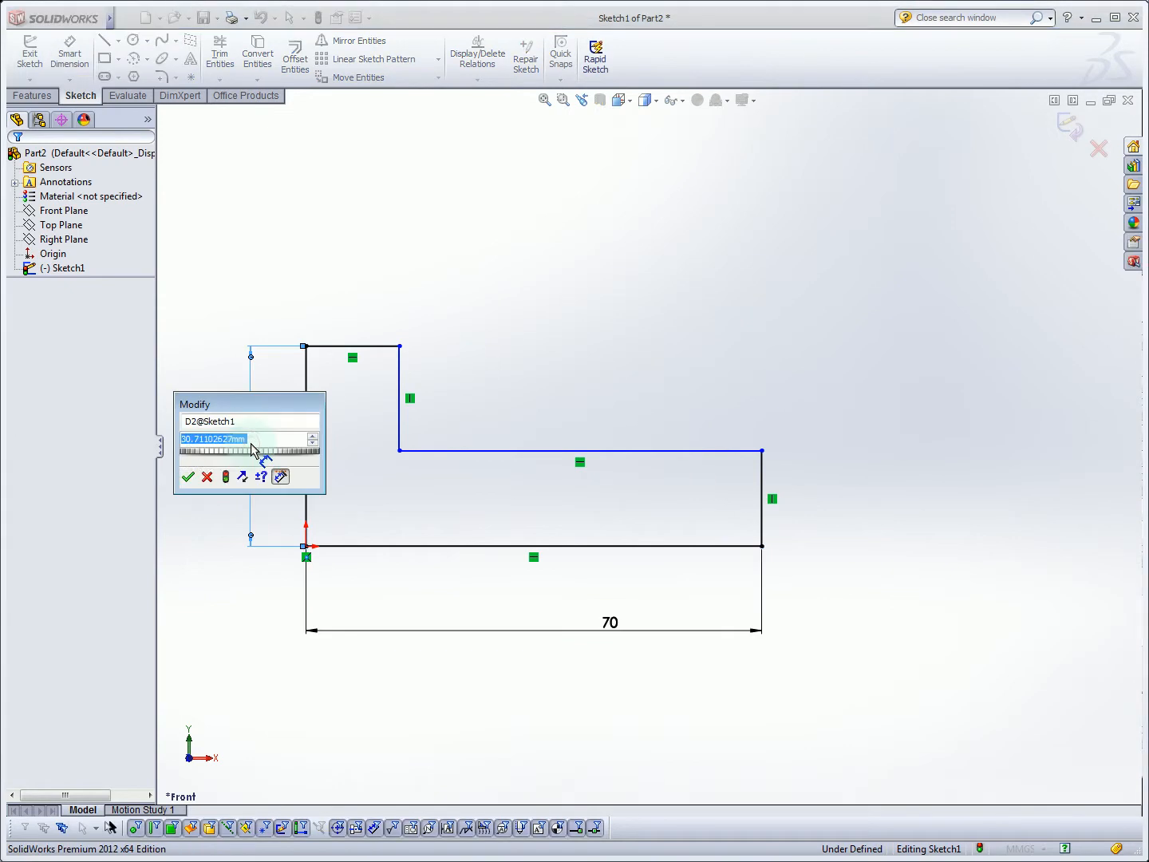
left_click(189, 476)
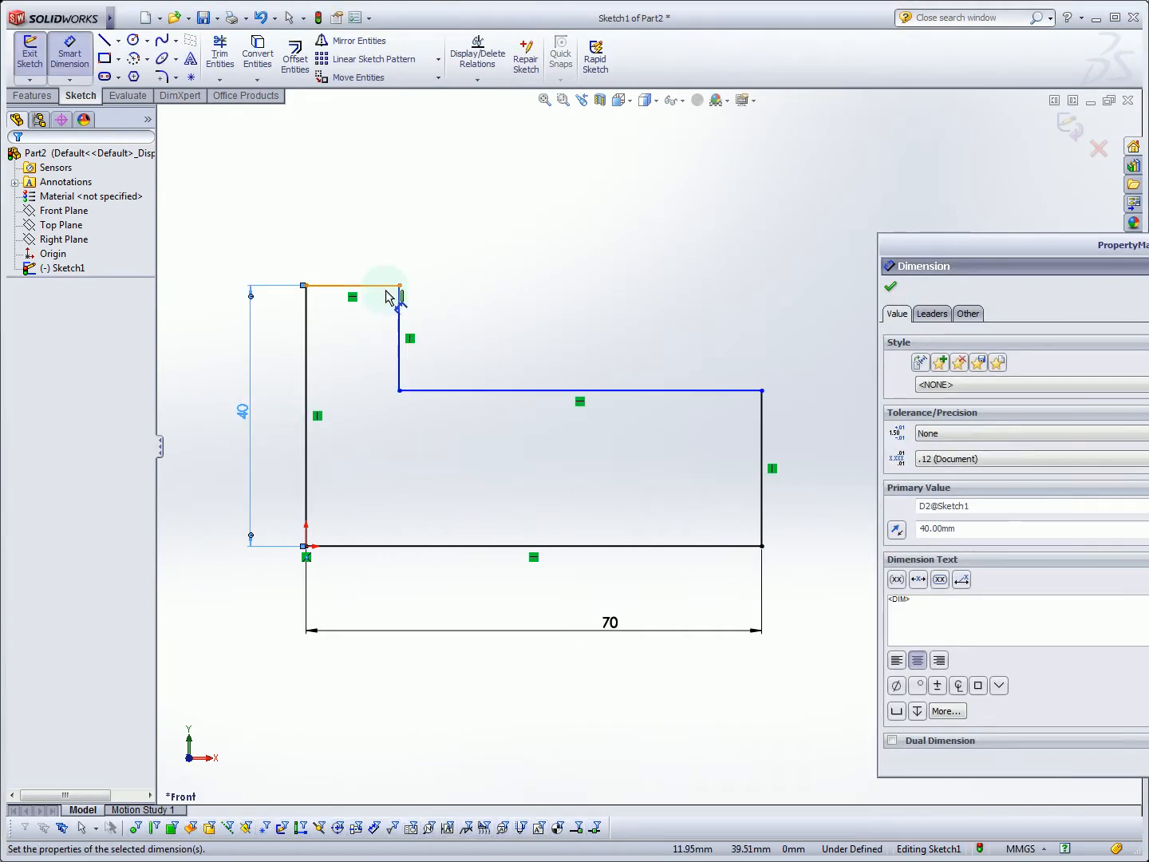
double_click(389, 287)
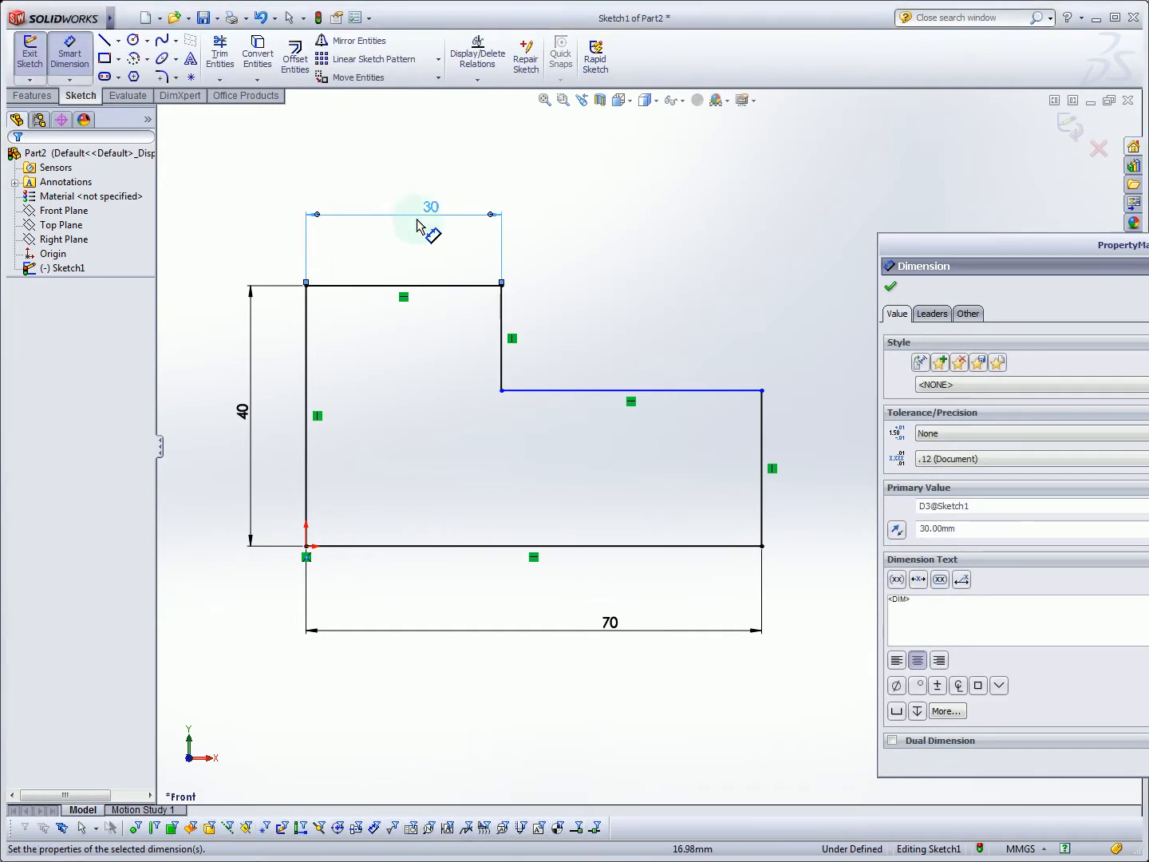
mouse_move(763, 447)
type("20")
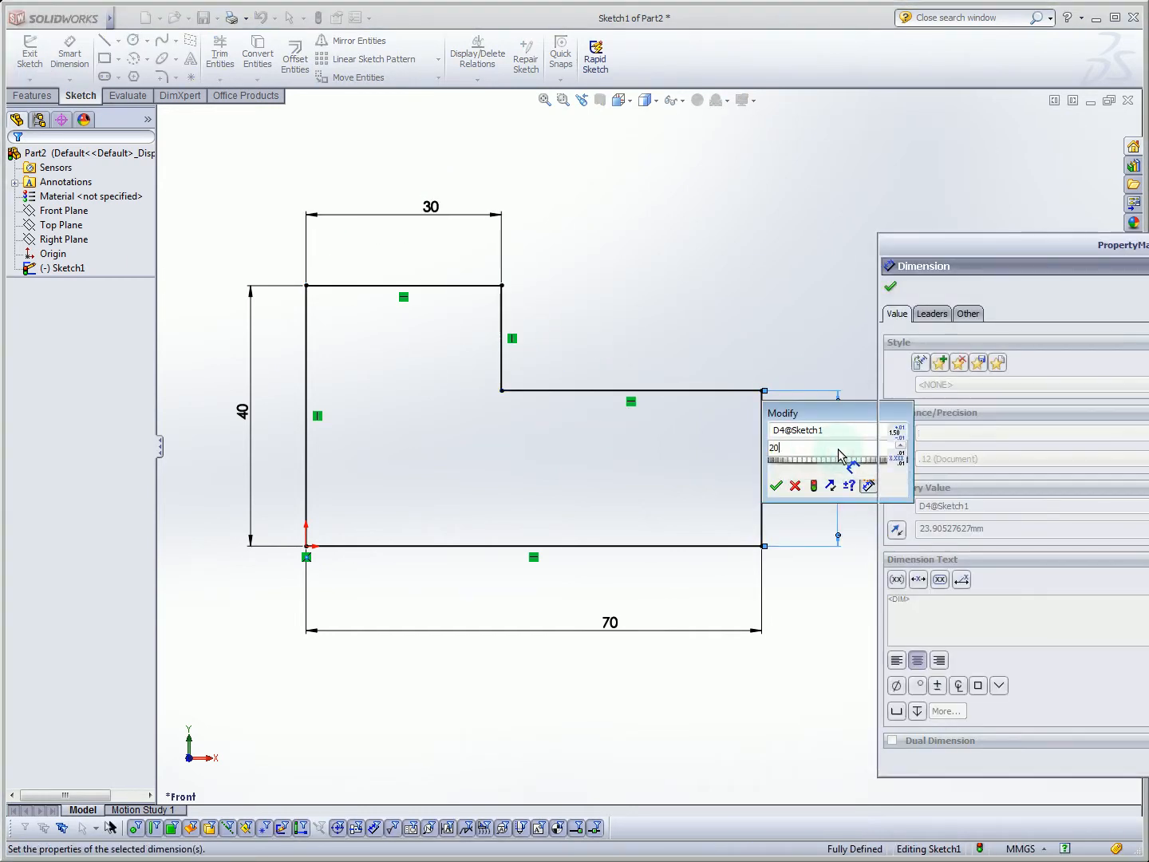
left_click(776, 485)
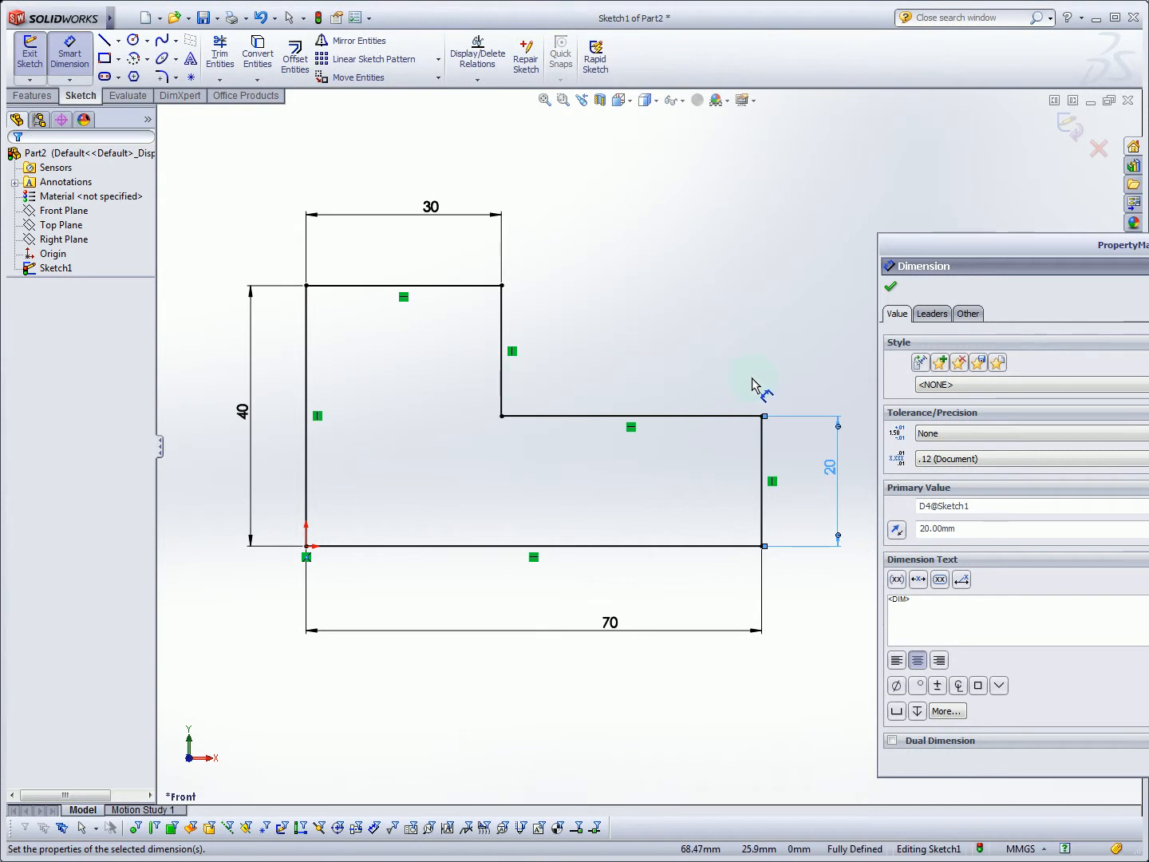
mouse_move(833, 334)
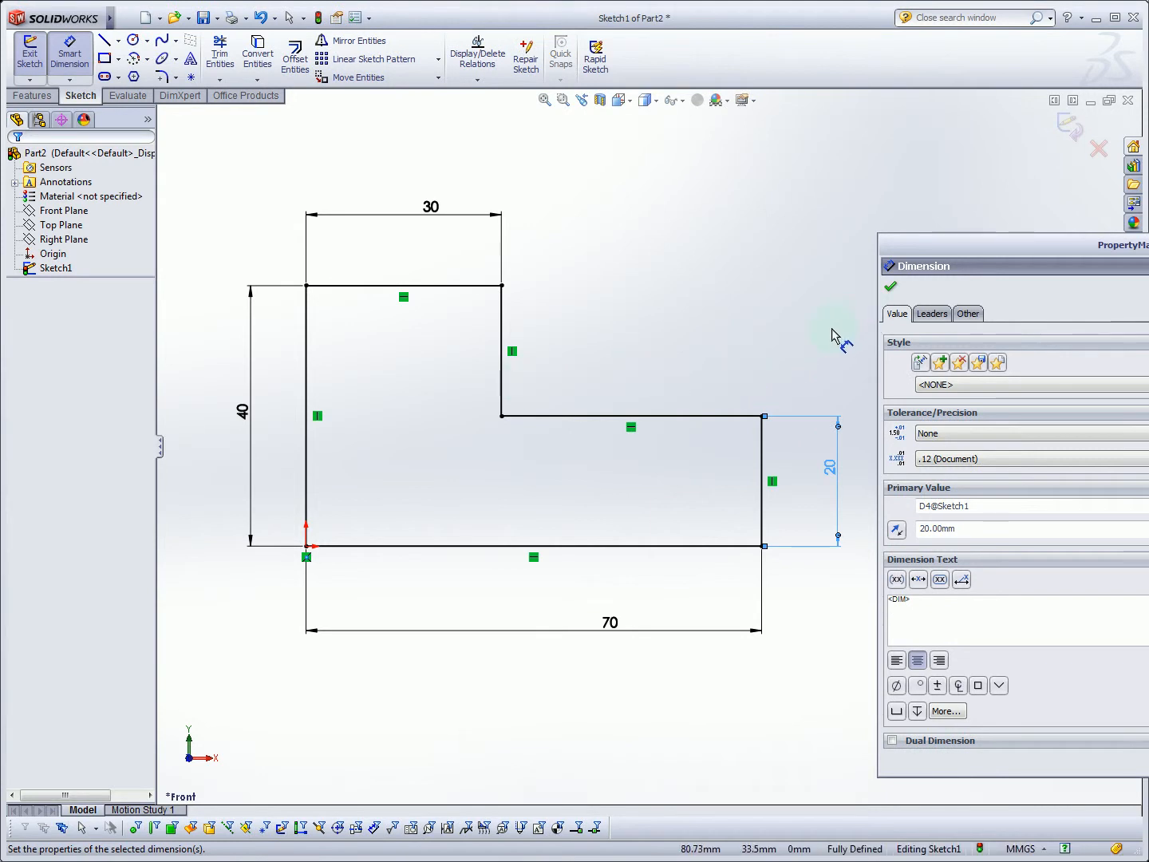
mouse_move(581, 354)
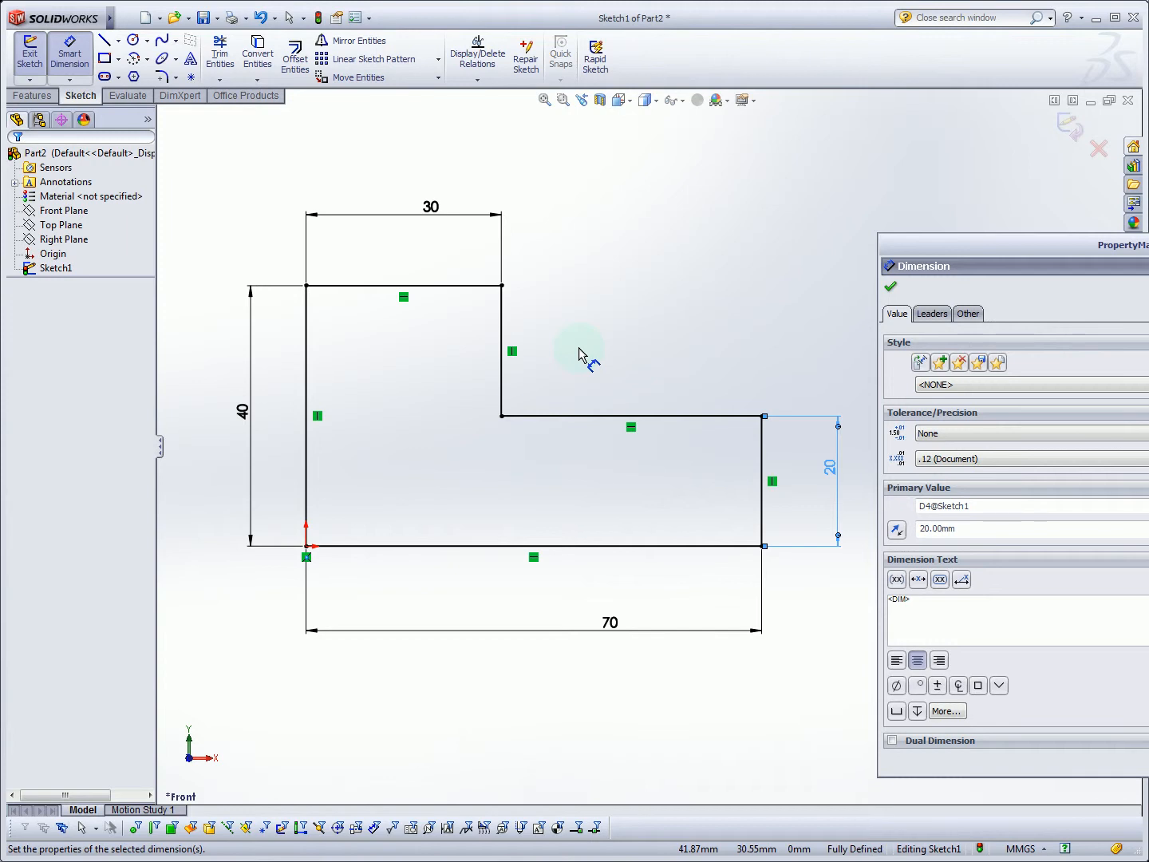
mouse_move(878, 301)
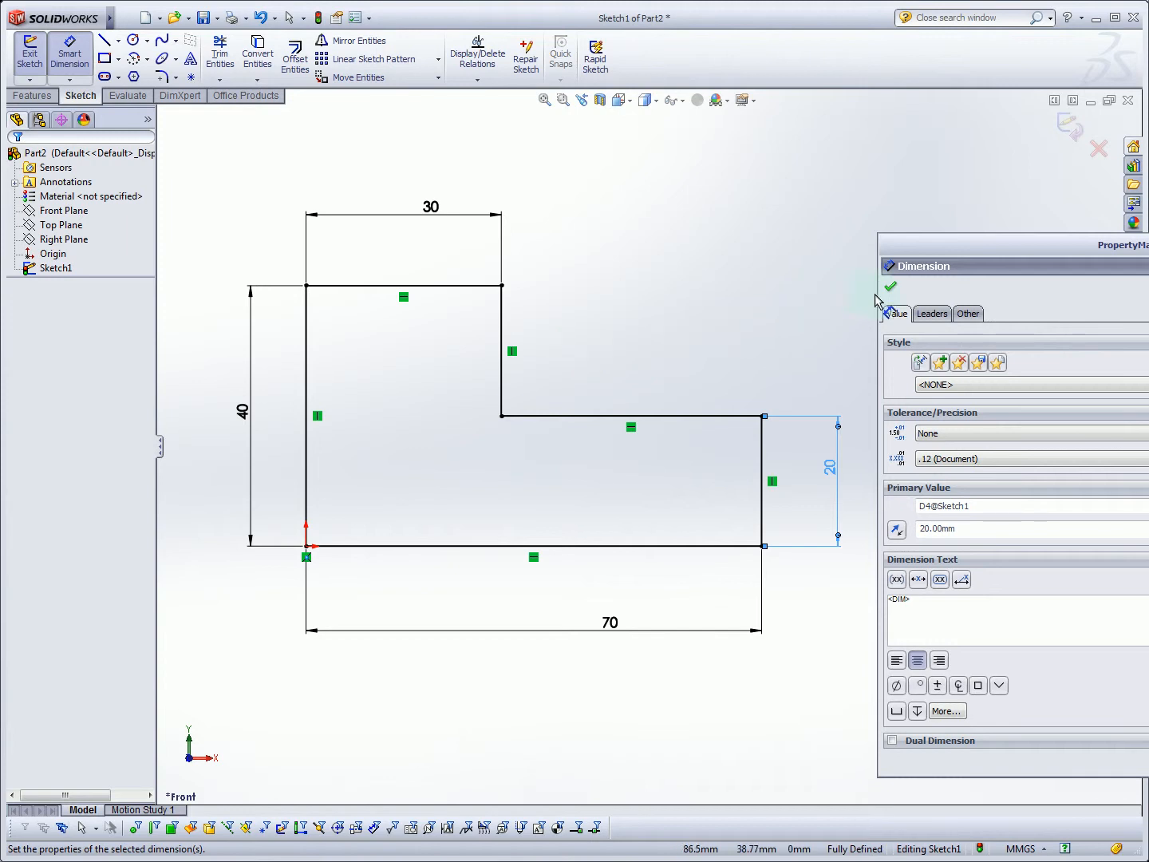
- Extrude the L-shaped sketch 40 mm blind into solid block Extrude1
left_click(890, 287)
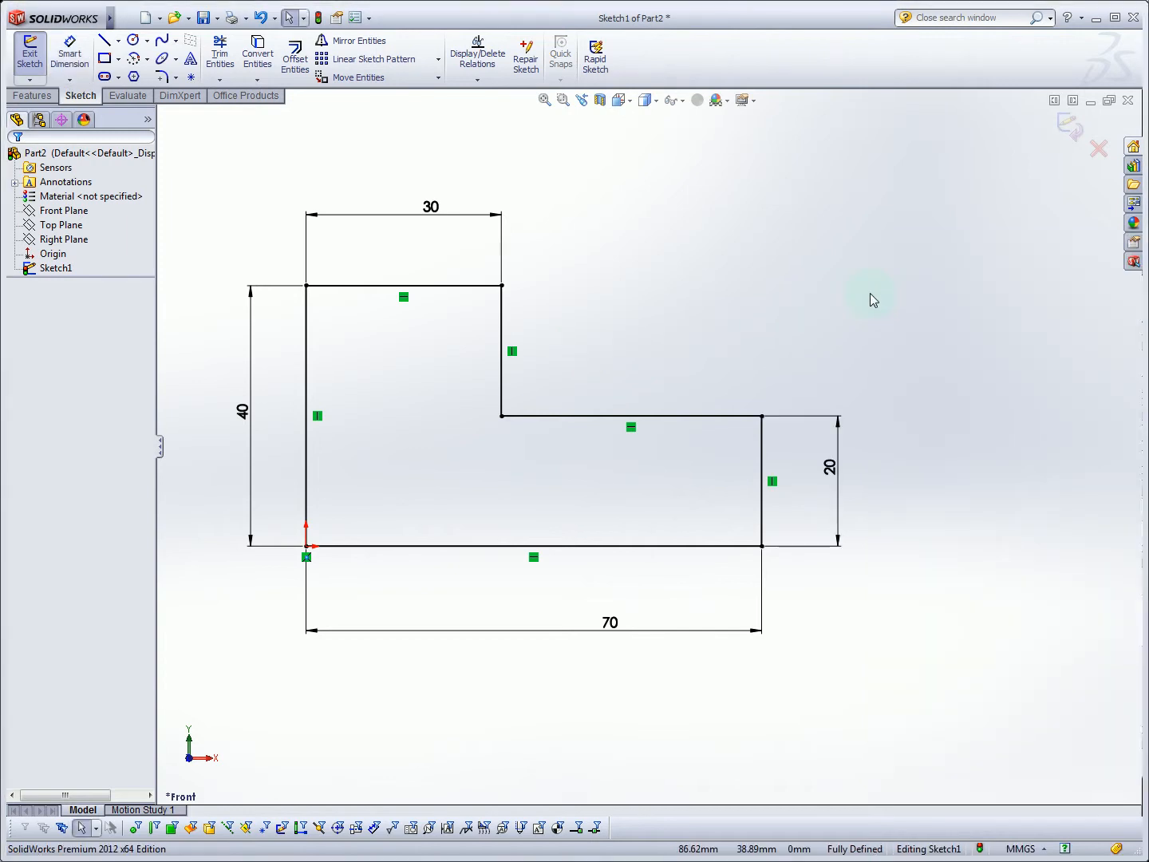
mouse_move(1072, 131)
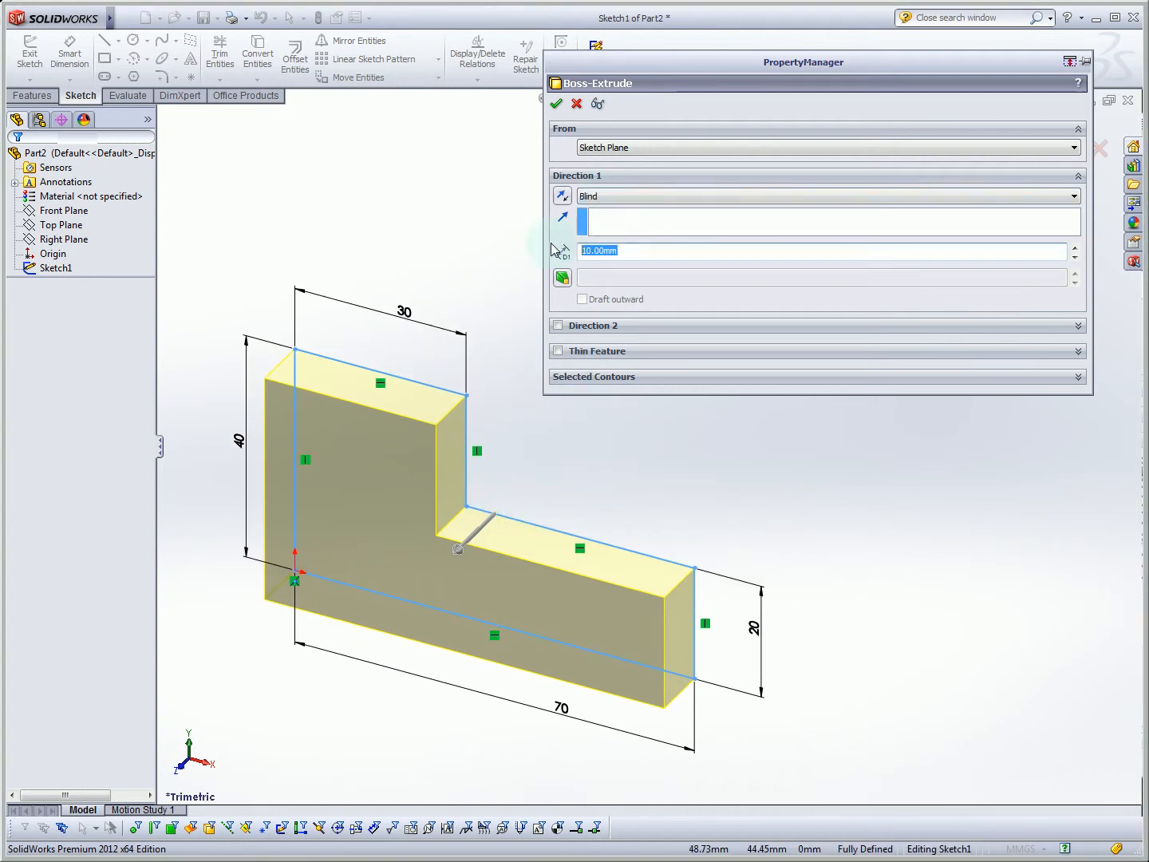
type("4")
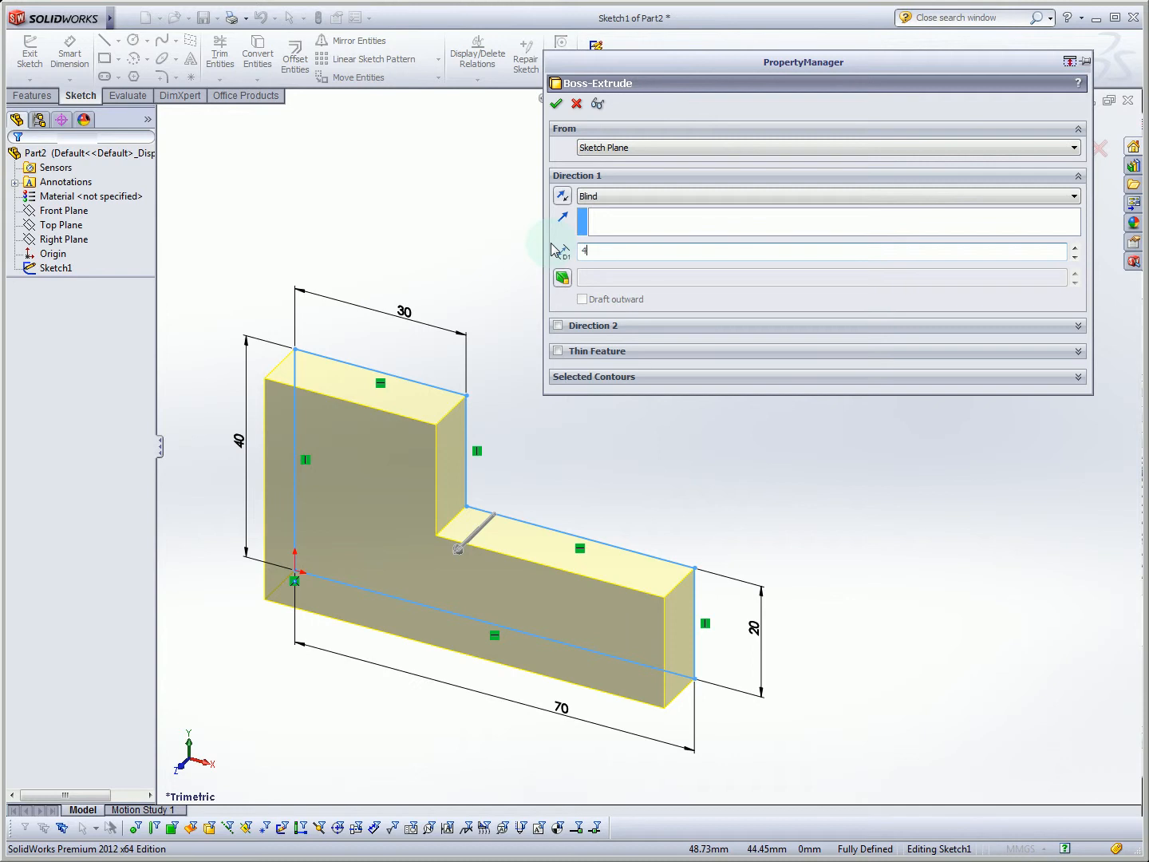
type("40mm")
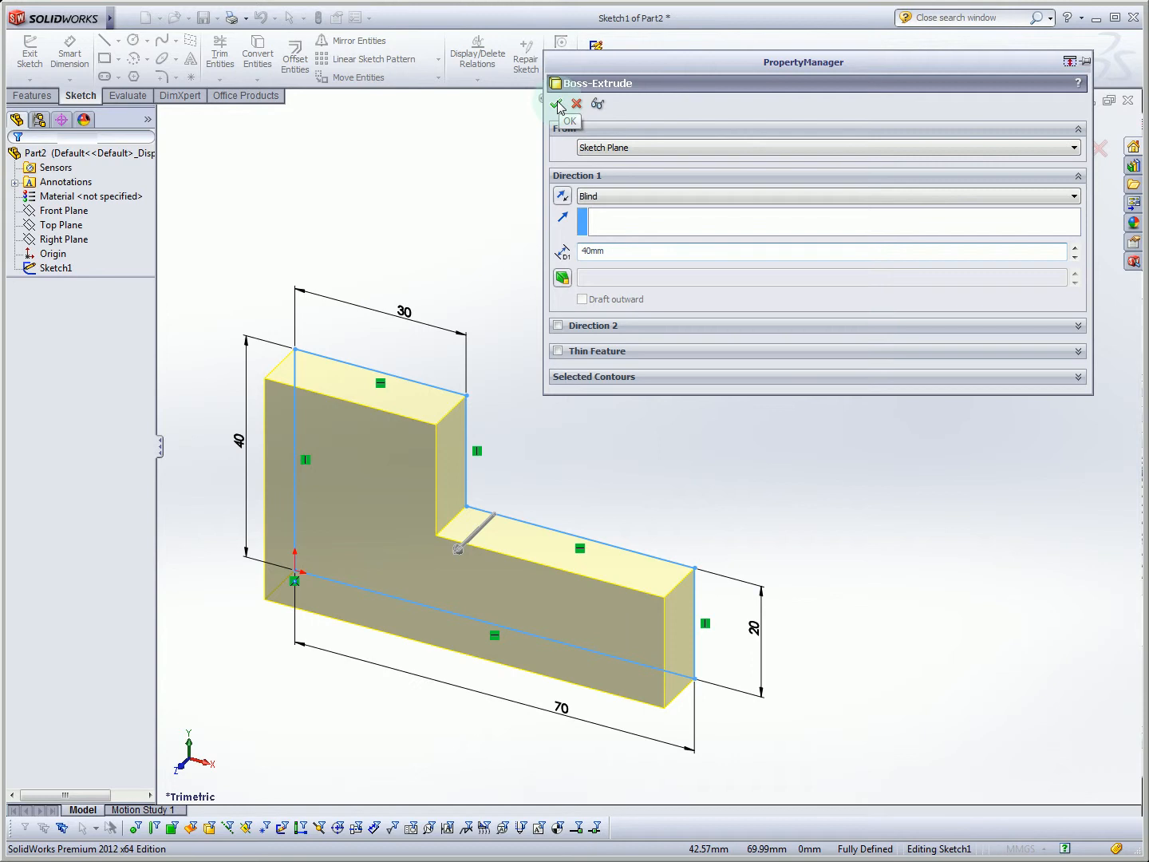
left_click(559, 106)
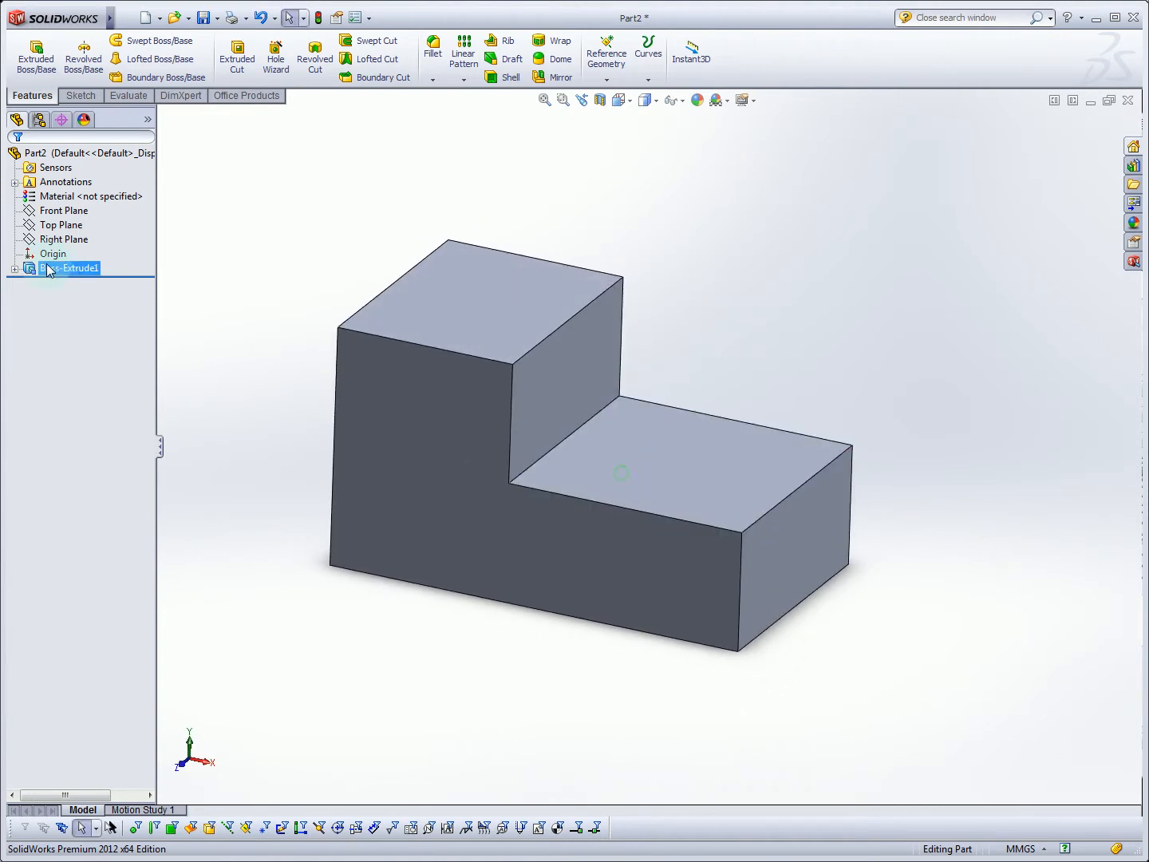
- Switch the block from a front view to an isometric view
left_click(568, 380)
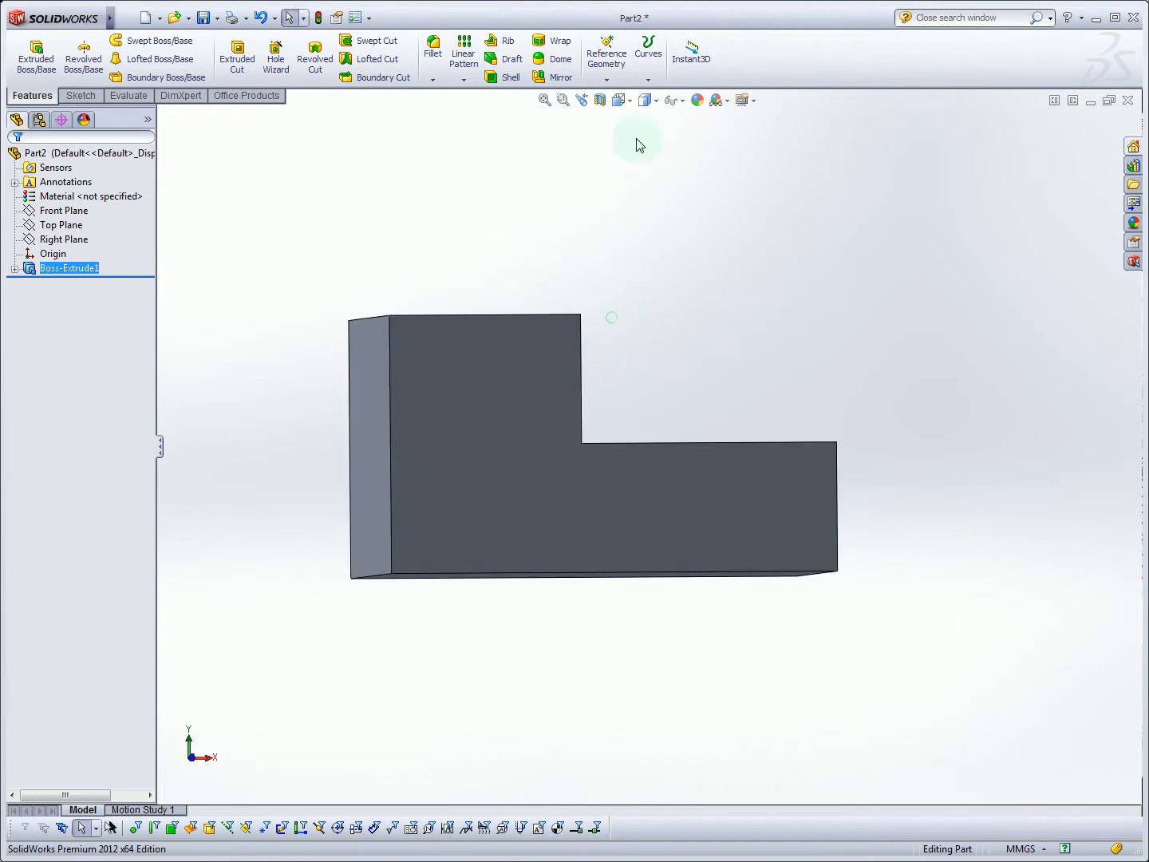
left_click(619, 99)
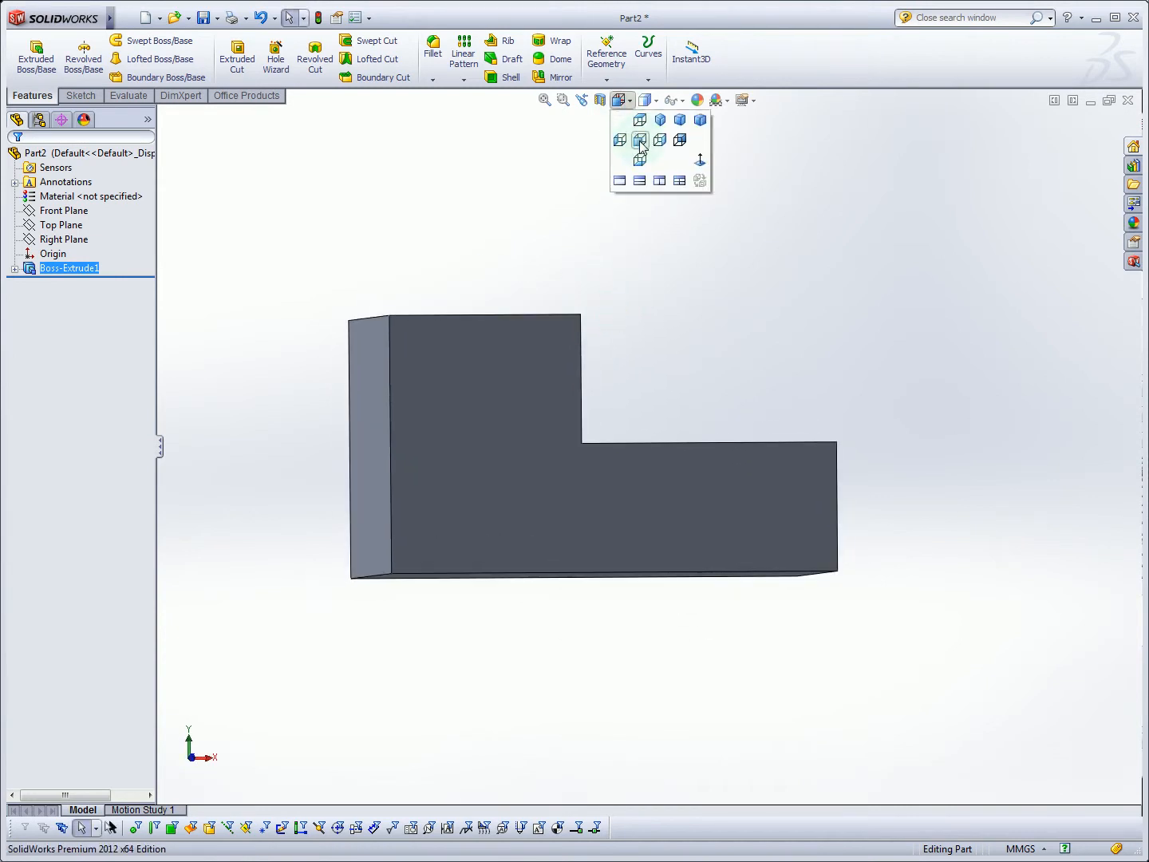
left_click(638, 140)
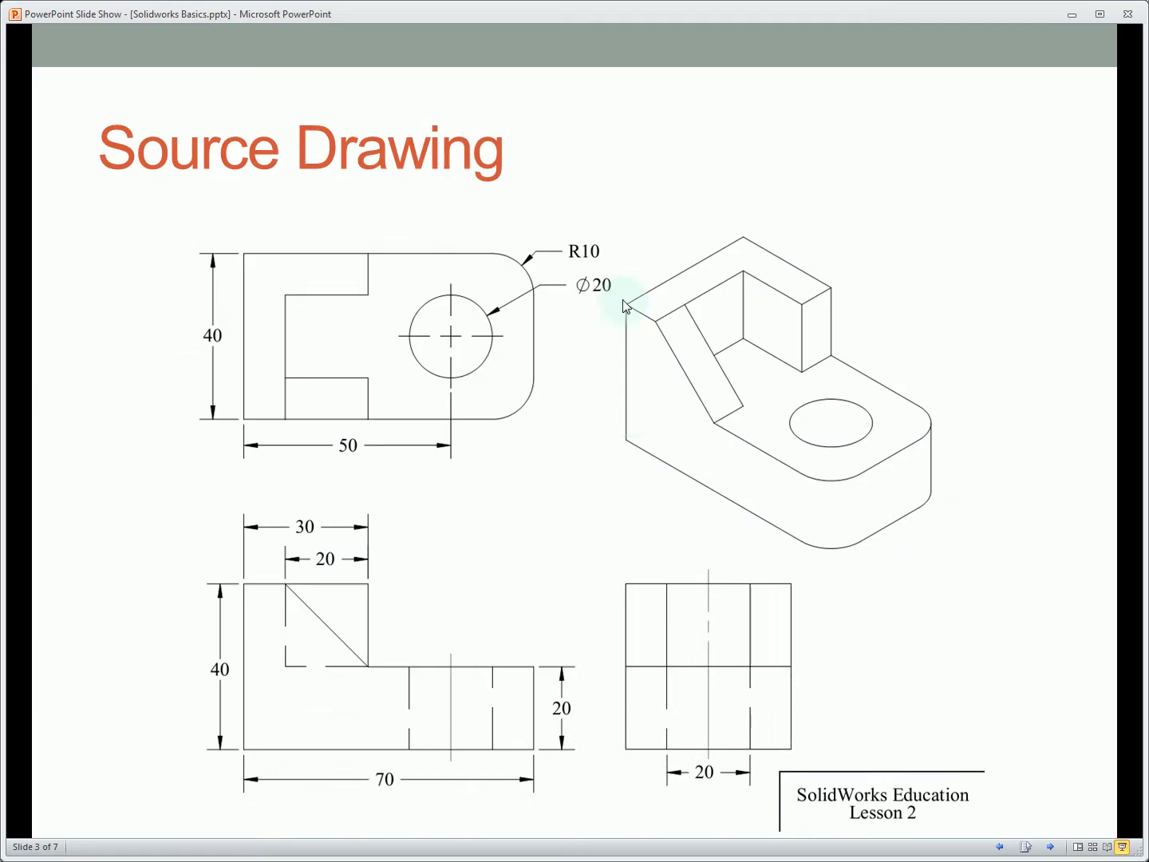
mouse_move(359, 738)
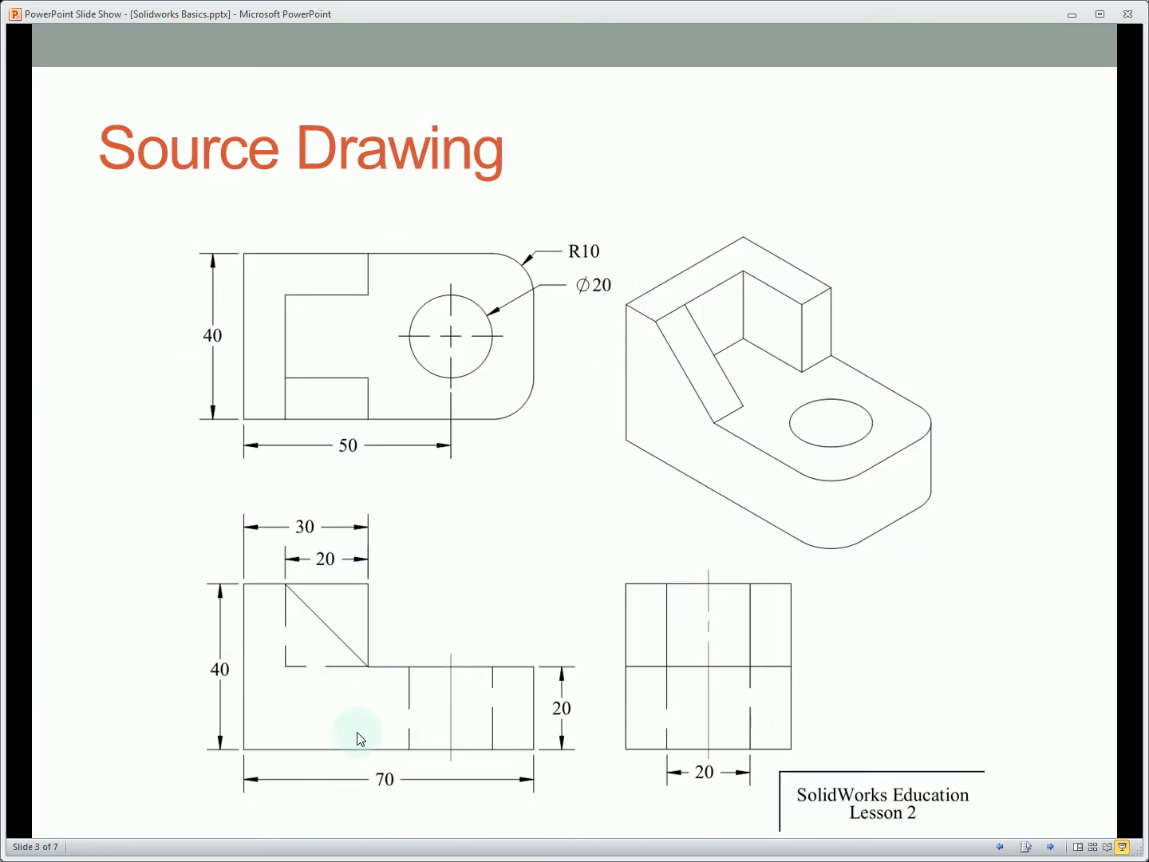
- Advance the slideshow from the Source Drawing slide to the Extruded Cut Tool slide
left_click(429, 637)
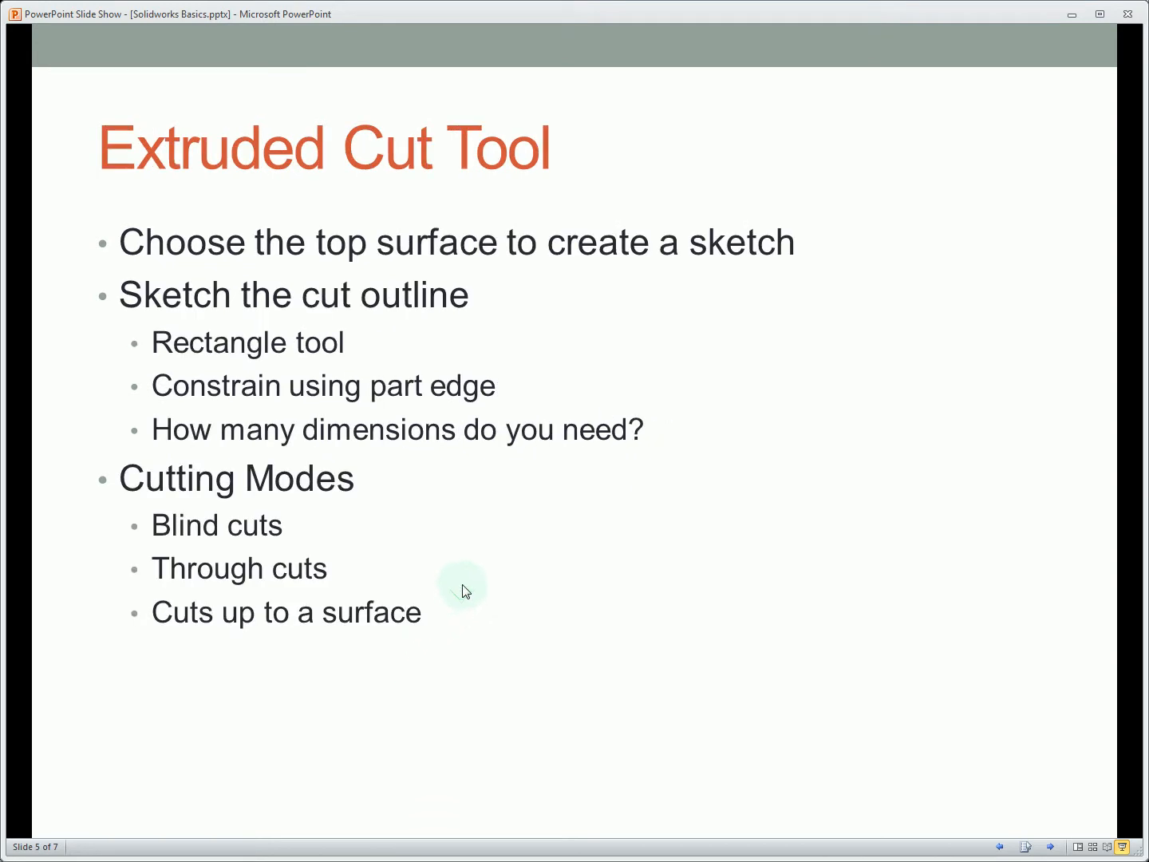
mouse_move(465, 589)
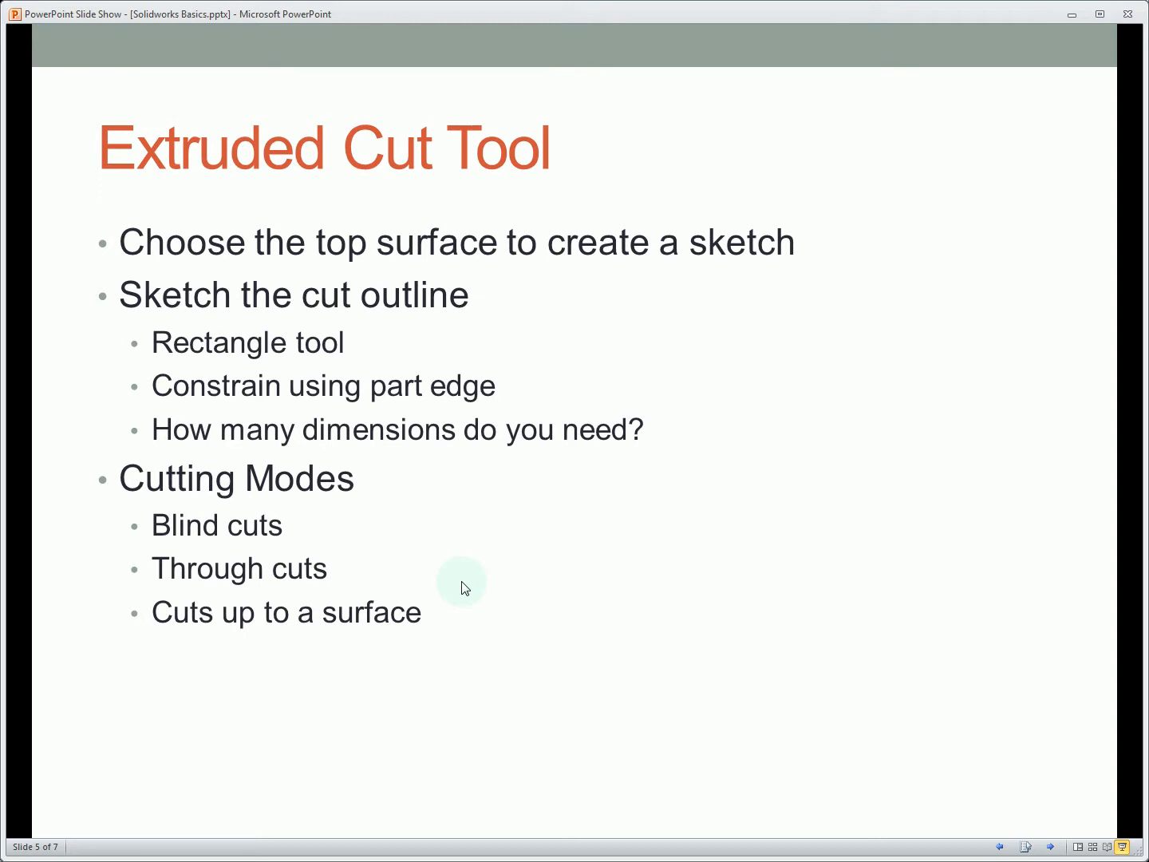
mouse_move(488, 575)
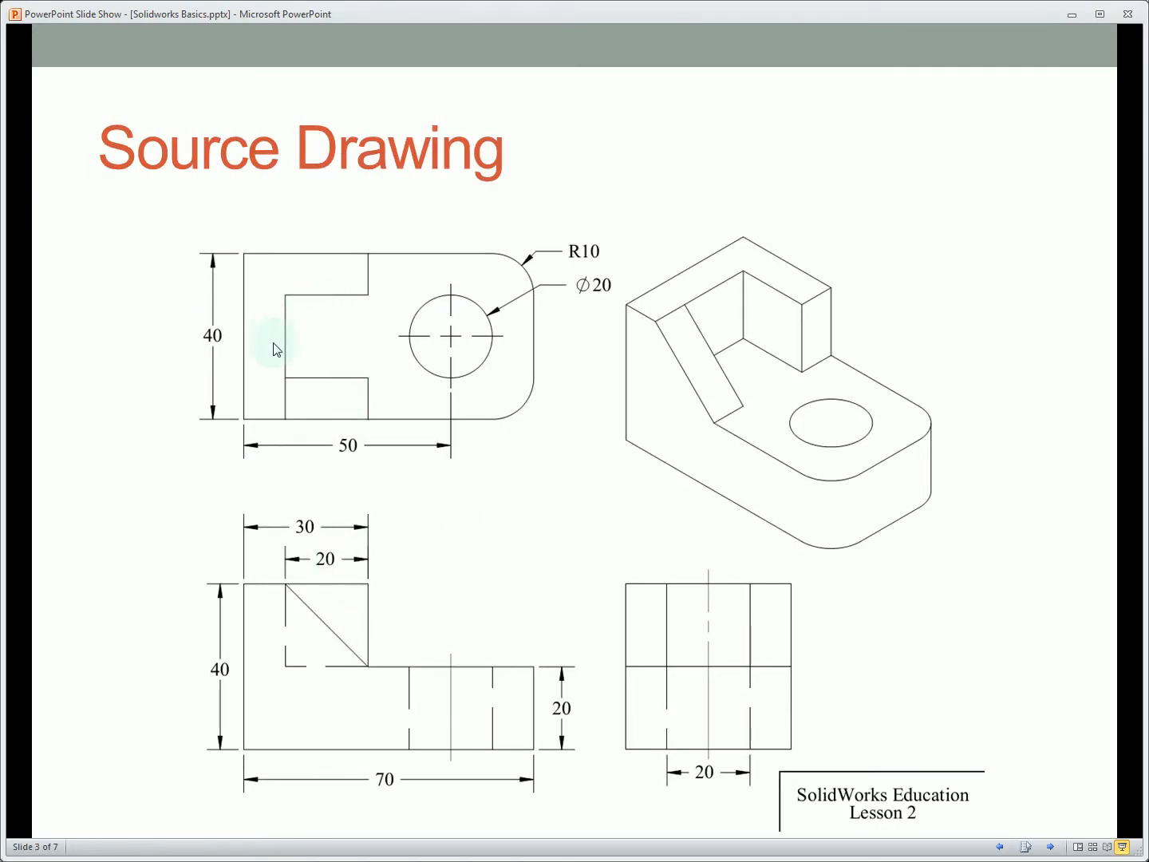
mouse_move(385, 327)
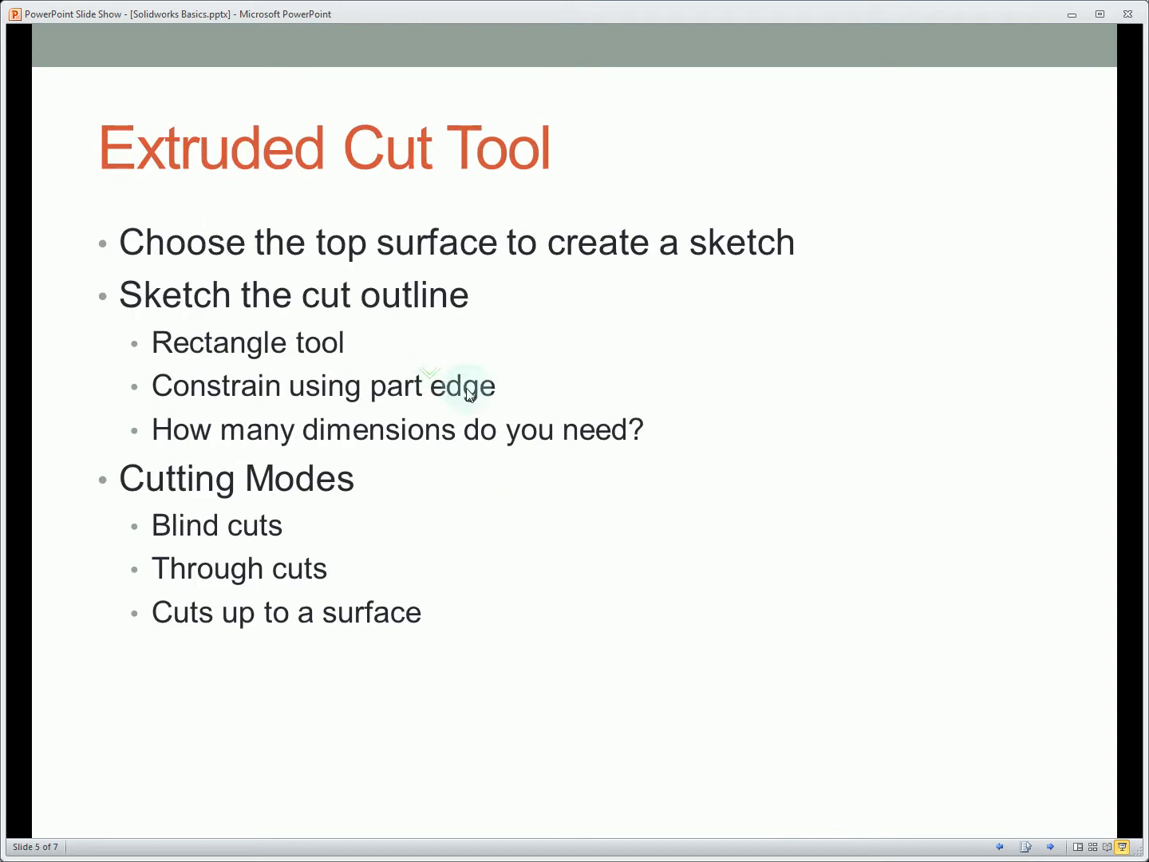
mouse_move(288, 316)
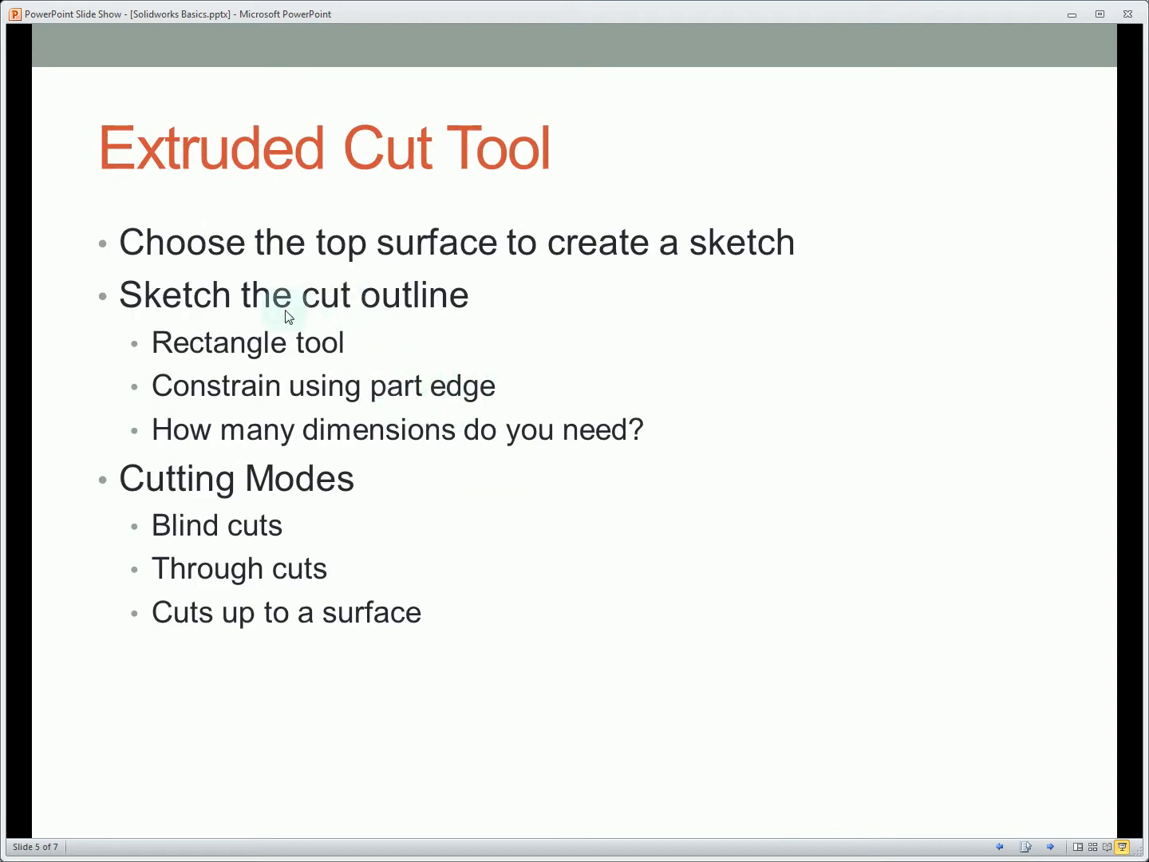
mouse_move(358, 367)
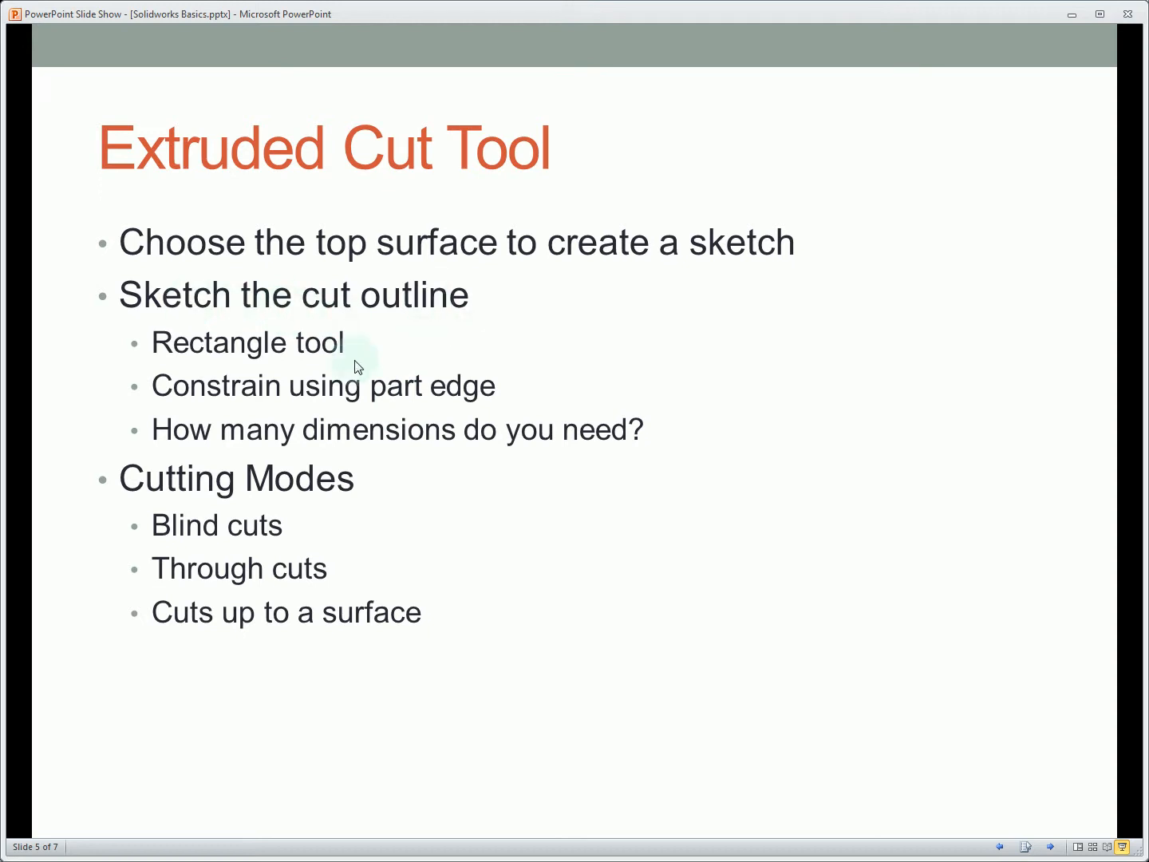
mouse_move(377, 348)
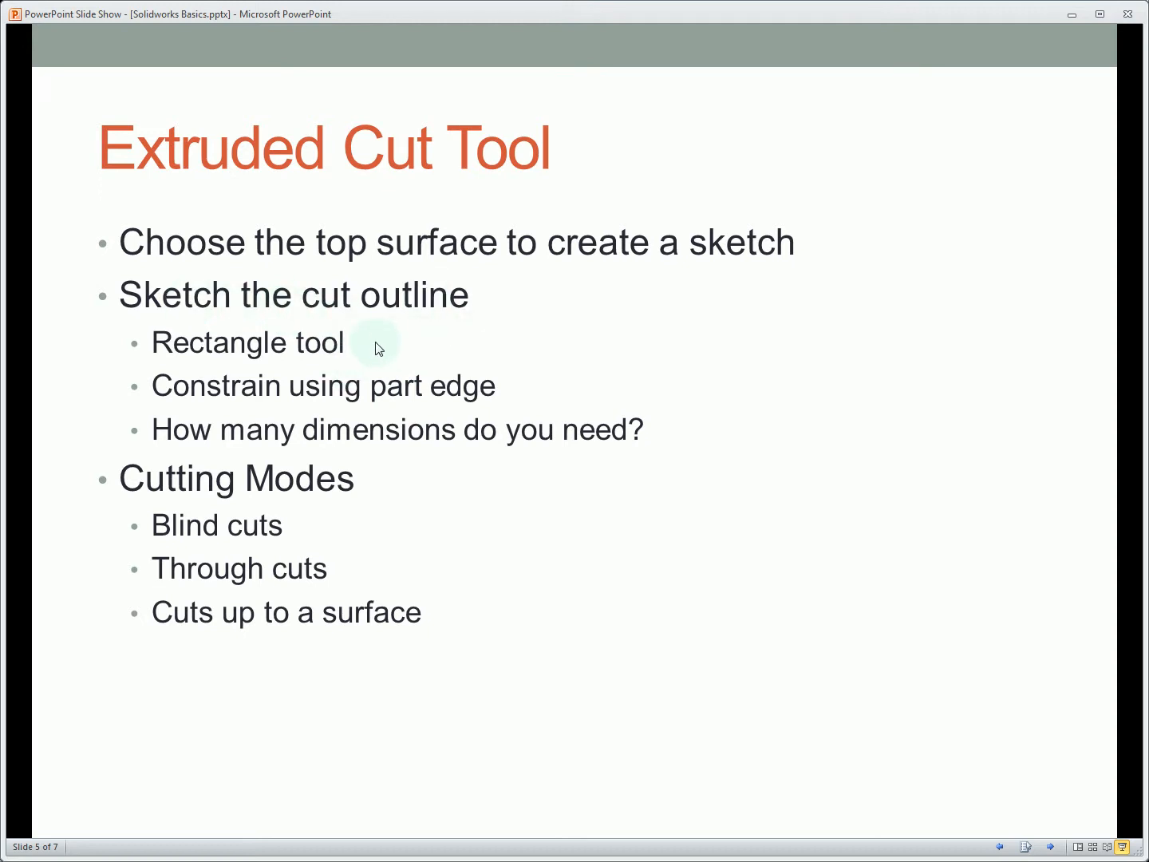
mouse_move(509, 402)
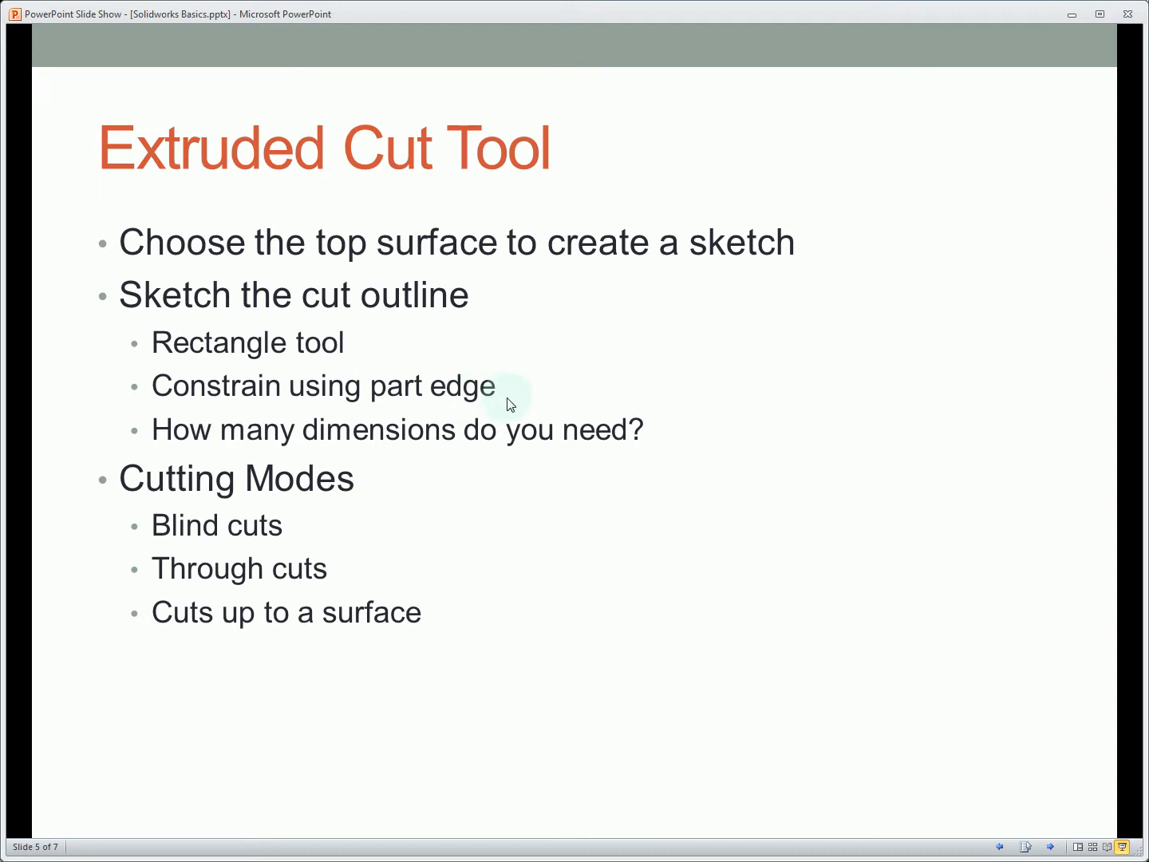
mouse_move(443, 469)
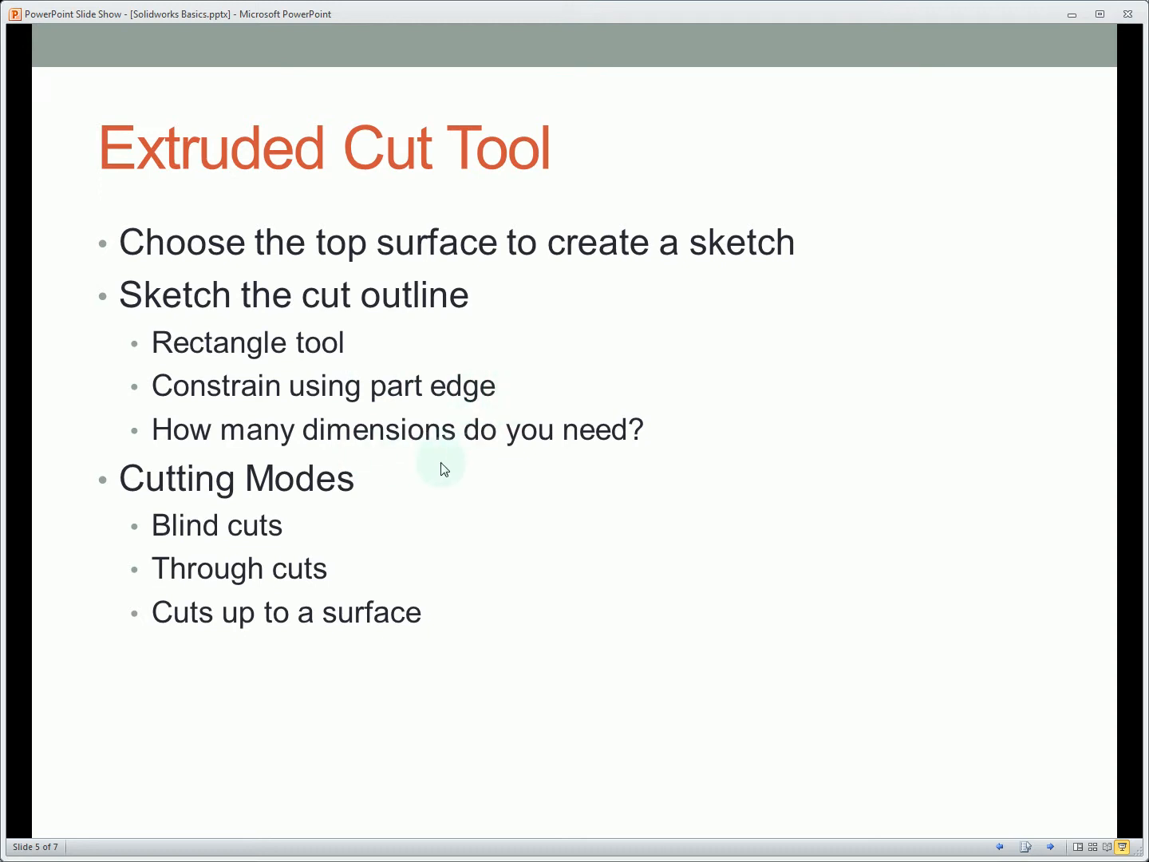
mouse_move(437, 494)
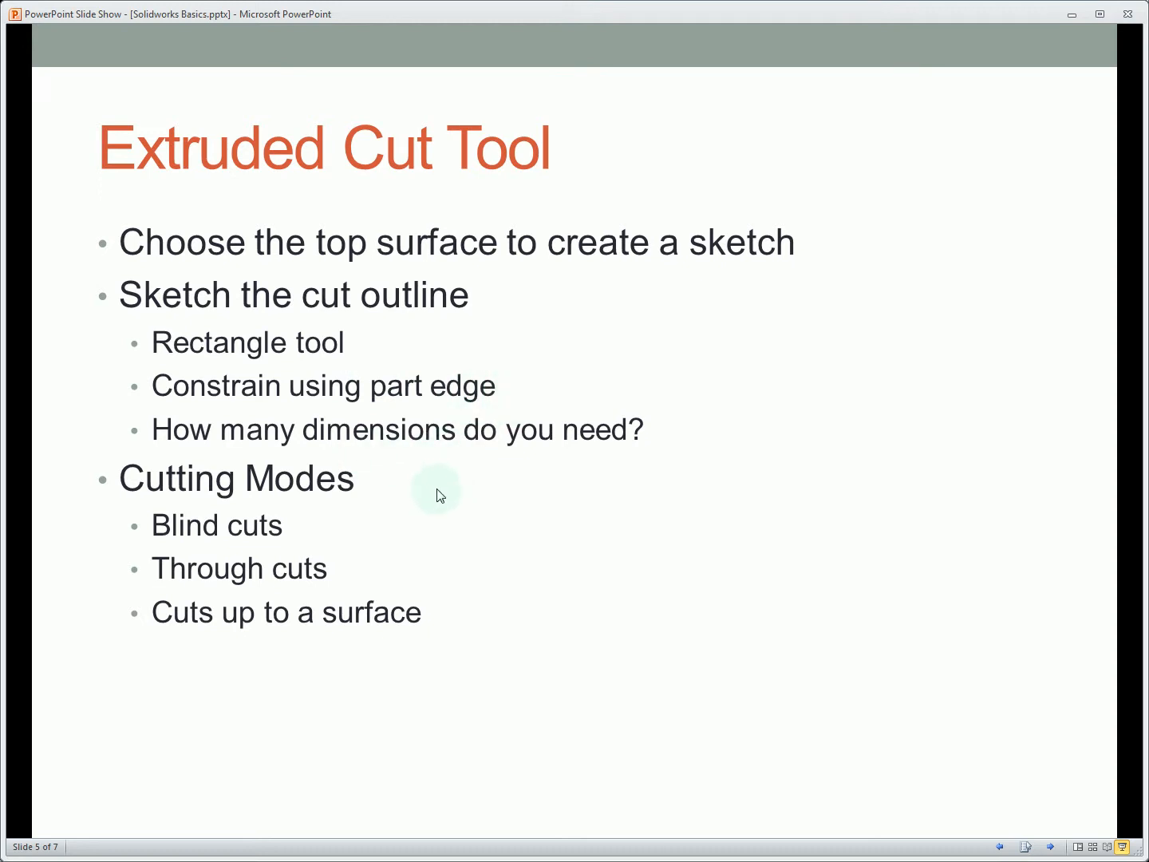
mouse_move(345, 557)
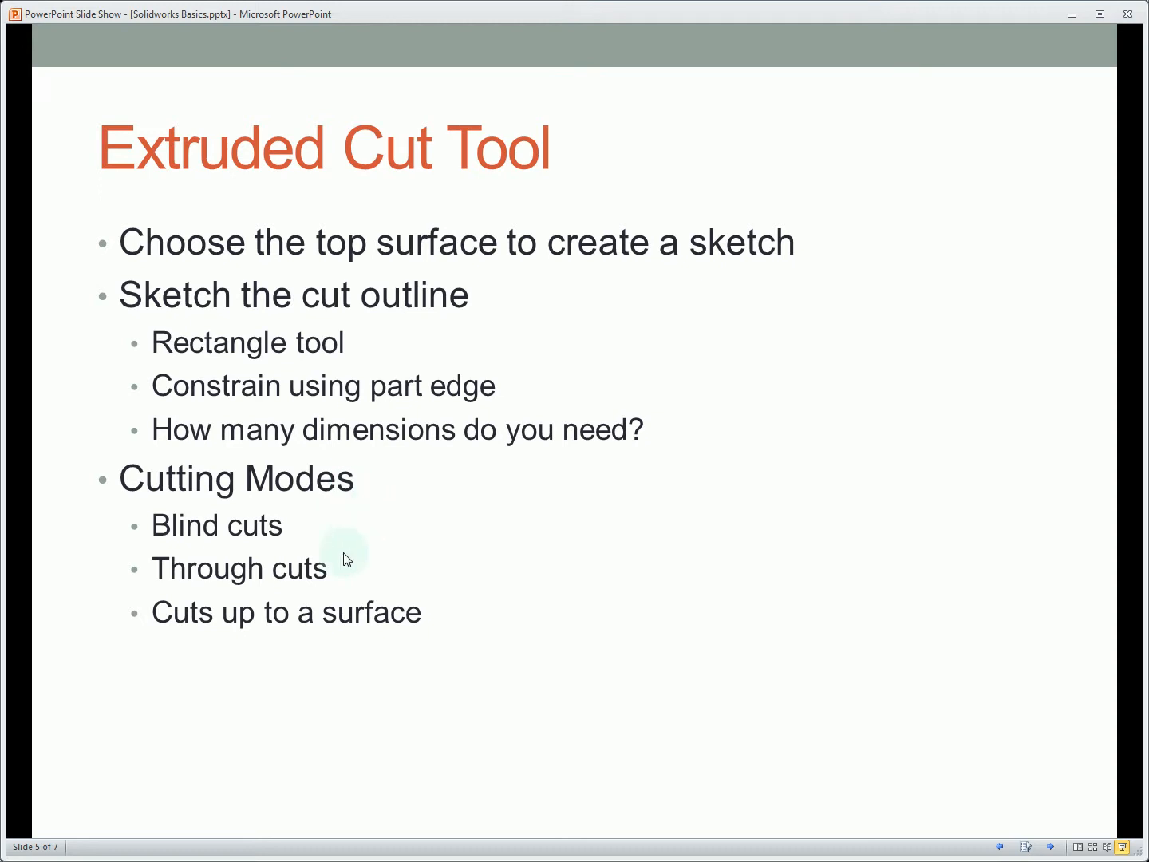
mouse_move(348, 583)
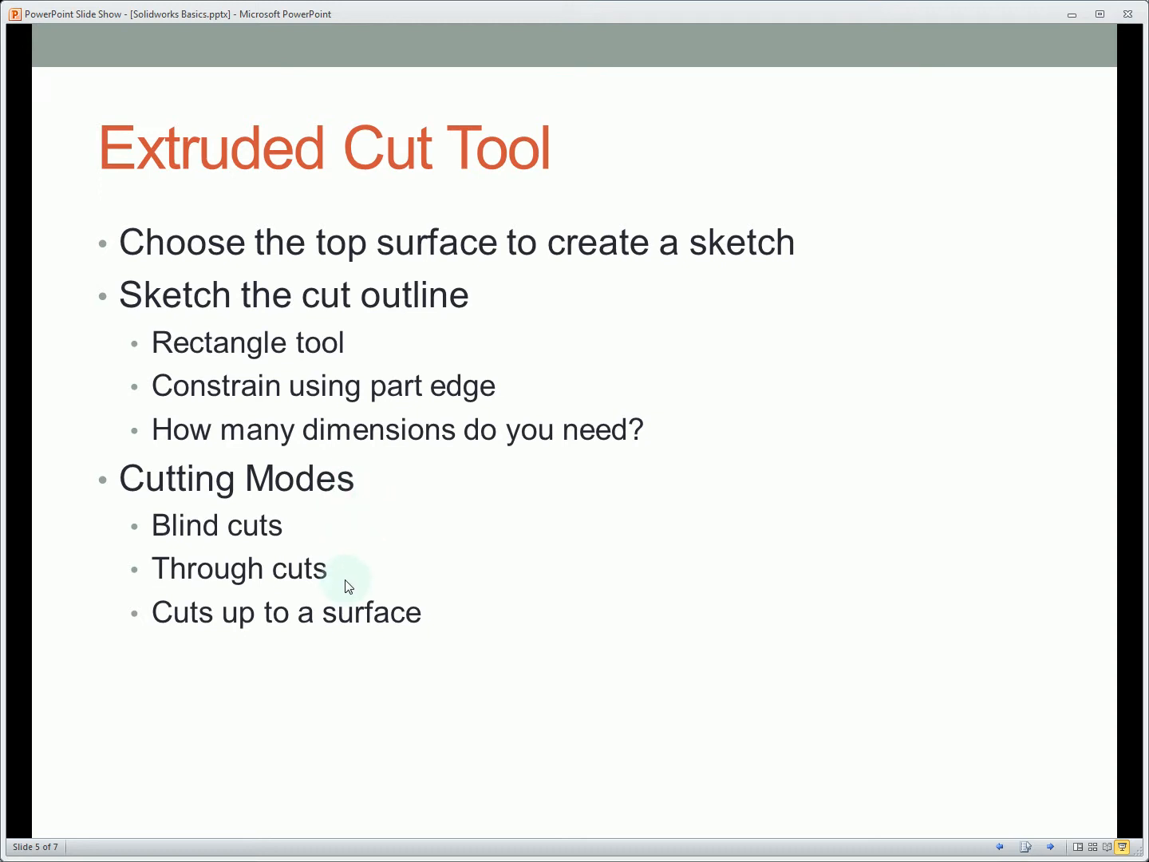
mouse_move(161, 635)
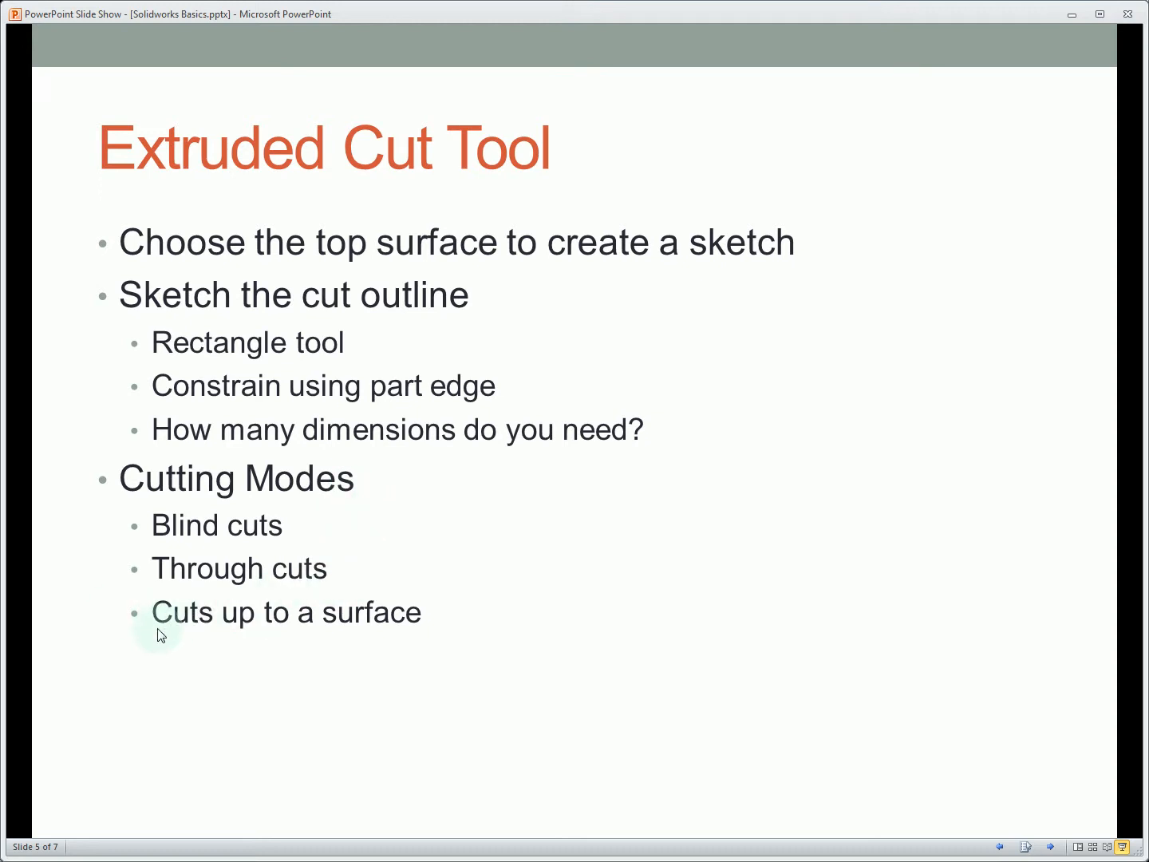
mouse_move(418, 626)
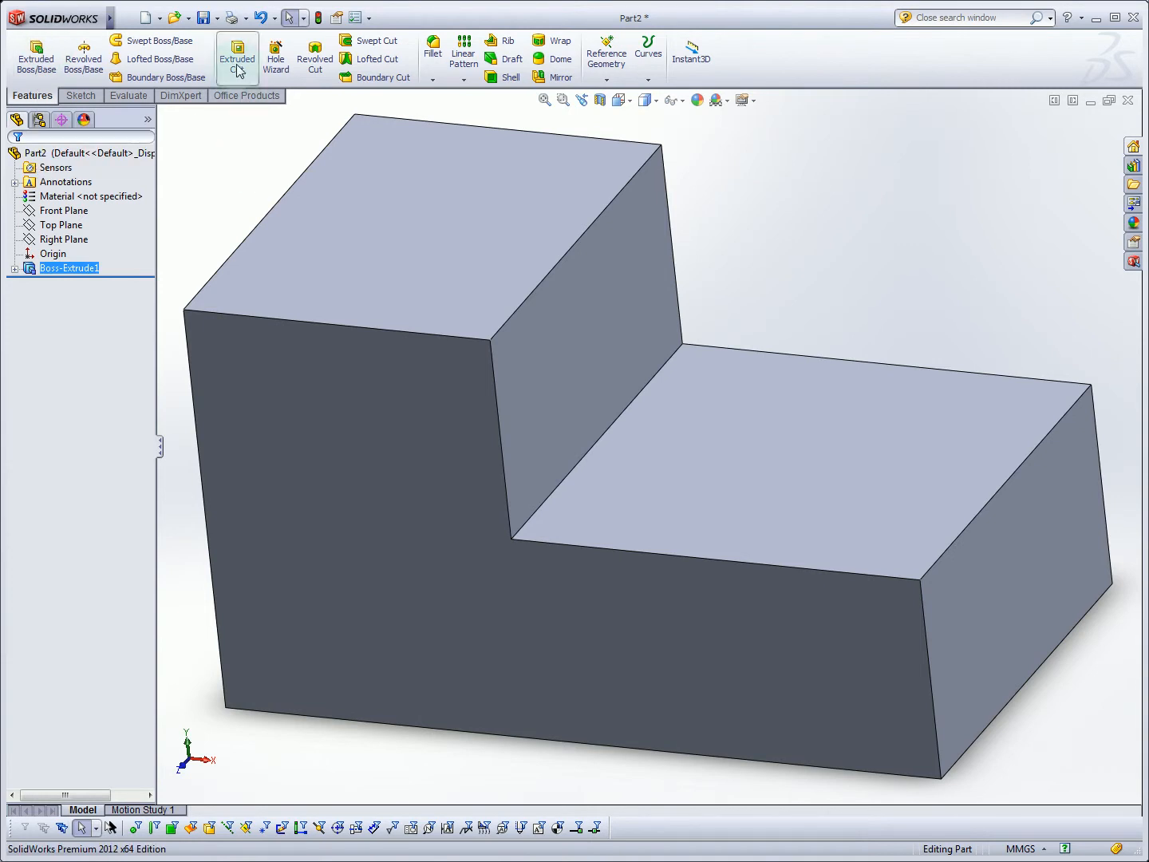
- Start an Extruded Cut and sketch a rectangle on the upper top face, 10 mm in from each edge
left_click(236, 58)
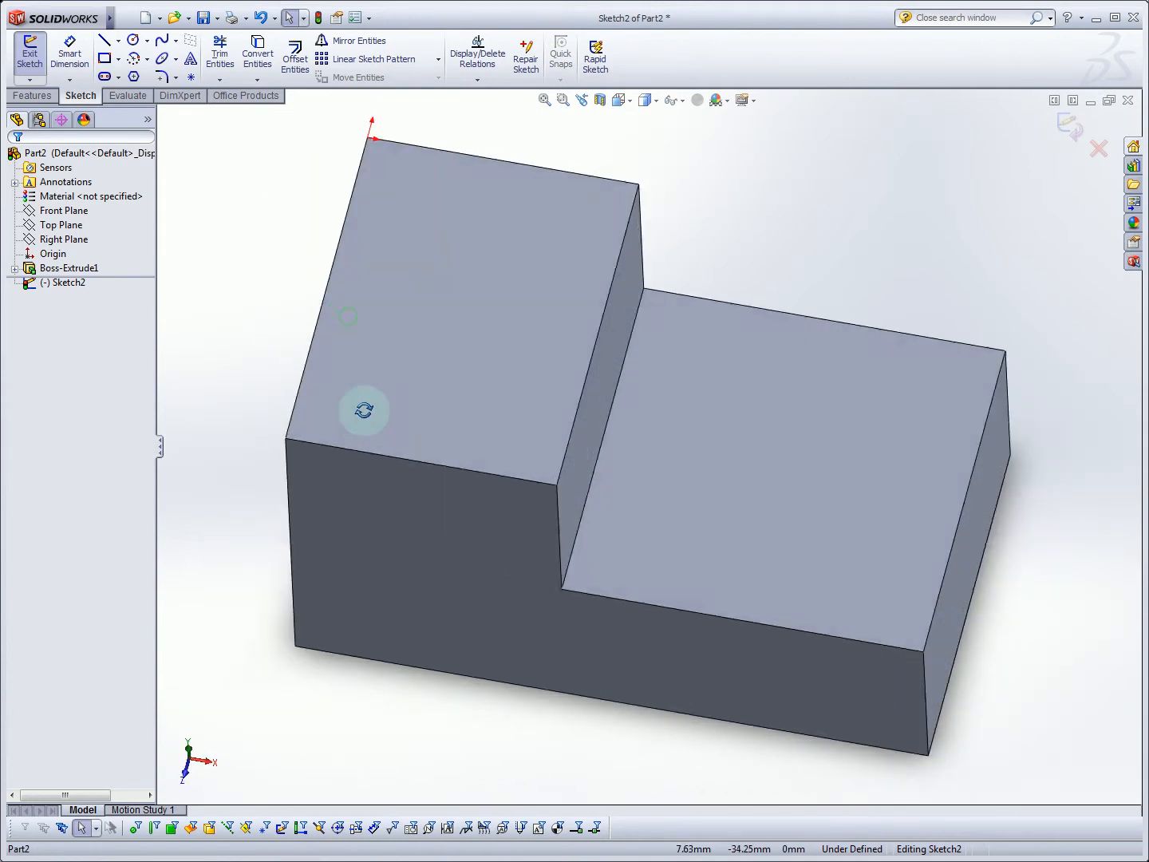
left_click(106, 57)
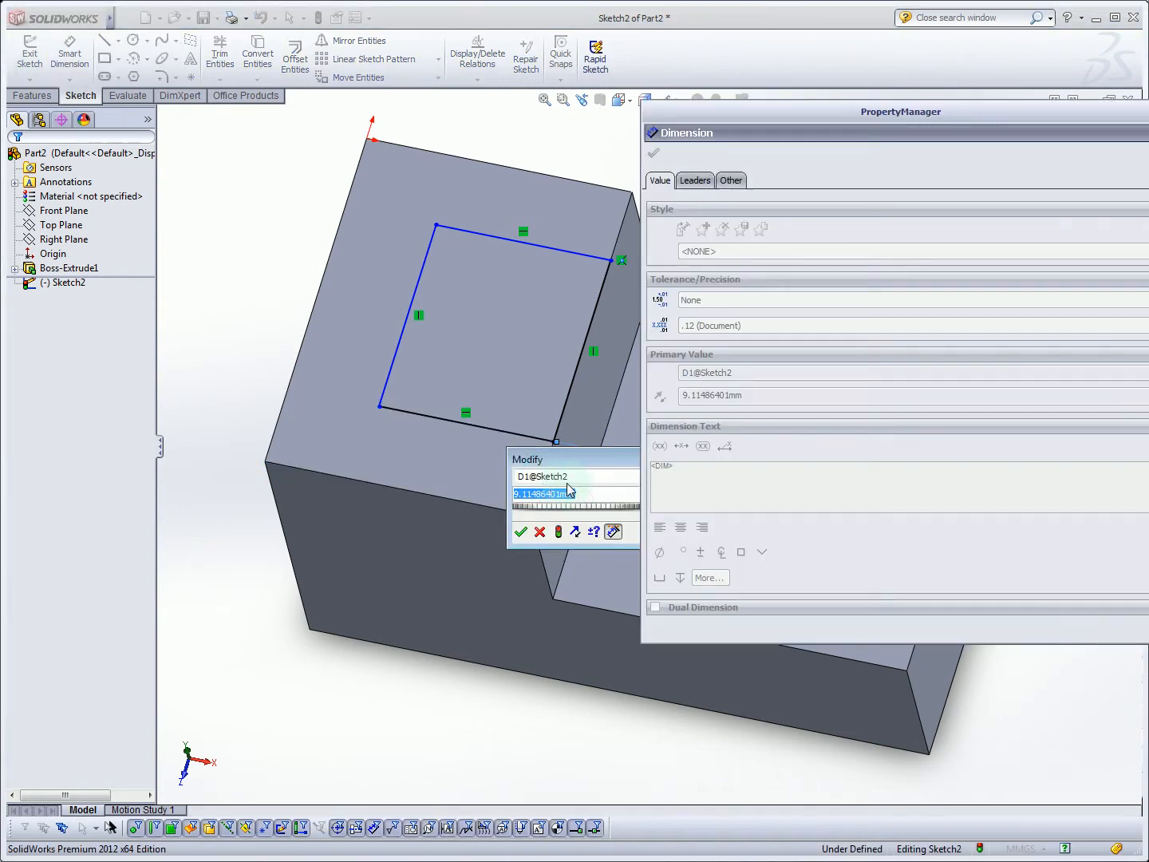
left_click(520, 531)
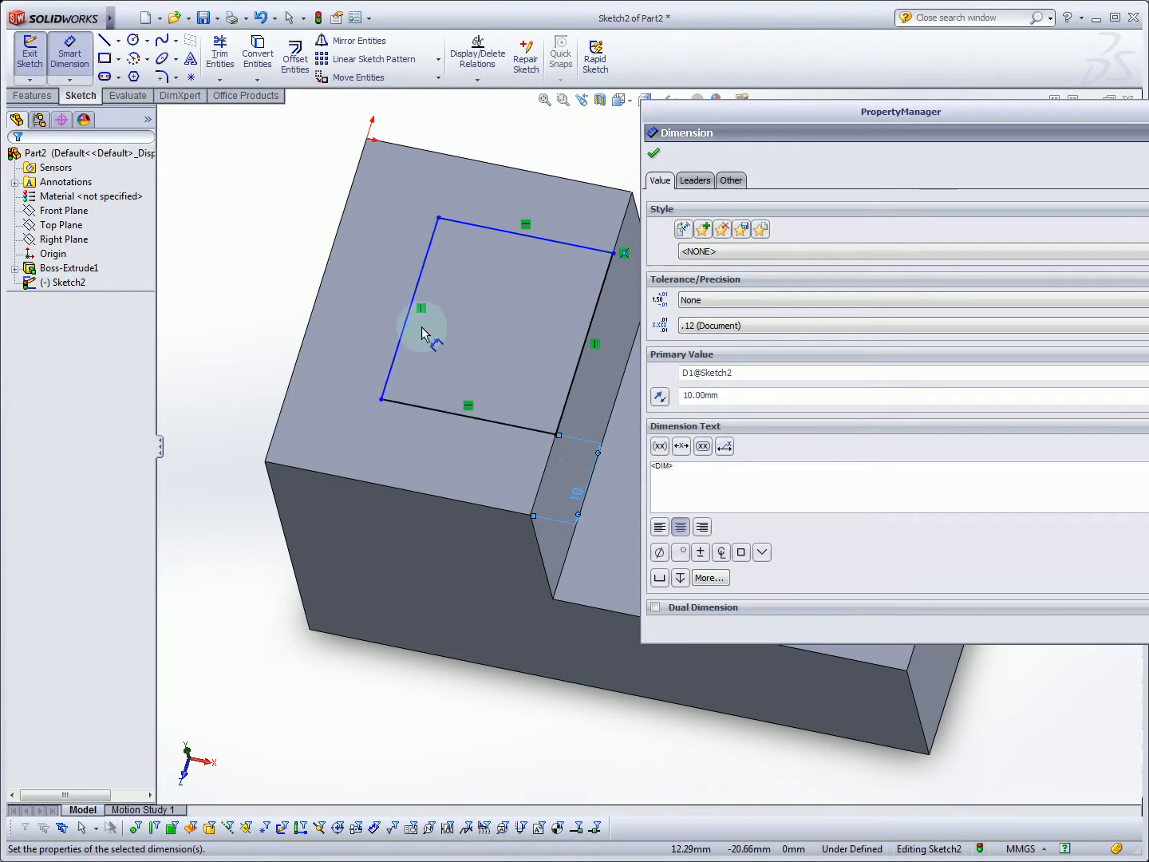
left_click(655, 153)
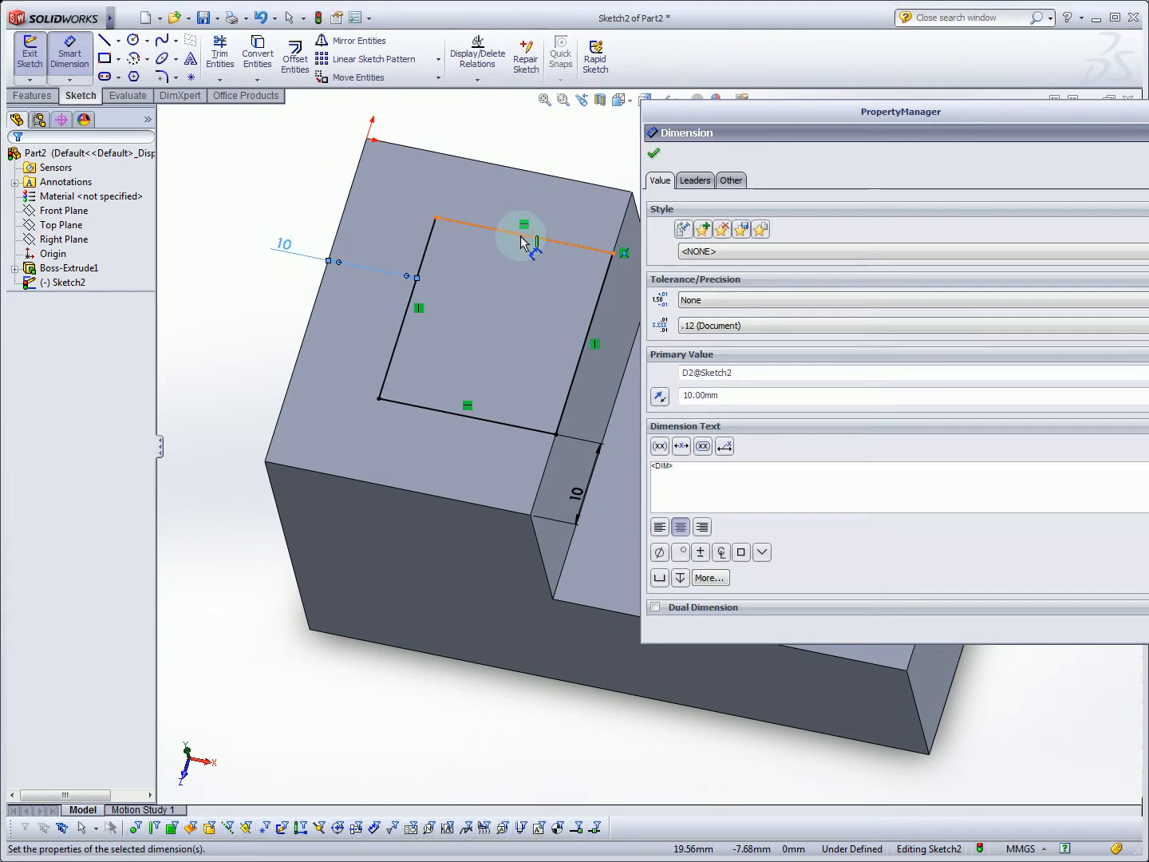
left_click(524, 243)
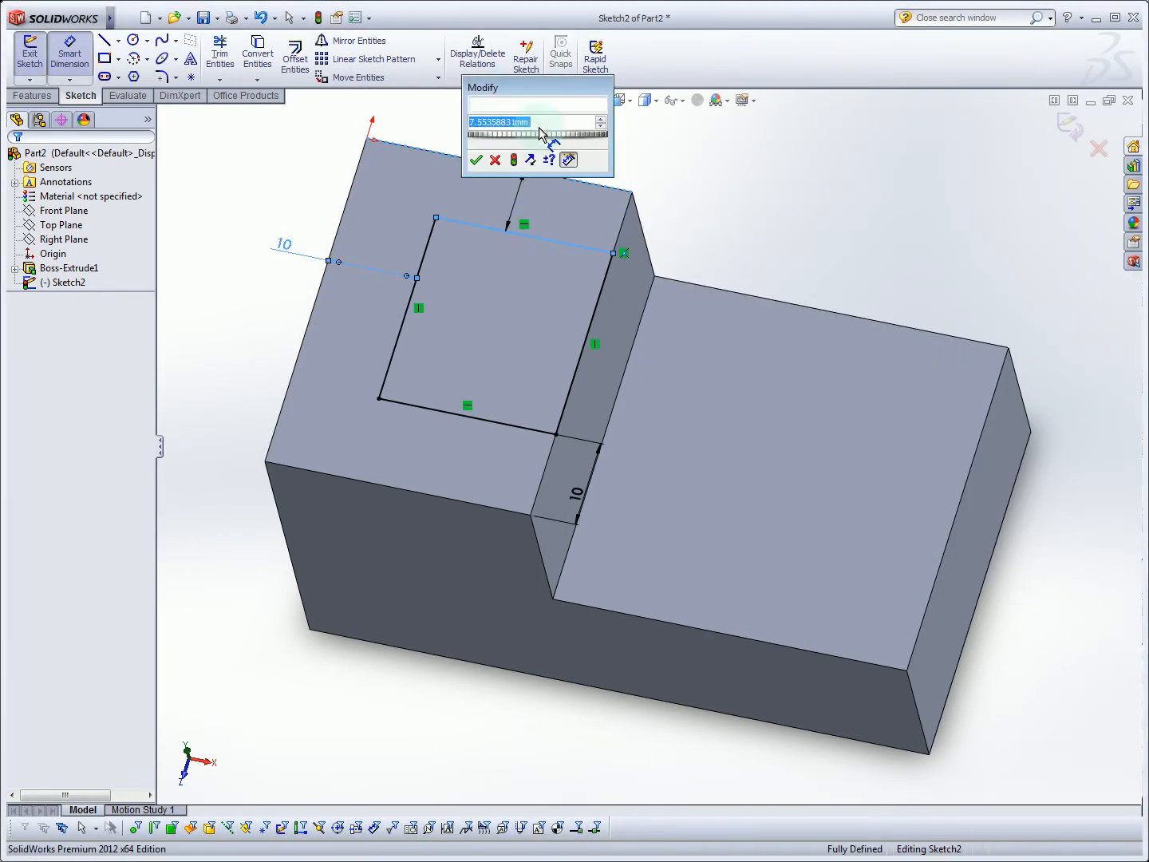
left_click(476, 159)
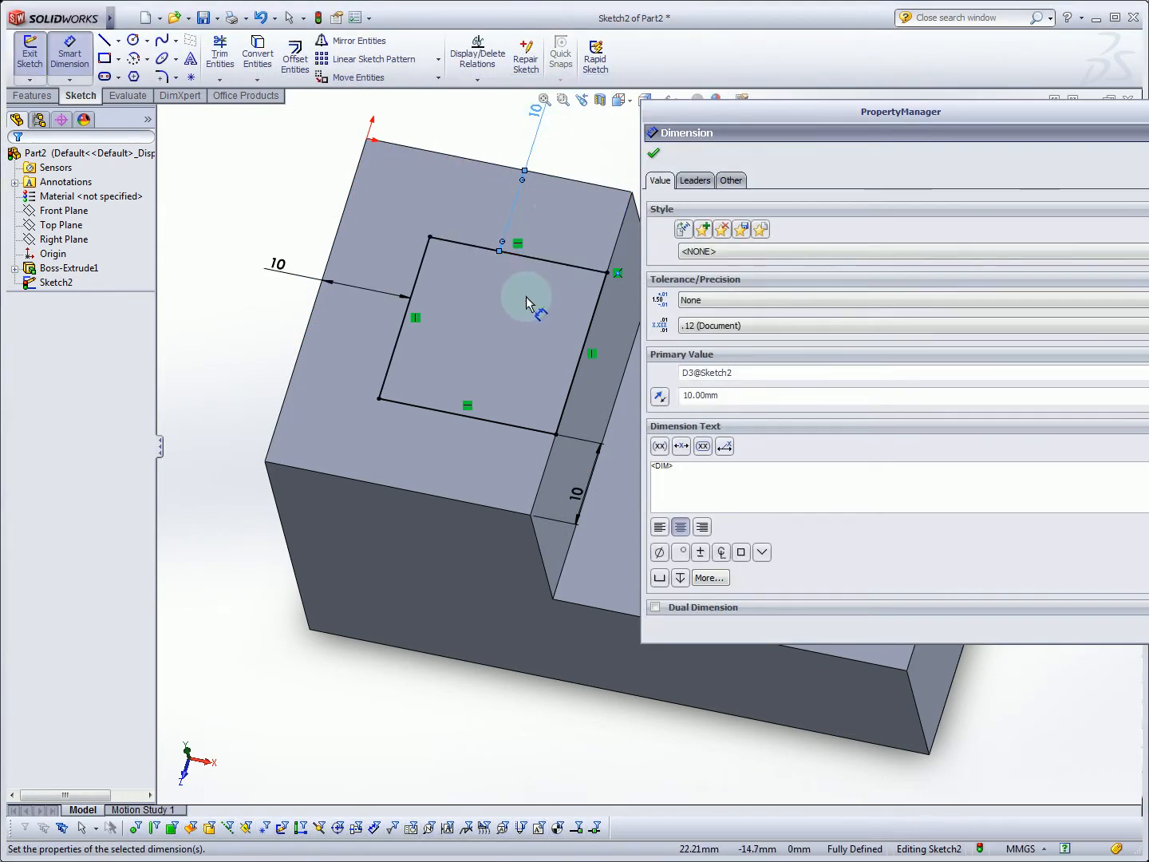
left_click(653, 153)
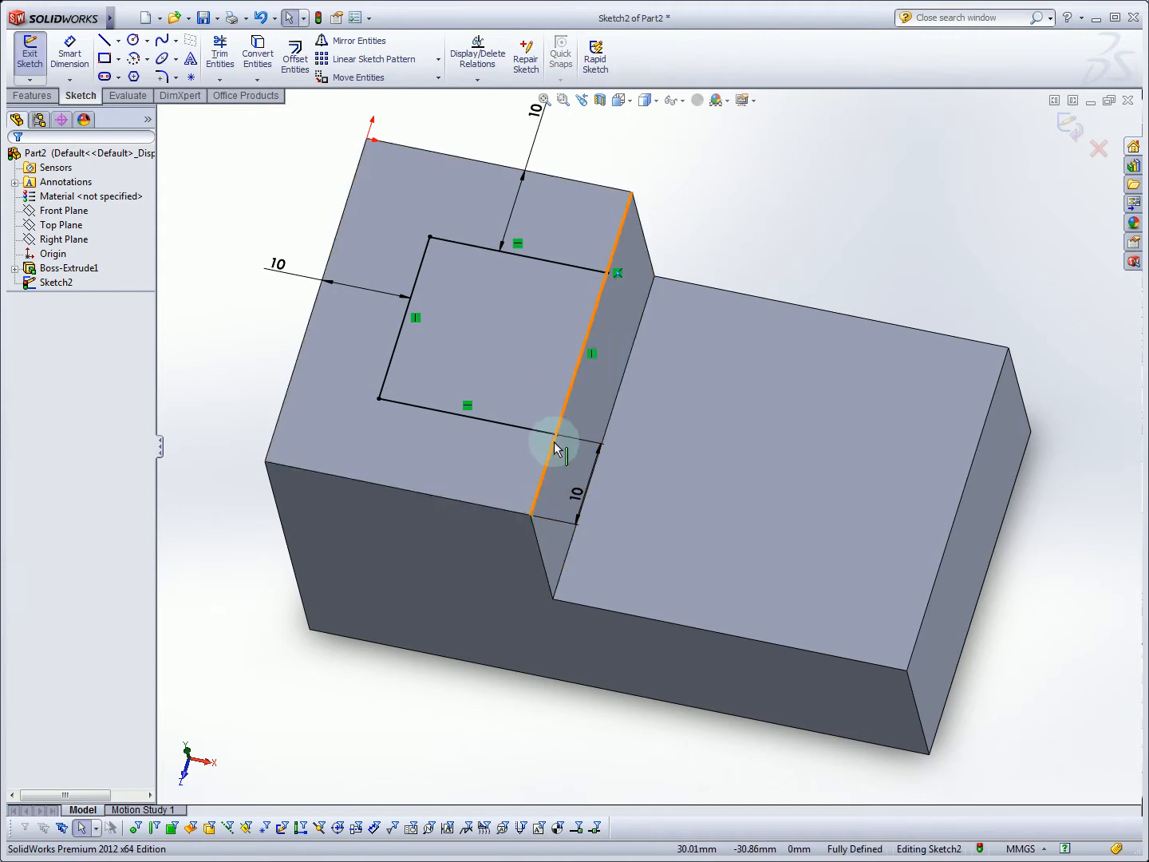
mouse_move(588, 354)
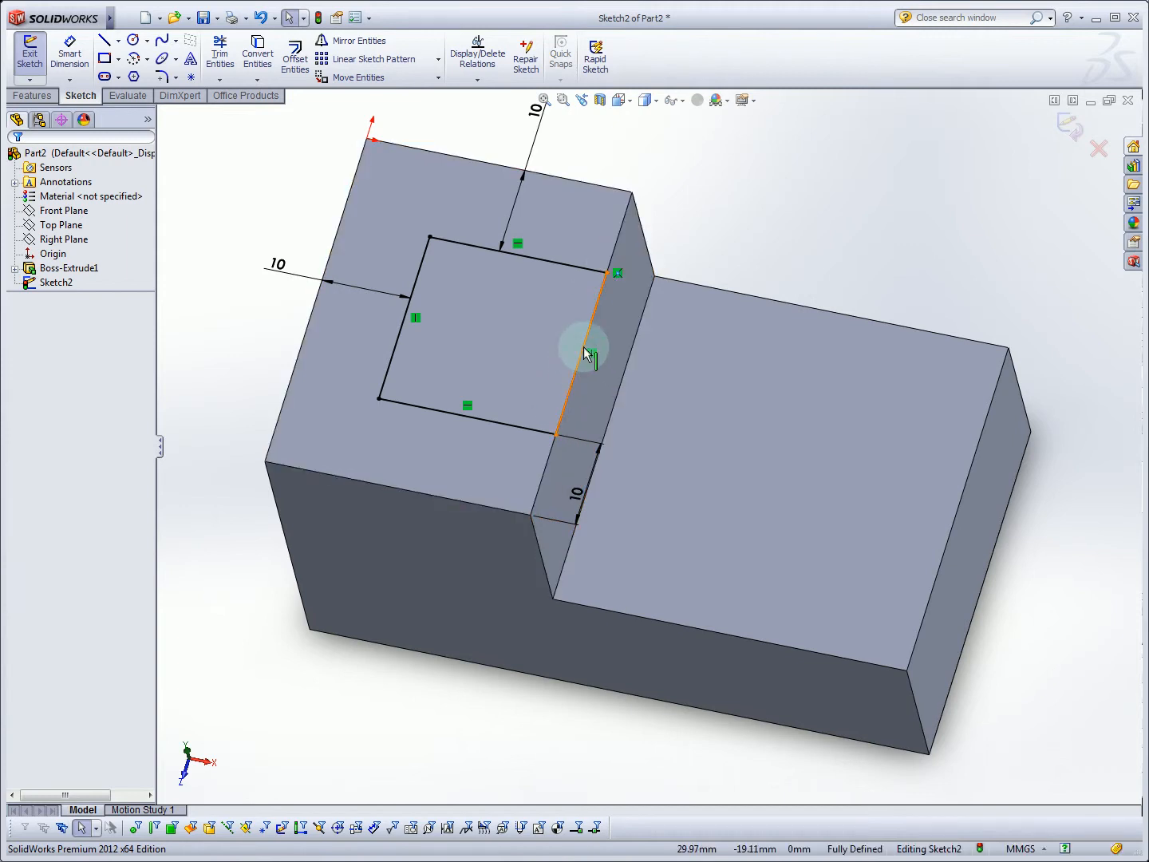
mouse_move(620, 255)
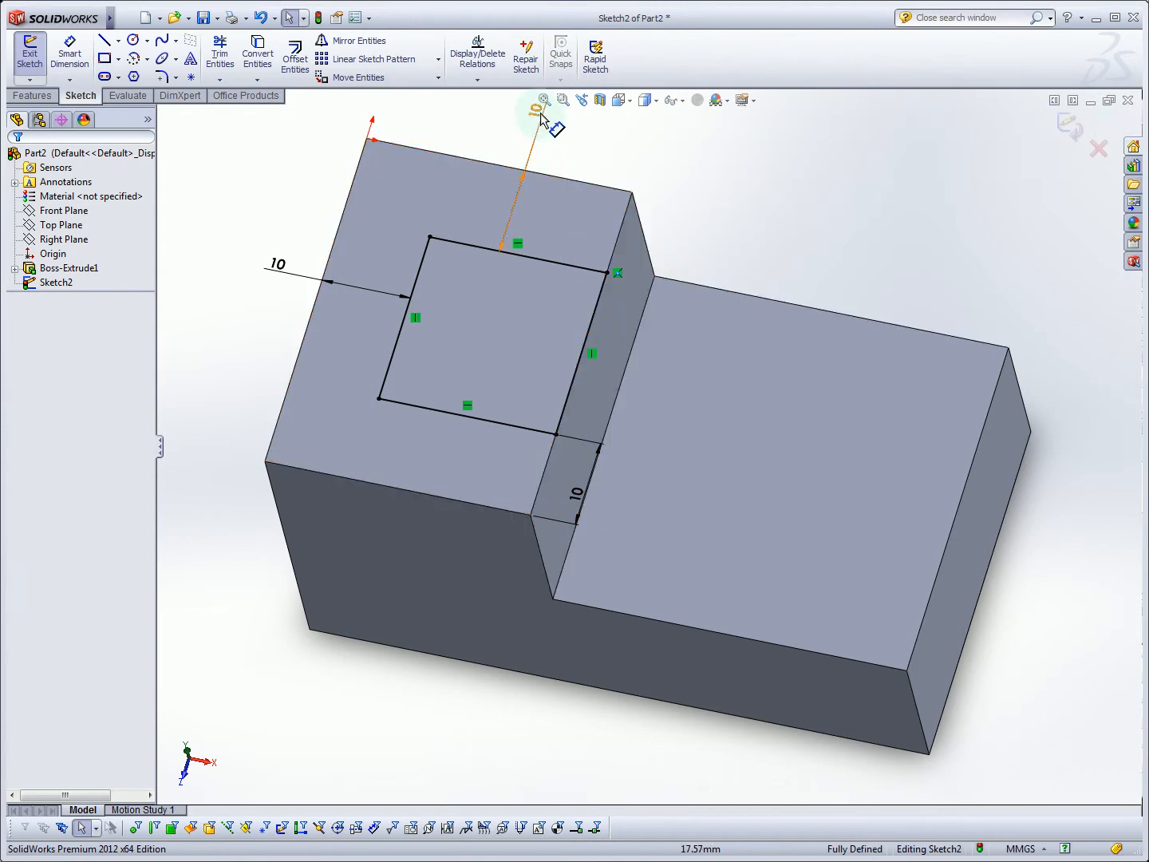
mouse_move(552, 312)
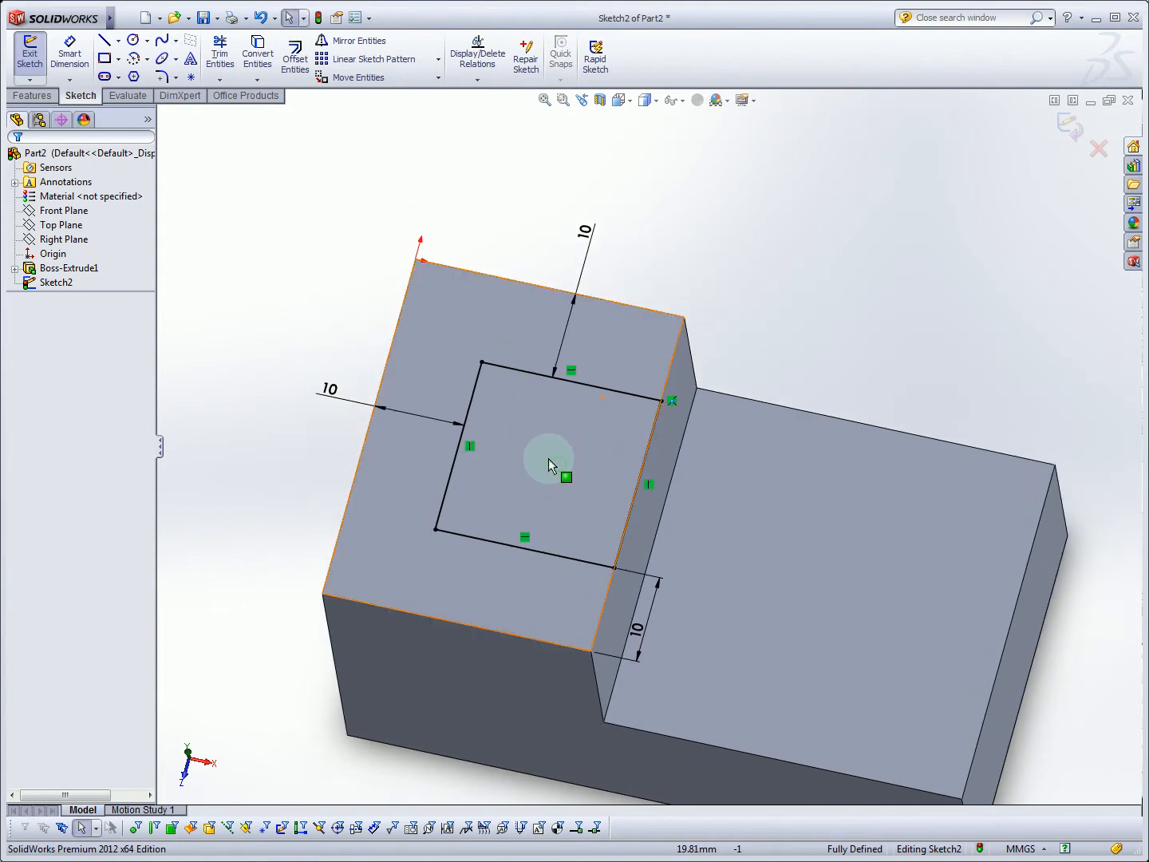
mouse_move(423, 415)
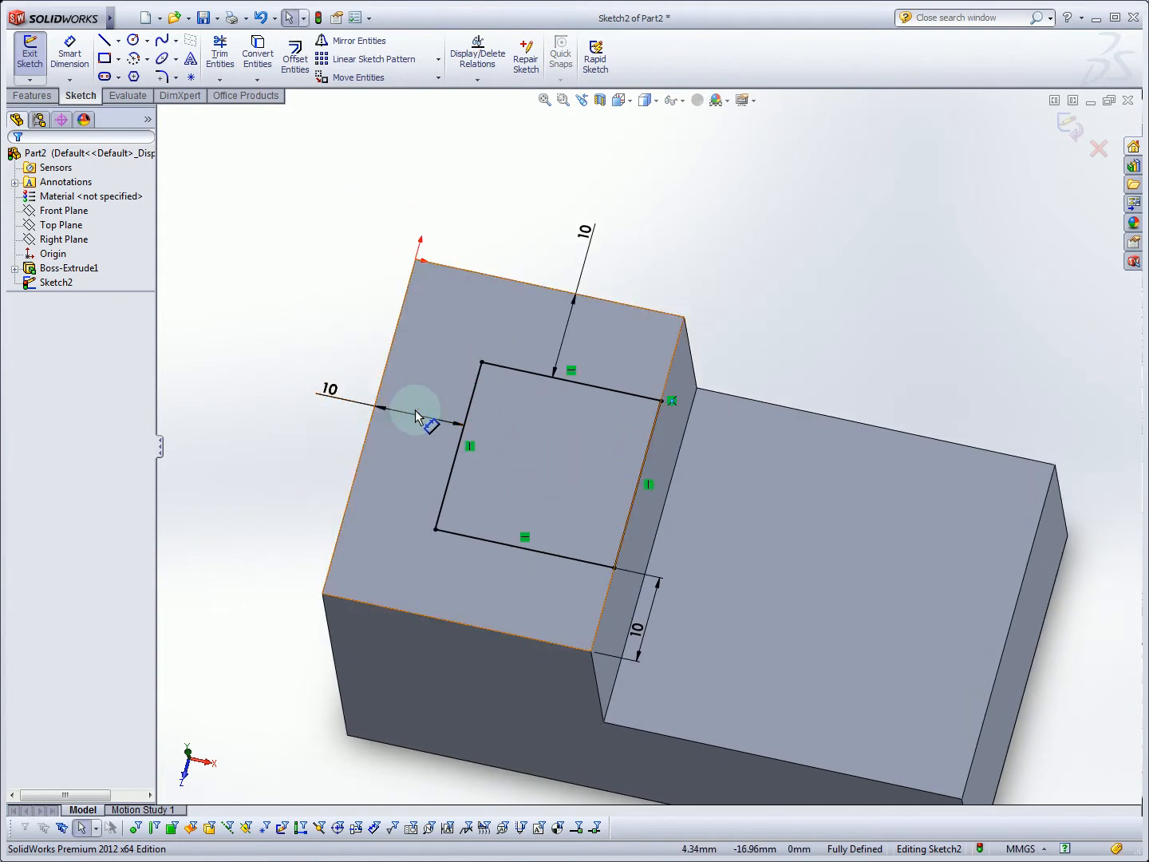
mouse_move(396, 419)
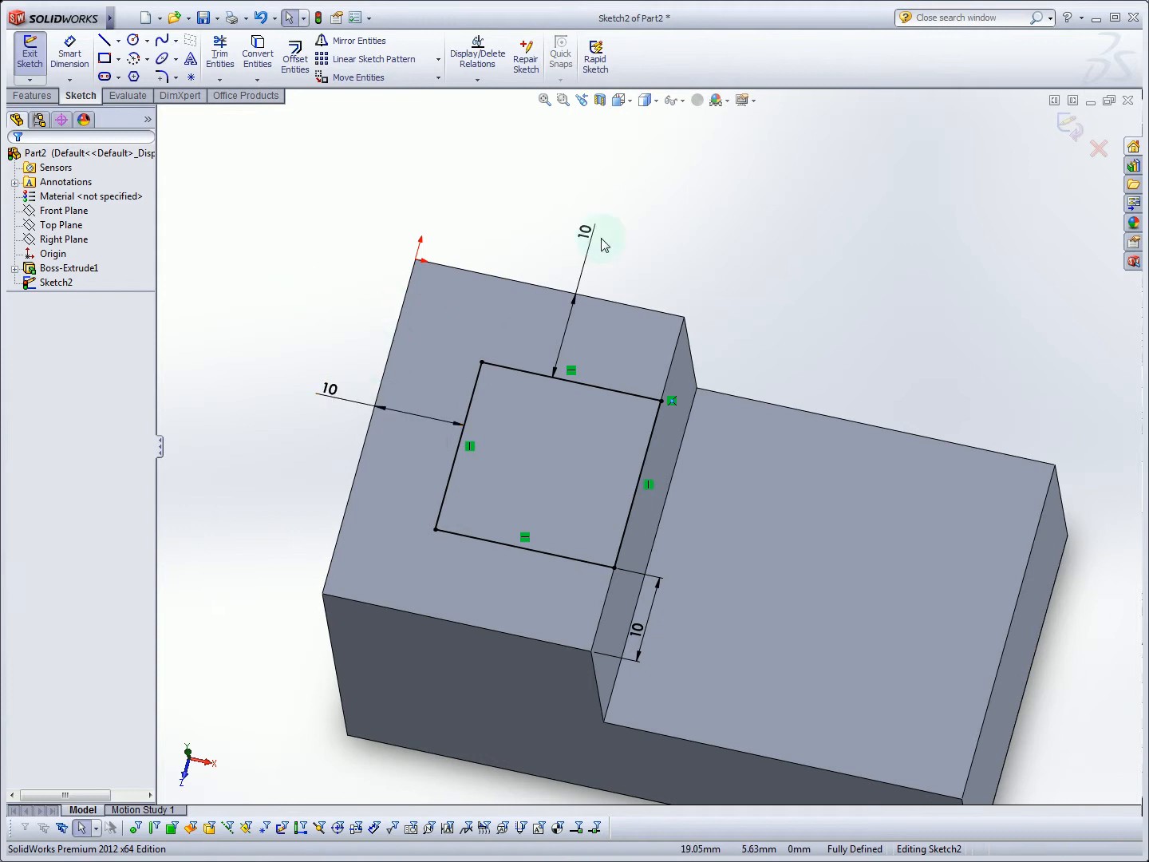
mouse_move(604, 242)
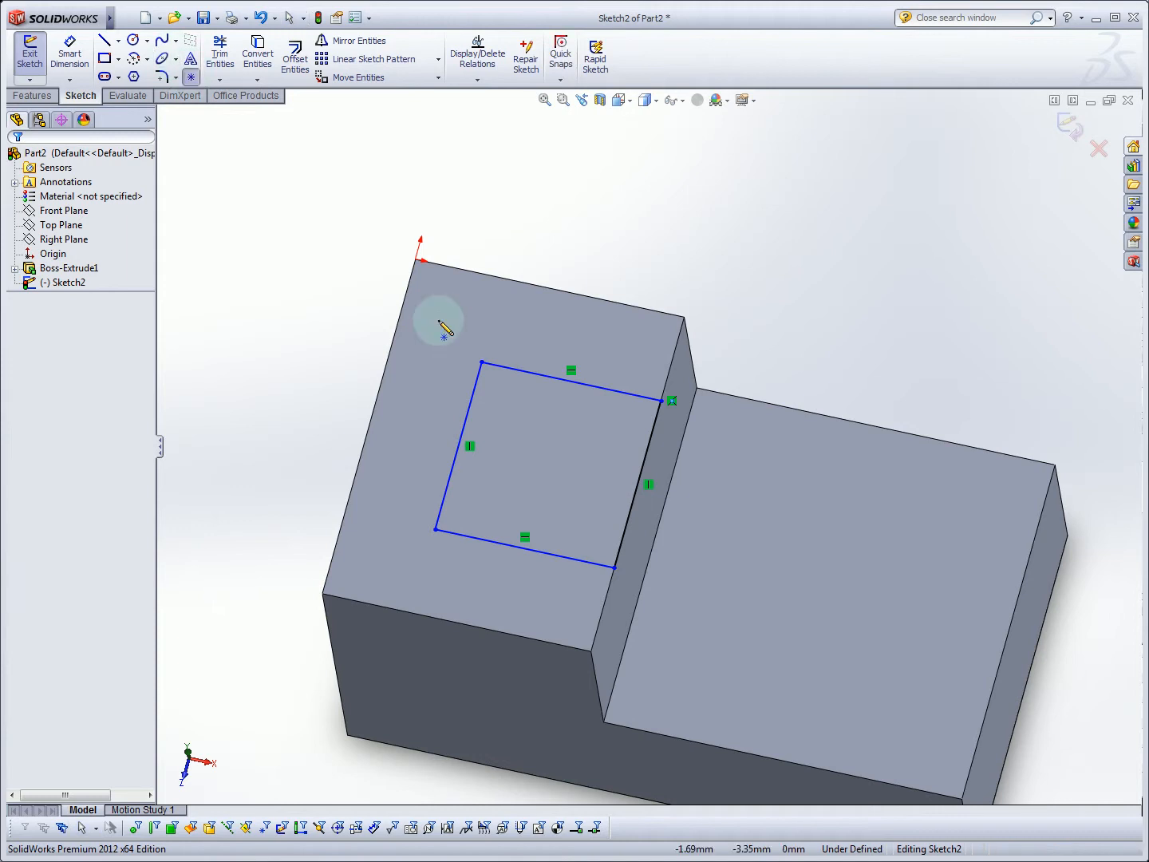
- Add a Midpoint relation between the sketch point and the step's vertical edge, fully defining it
left_click(673, 401)
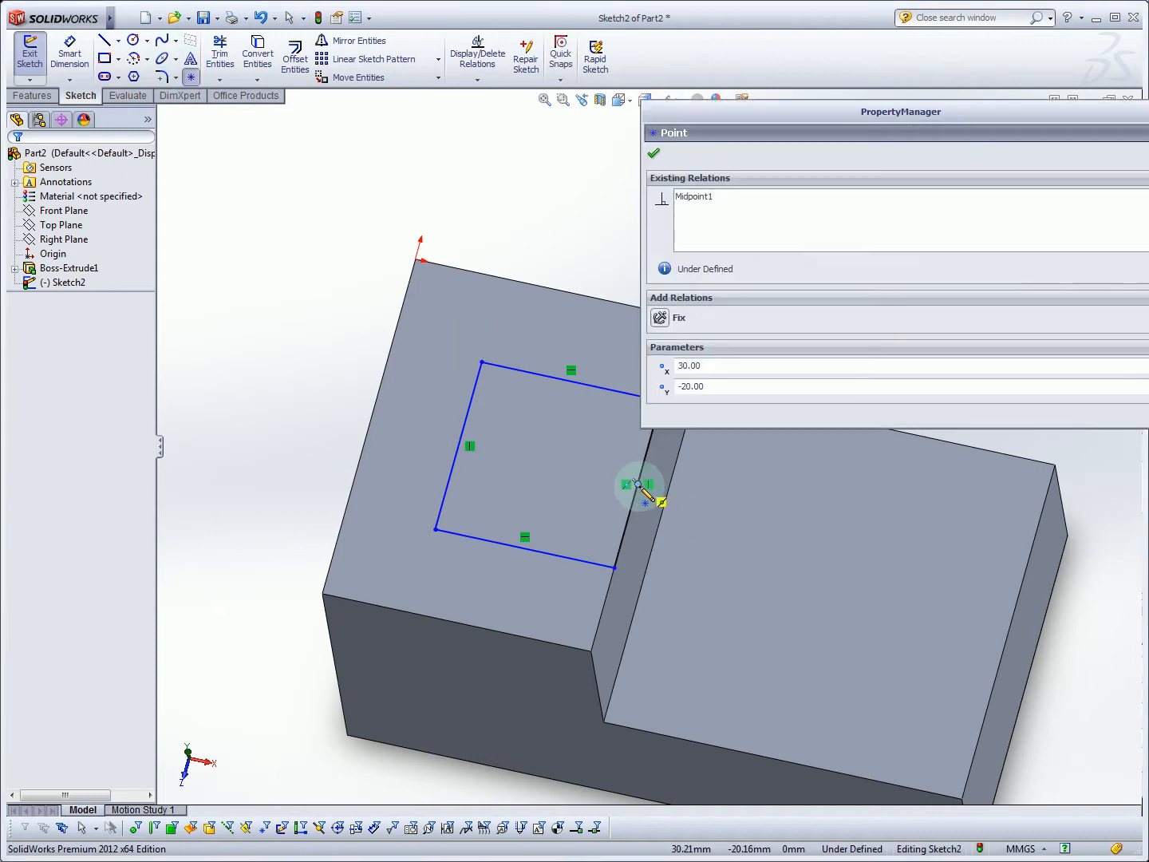
mouse_move(642, 487)
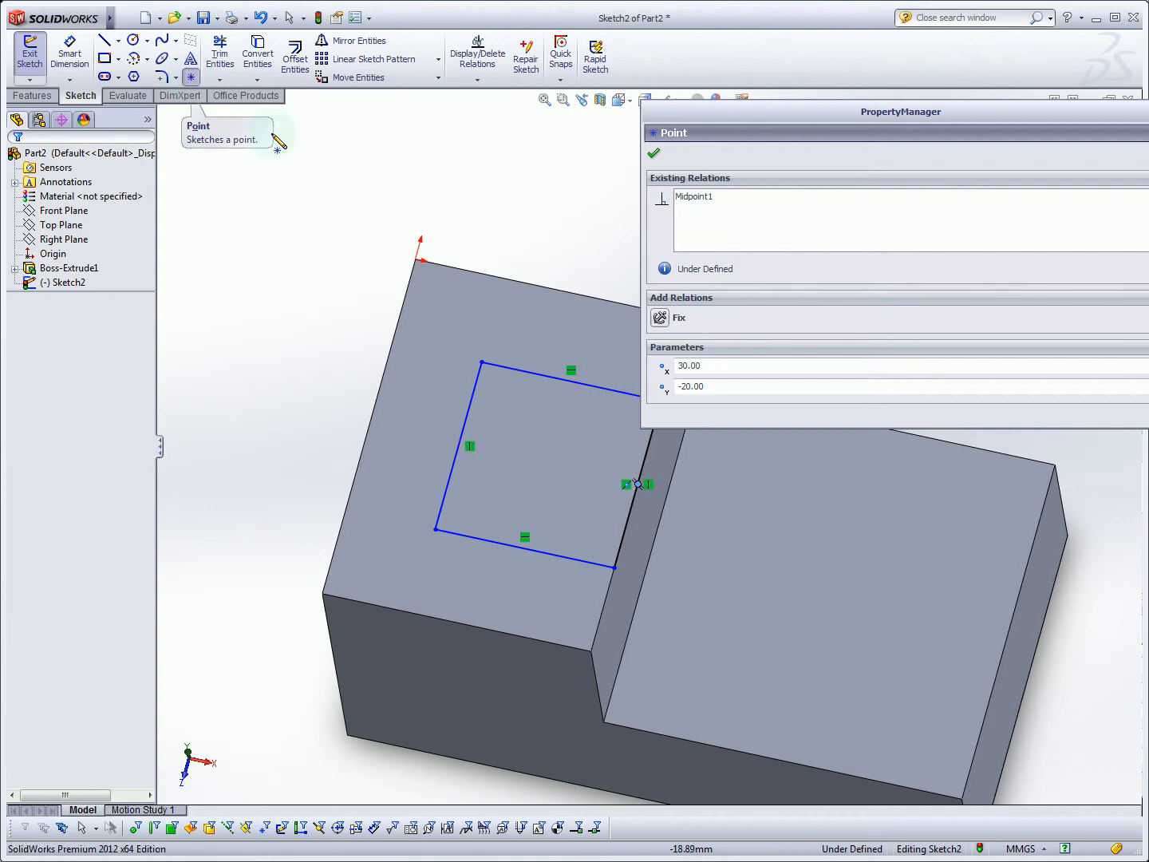
mouse_move(638, 485)
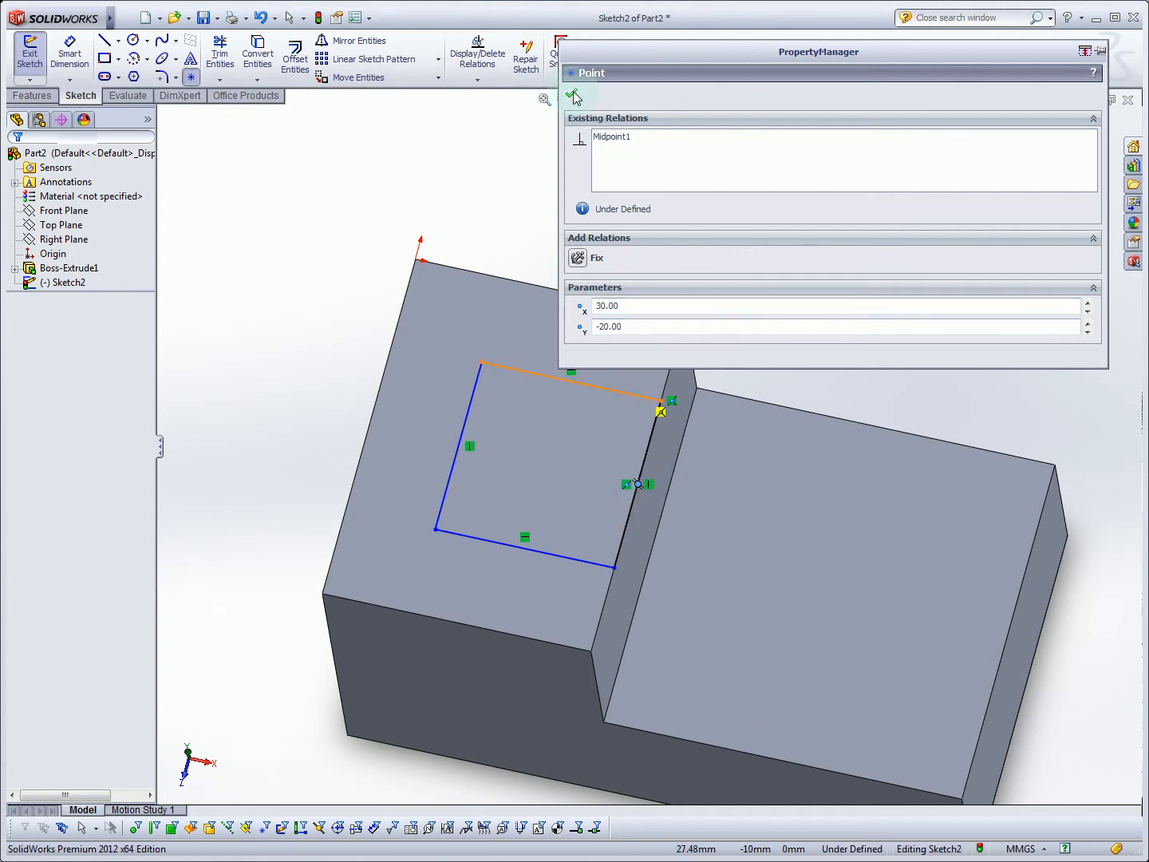
left_click(575, 98)
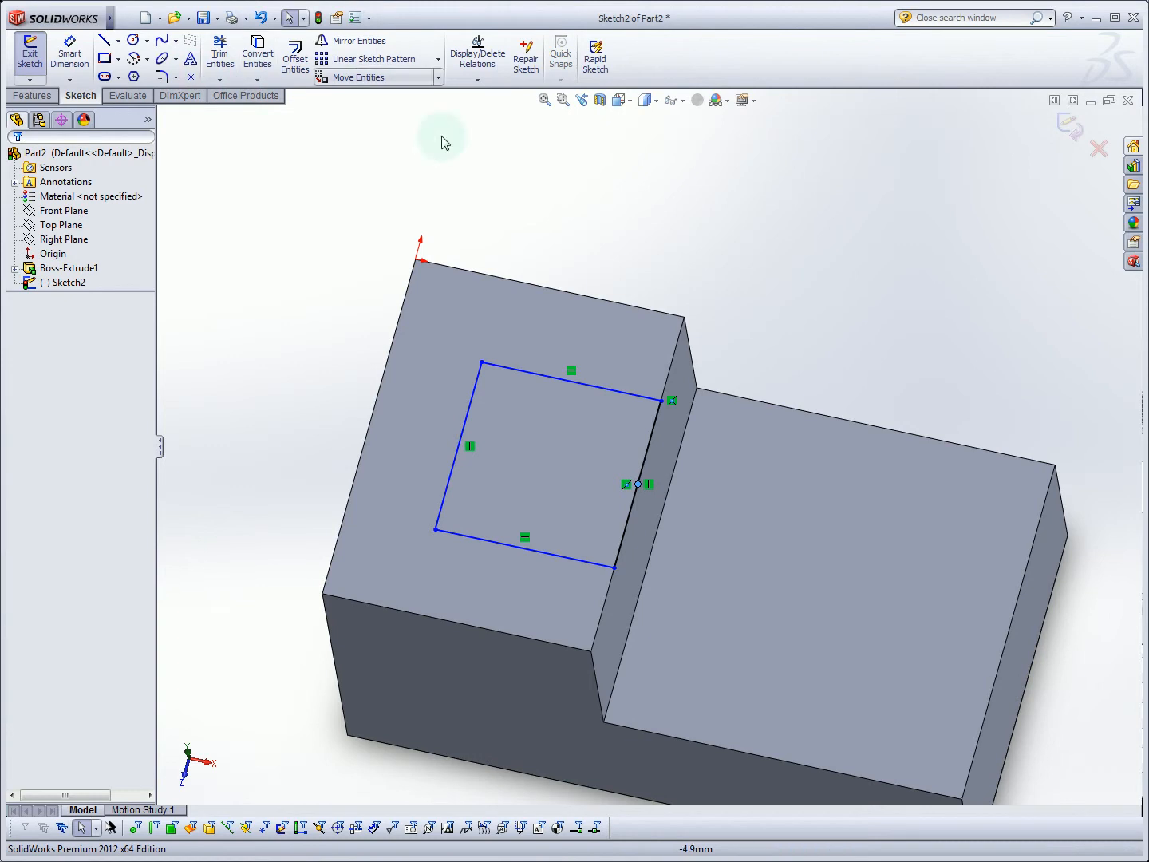
left_click(637, 486)
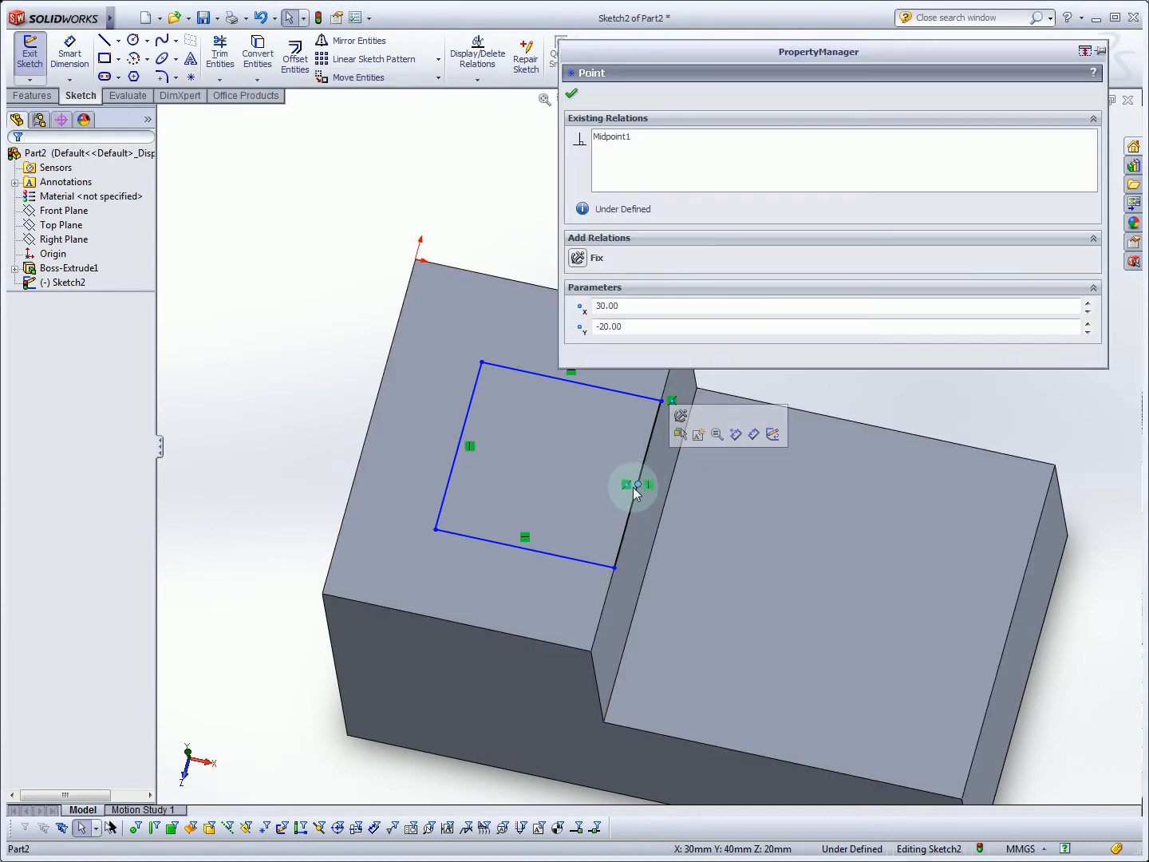
left_click(610, 622)
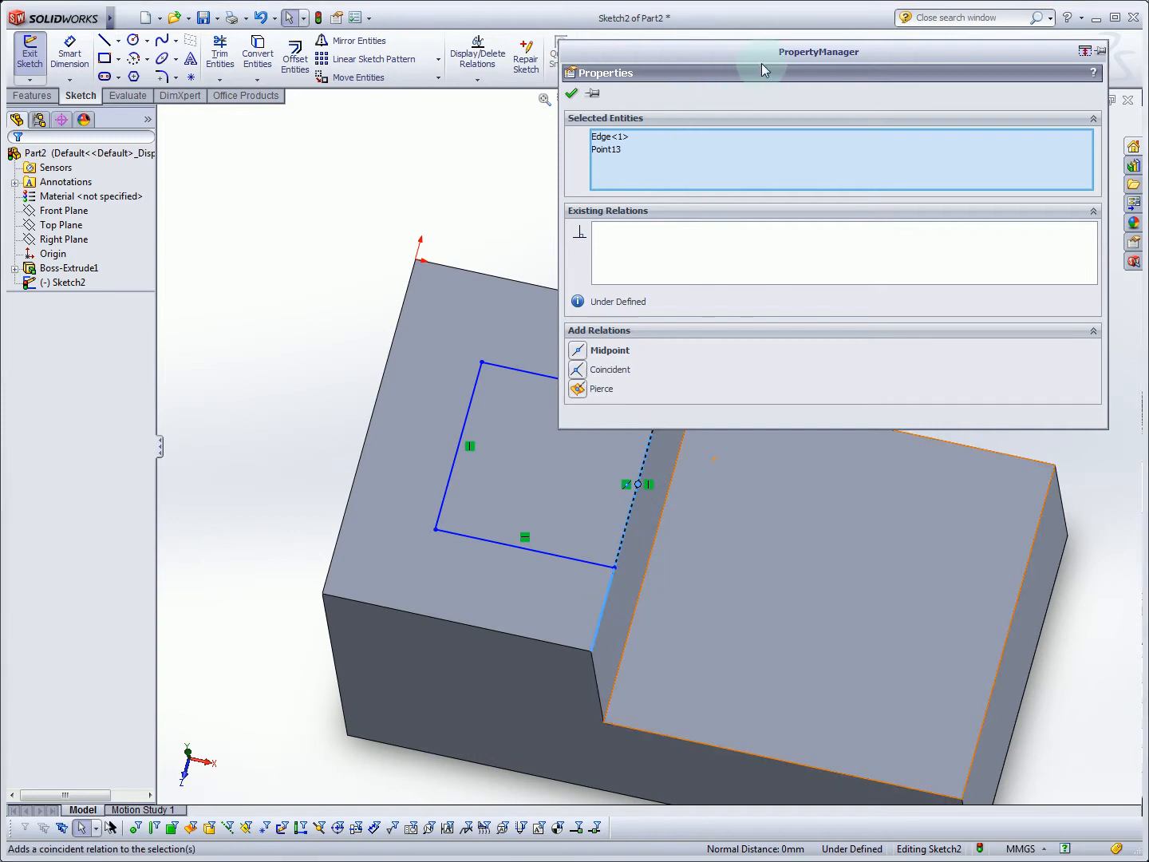
mouse_move(615, 305)
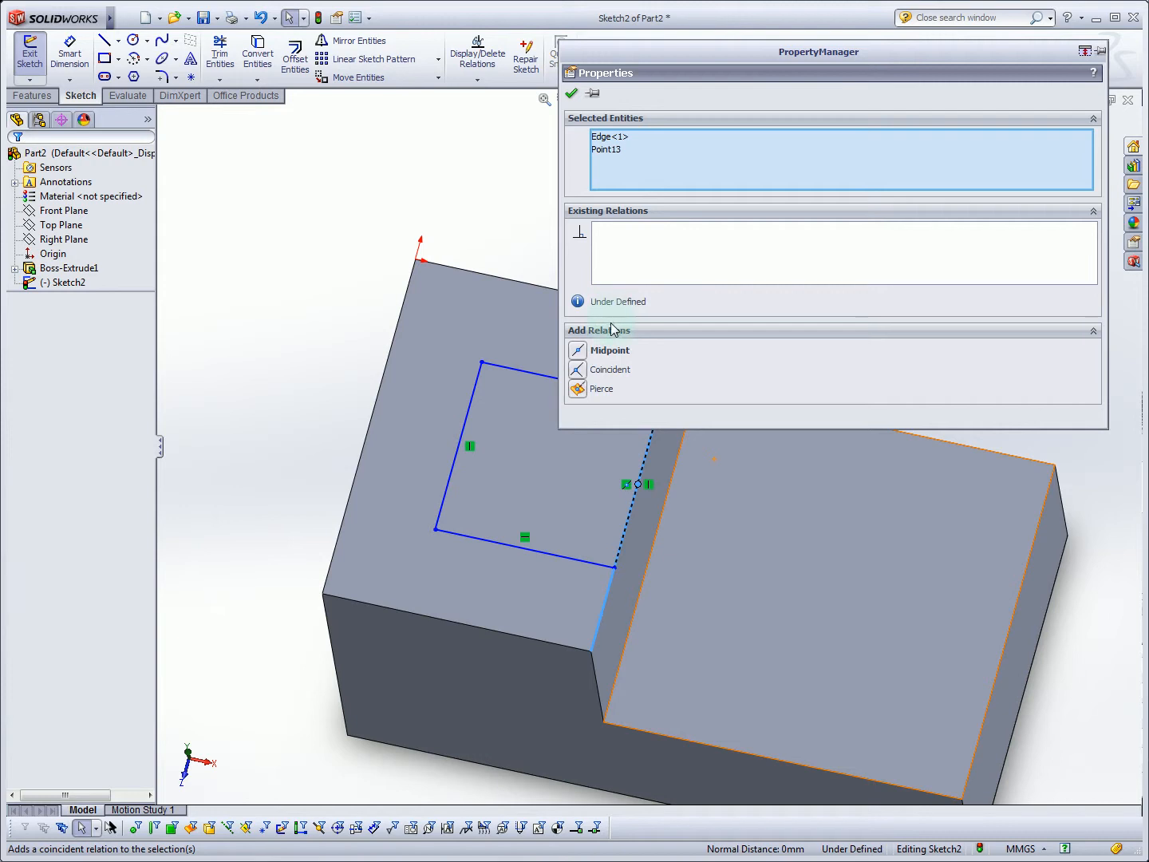
mouse_move(601, 355)
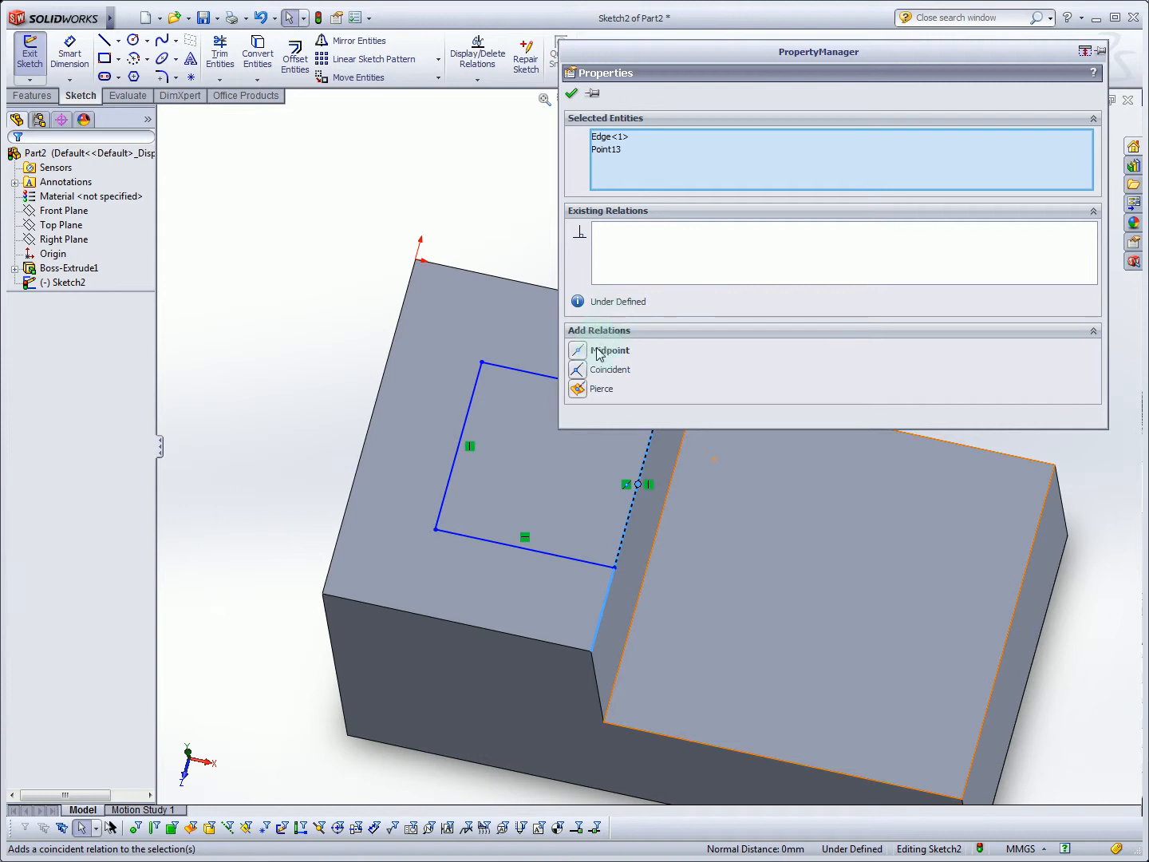
mouse_move(612, 396)
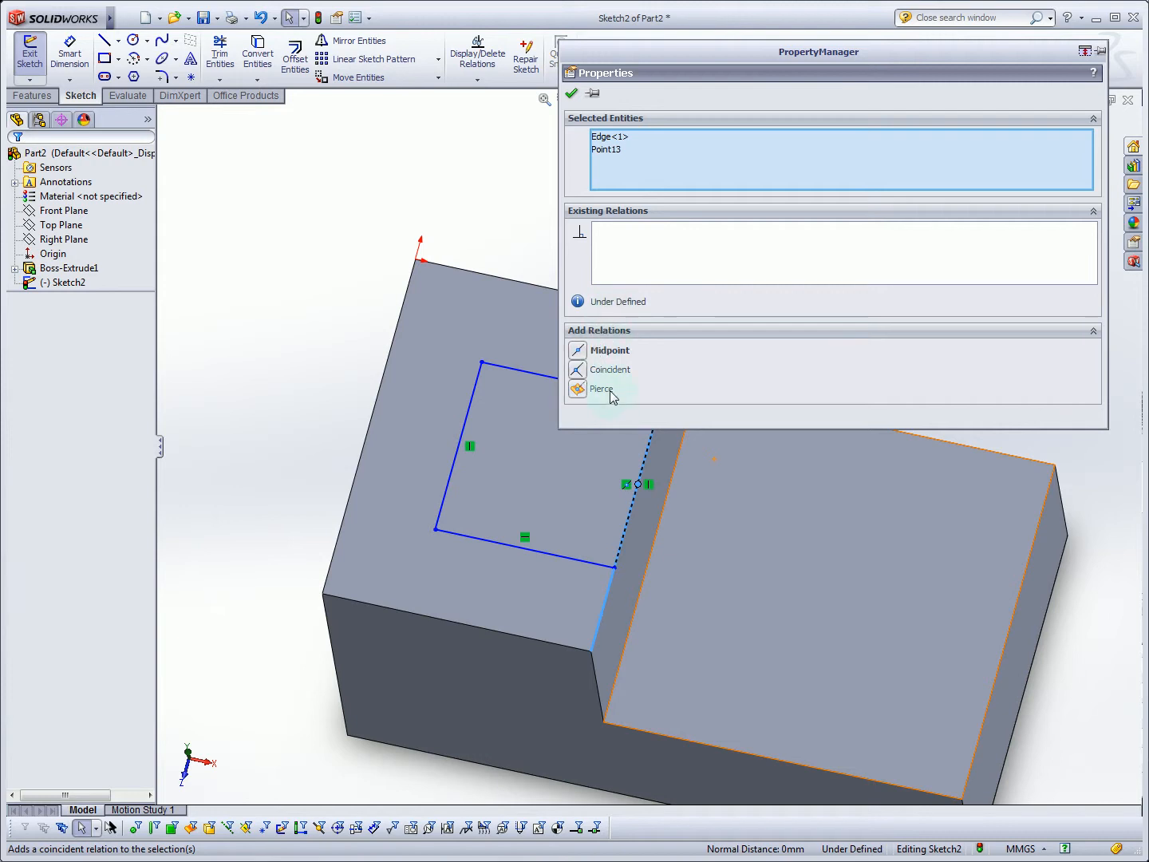
mouse_move(610, 371)
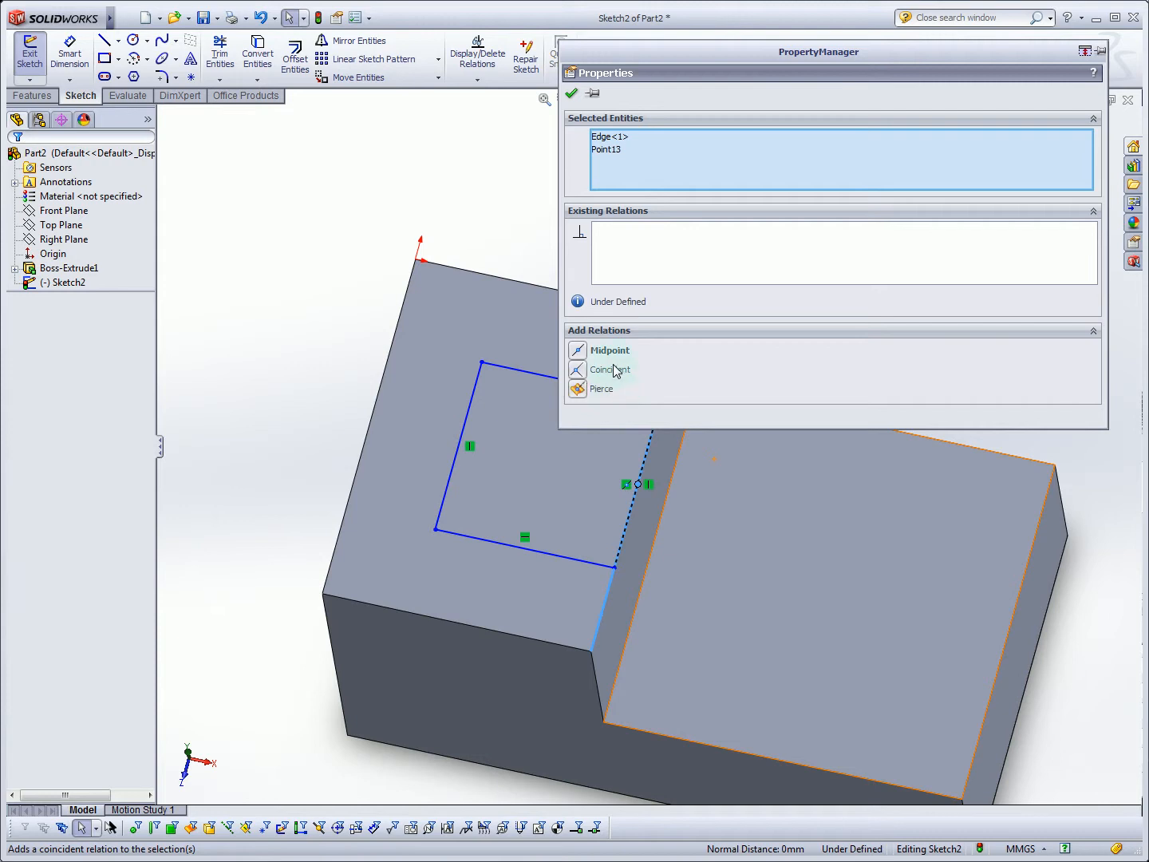
mouse_move(610, 351)
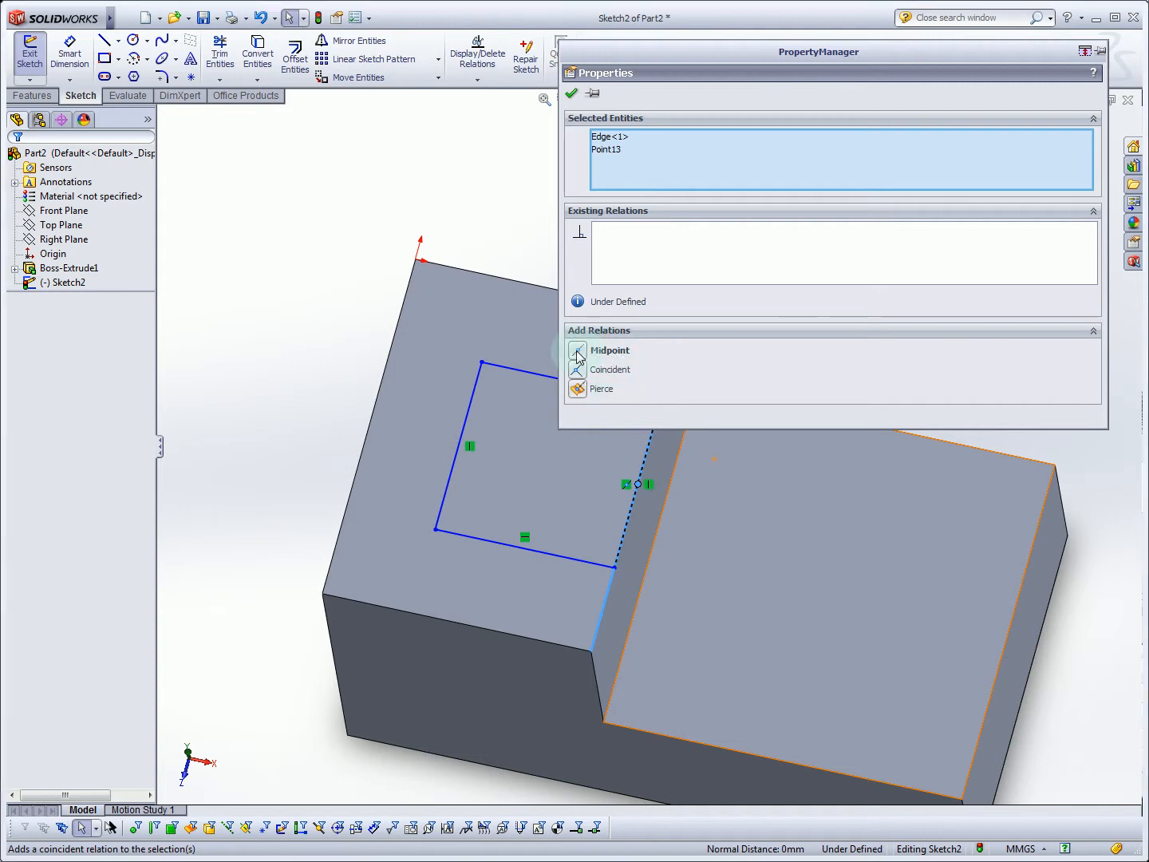
left_click(578, 352)
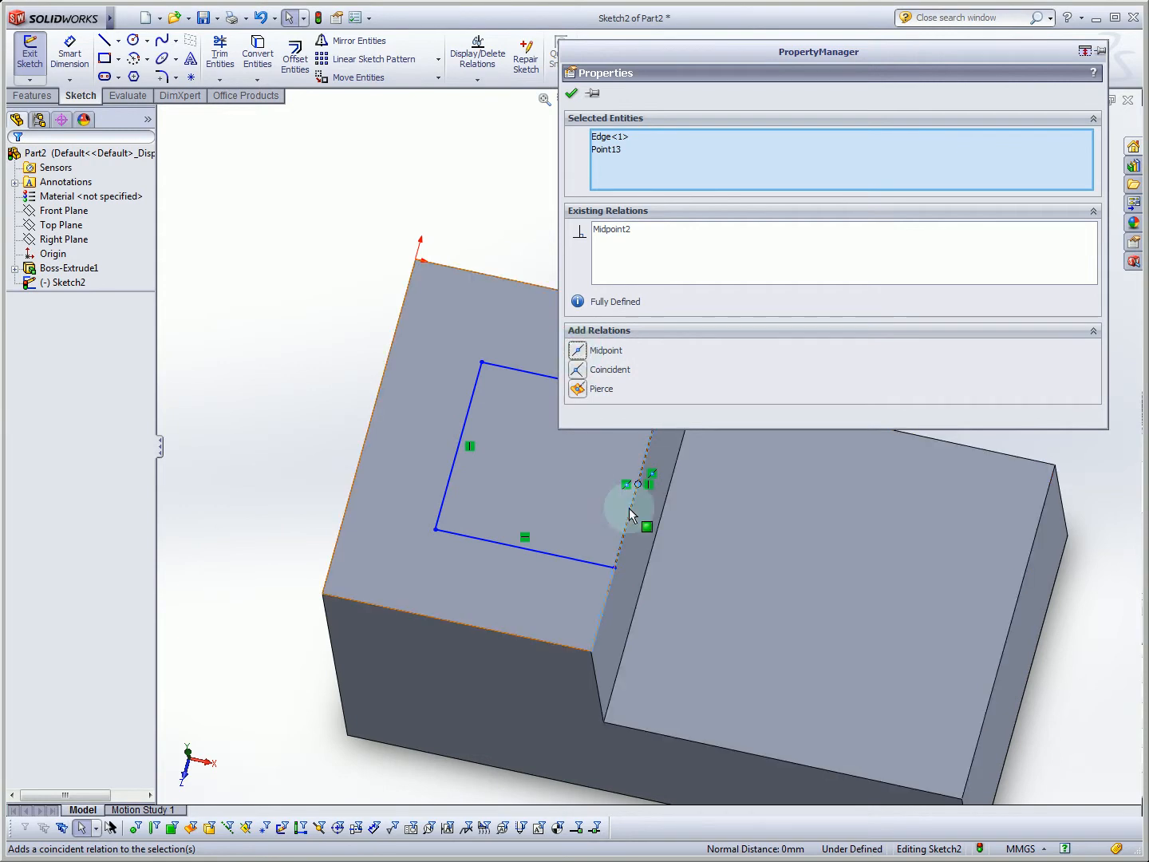
mouse_move(670, 457)
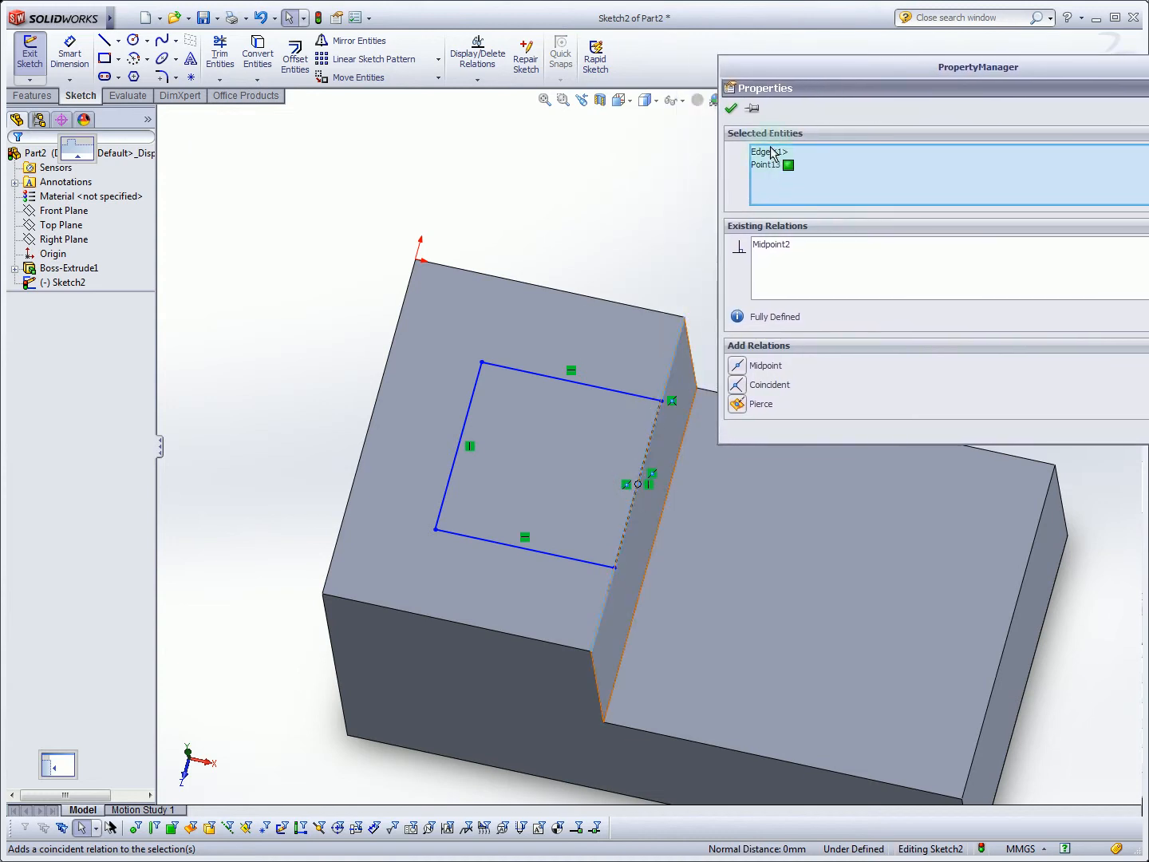
- Reposition the rectangle's top side and select a pair of sides together
left_click(731, 108)
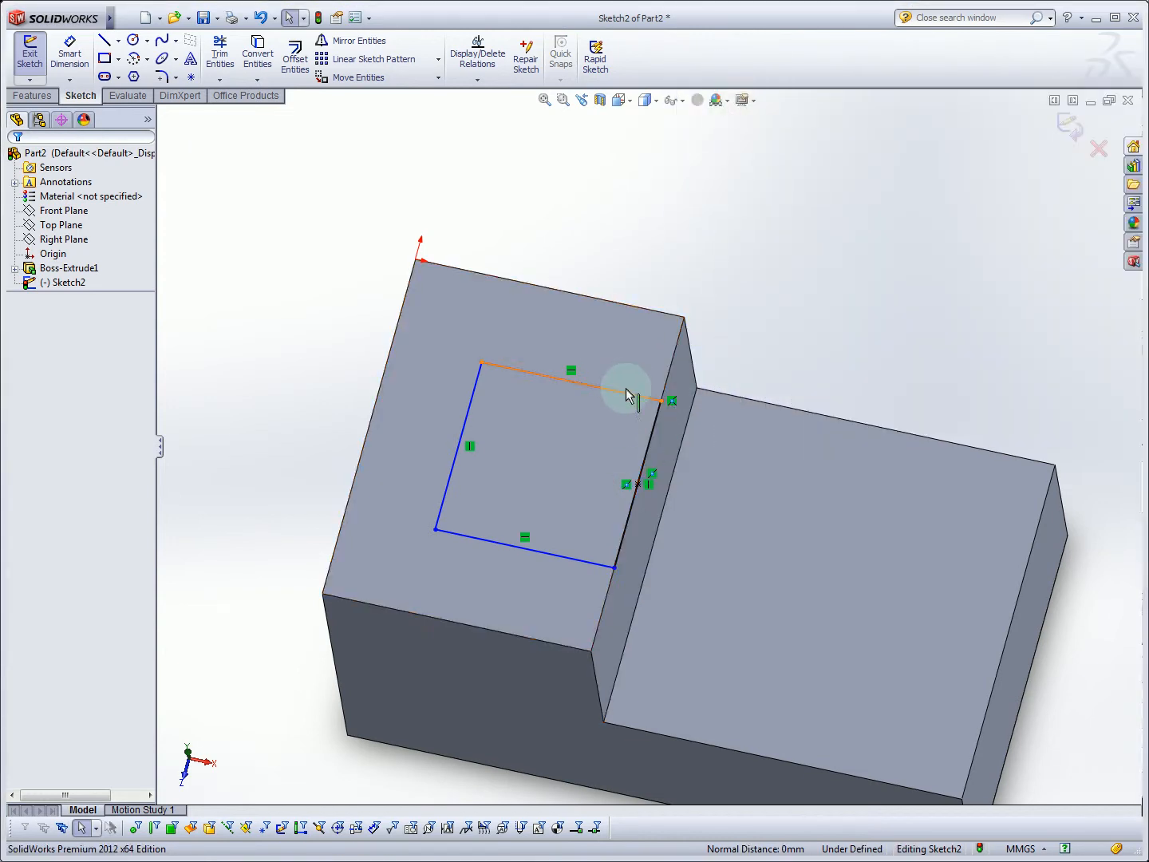
left_click(567, 368)
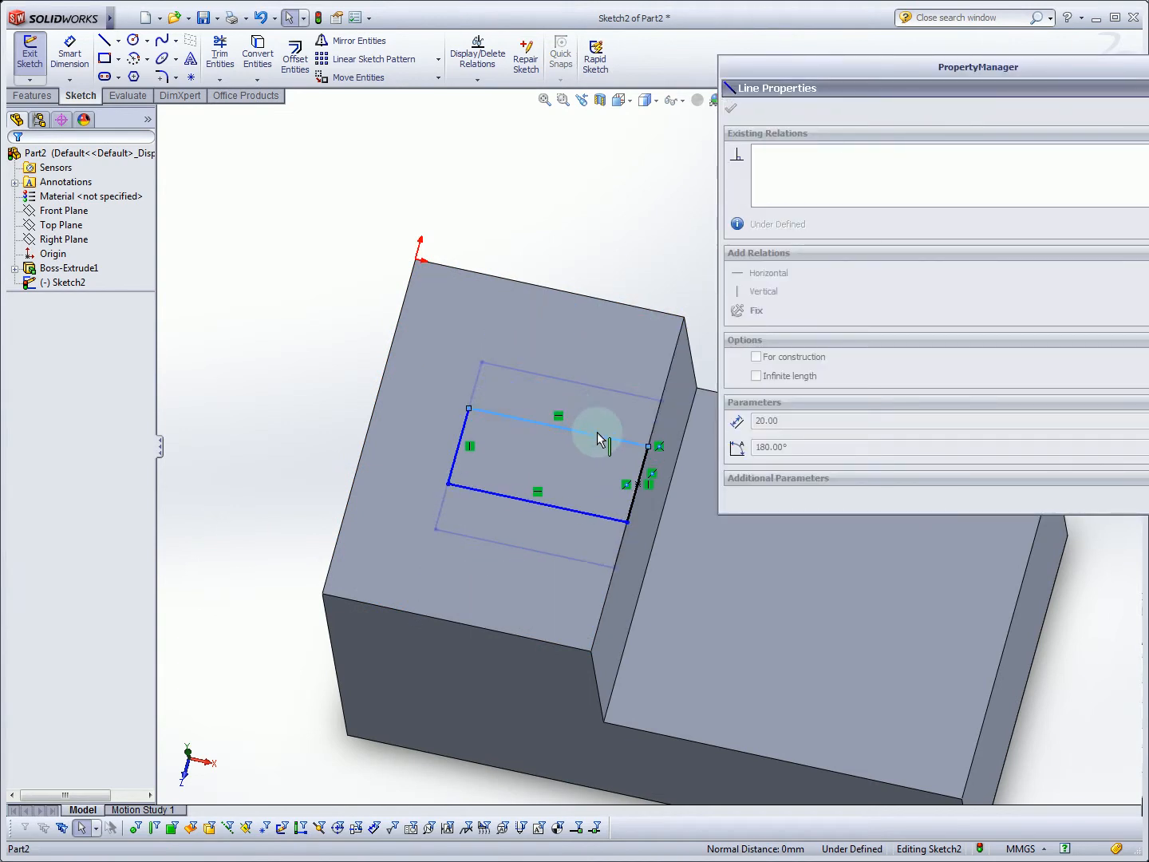
left_click(757, 271)
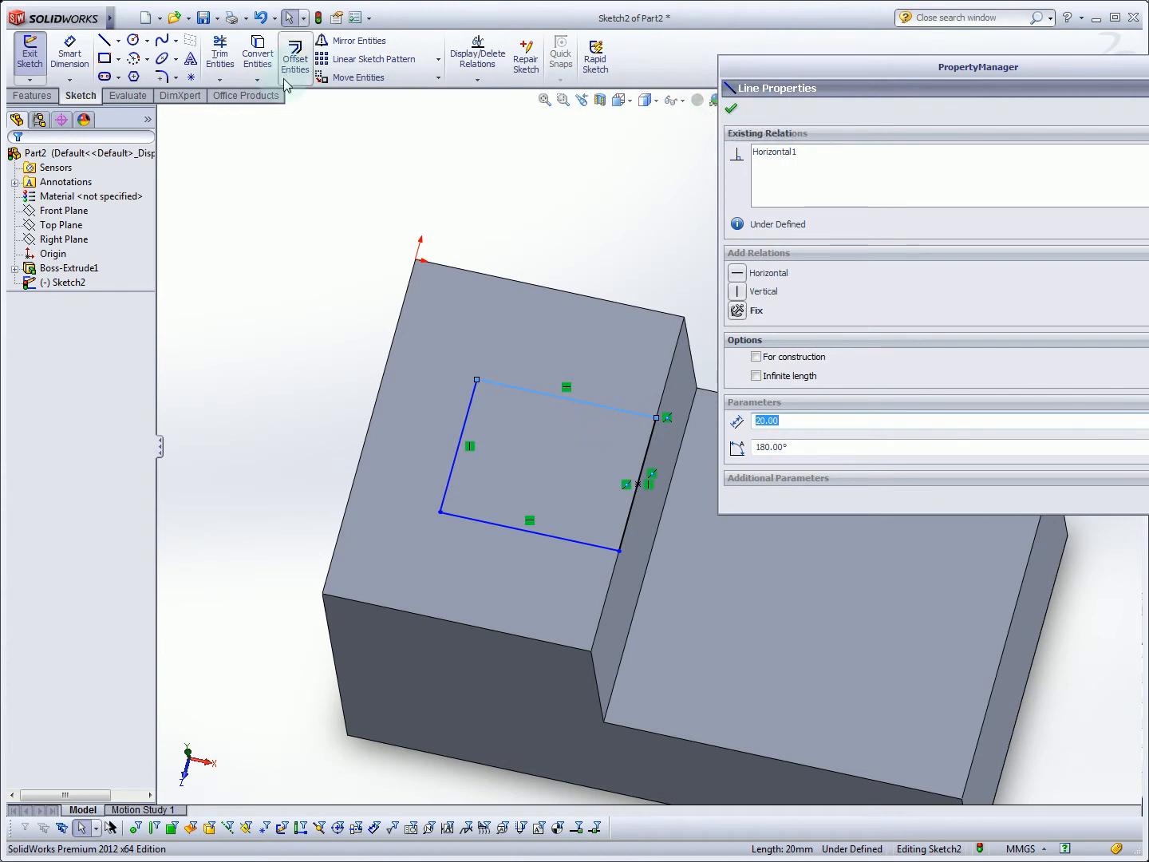
mouse_move(359, 64)
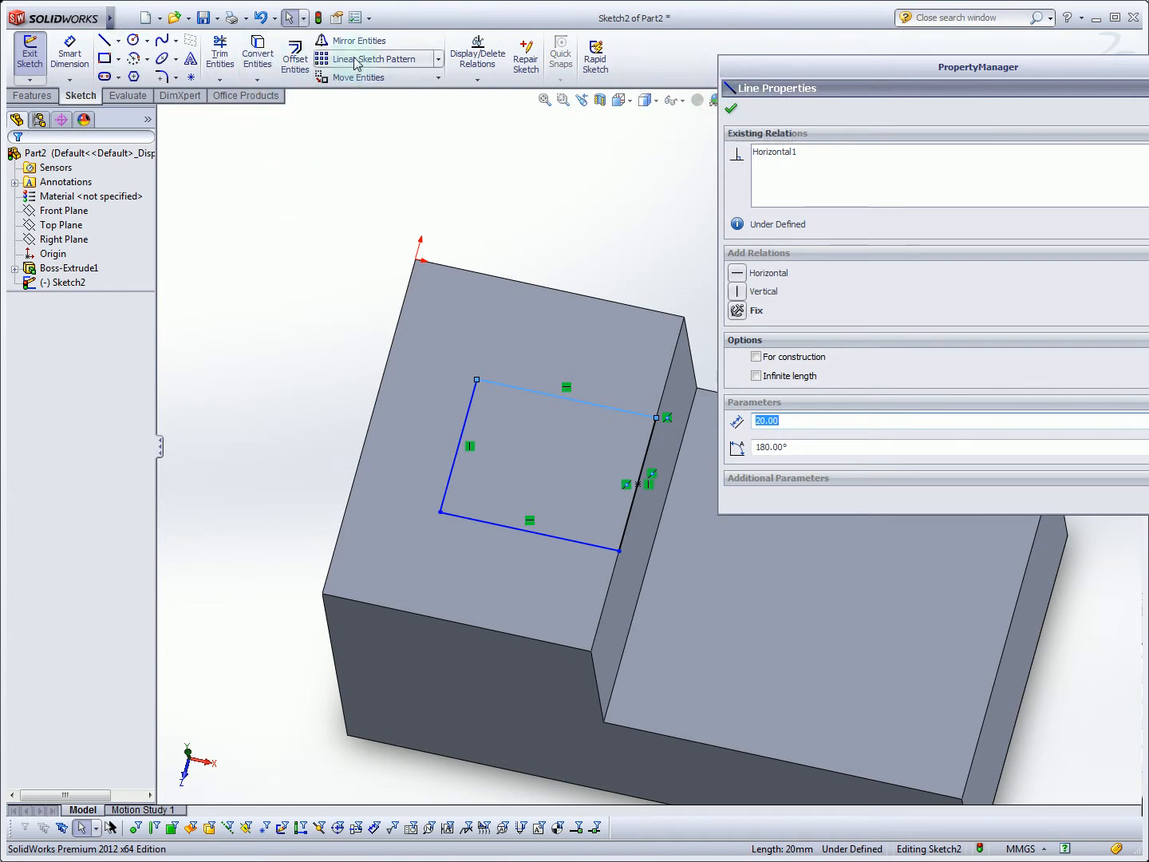
left_click(527, 535)
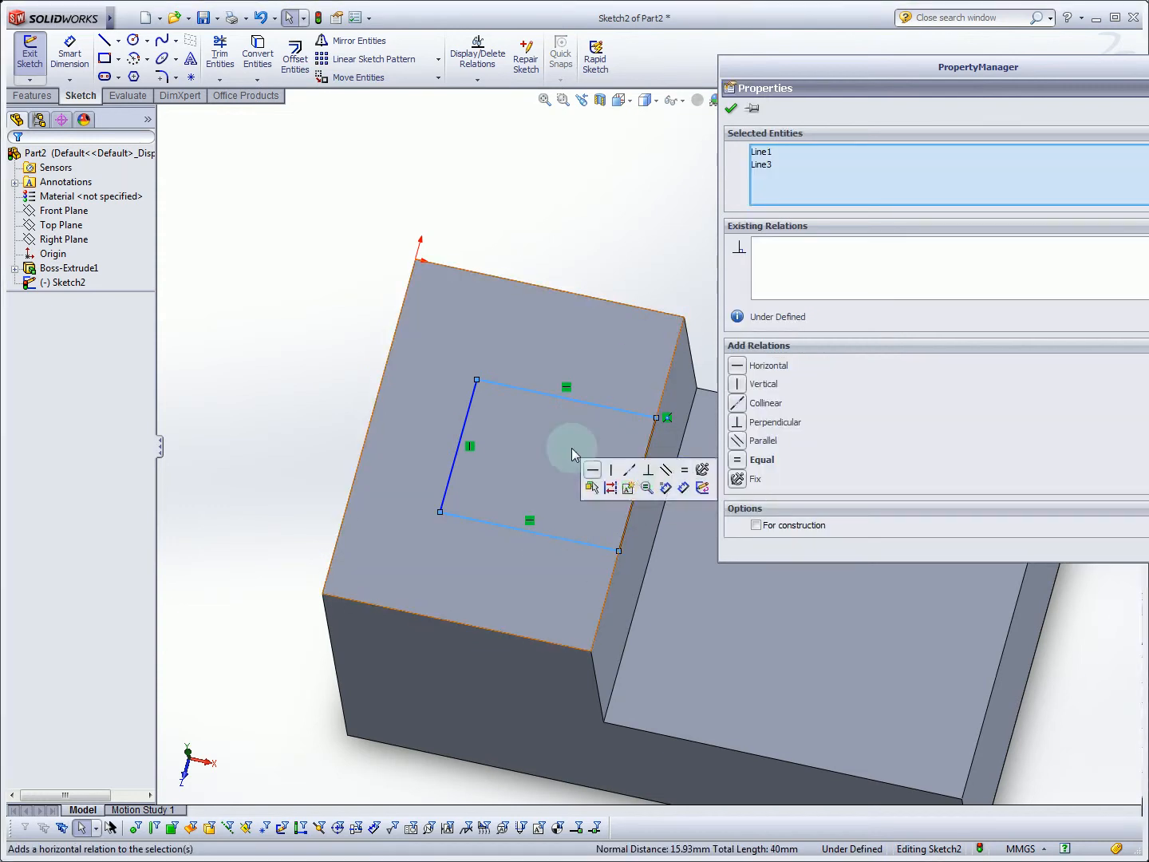
mouse_move(702, 469)
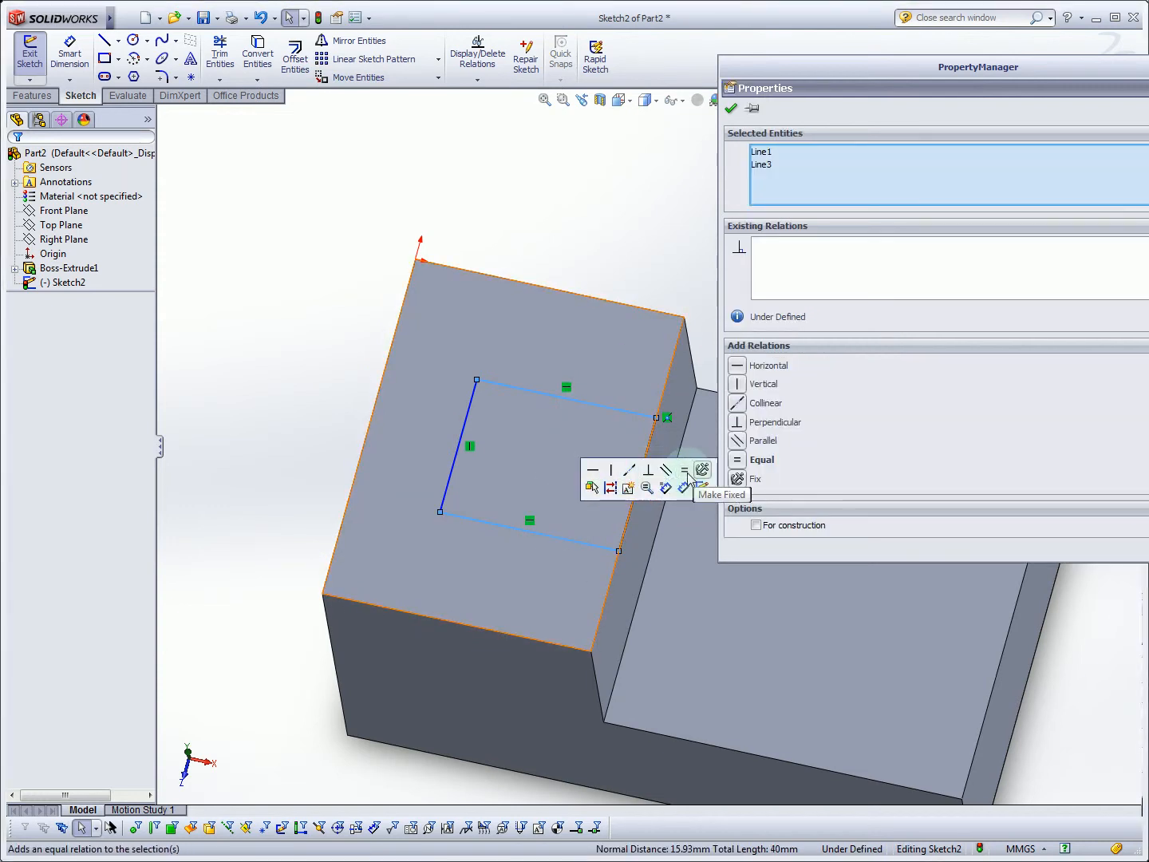
mouse_move(747, 479)
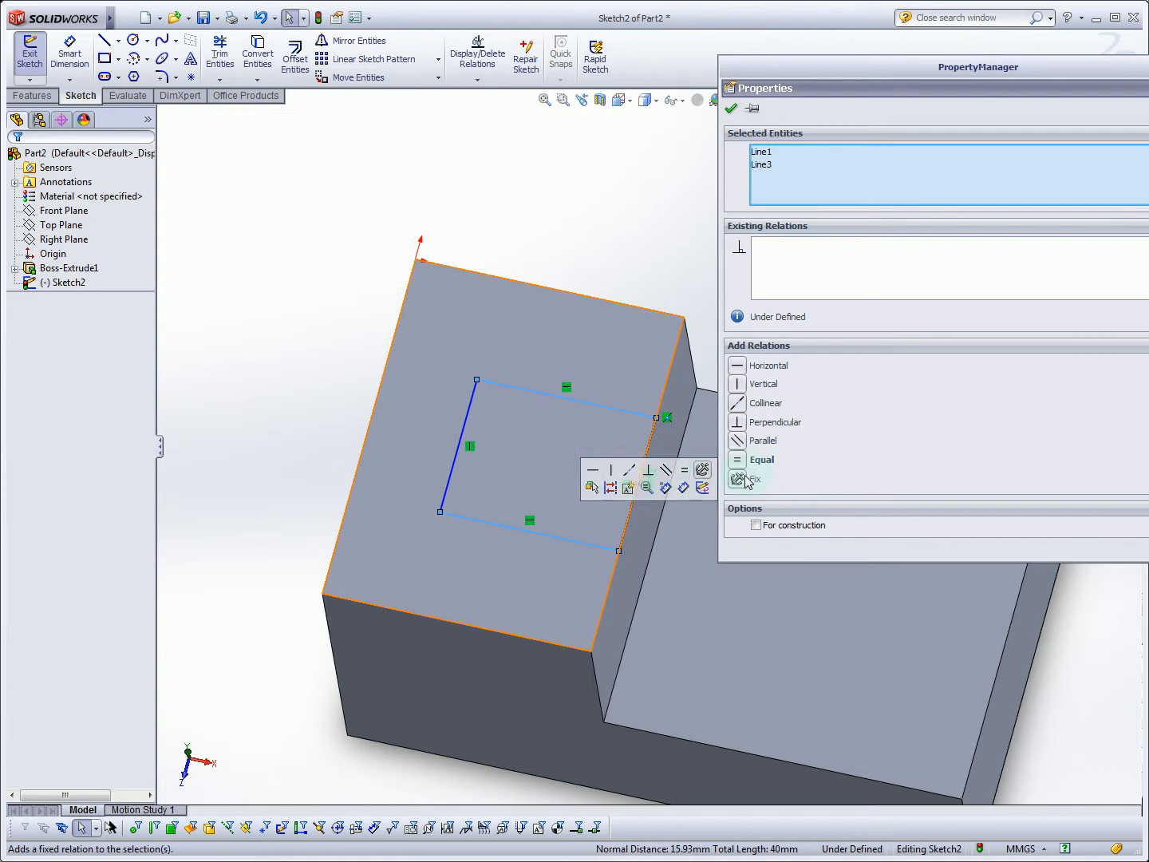
- Apply Equal relations to both pairs of rectangle sides so the pocket is square, and confirm
left_click(739, 479)
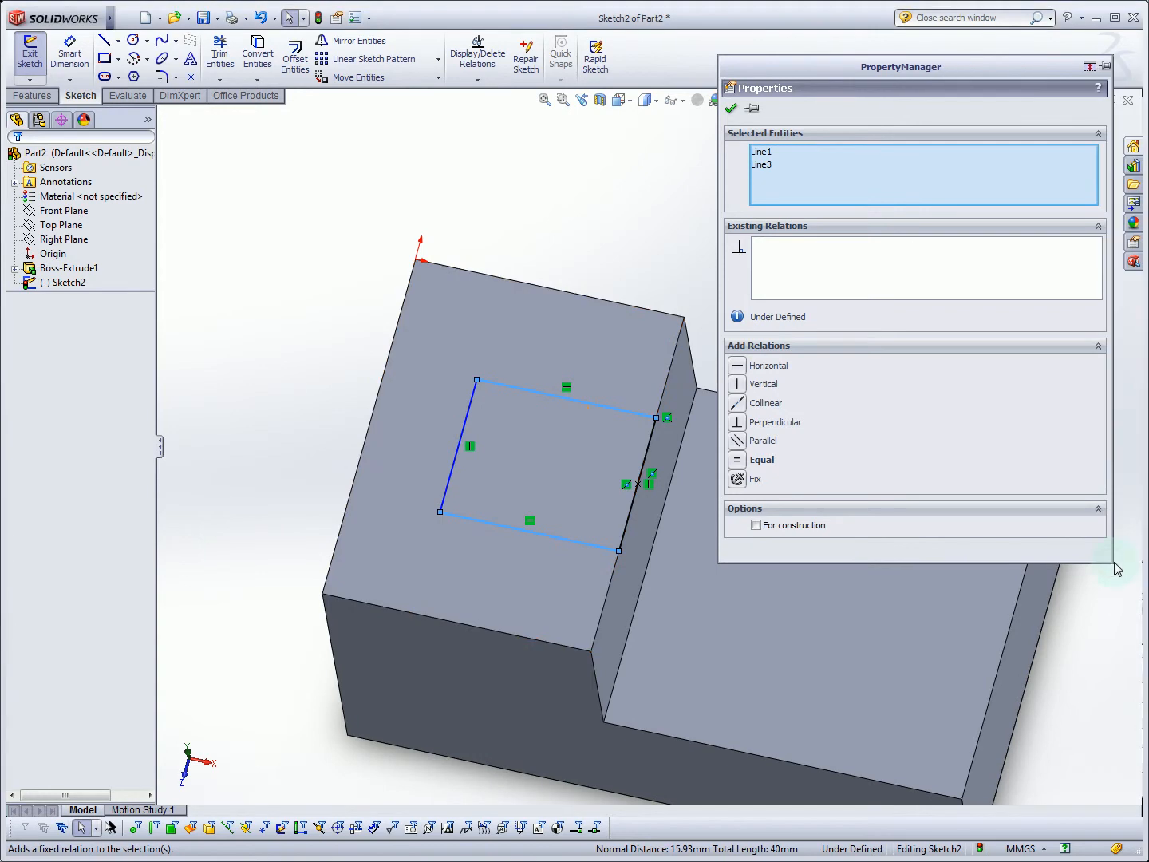
mouse_move(885, 444)
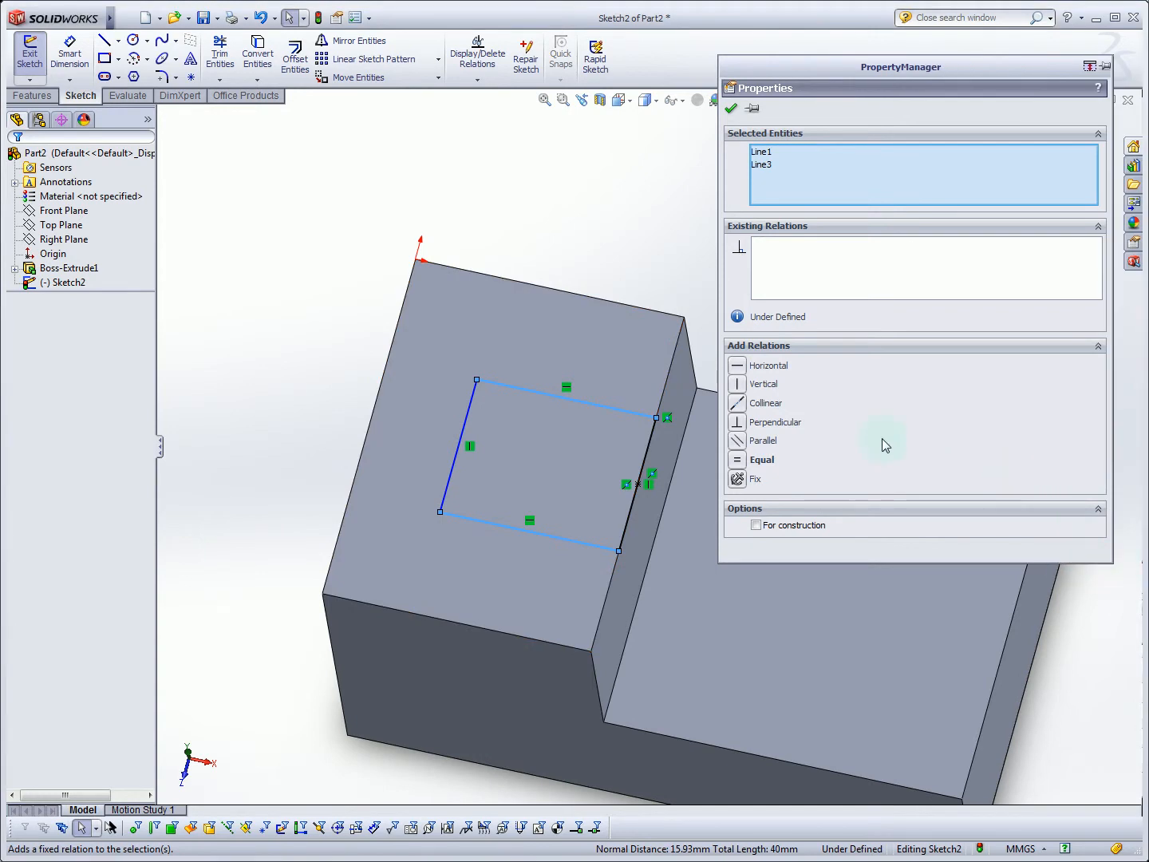
mouse_move(743, 467)
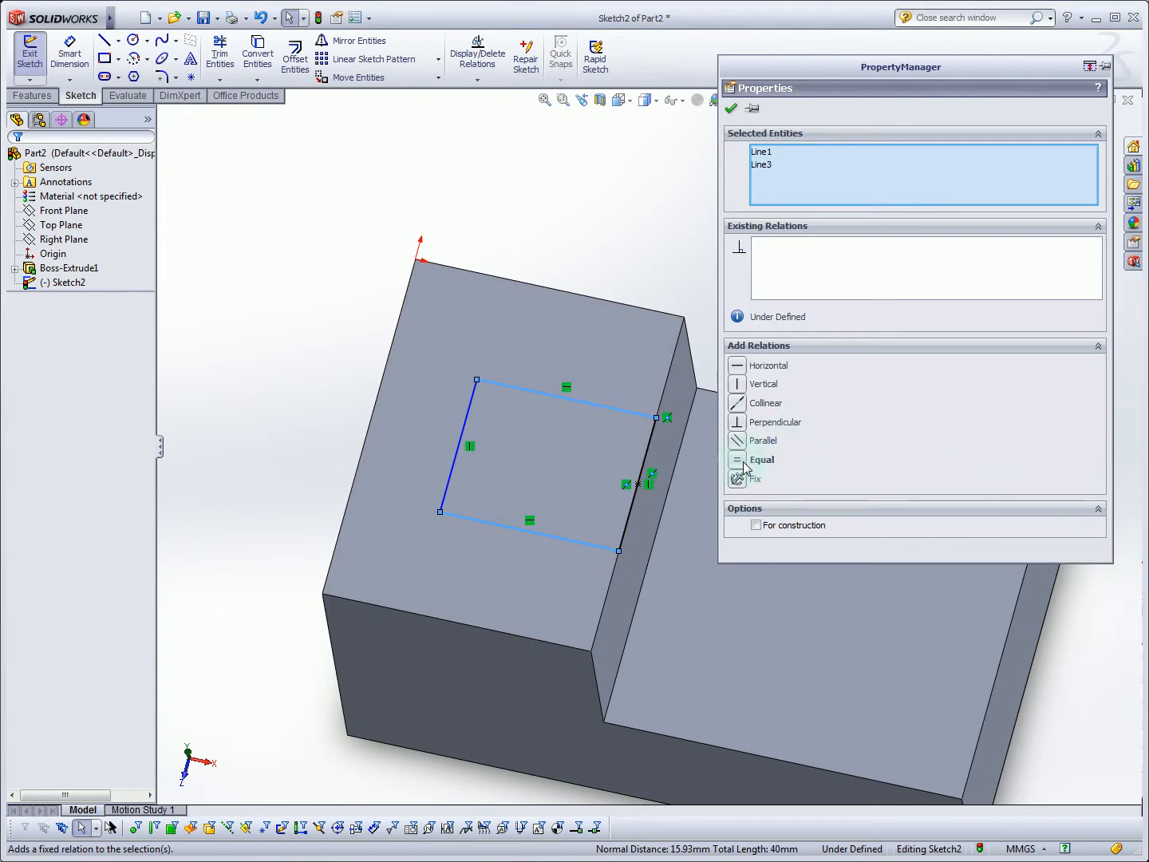
left_click(763, 460)
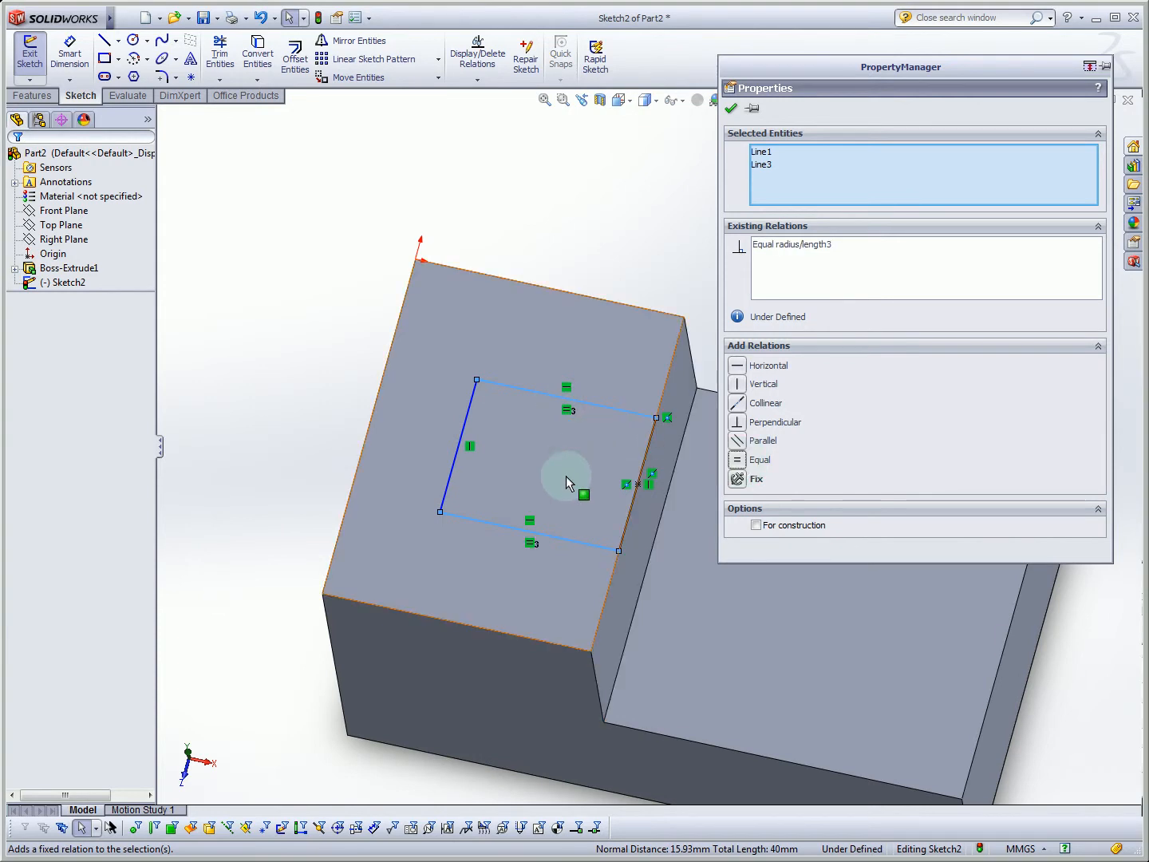
mouse_move(523, 545)
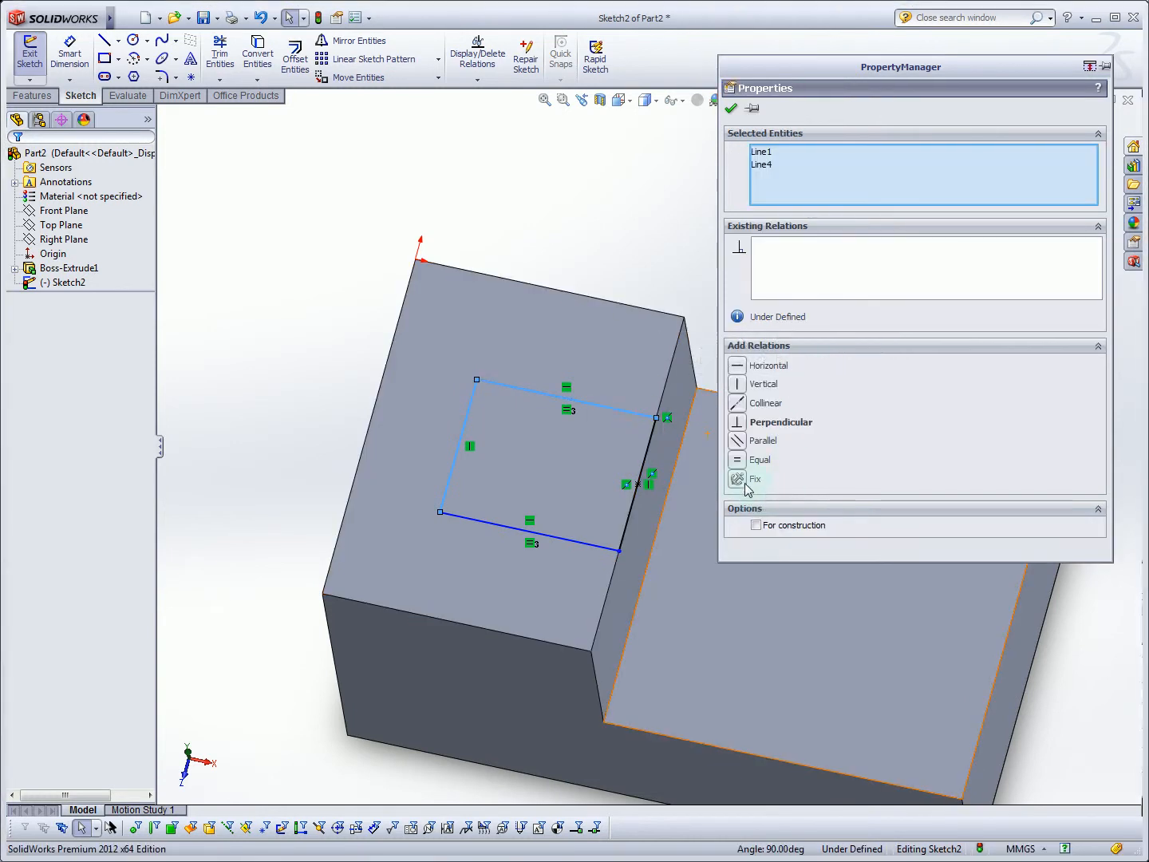
left_click(737, 459)
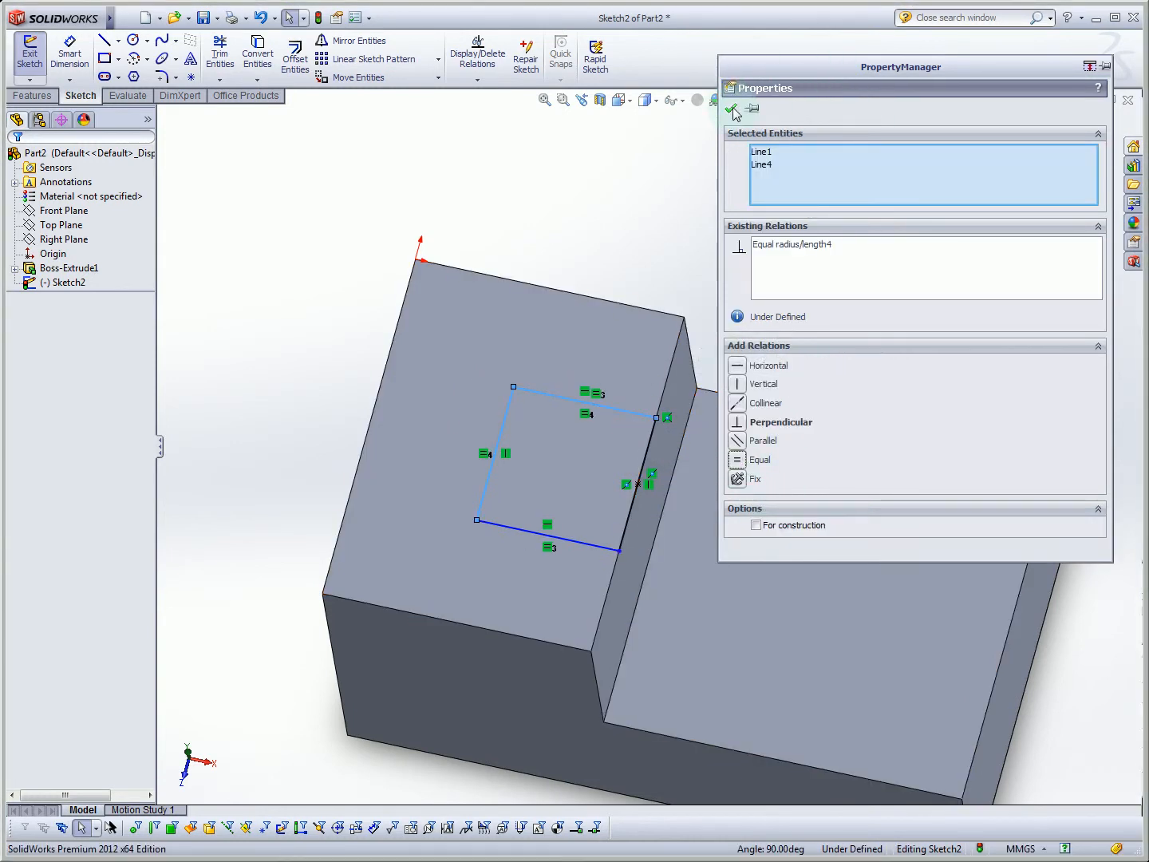
left_click(733, 108)
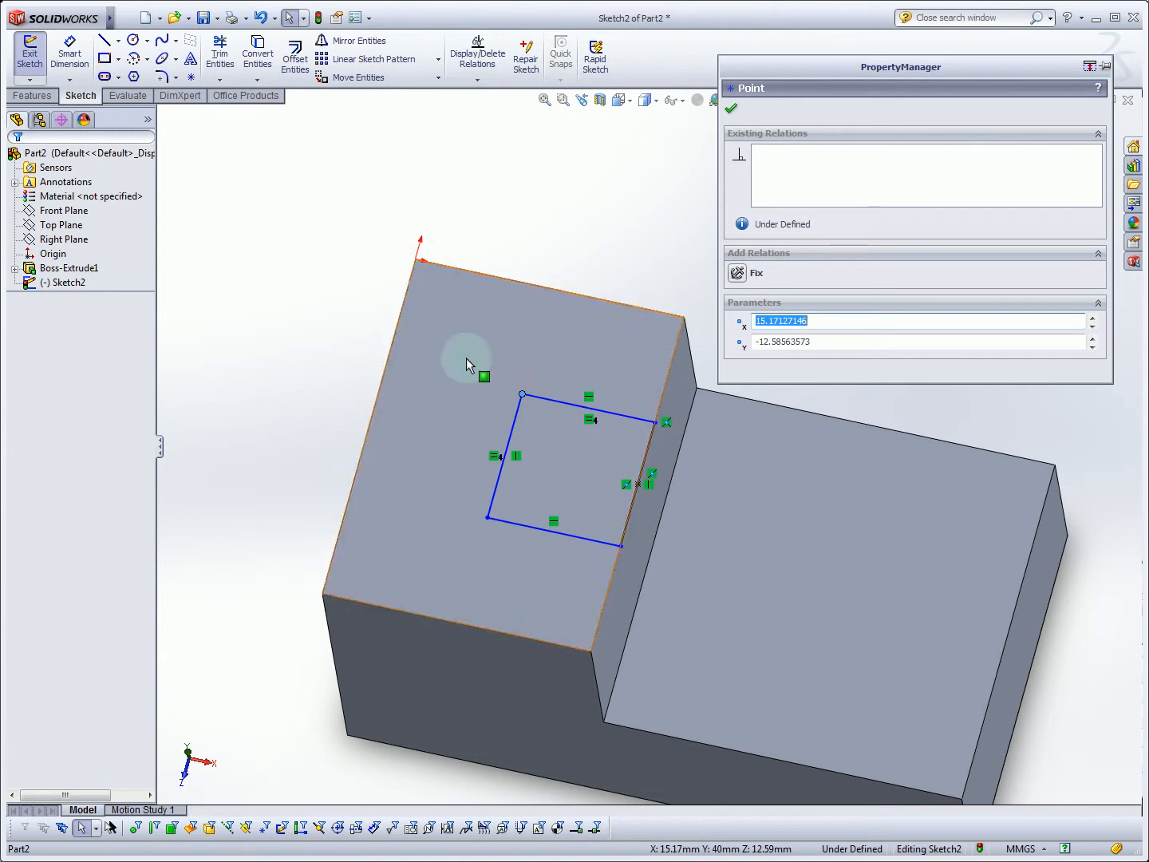
- Dimension the square's left side at 20 mm with Smart Dimension, fully defining Sketch2
left_click(731, 108)
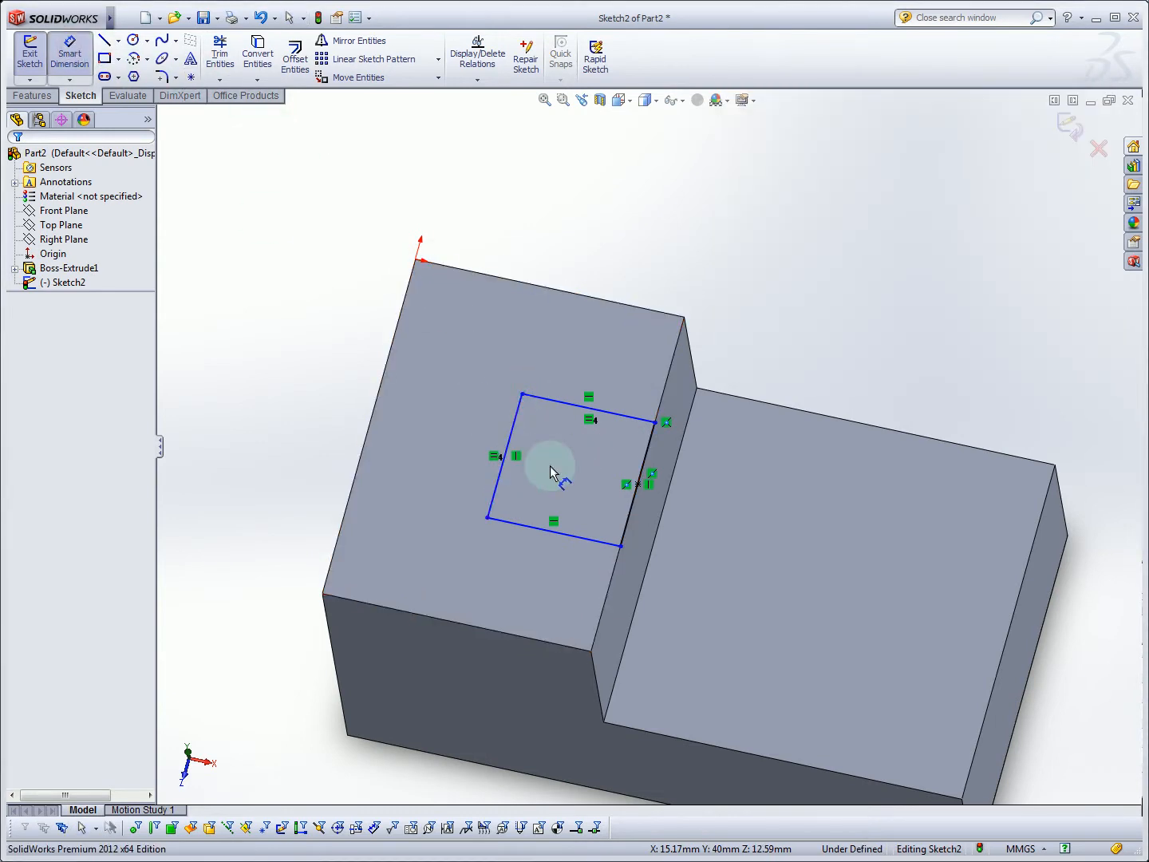
left_click(489, 455)
type("2")
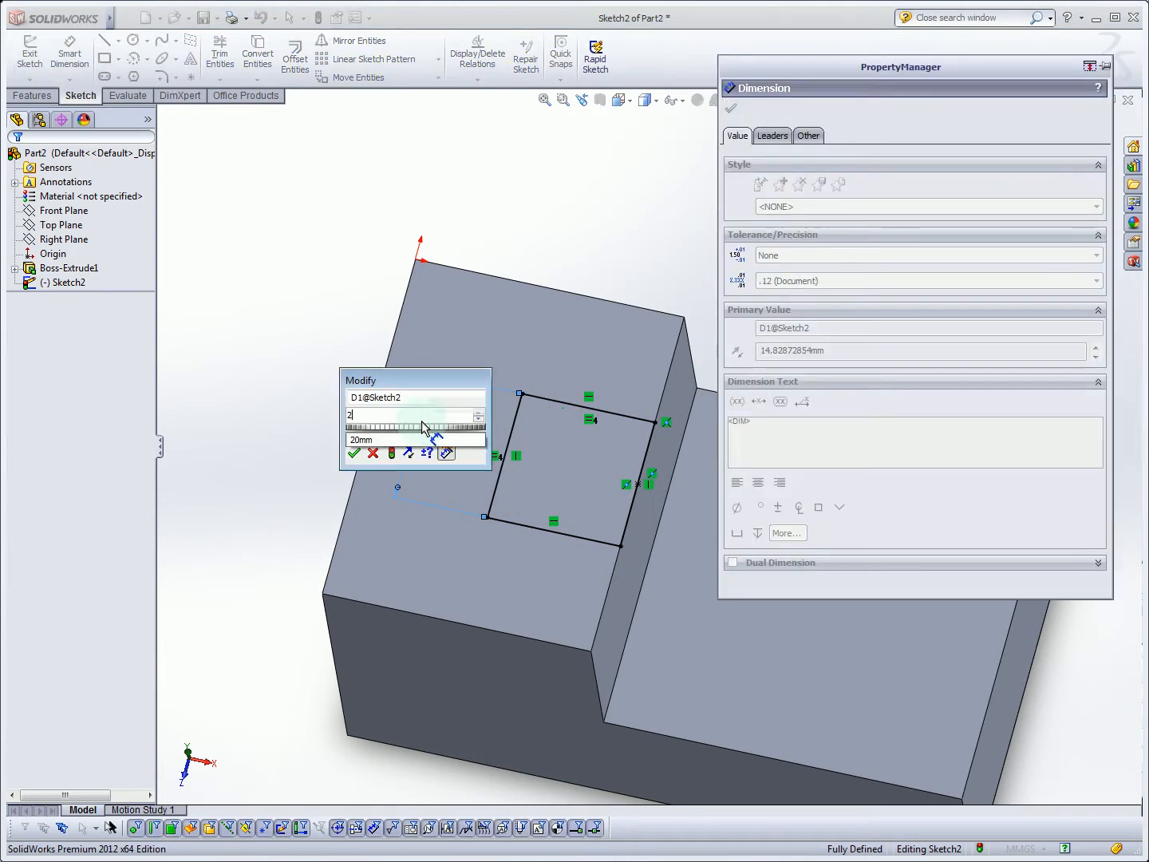
left_click(354, 453)
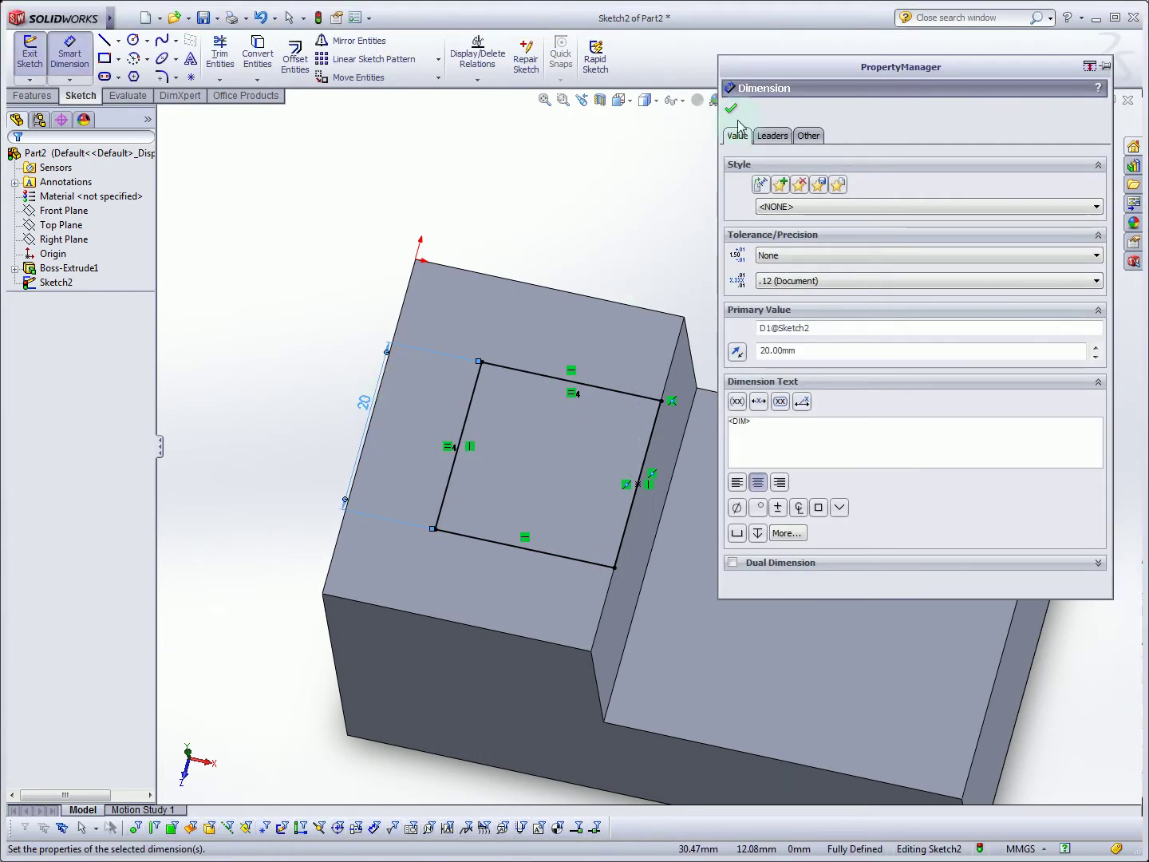
left_click(731, 109)
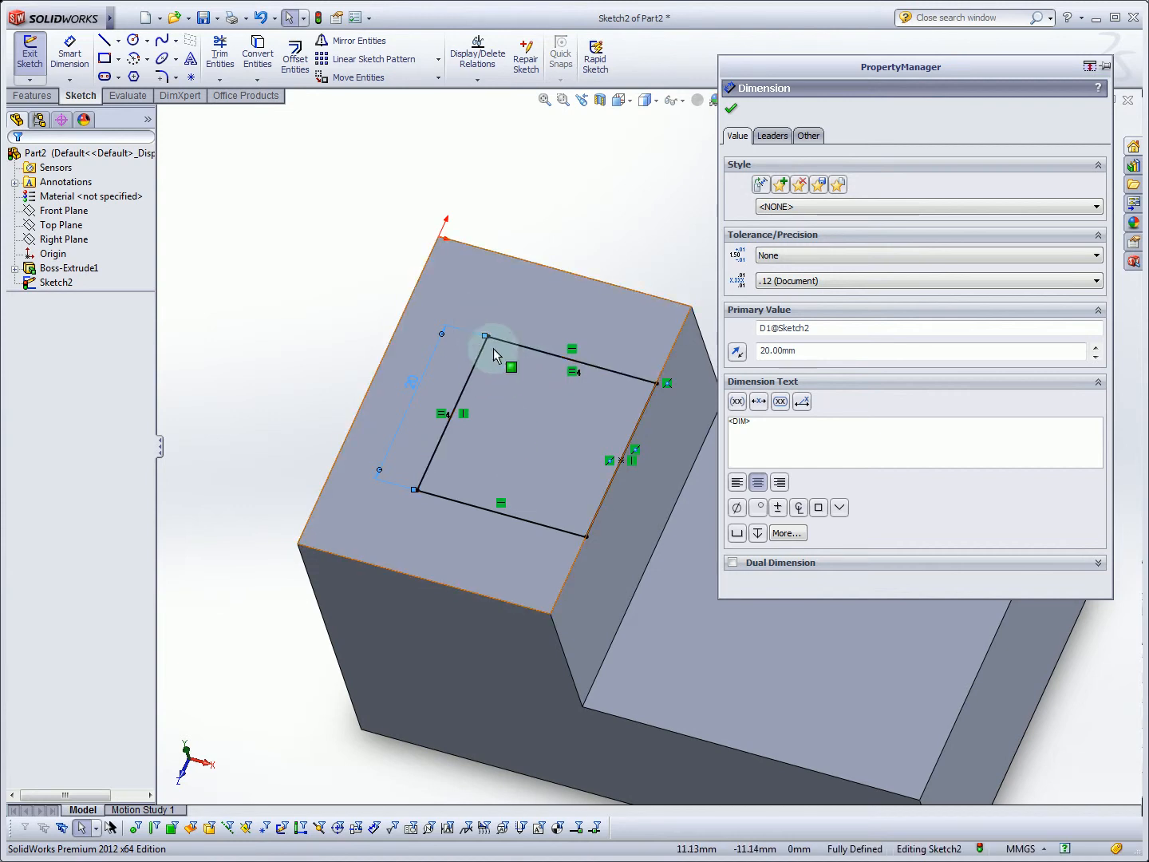
mouse_move(495, 355)
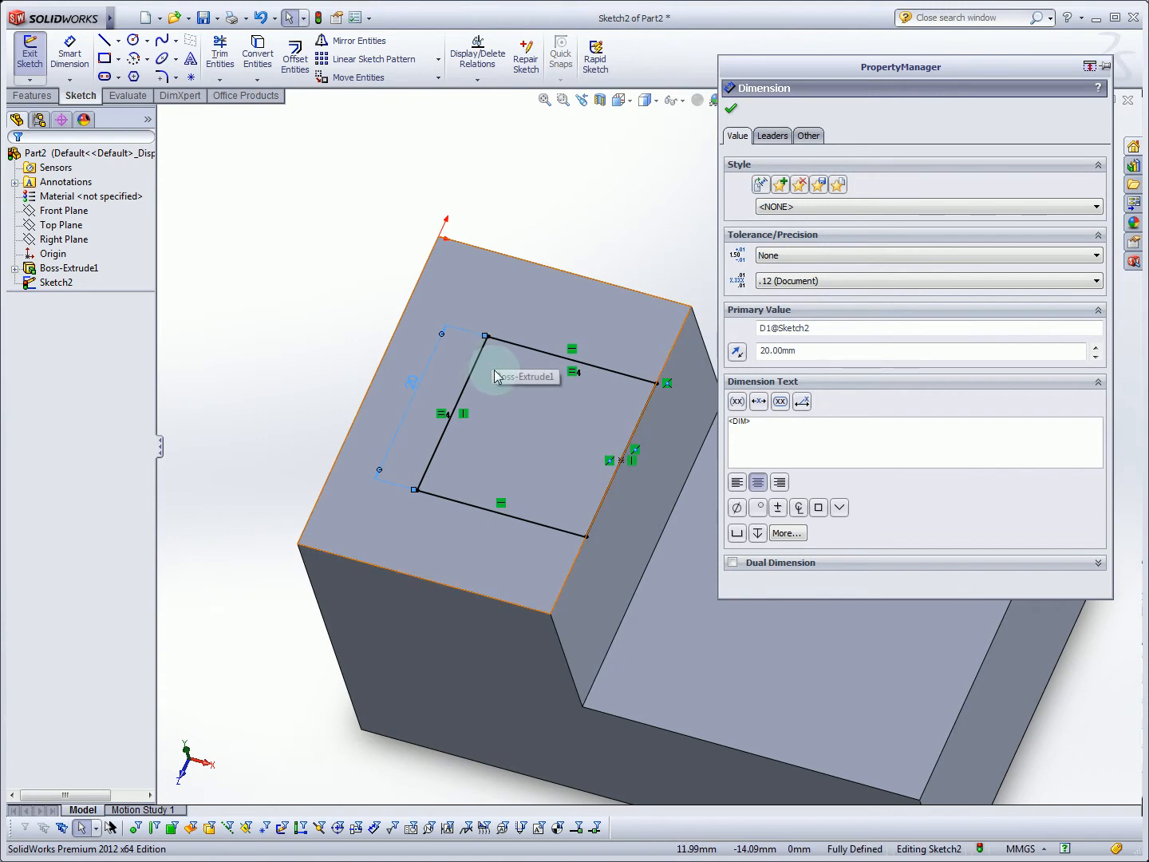
mouse_move(470, 377)
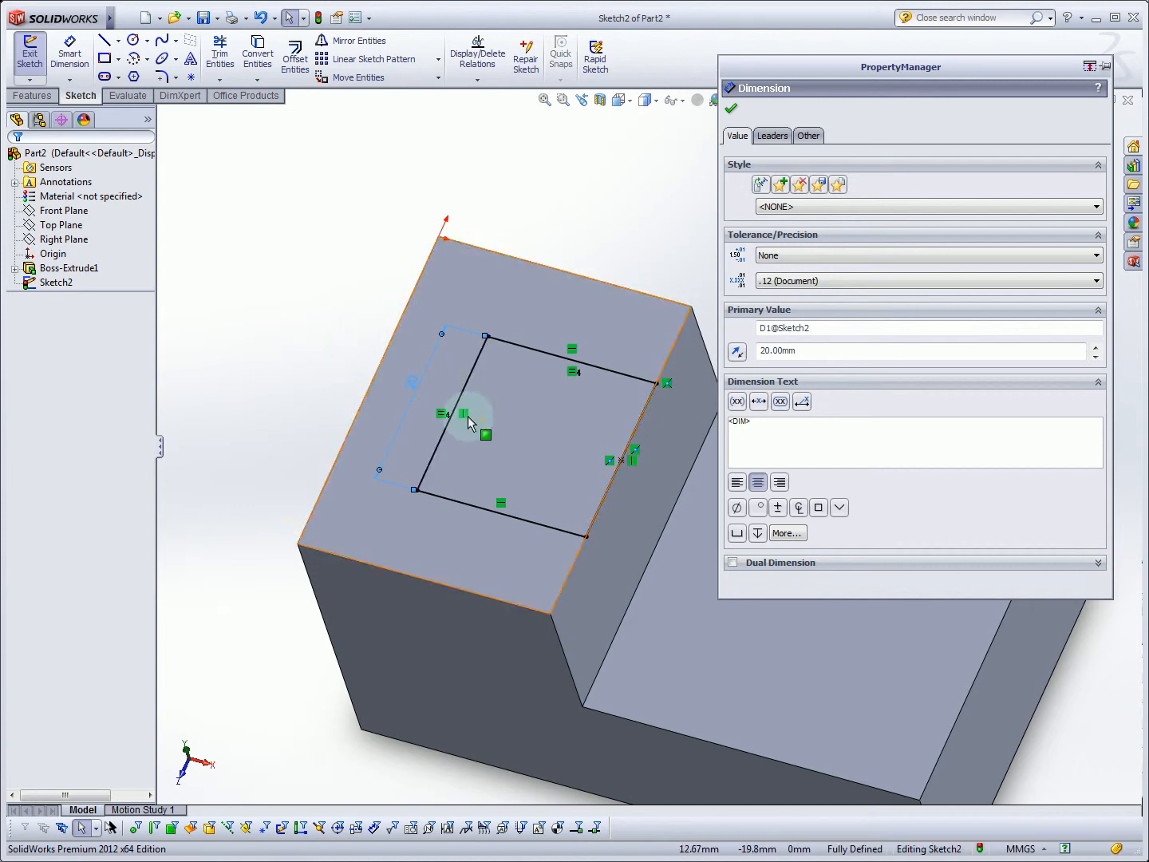
mouse_move(393, 402)
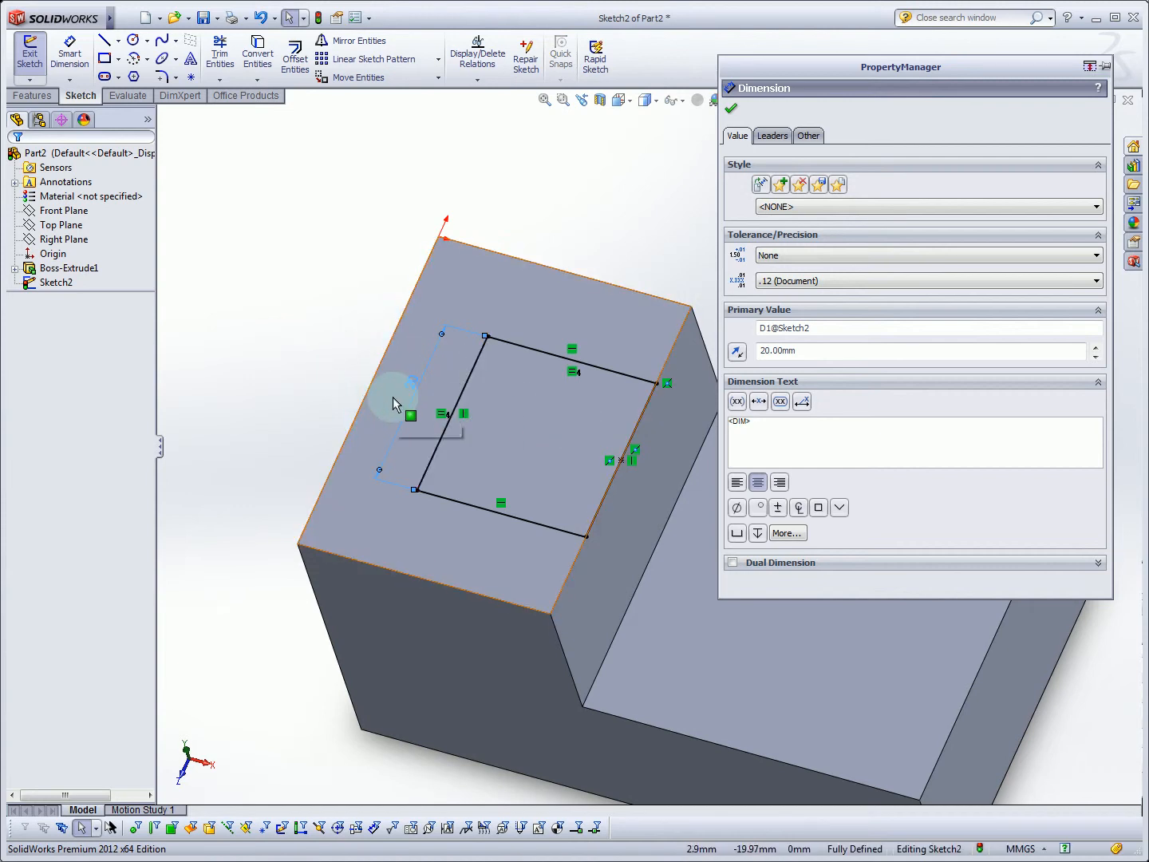
mouse_move(431, 391)
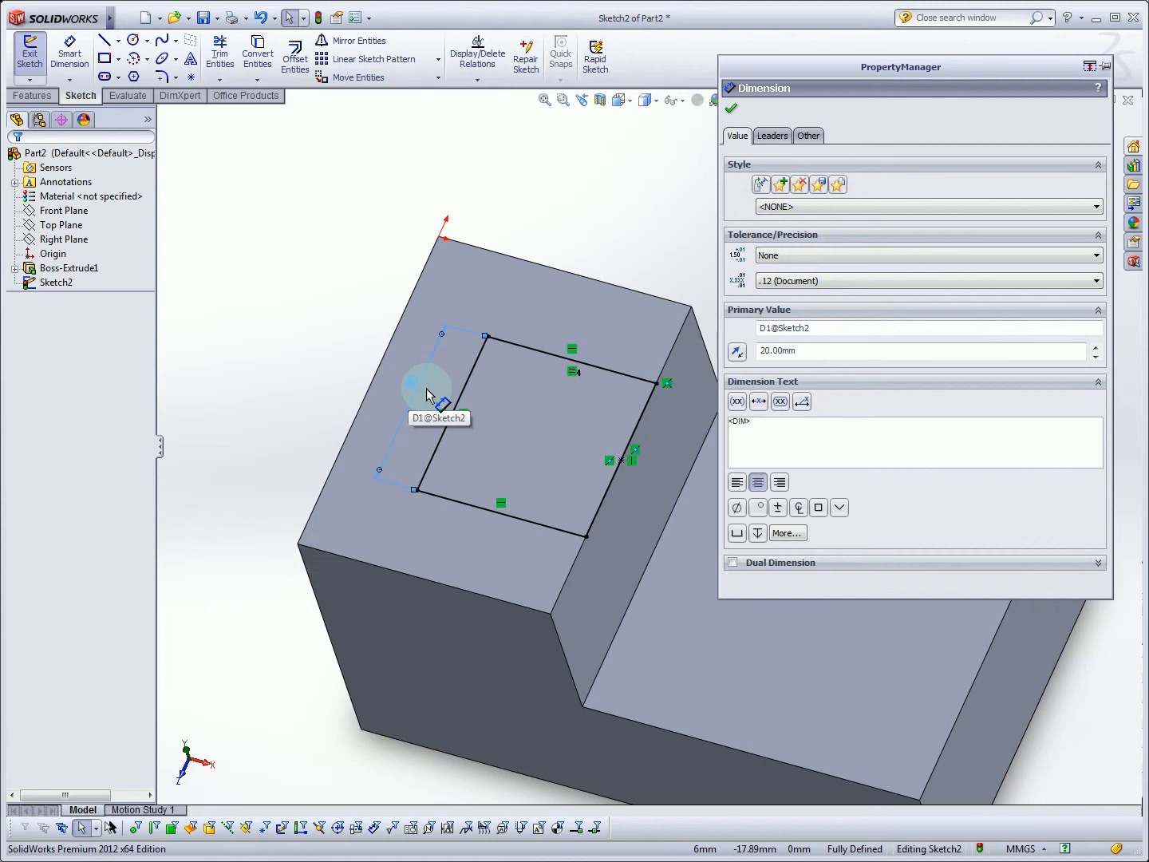
left_click(731, 109)
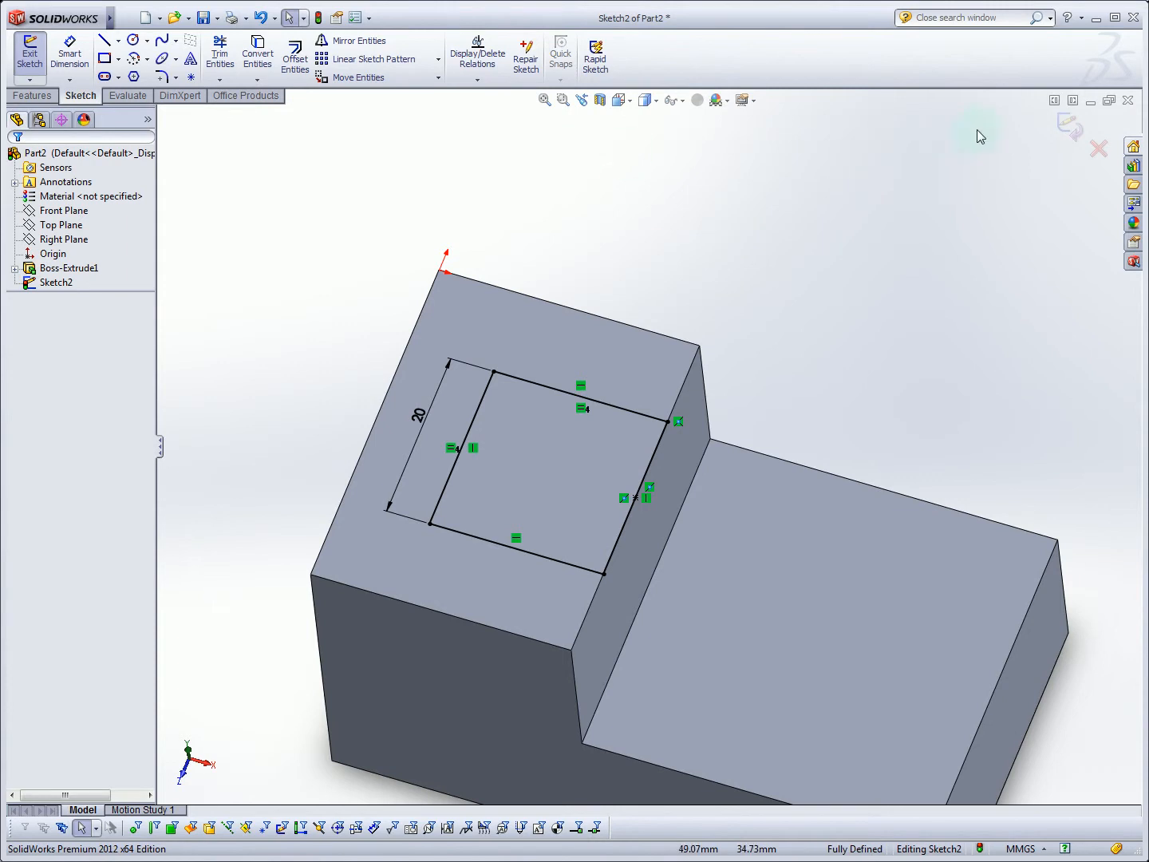
mouse_move(600, 99)
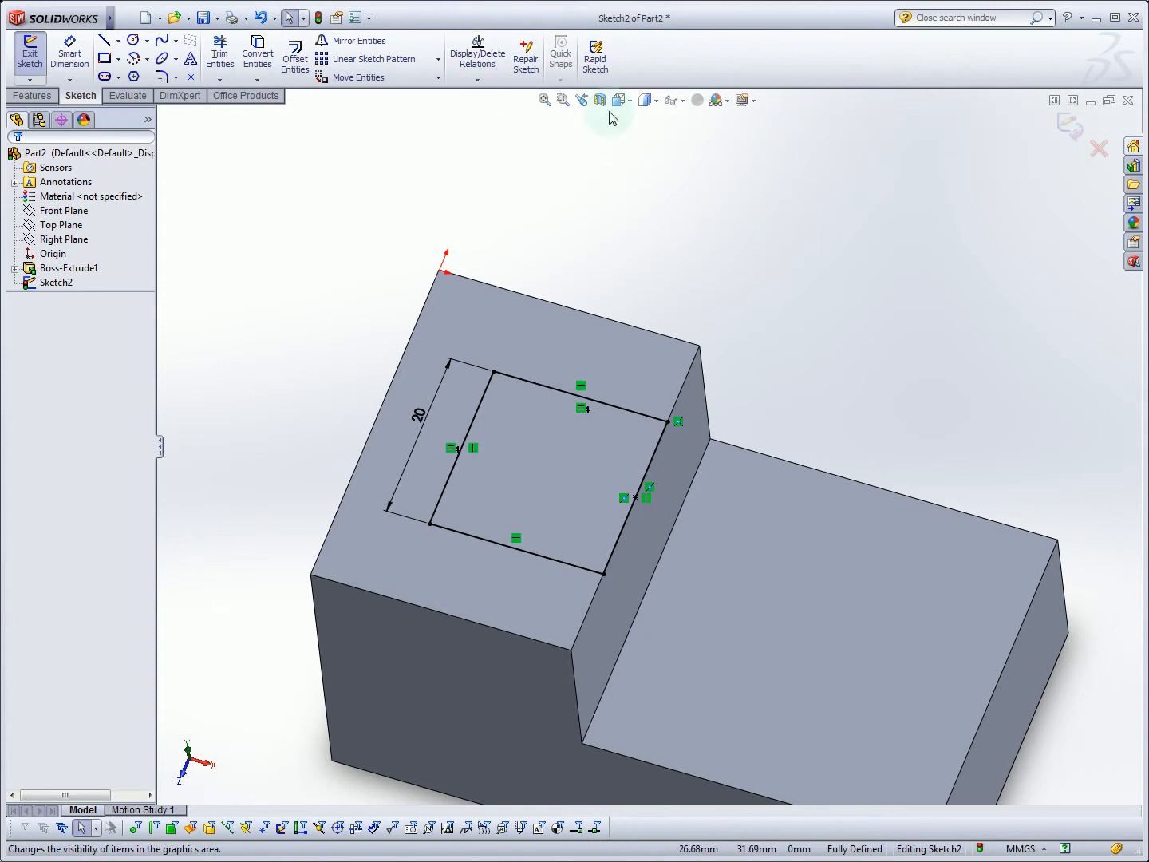
- Switch the heads-up View Orientation to Isometric
left_click(658, 99)
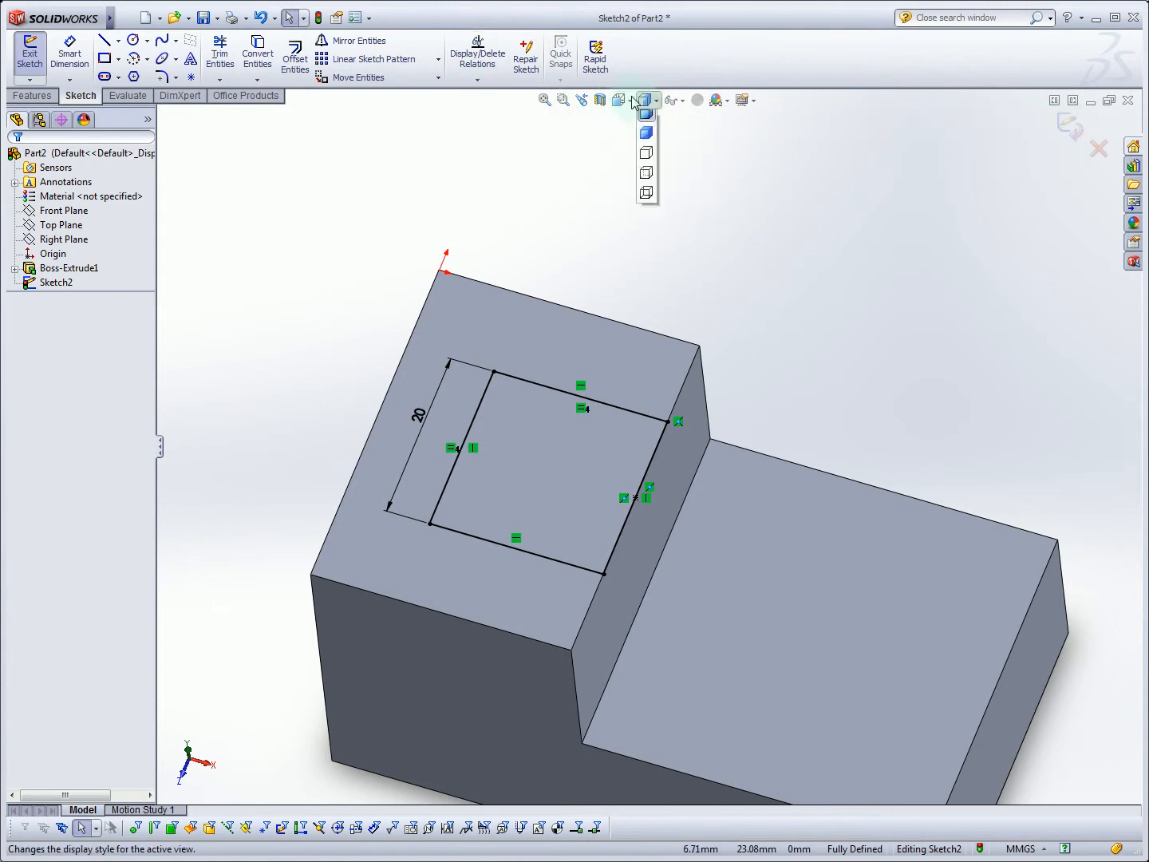
left_click(632, 99)
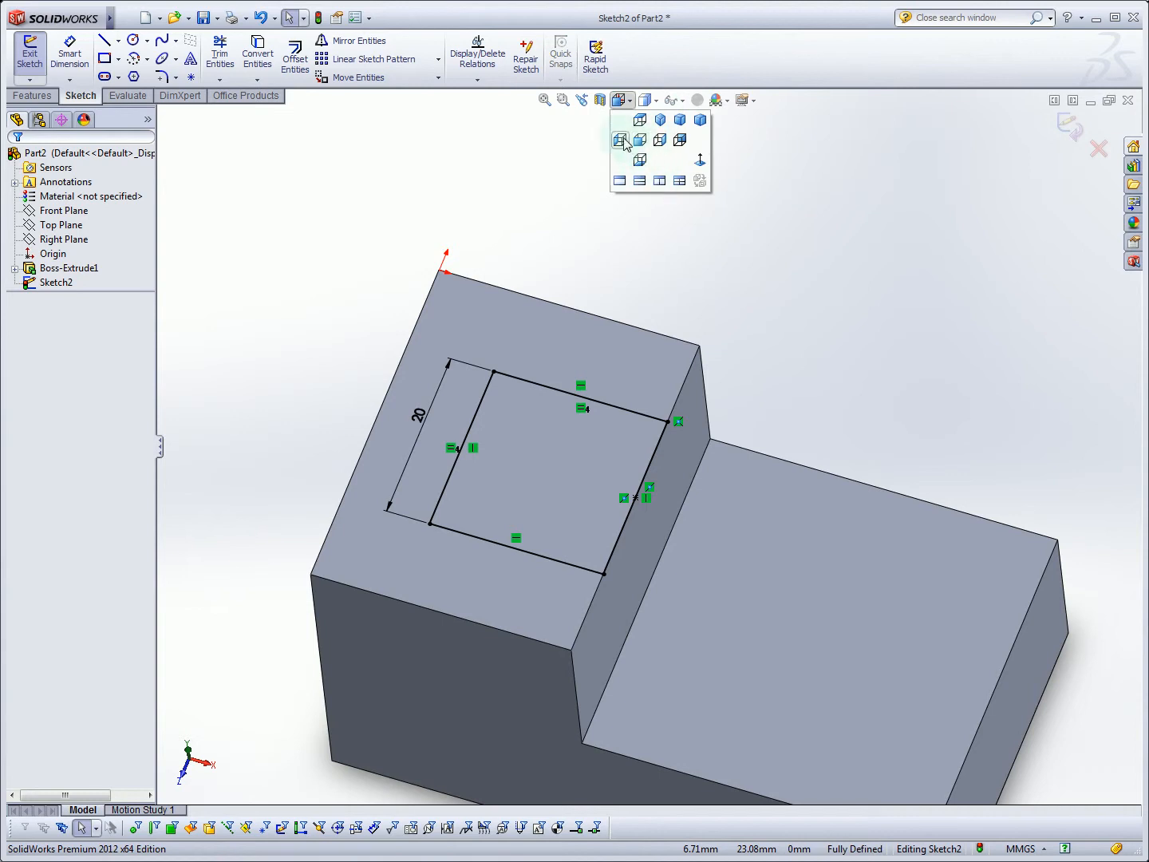
left_click(622, 139)
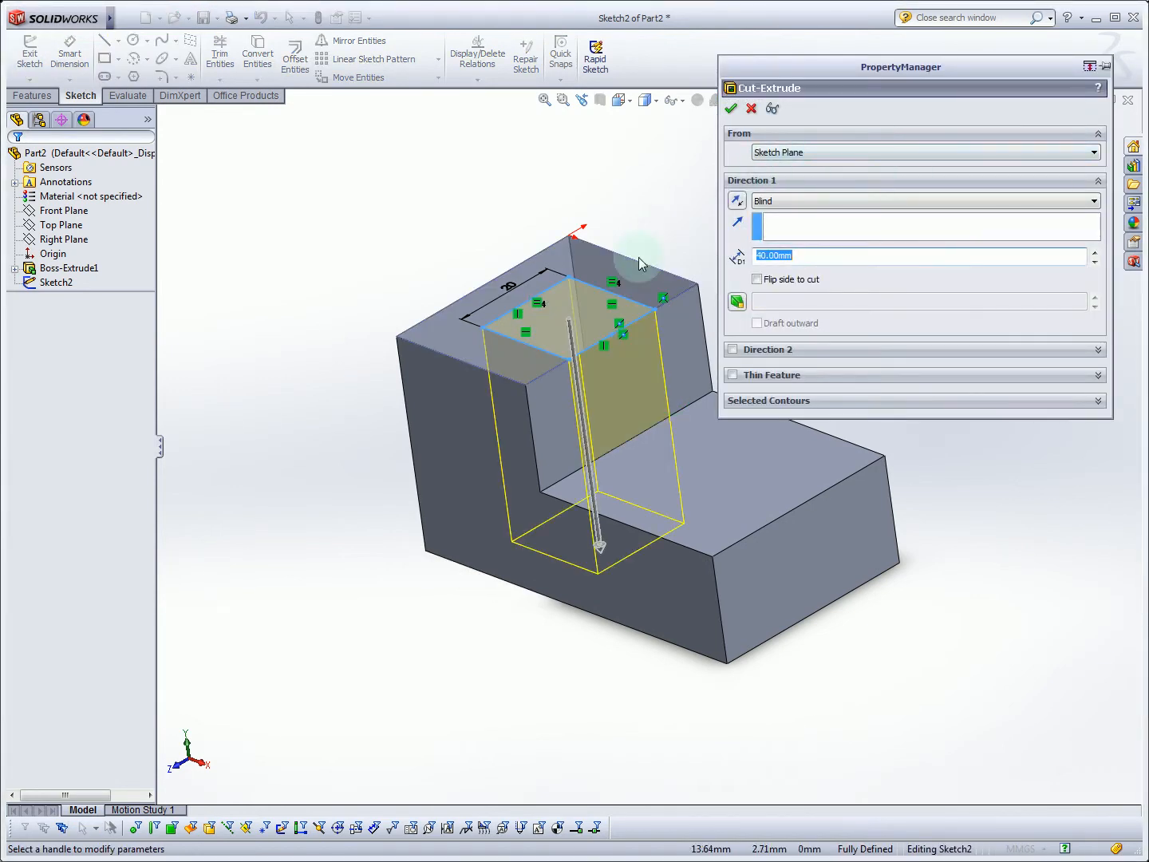
mouse_move(619, 424)
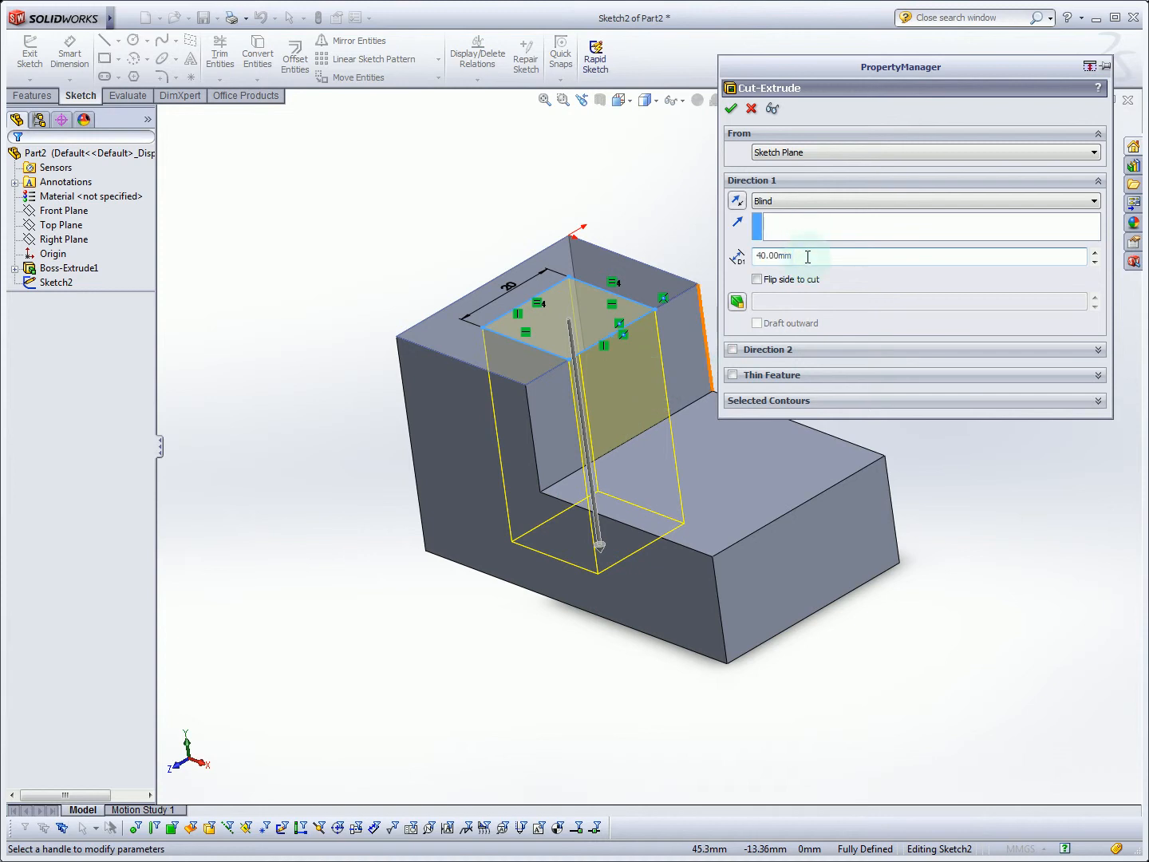
- Set the Extruded Cut depth to 20 mm and review the end-condition choices
triple_click(798, 255)
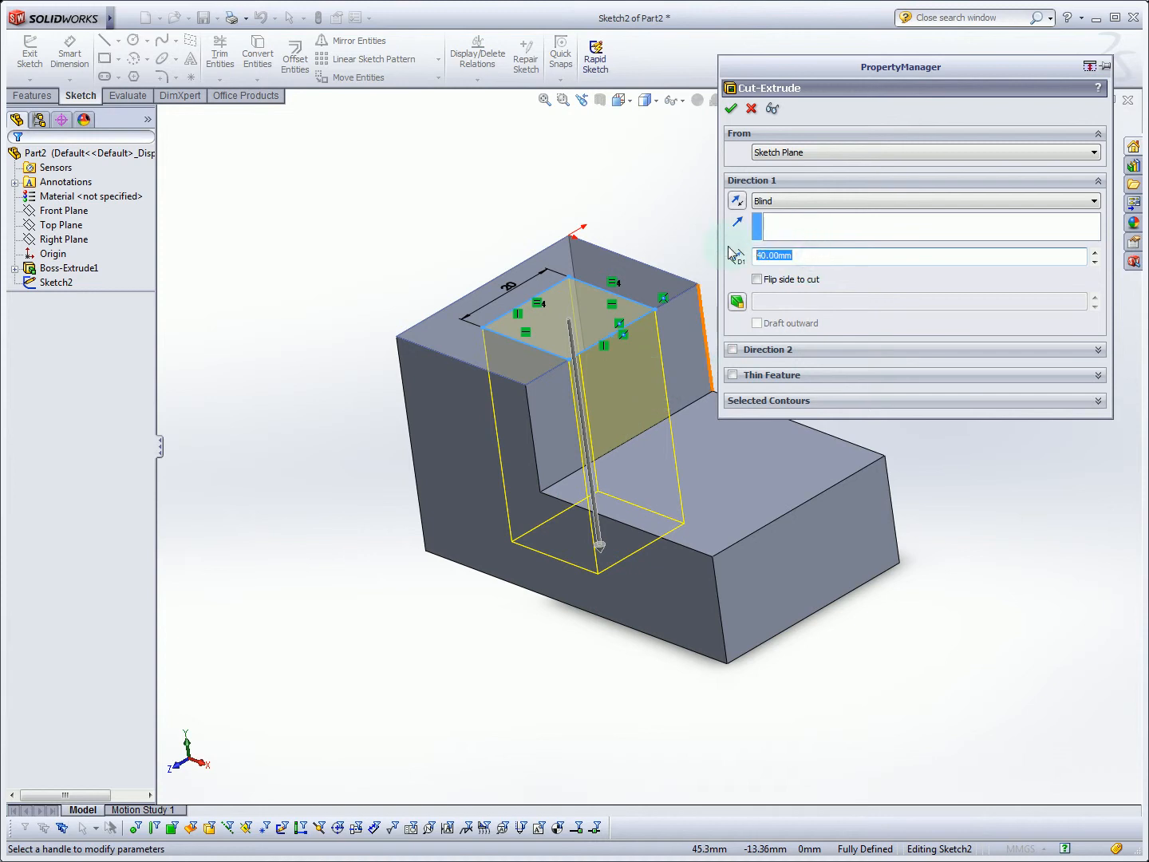
type("20")
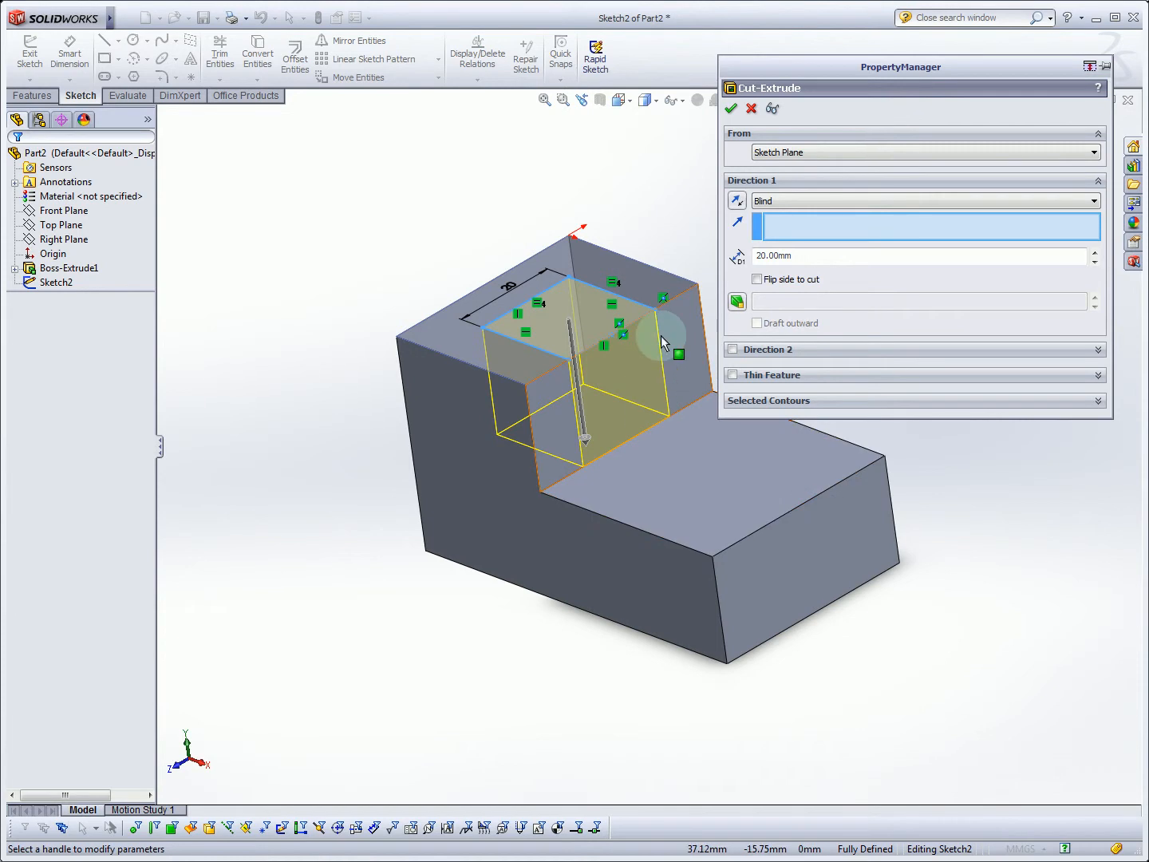
mouse_move(667, 348)
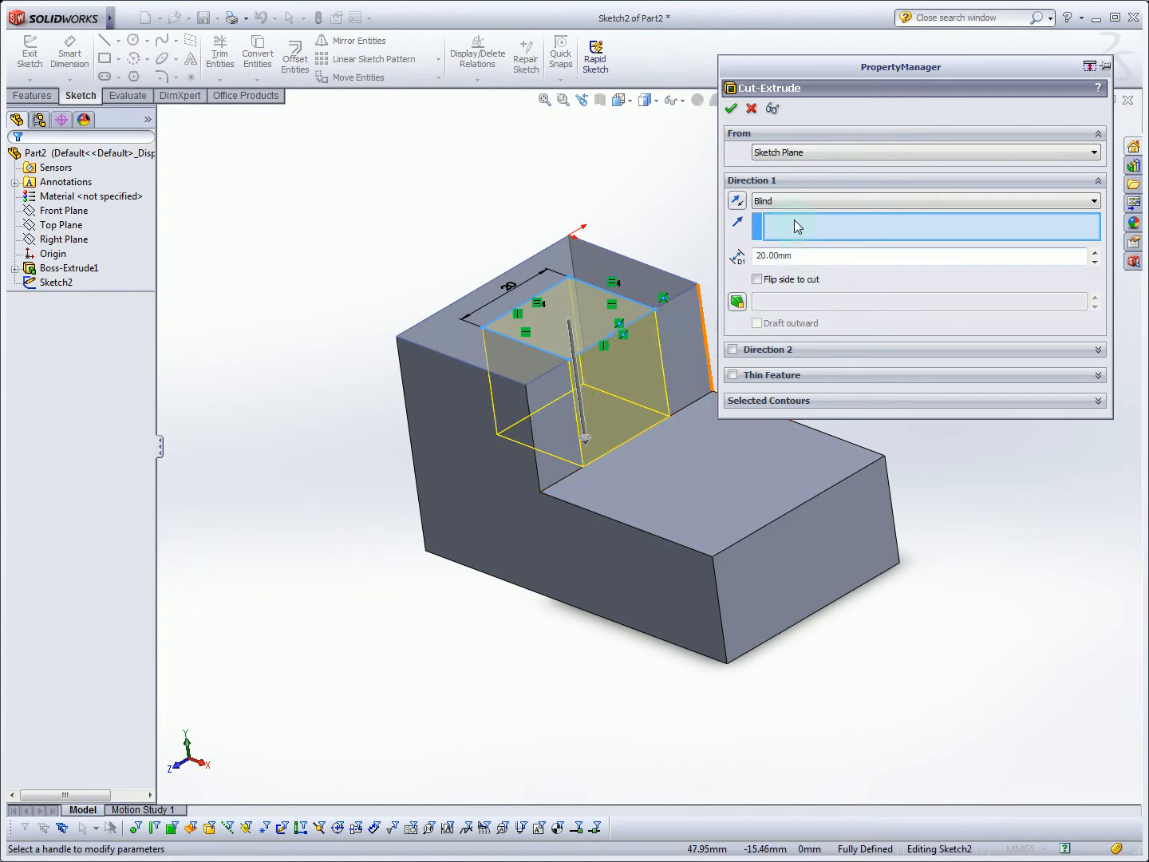
left_click(1092, 201)
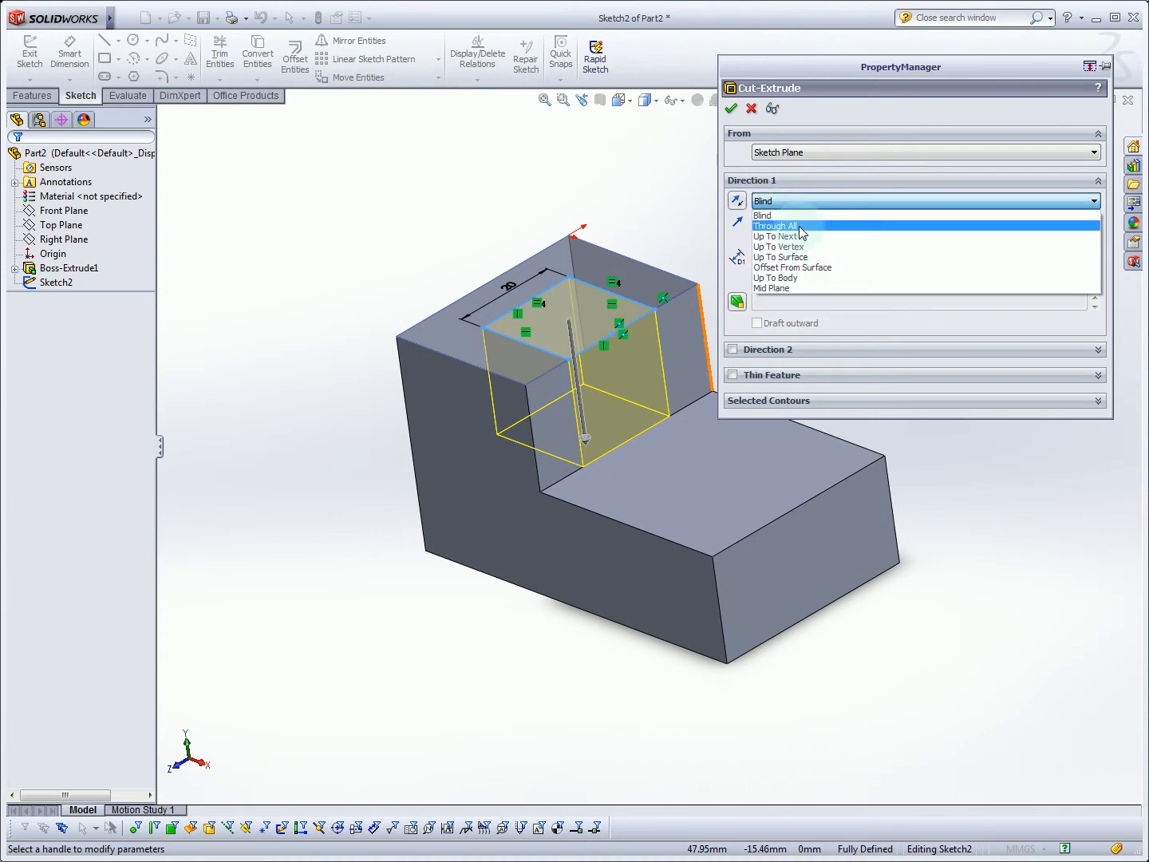
mouse_move(785, 237)
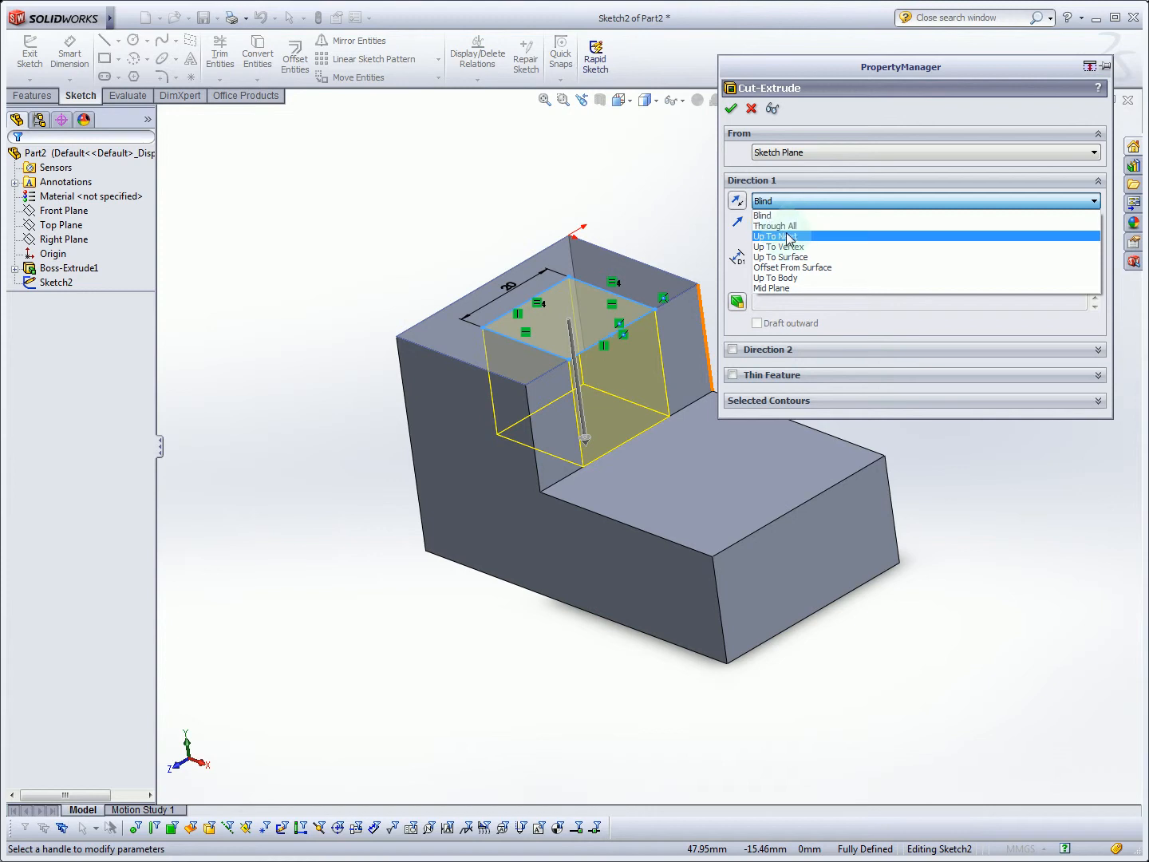
- Try Through All and Up To Next, settle on Up To Surface at the lower step face, and finish Cut-Extrude1
left_click(776, 225)
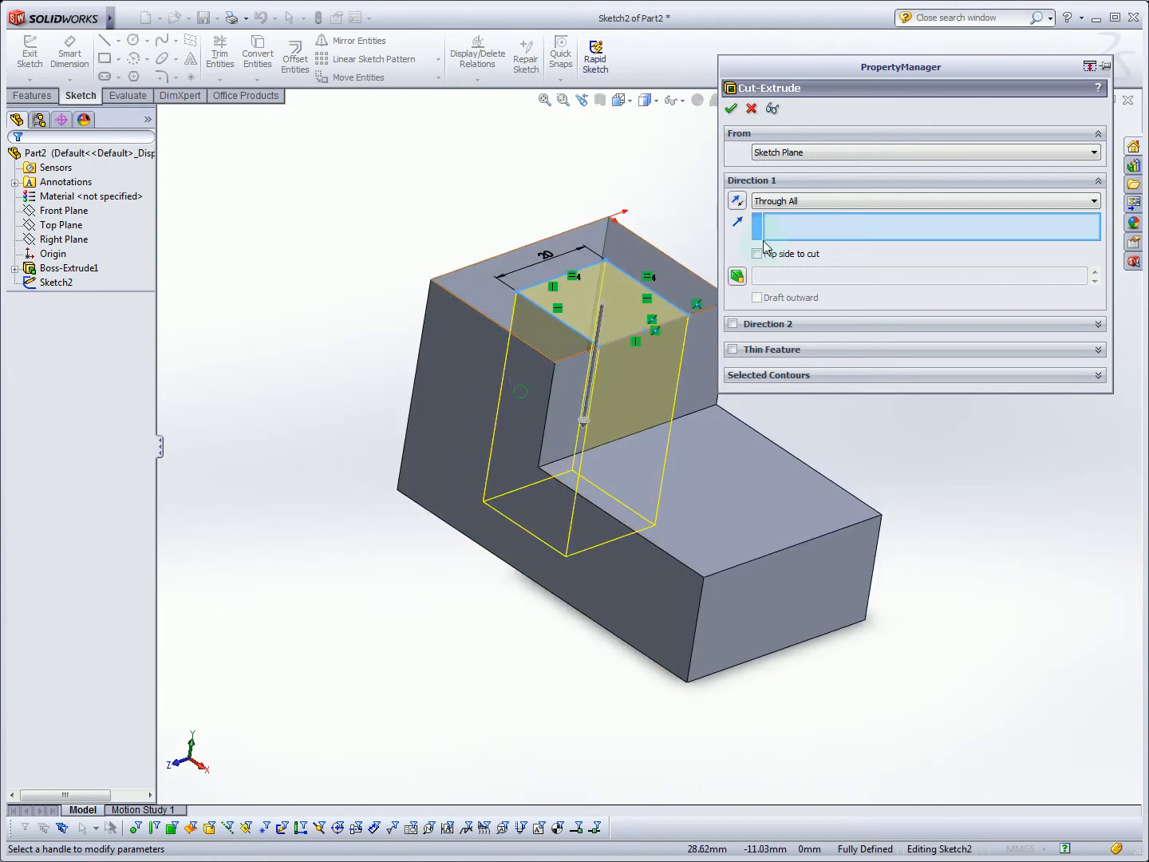
left_click(1092, 201)
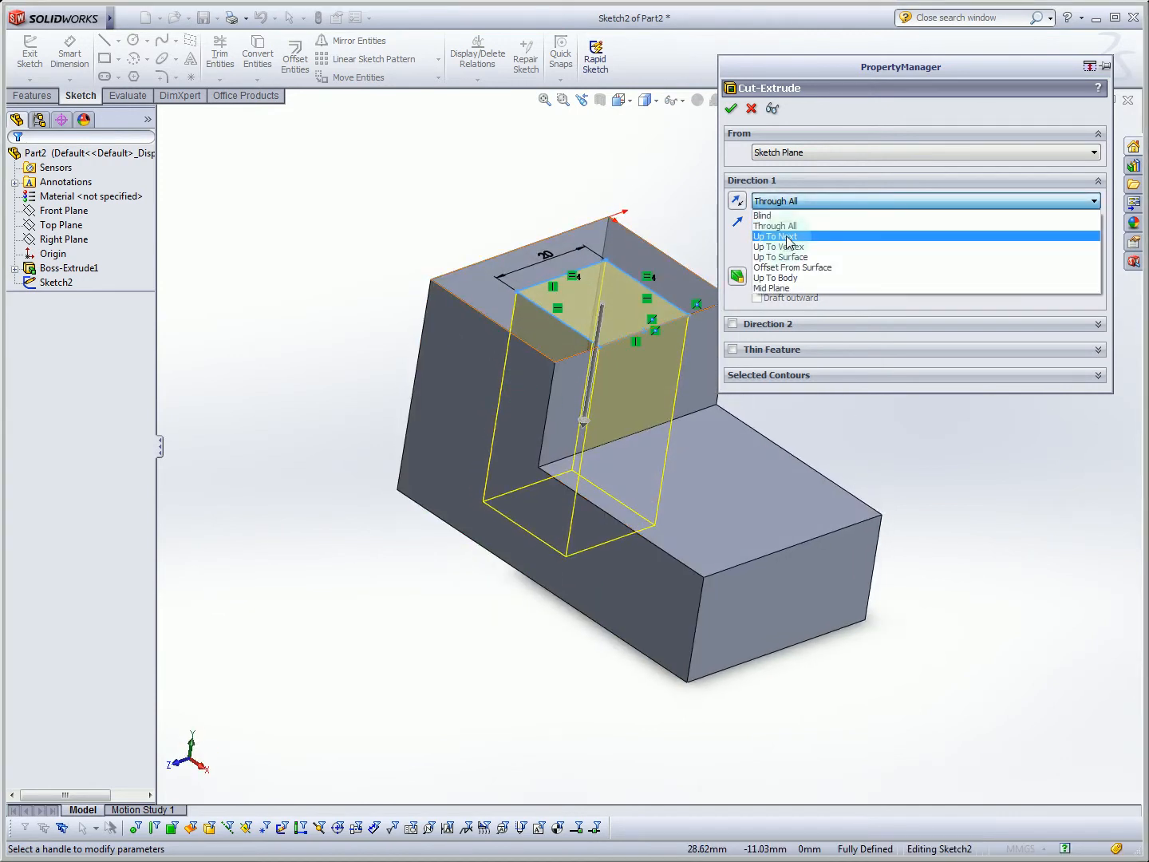
left_click(776, 237)
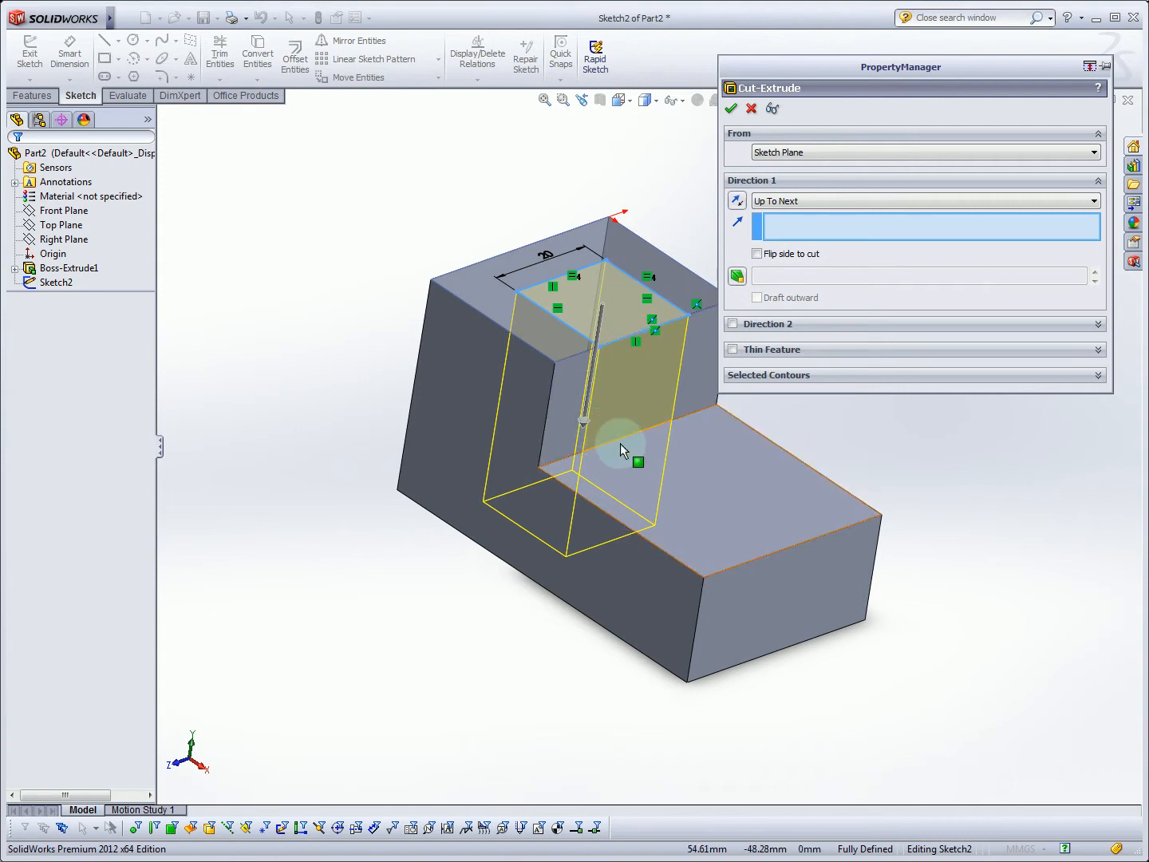
mouse_move(610, 402)
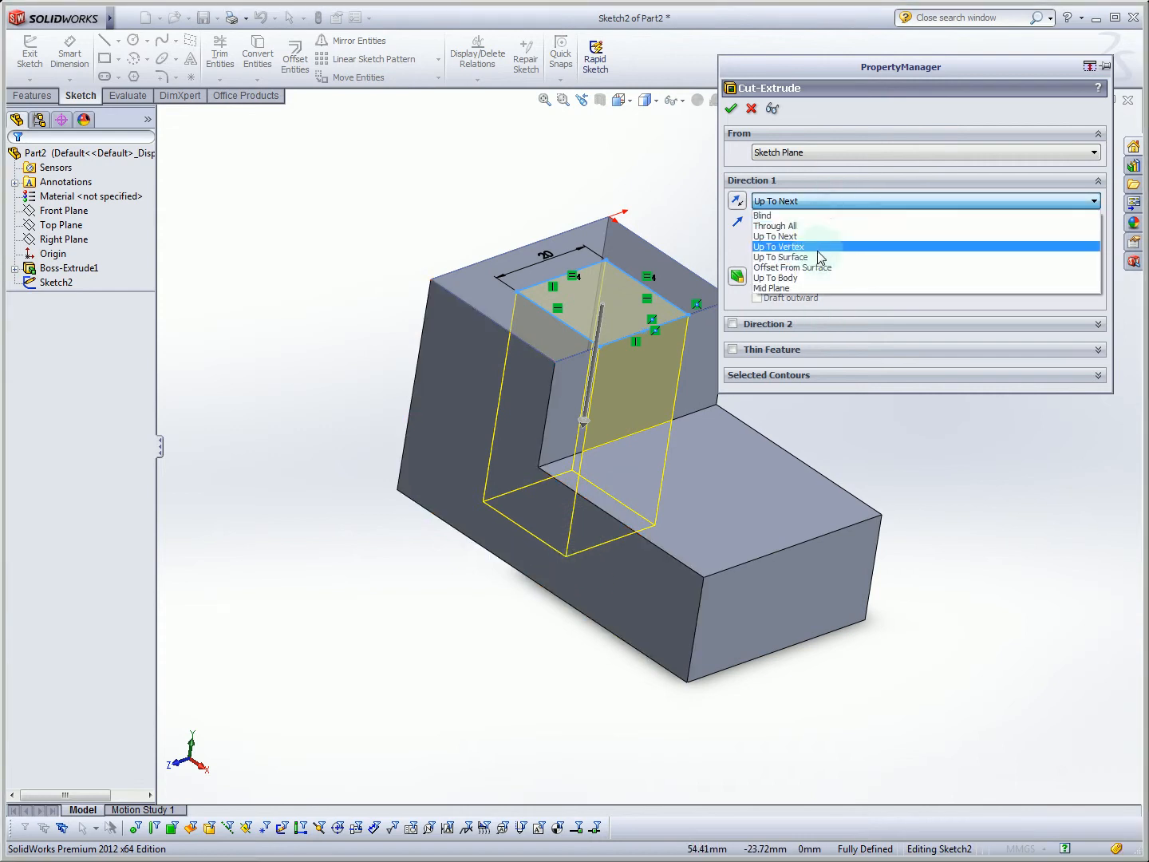
mouse_move(814, 257)
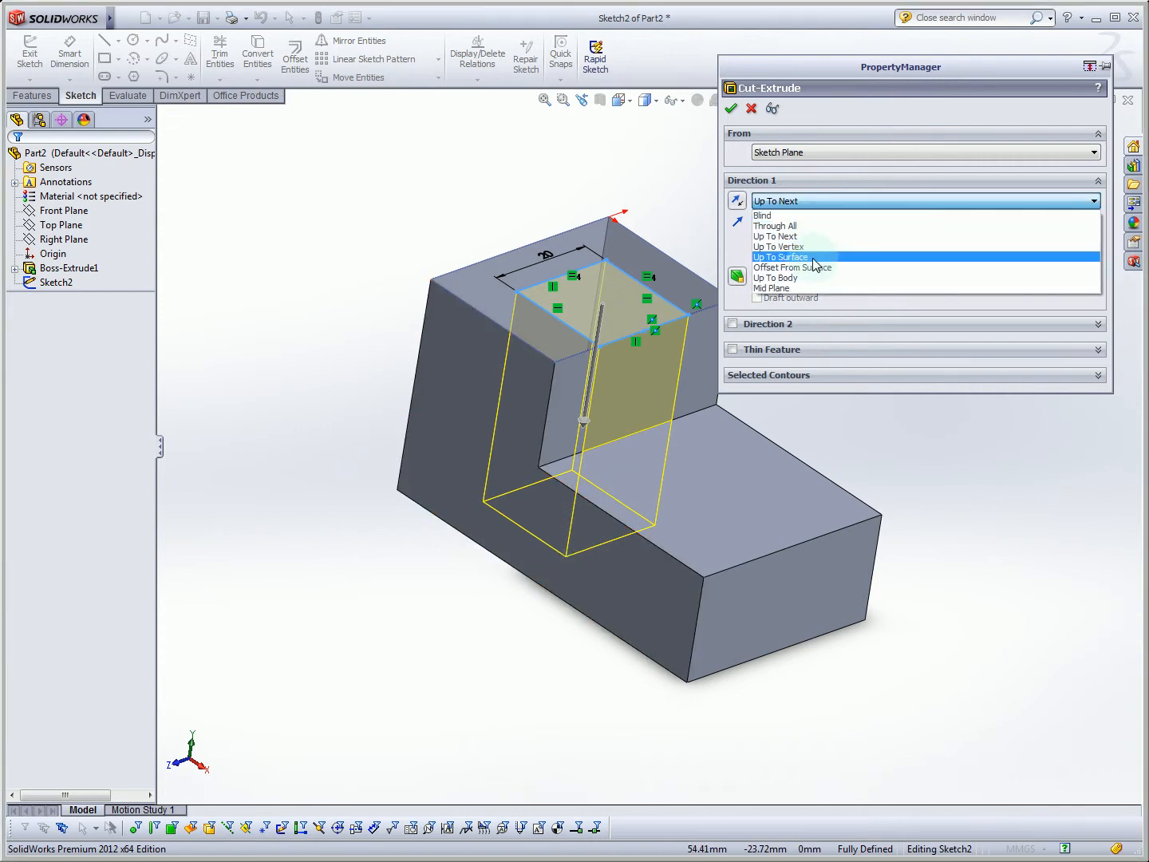
left_click(783, 256)
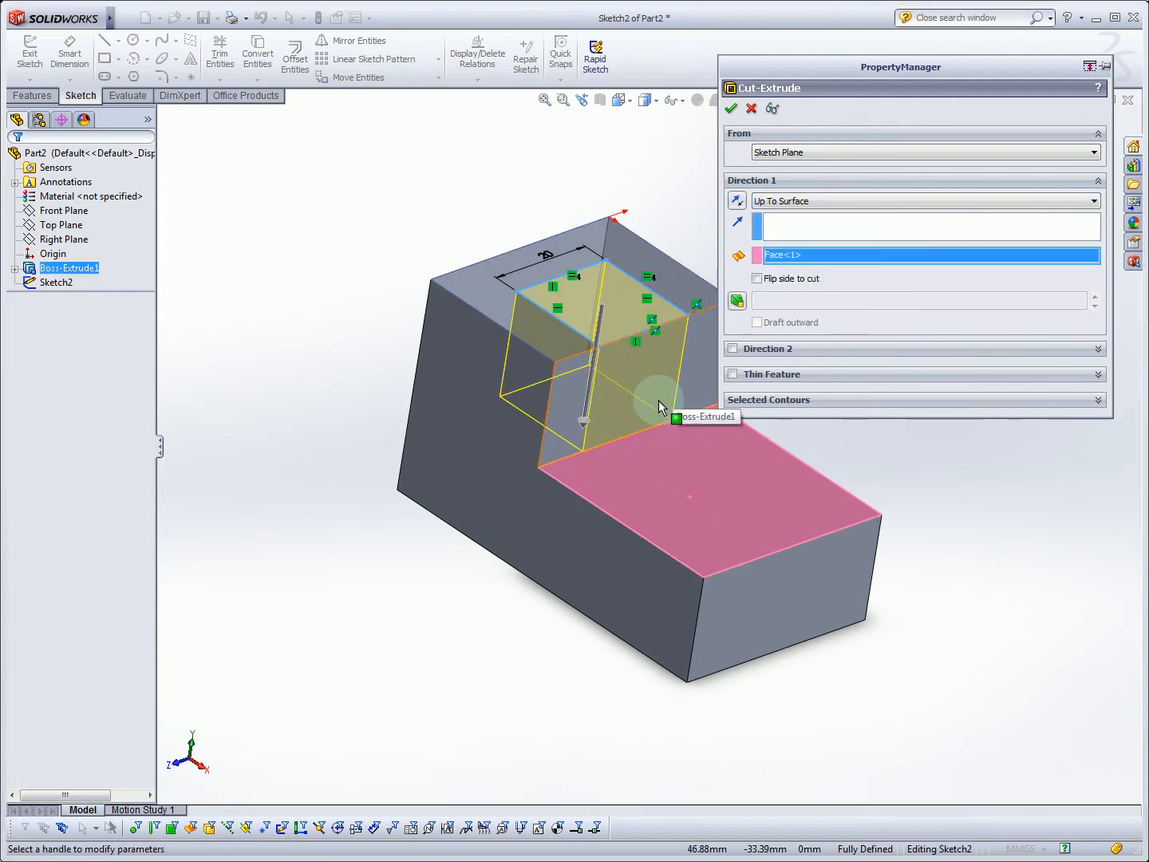
mouse_move(771, 520)
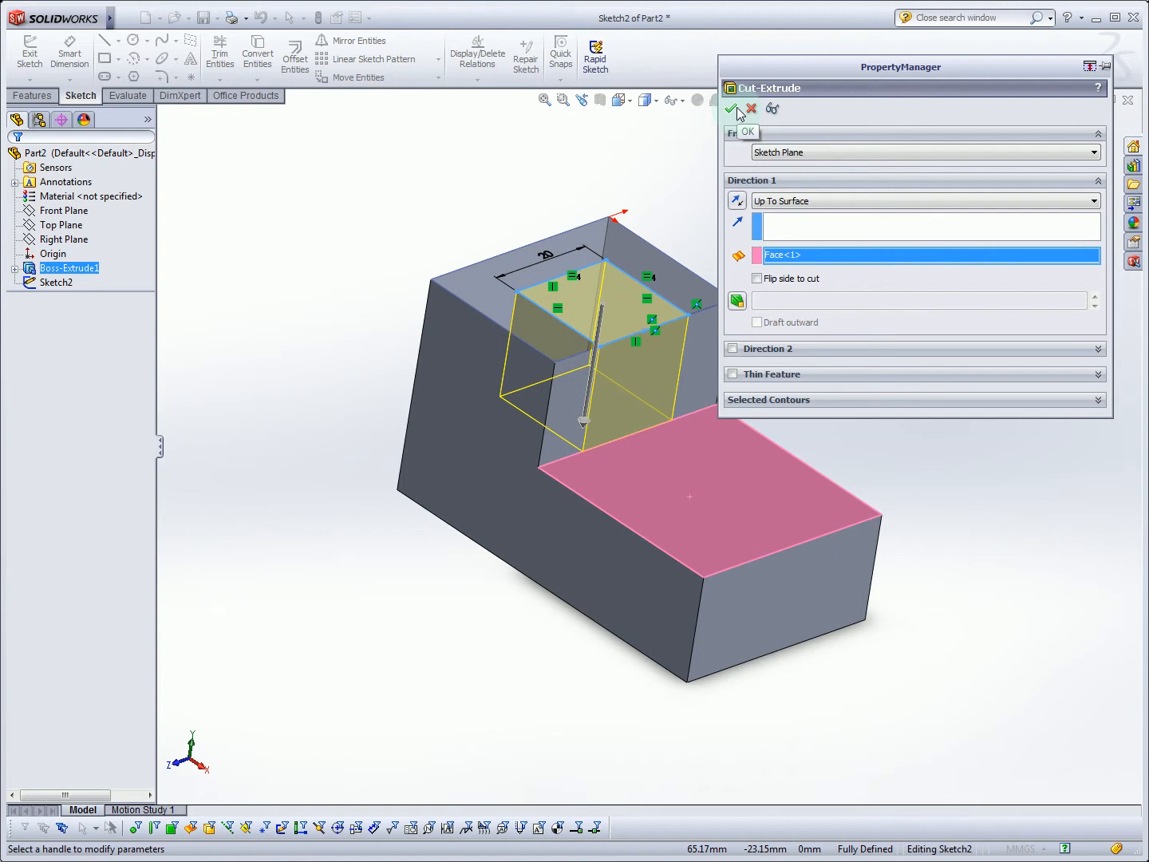
mouse_move(737, 108)
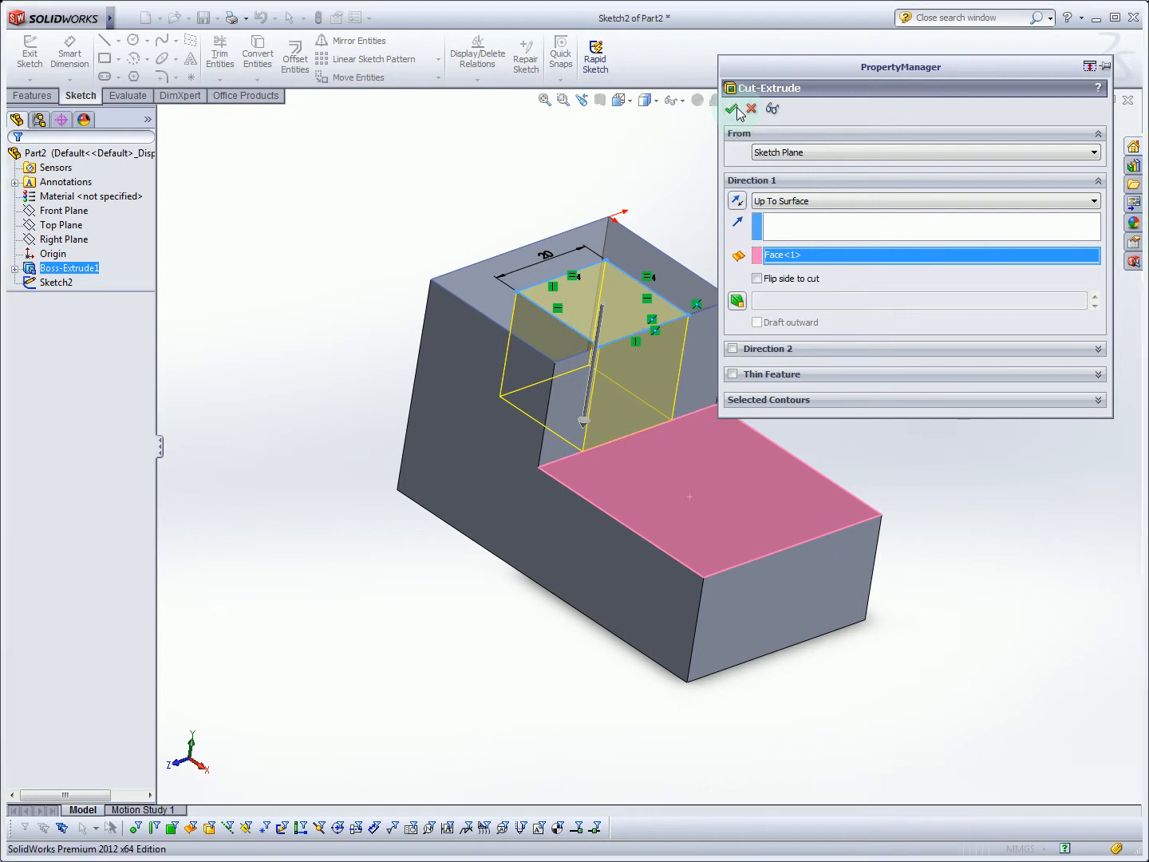
left_click(735, 109)
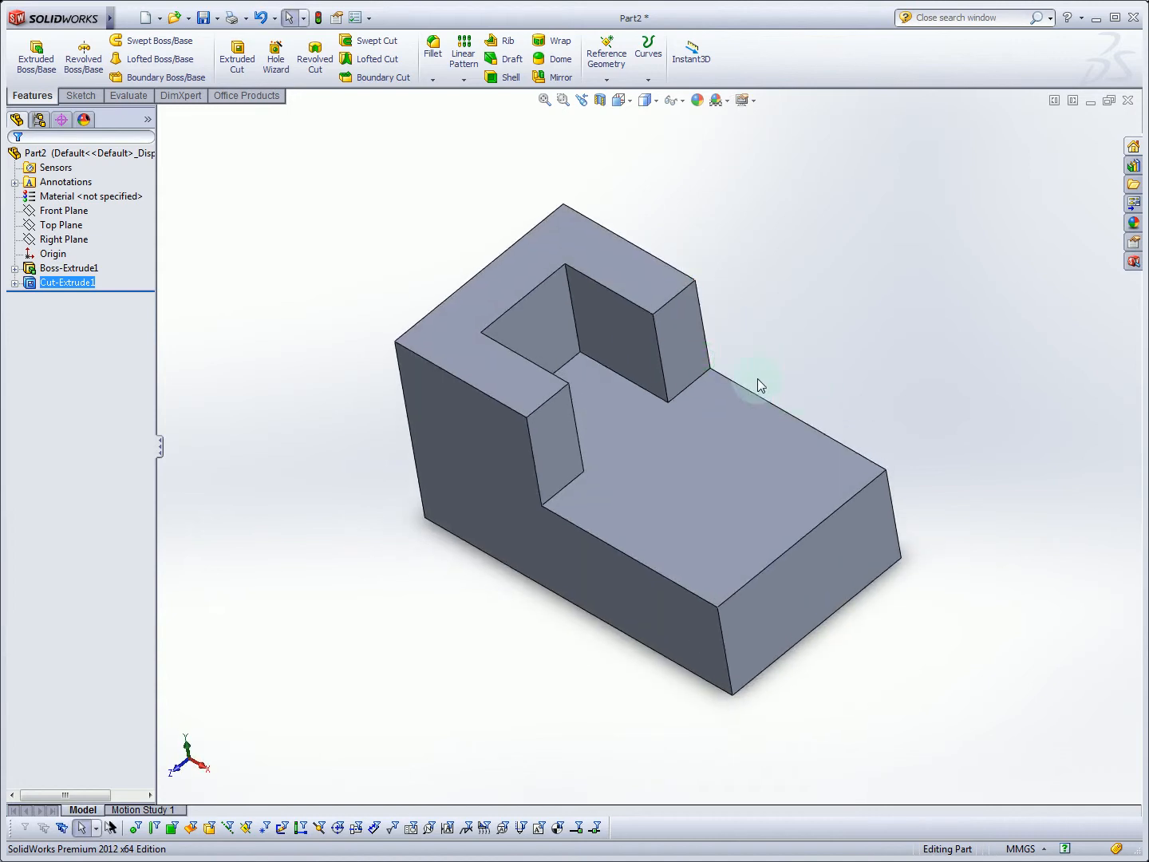
left_click(709, 443)
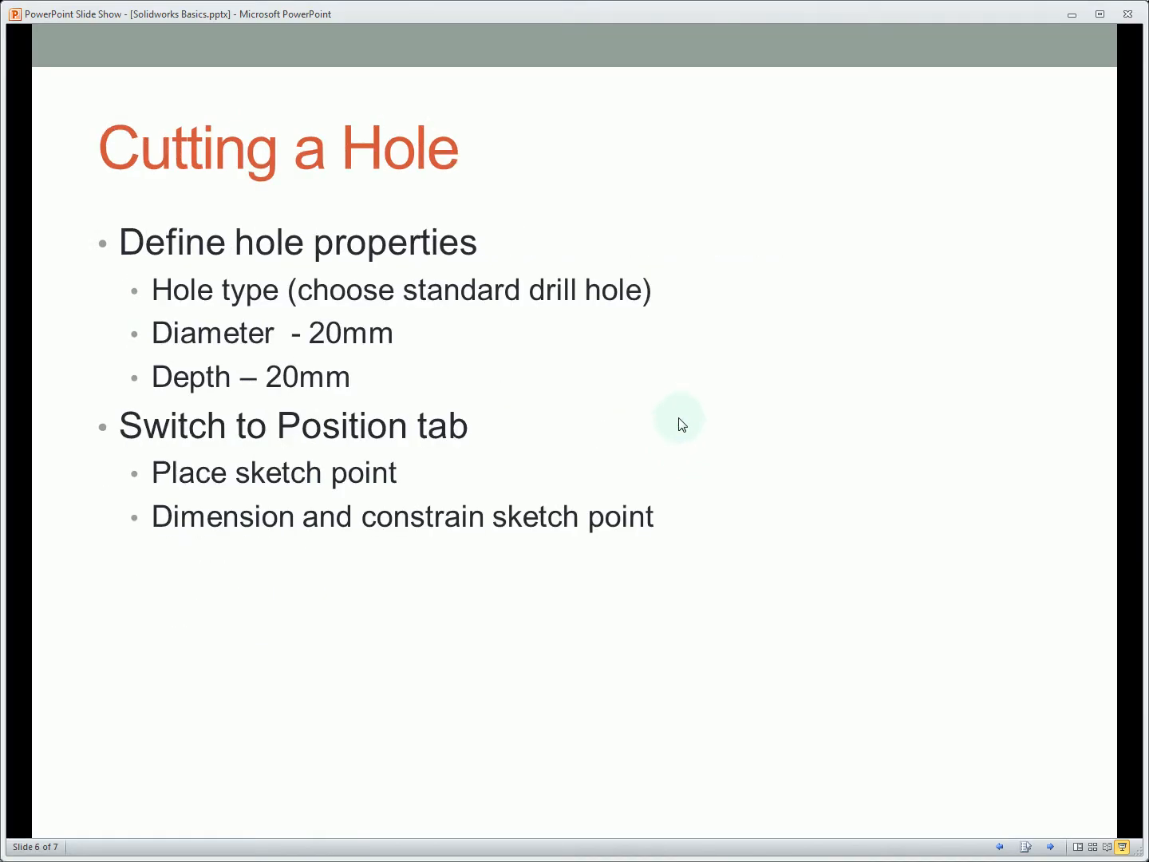
mouse_move(483, 268)
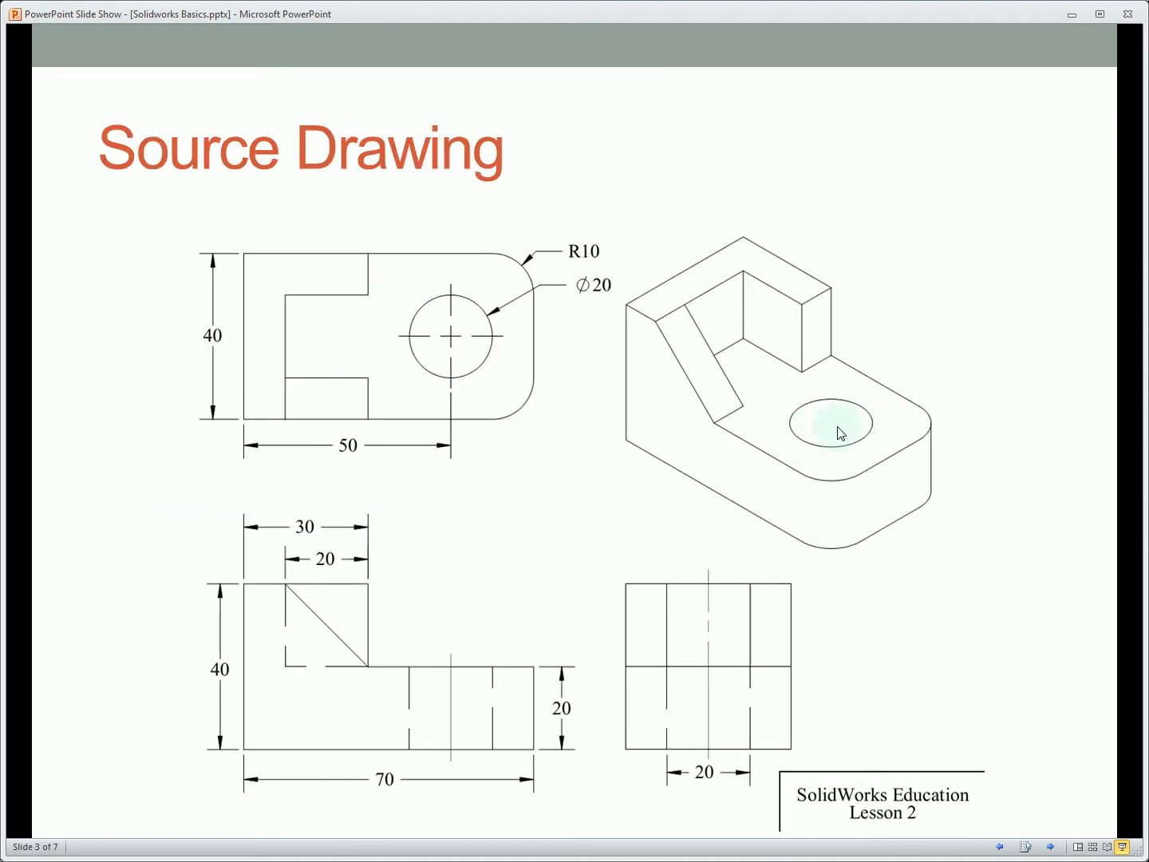
mouse_move(498, 385)
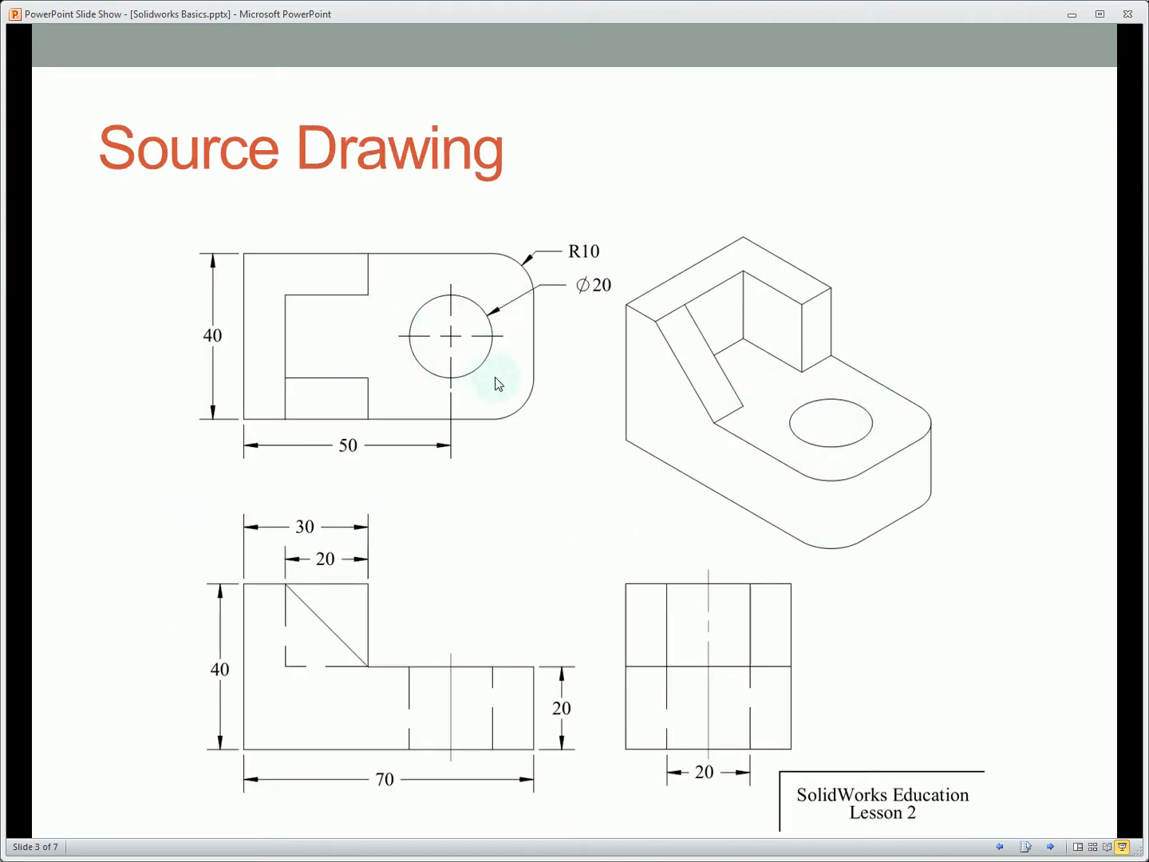
mouse_move(533, 683)
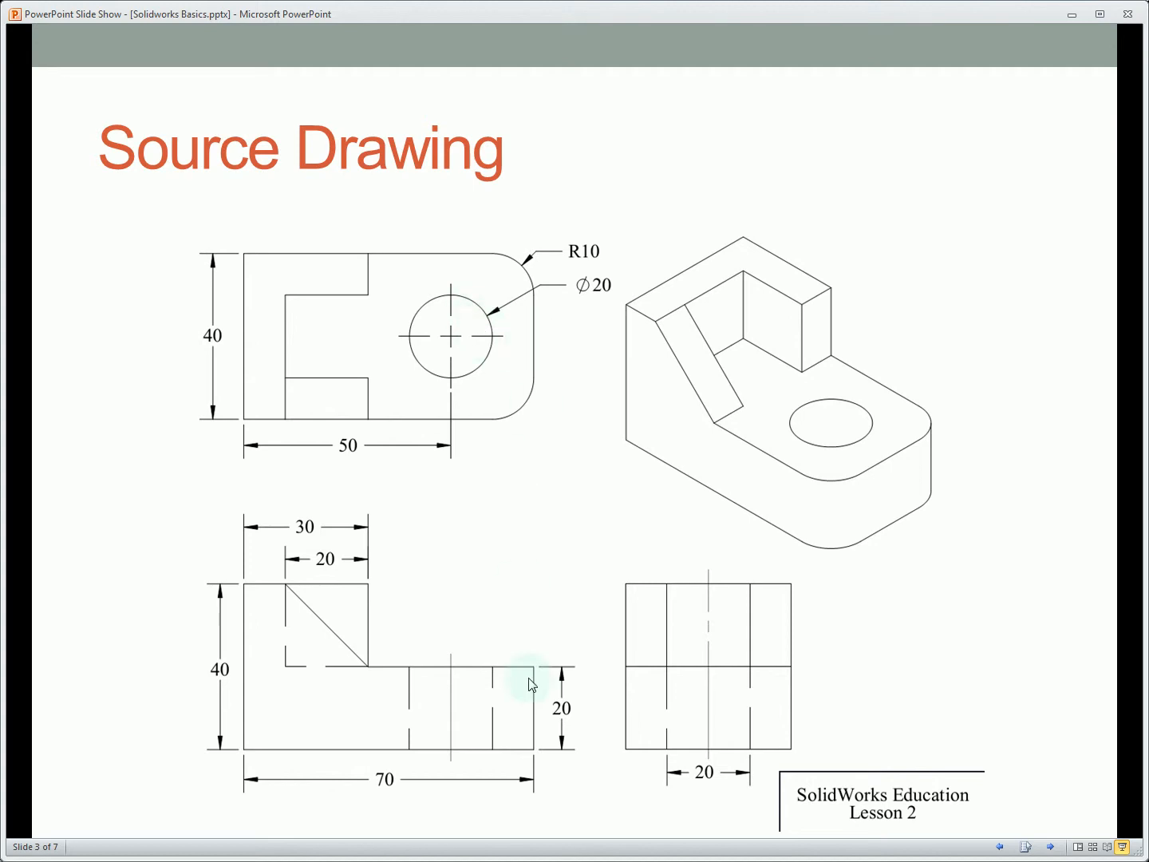
mouse_move(492, 359)
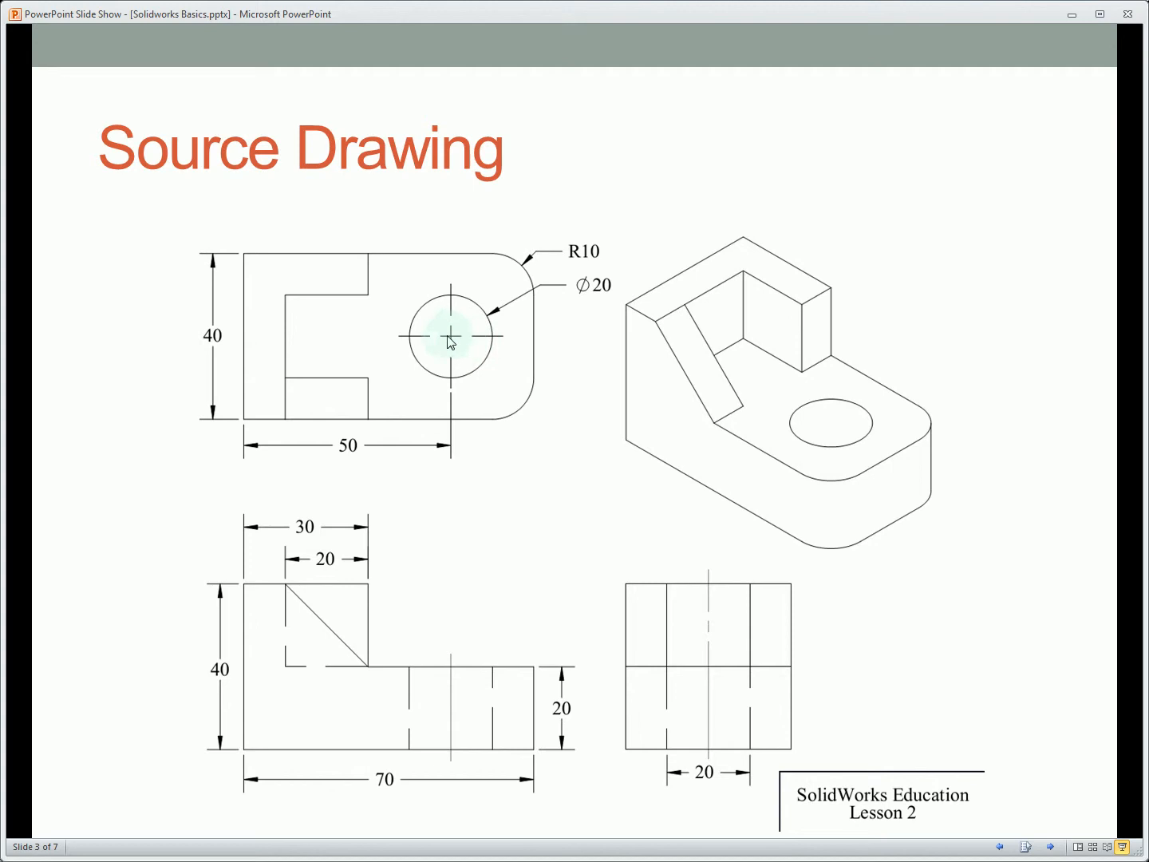
mouse_move(505, 259)
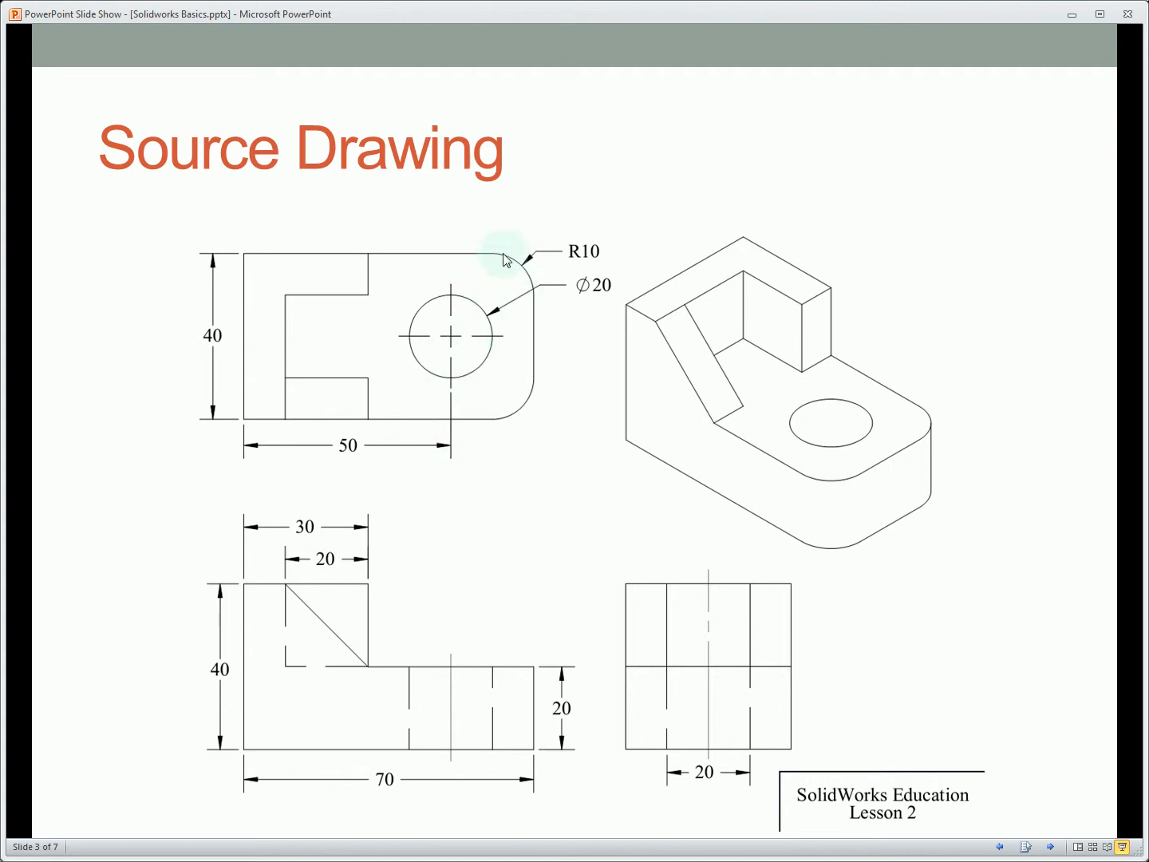
mouse_move(916, 418)
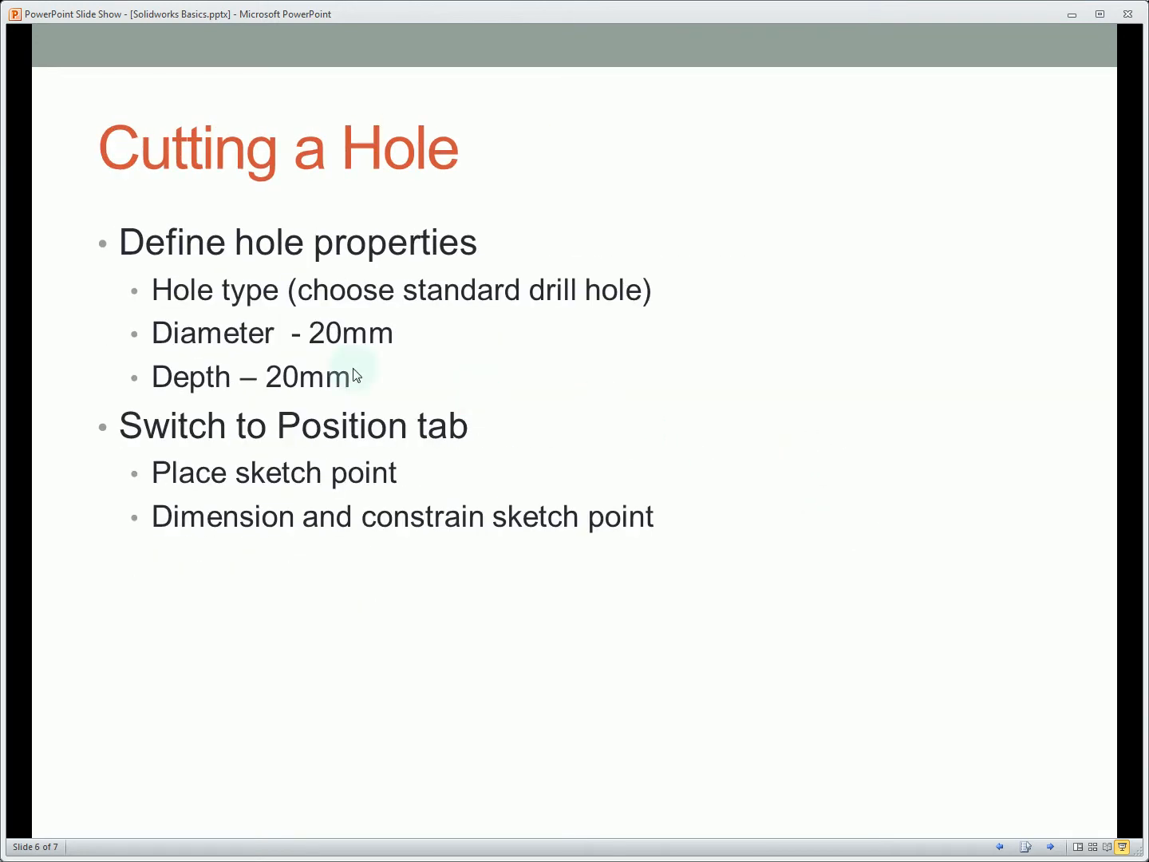
mouse_move(297, 392)
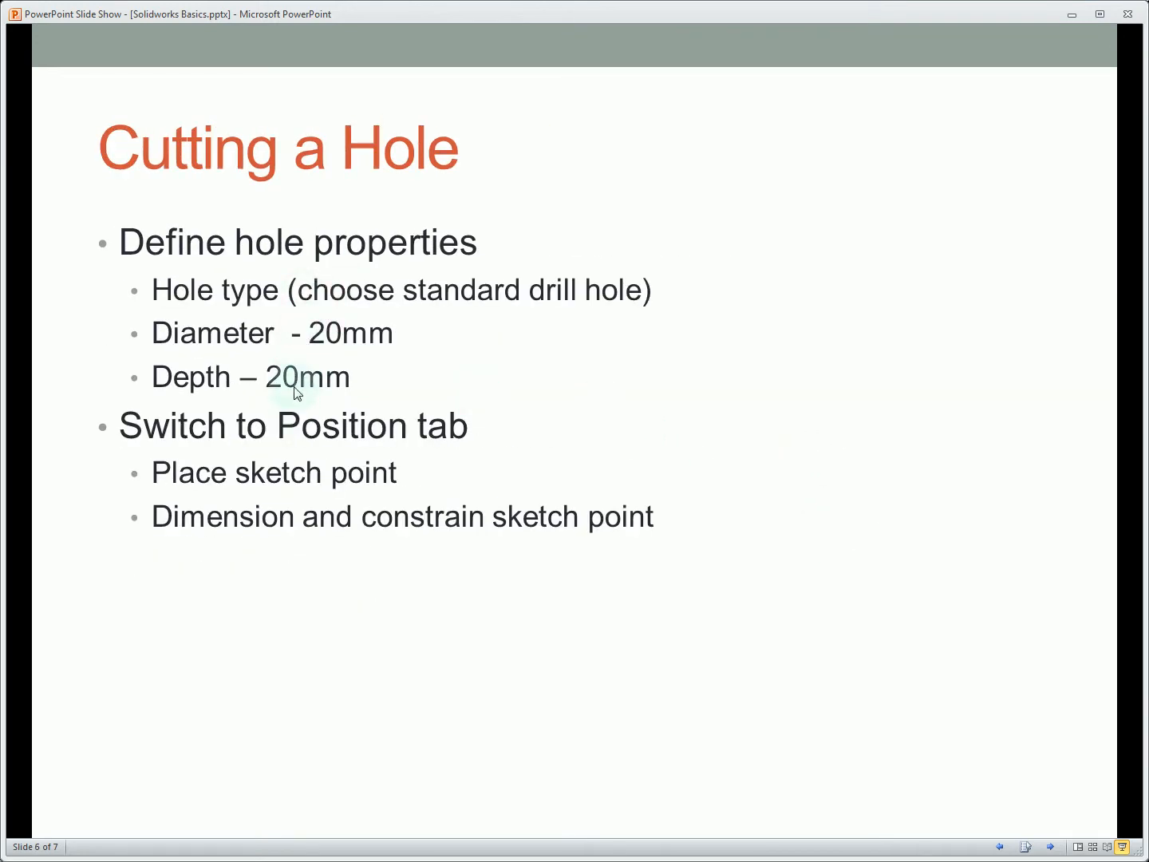
mouse_move(482, 383)
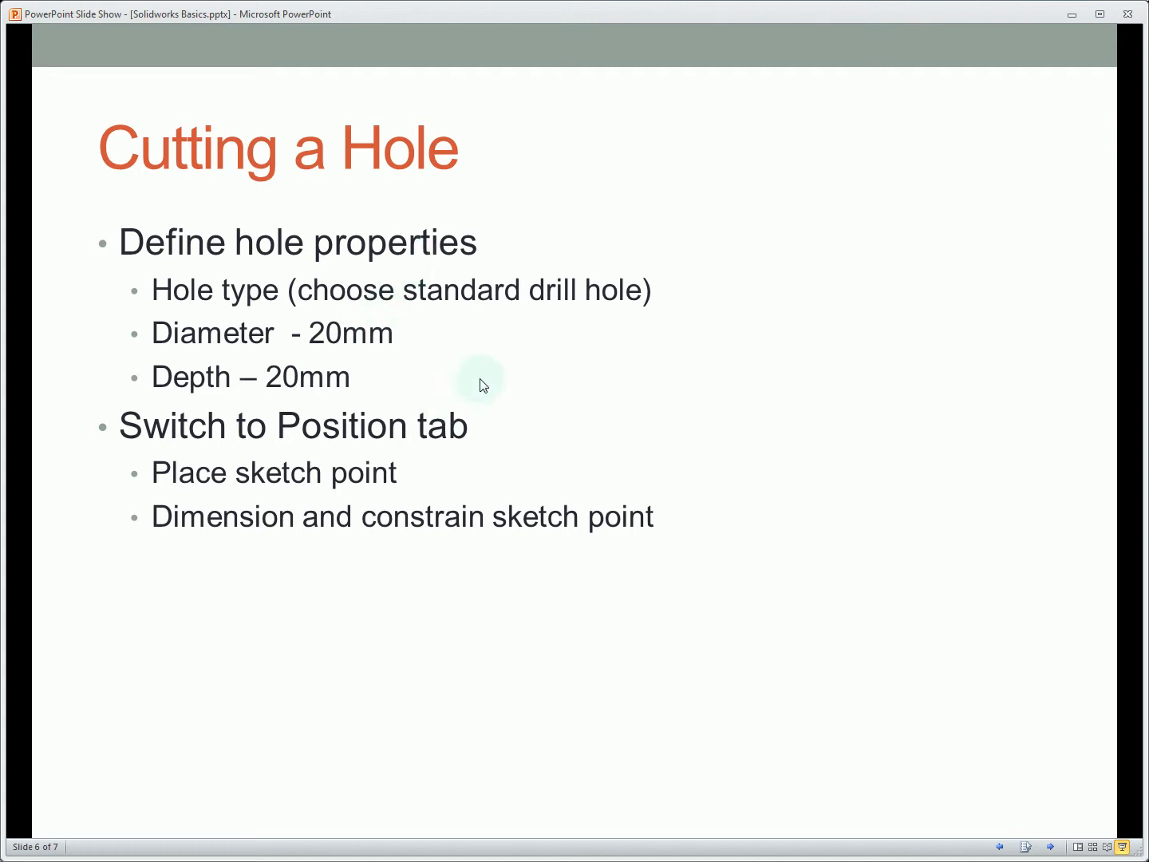
mouse_move(243, 258)
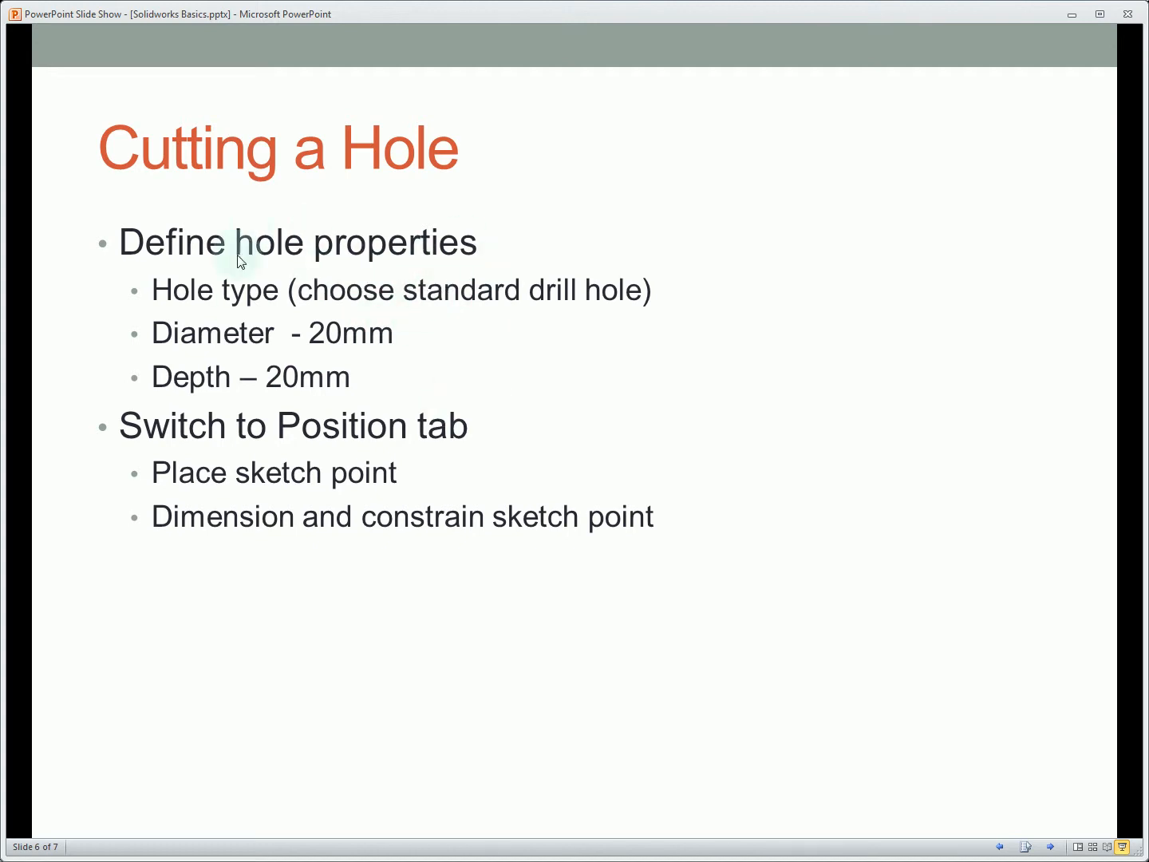
mouse_move(388, 421)
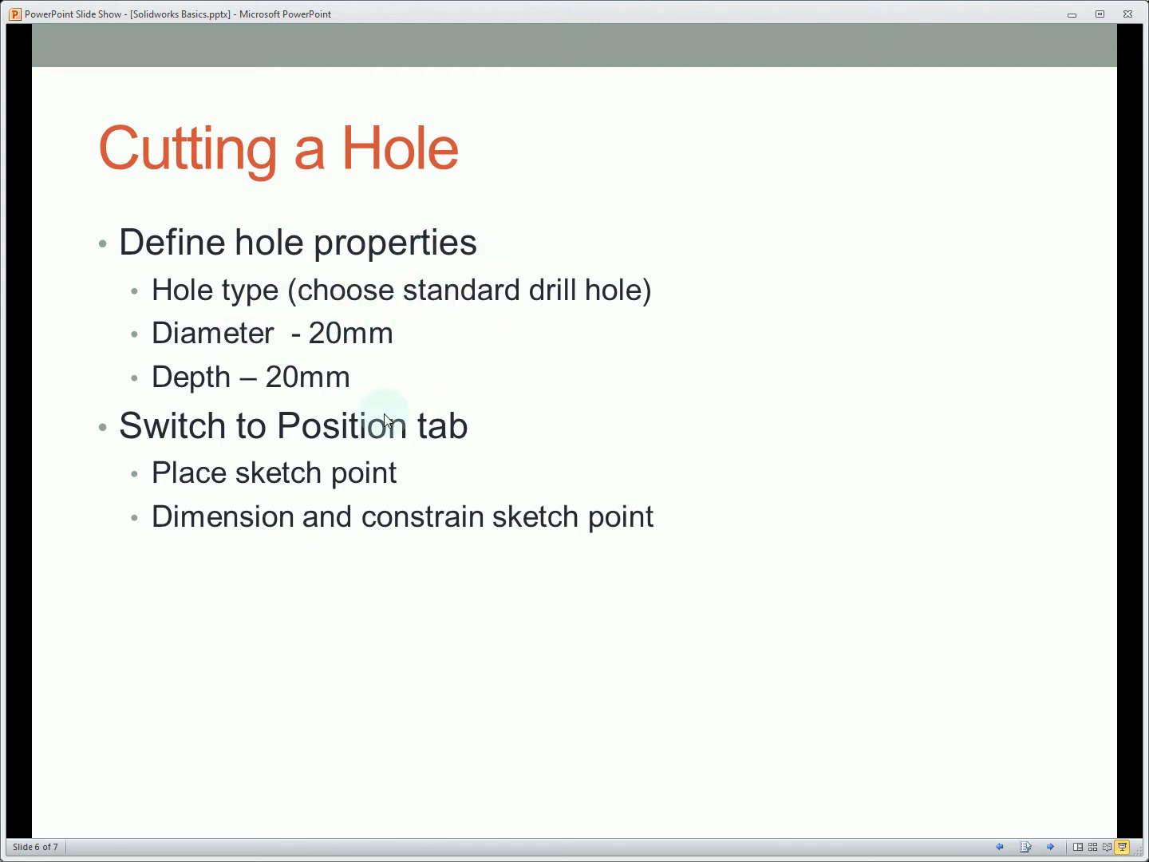
mouse_move(440, 453)
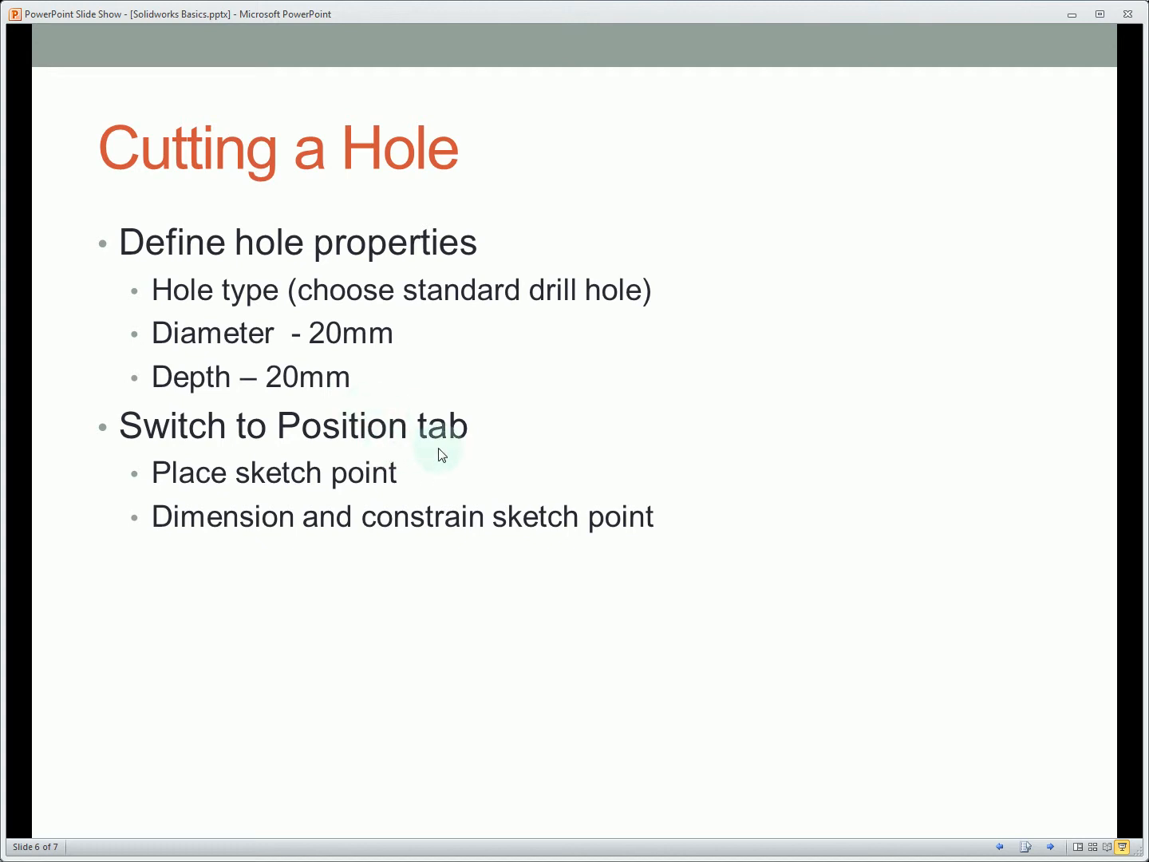
mouse_move(391, 482)
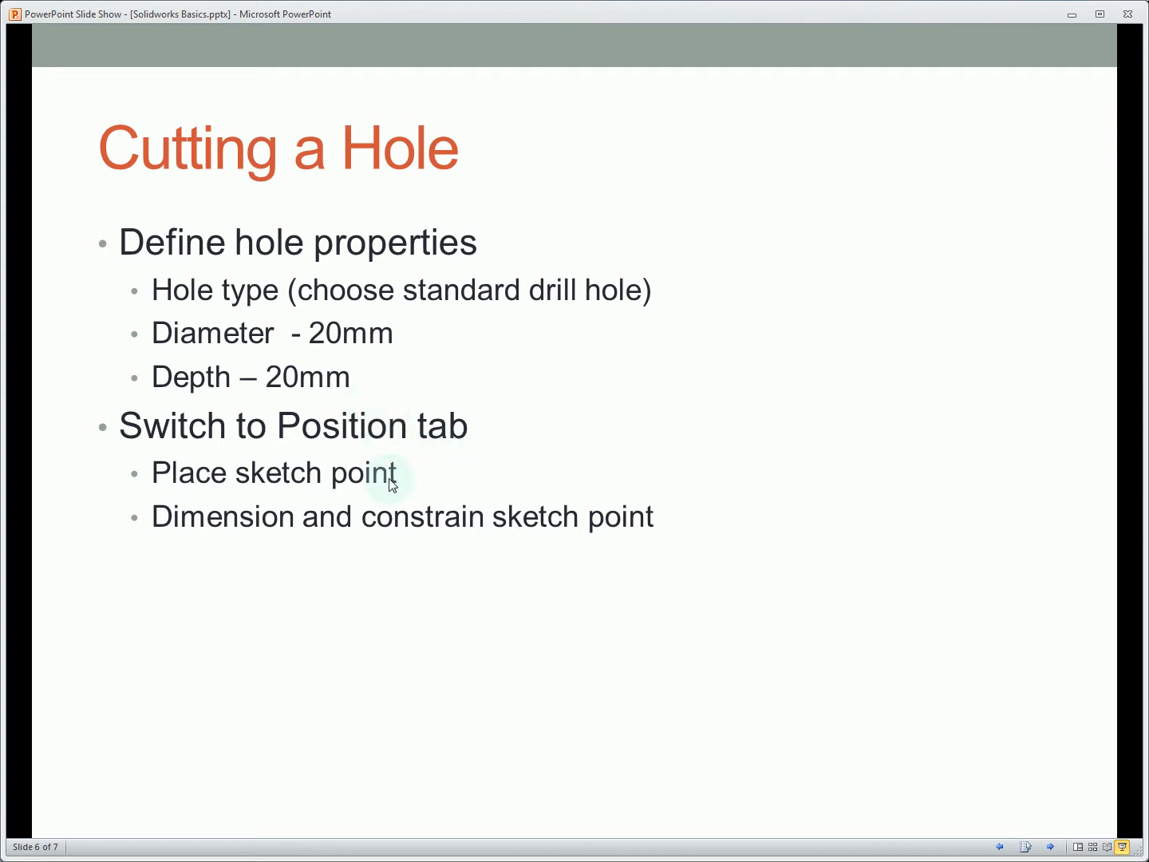
mouse_move(378, 447)
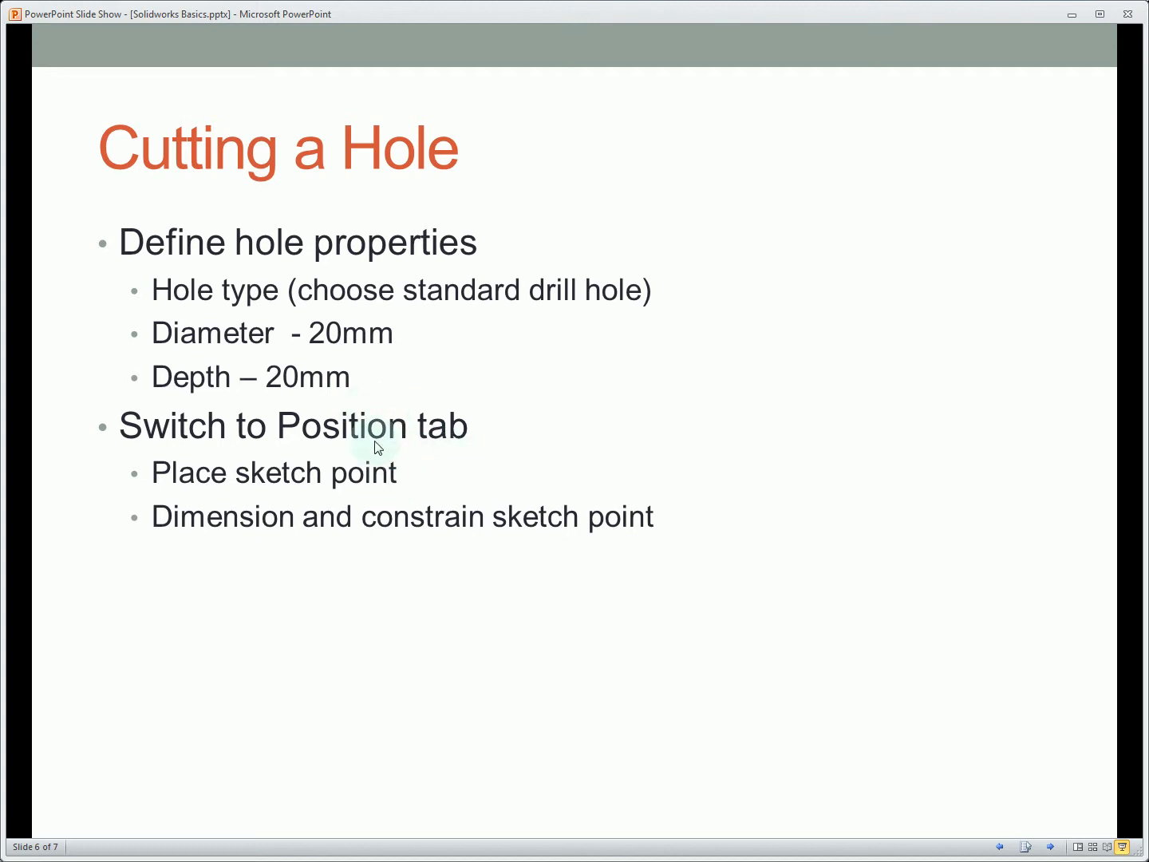
mouse_move(457, 428)
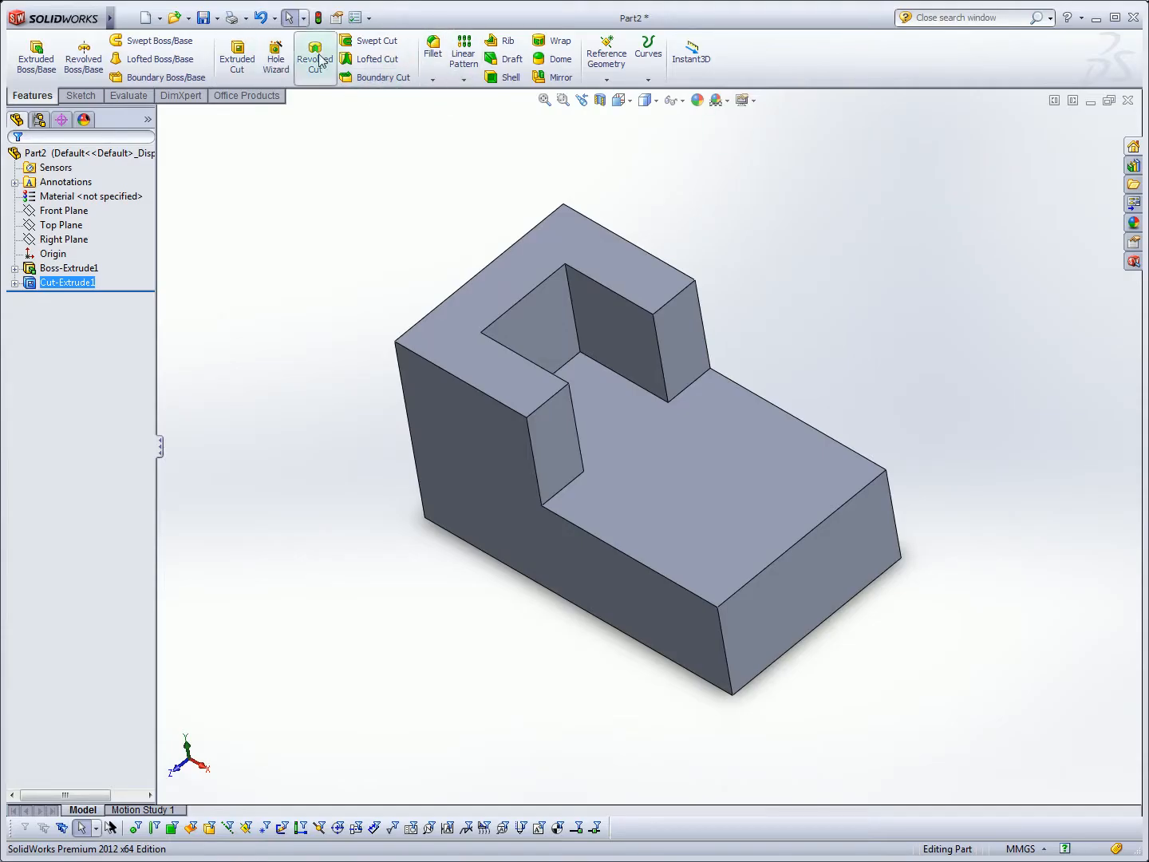
mouse_move(276, 58)
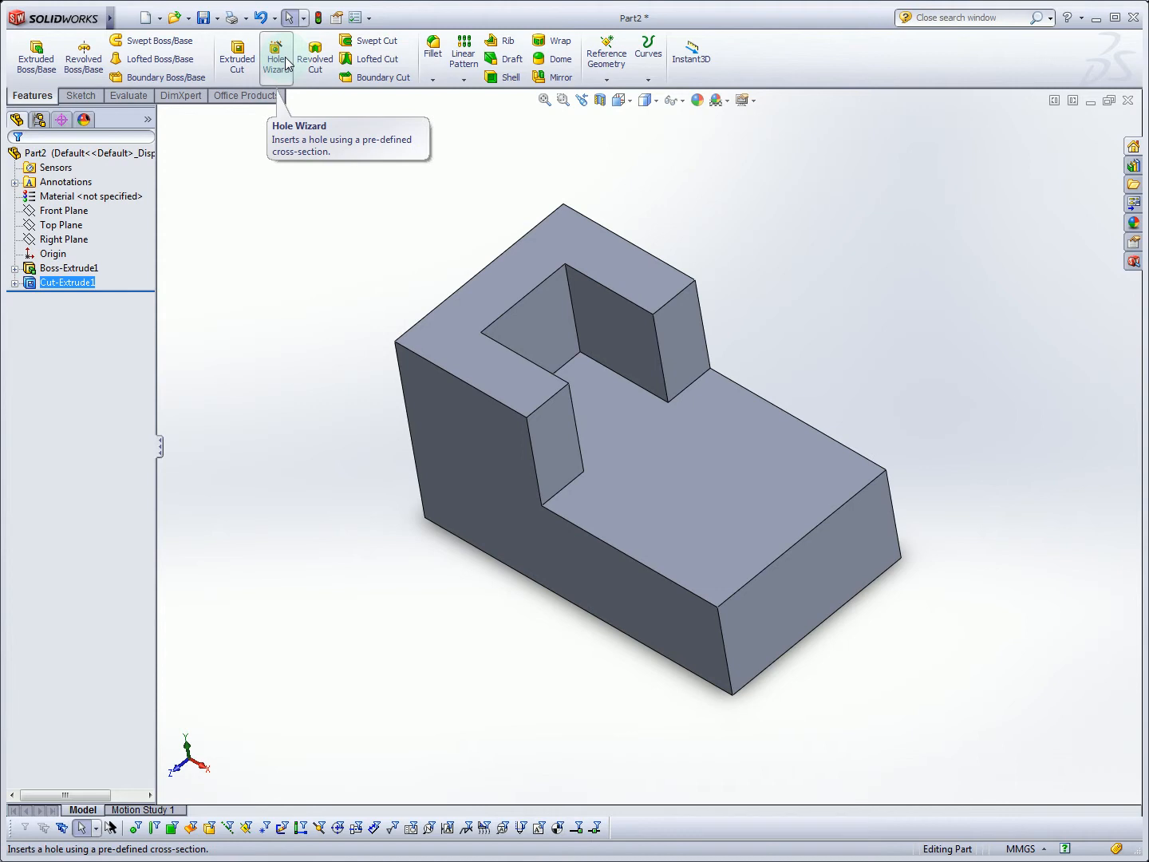
- In Hole Wizard choose a plain ANSI Metric drill-size Ø20 hole ending Up To Next
left_click(276, 57)
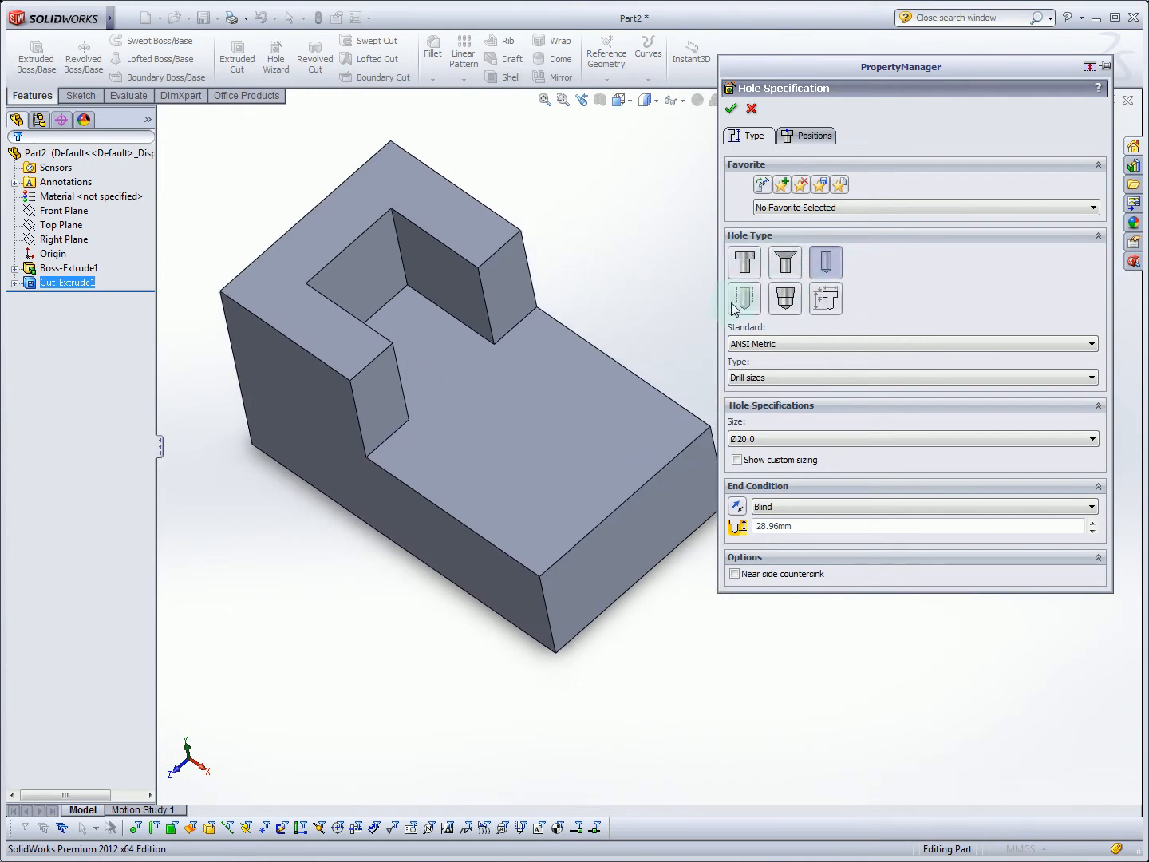
mouse_move(825, 262)
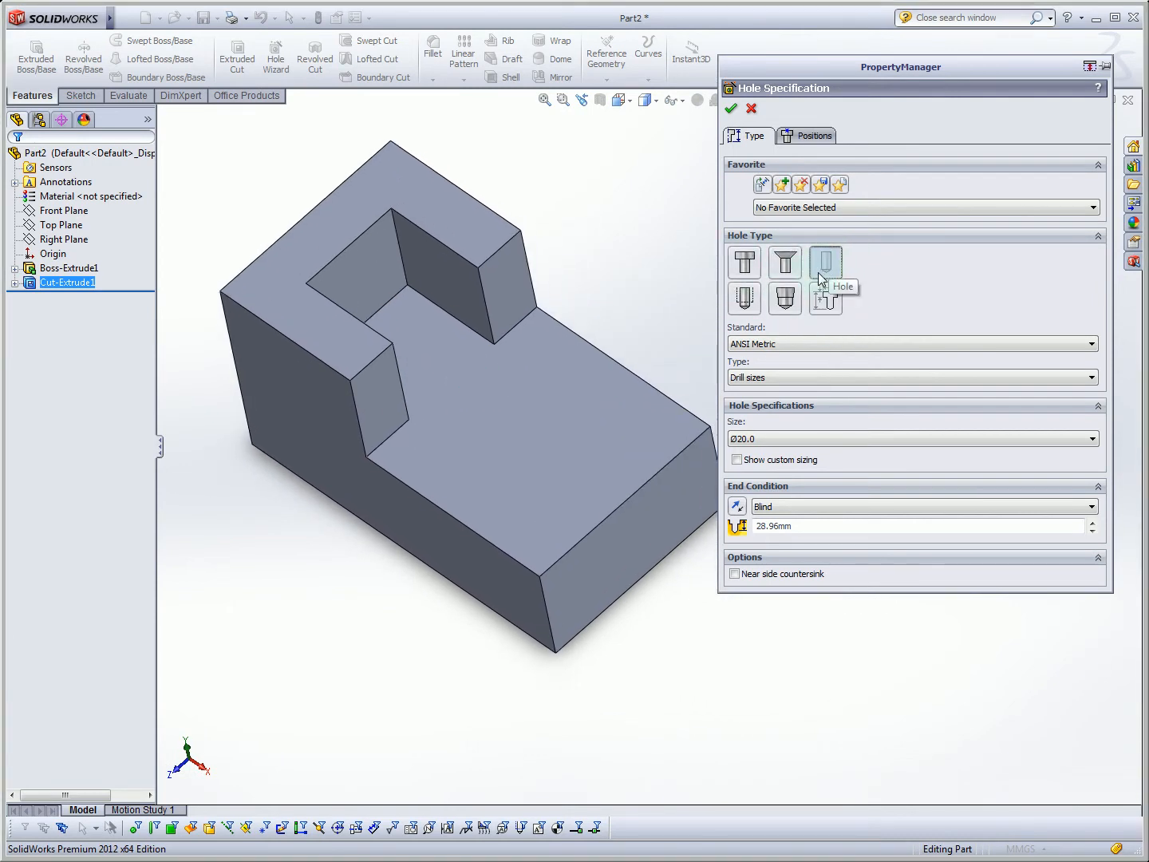
left_click(913, 343)
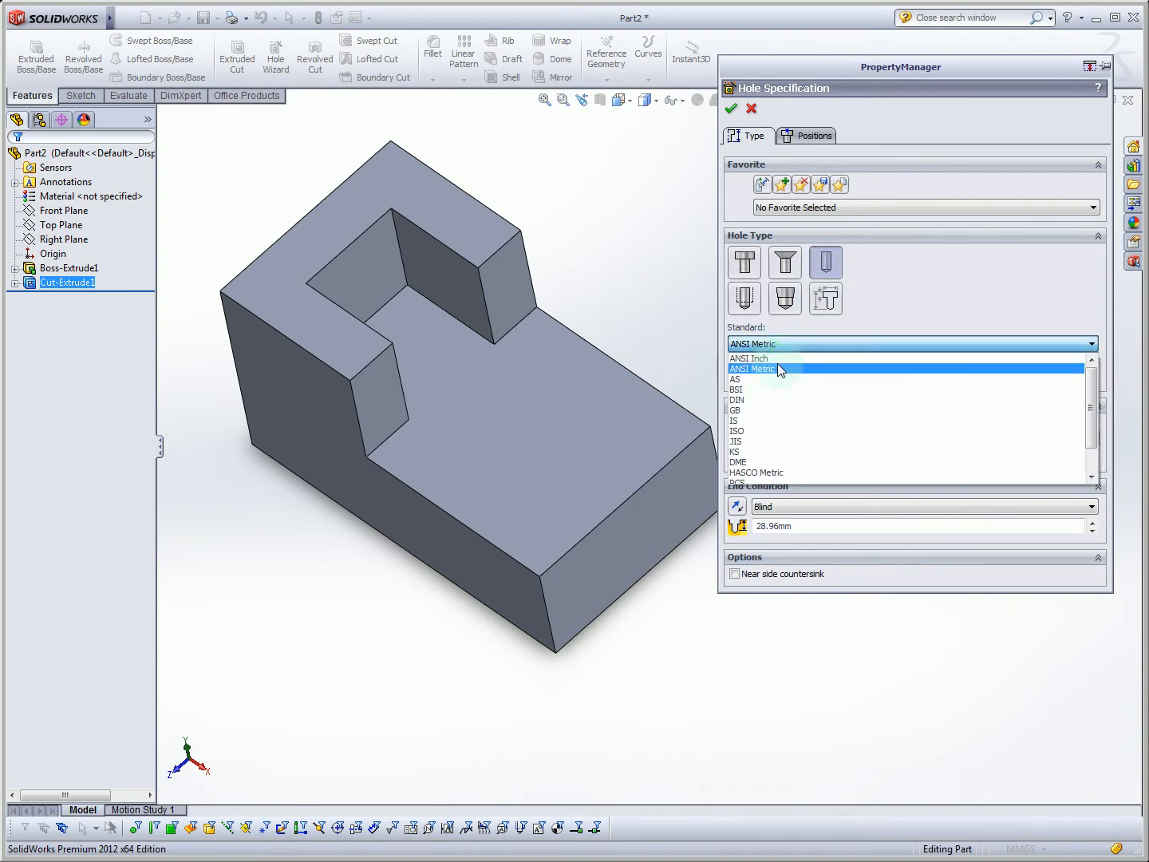
left_click(754, 367)
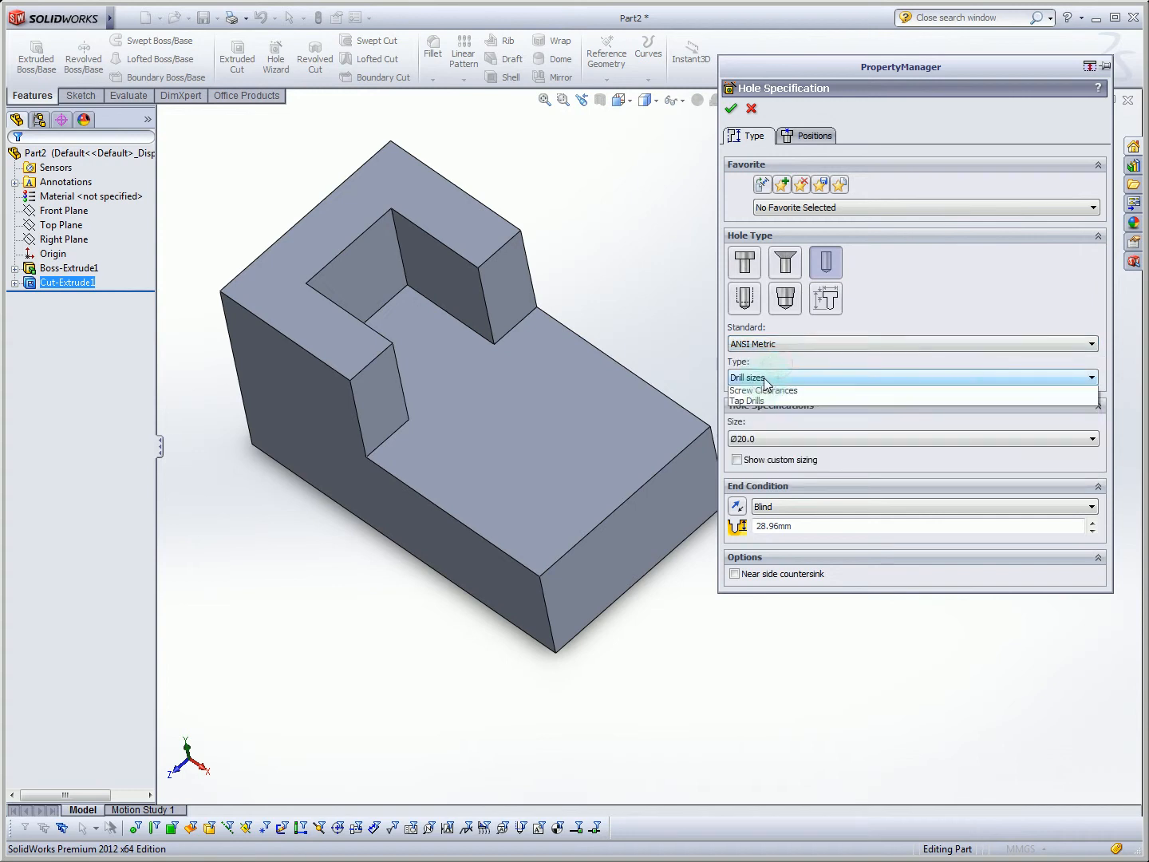
left_click(747, 377)
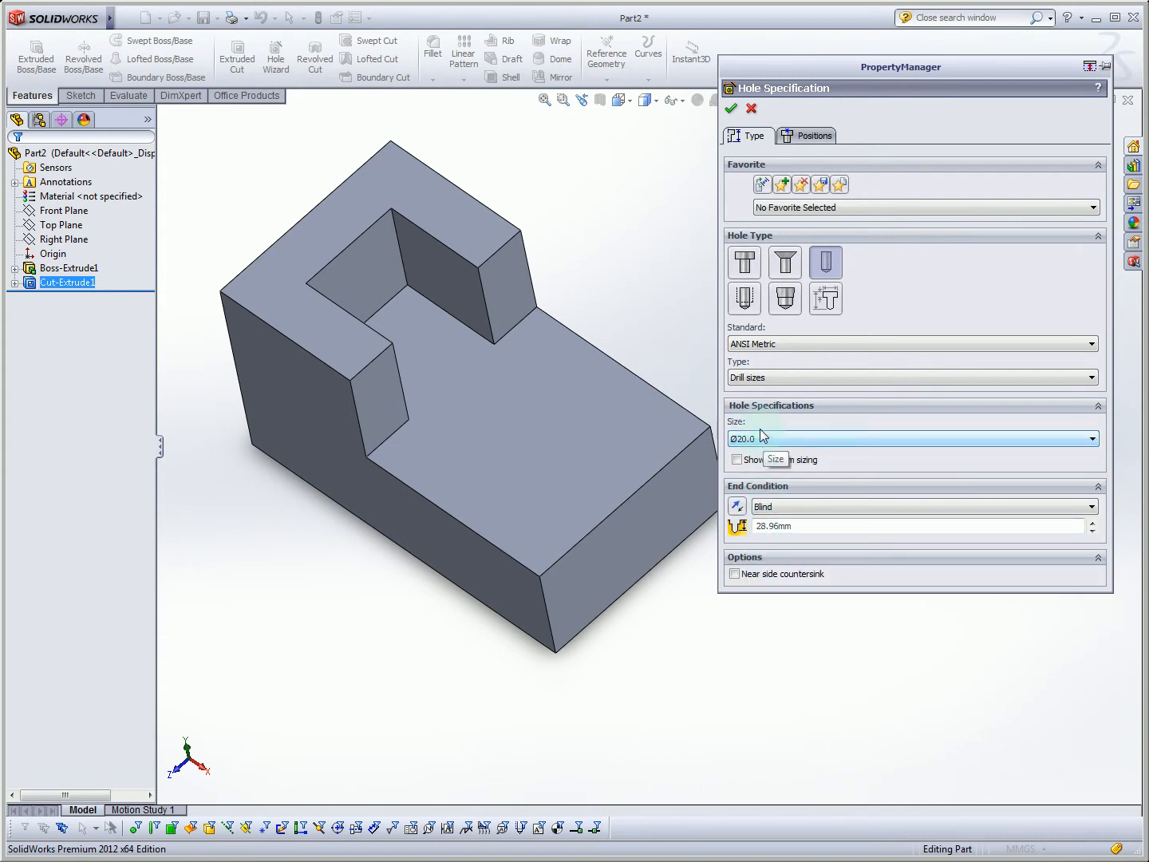
mouse_move(785, 427)
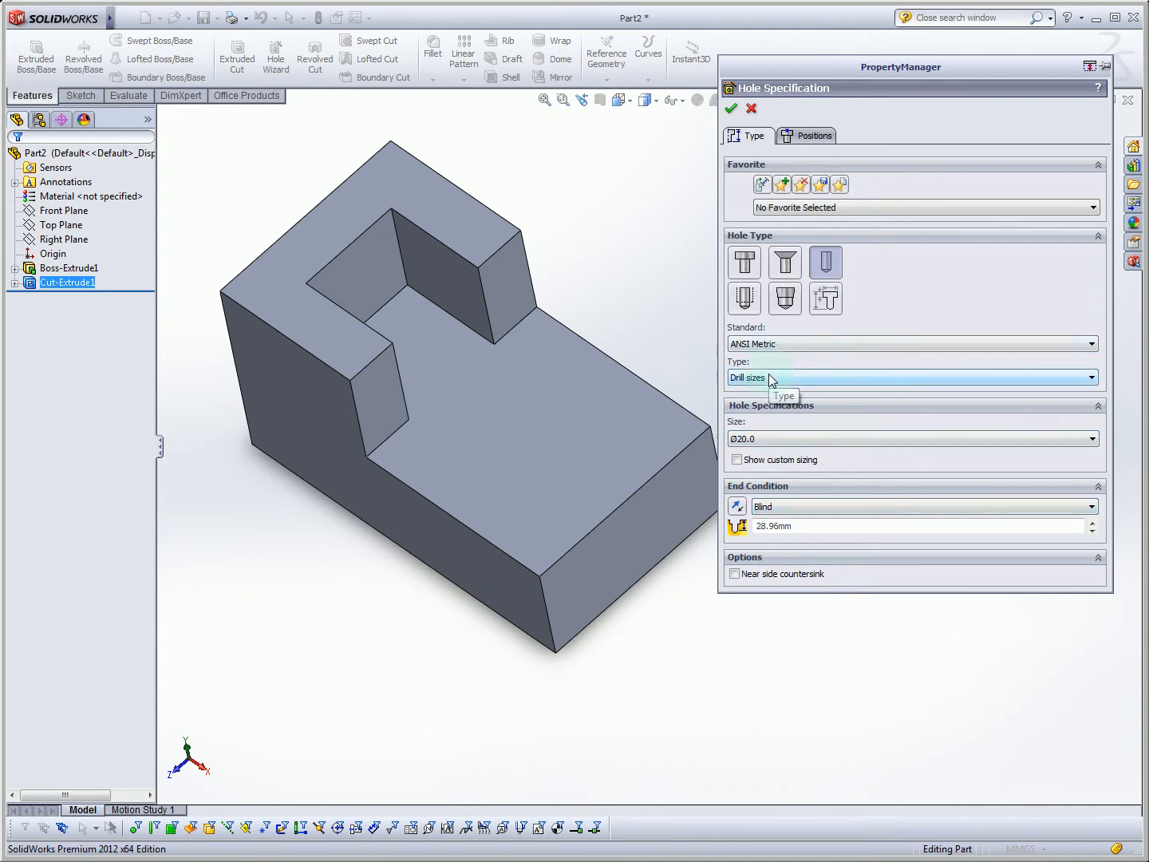
mouse_move(787, 432)
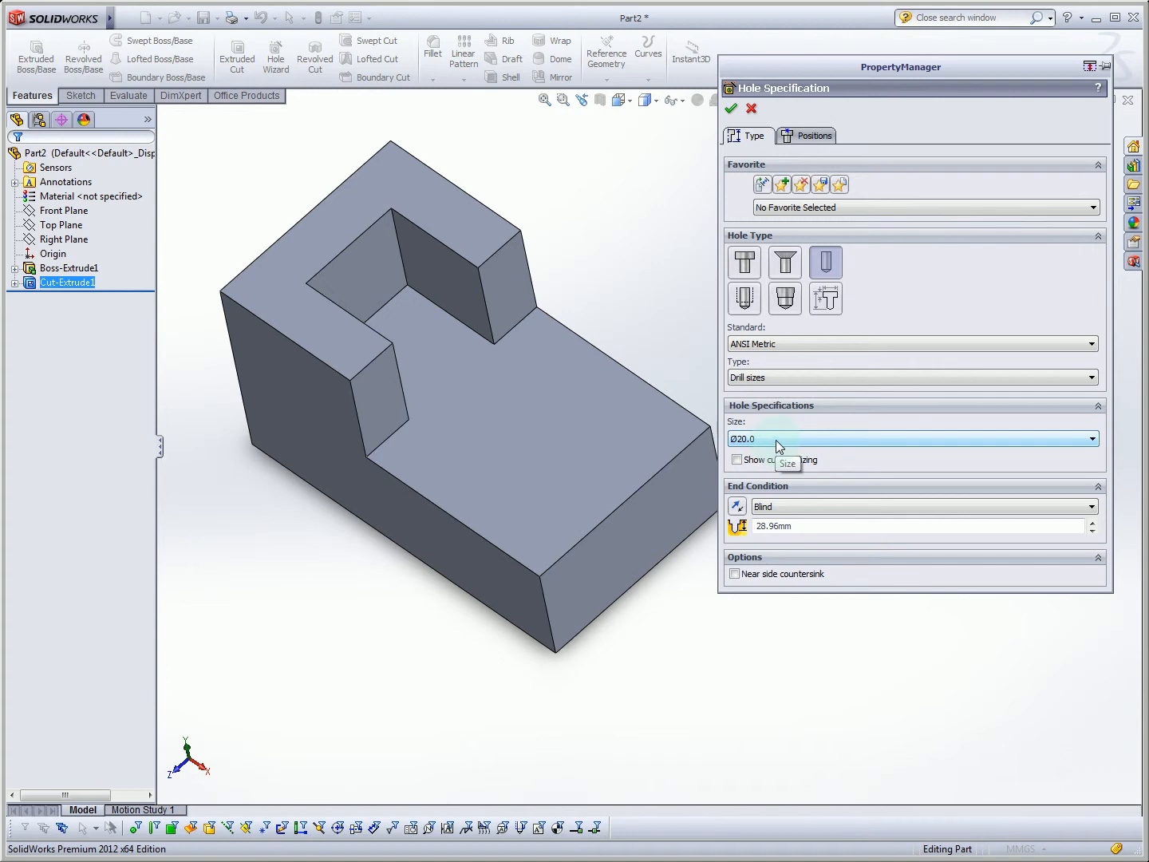
mouse_move(777, 441)
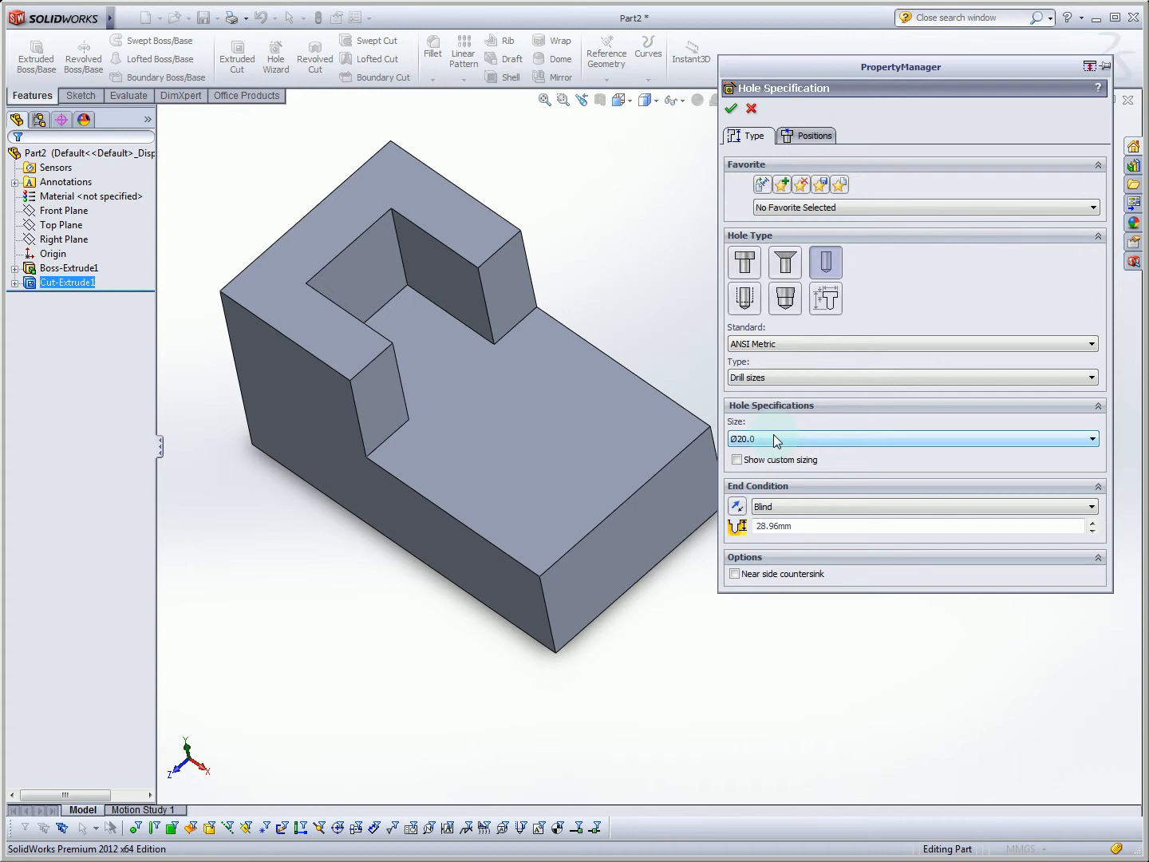
mouse_move(774, 471)
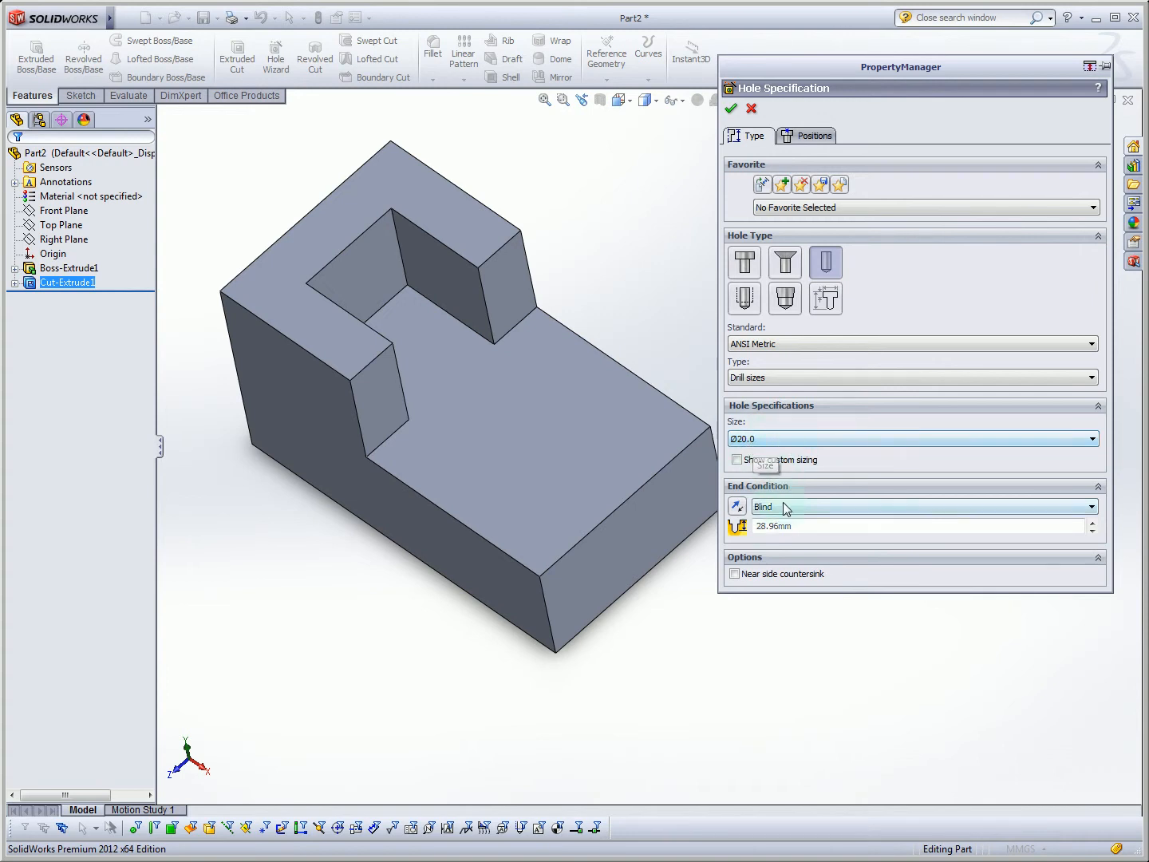
left_click(1093, 506)
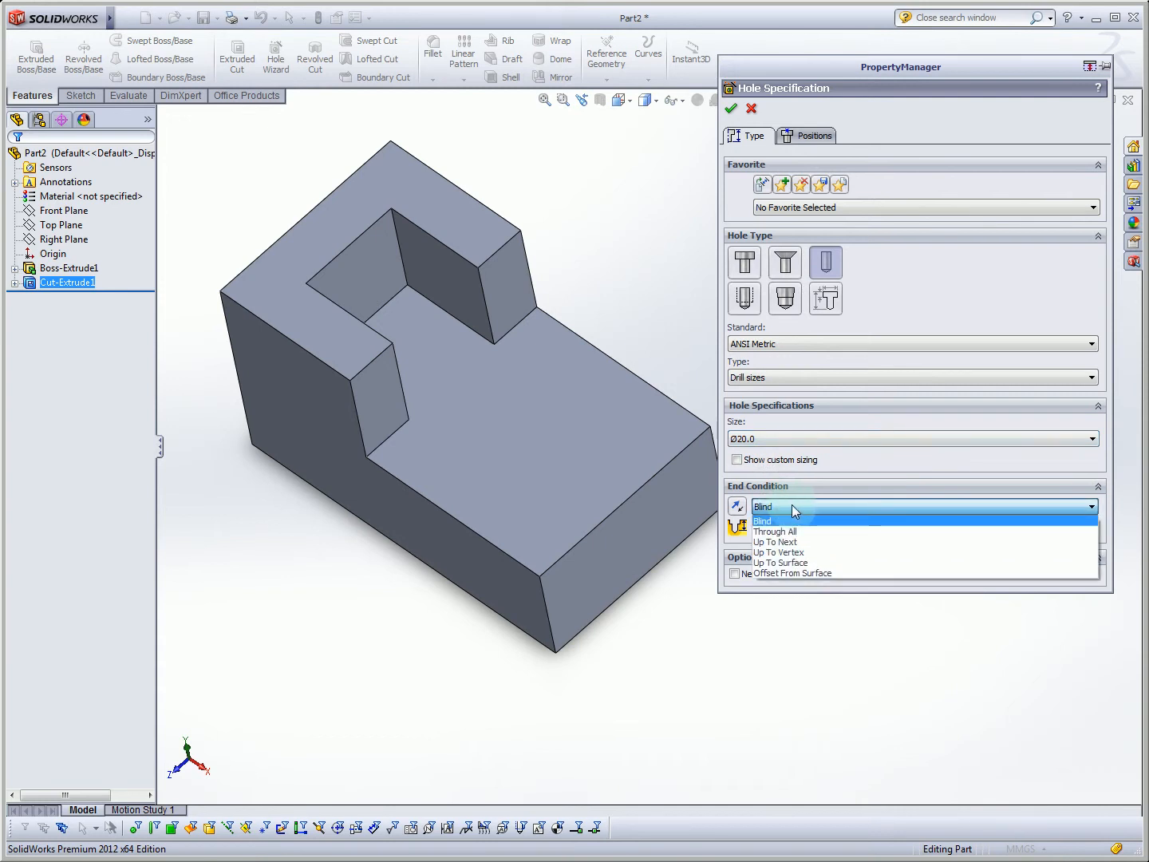
mouse_move(795, 546)
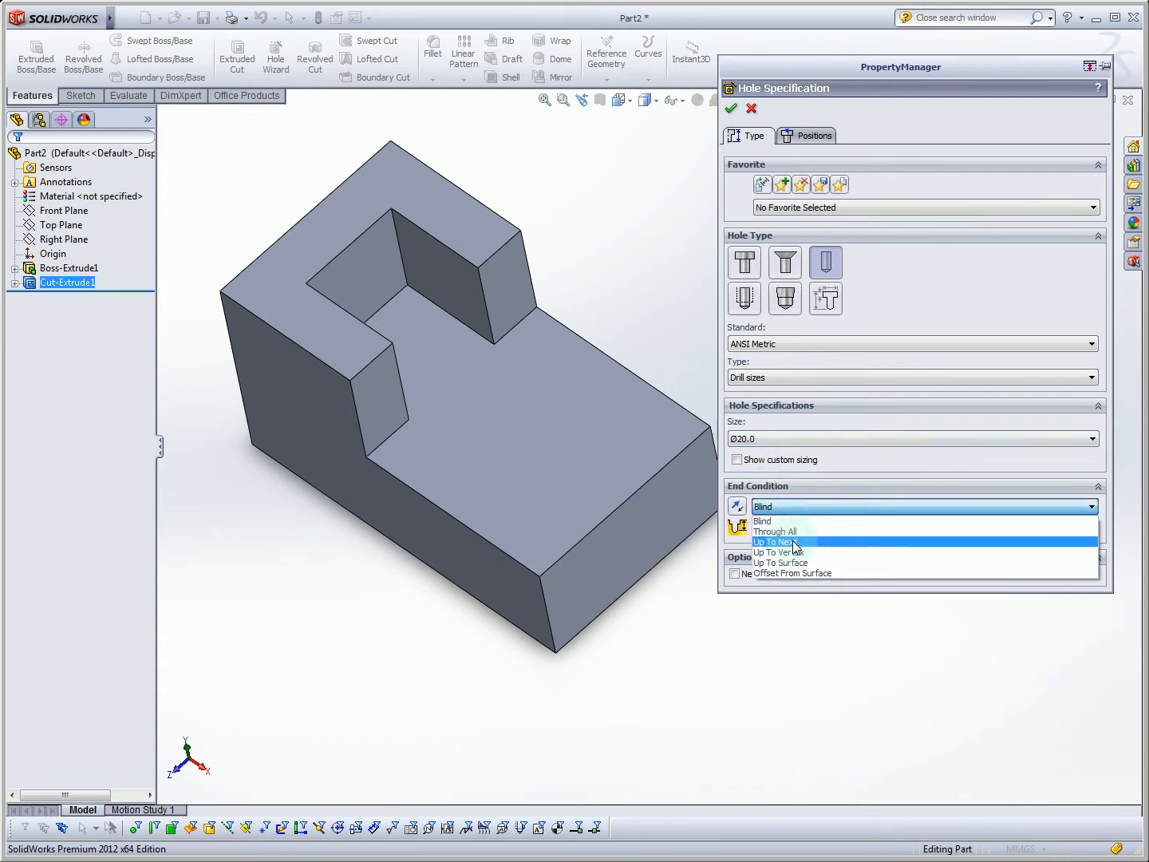
left_click(778, 543)
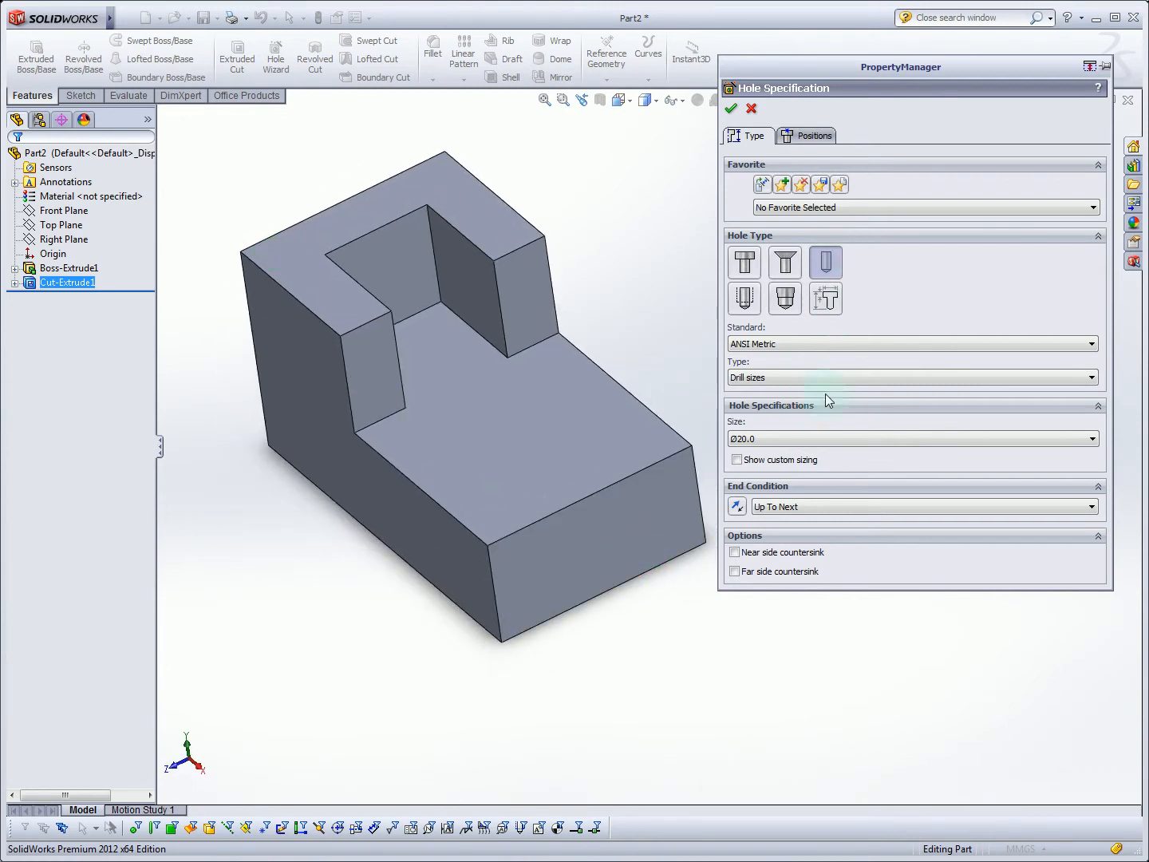
mouse_move(856, 379)
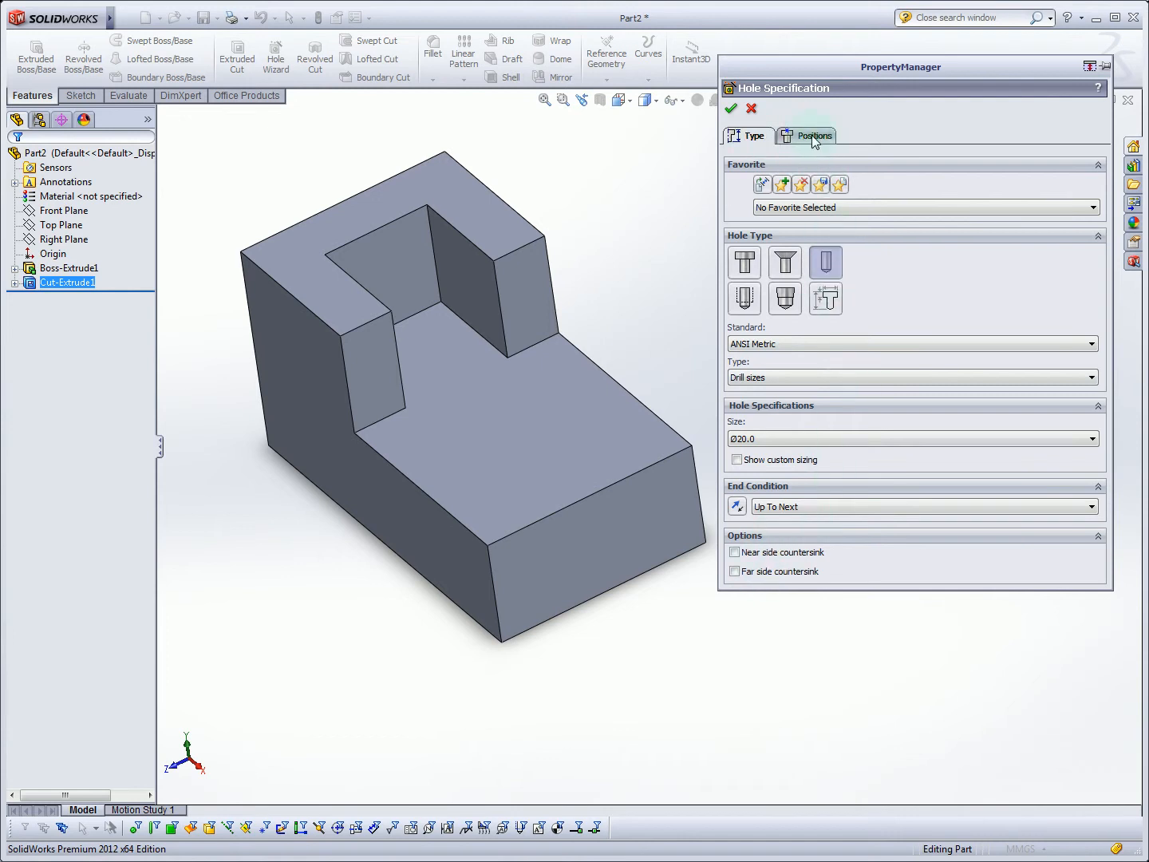
- On the Positions tab, place the hole centre on the block's lower flat face
left_click(814, 135)
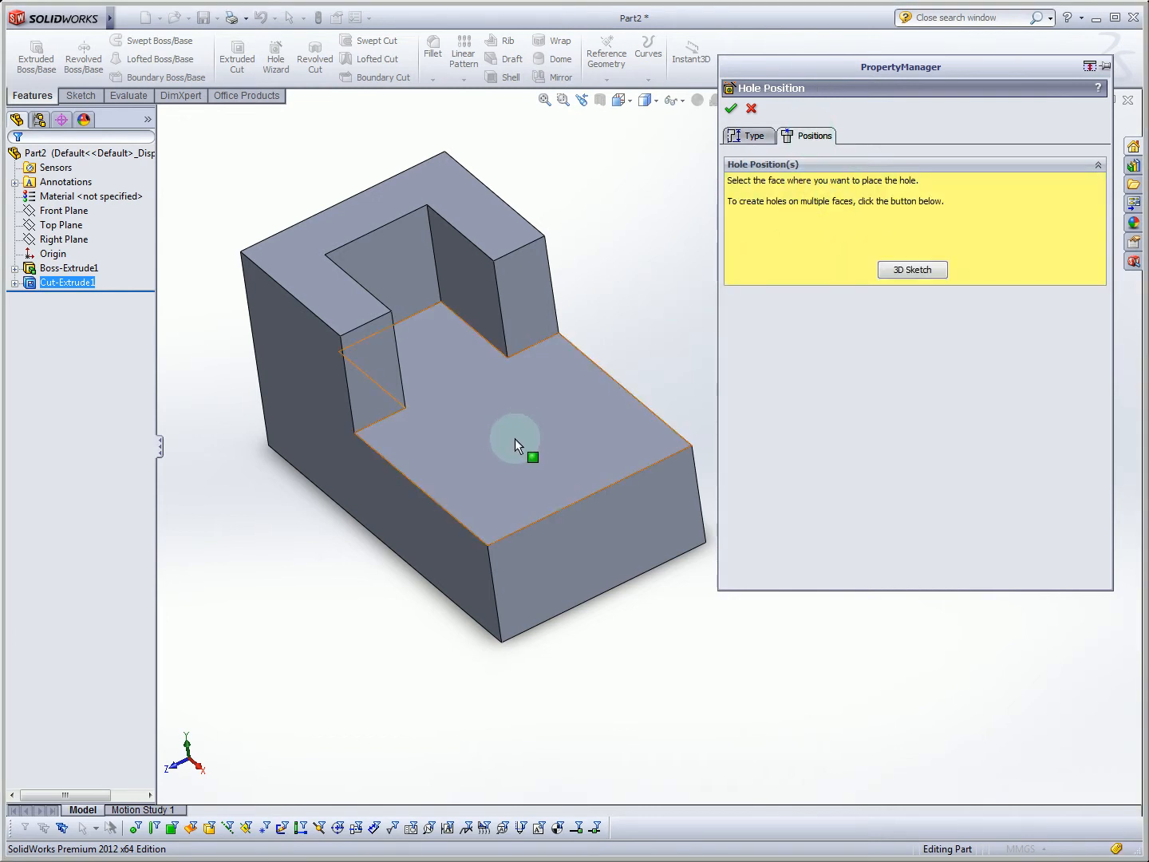
left_click(517, 439)
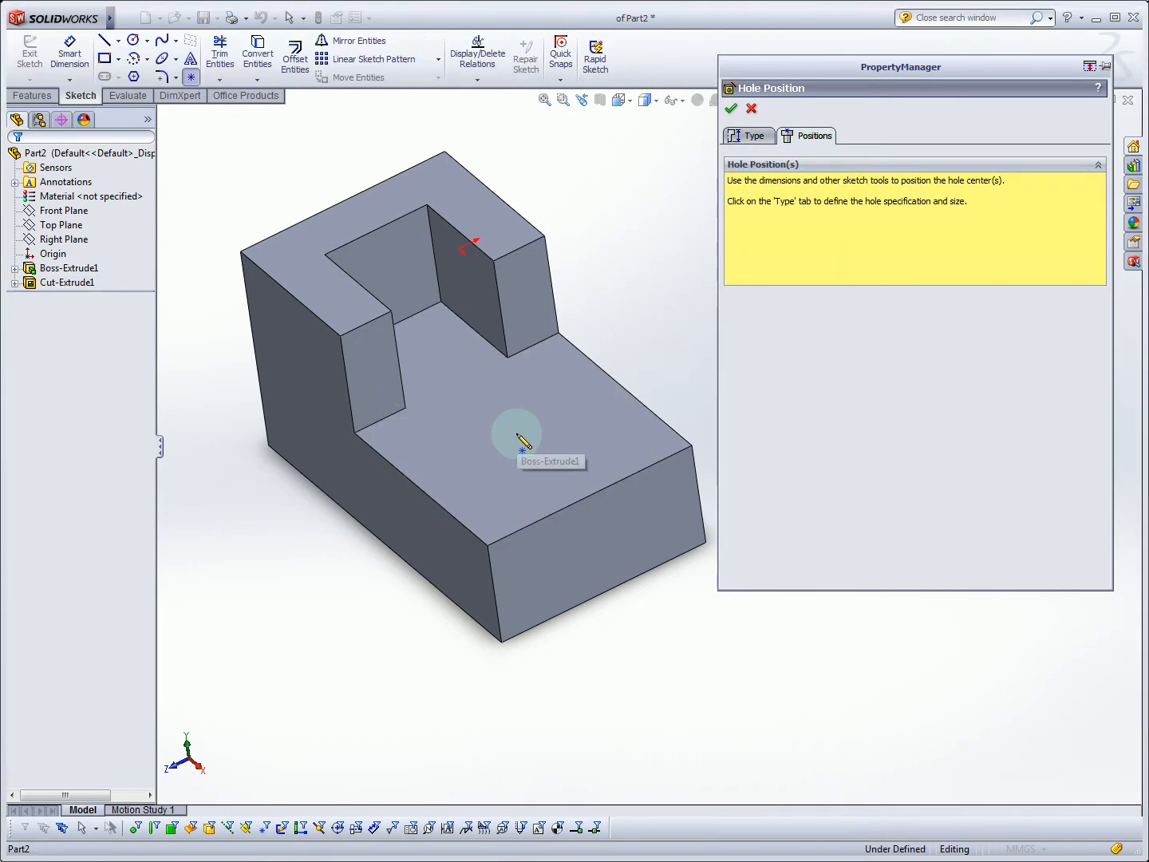
left_click(514, 439)
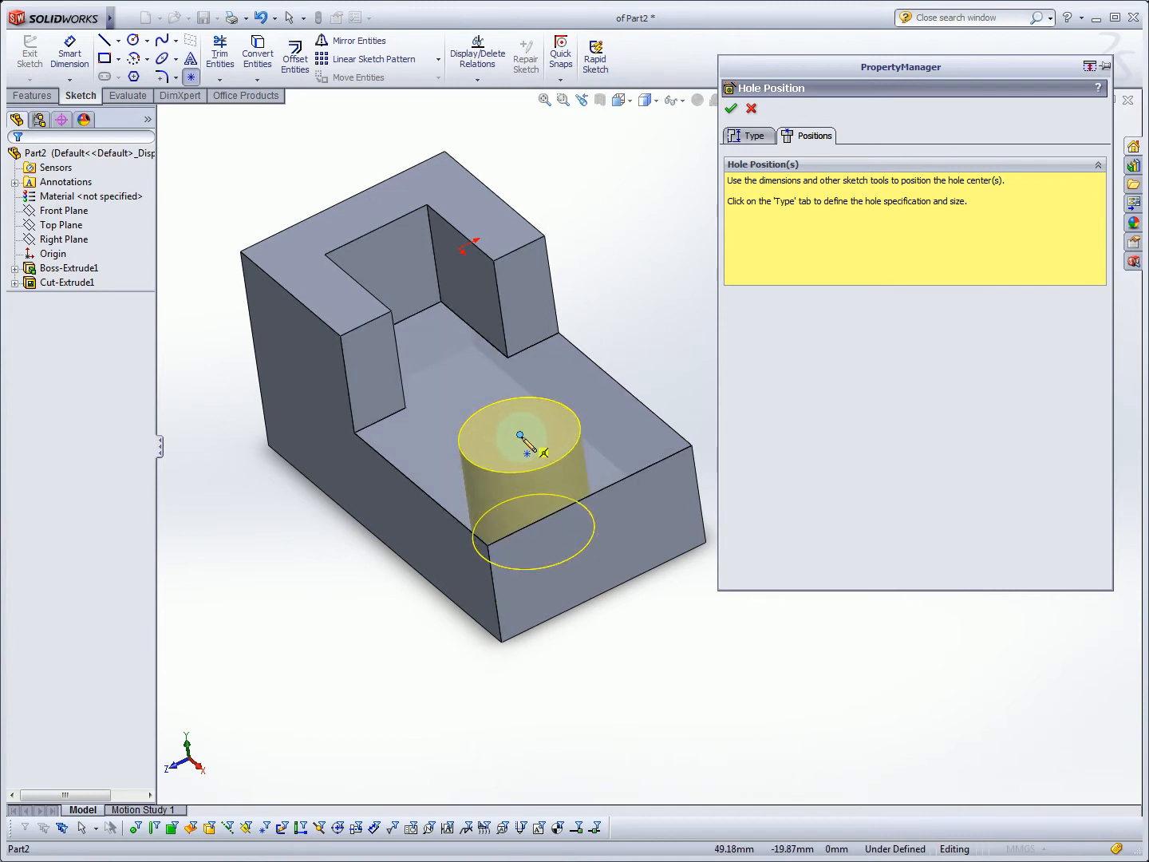
left_click(444, 354)
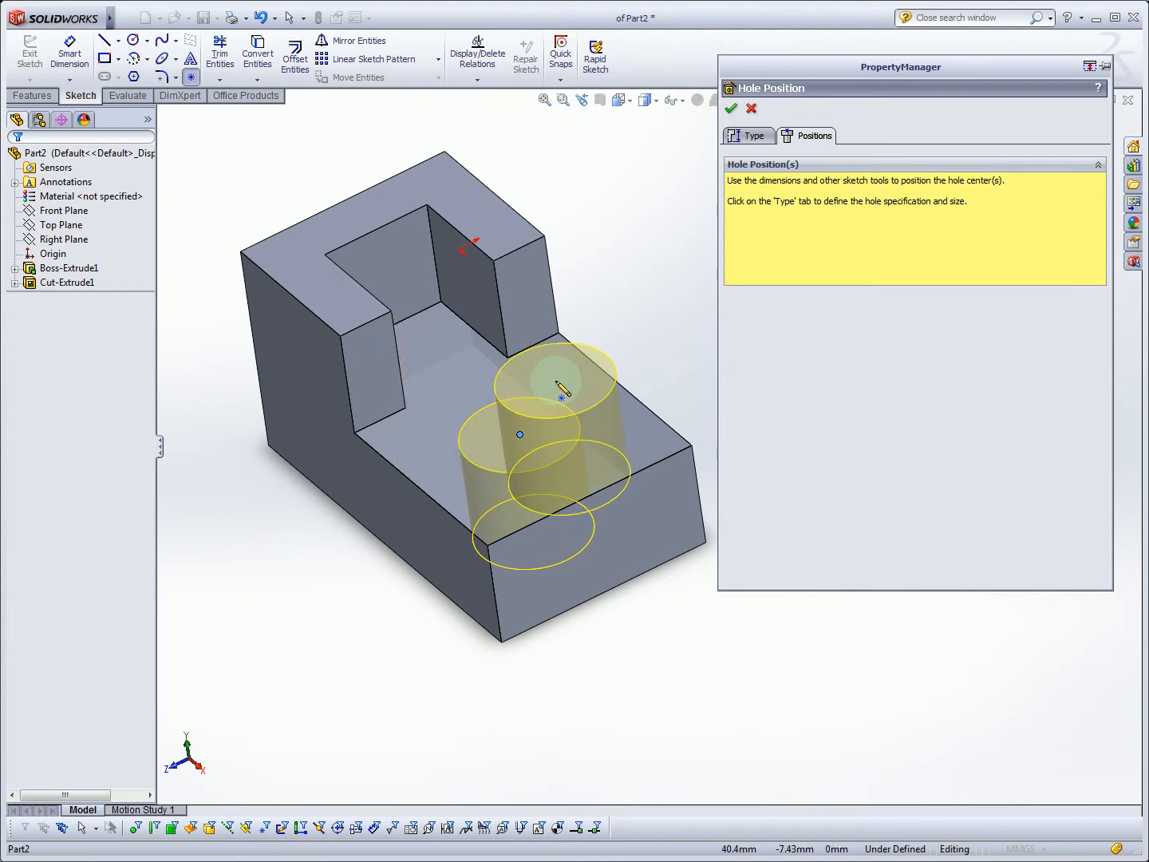
mouse_move(549, 398)
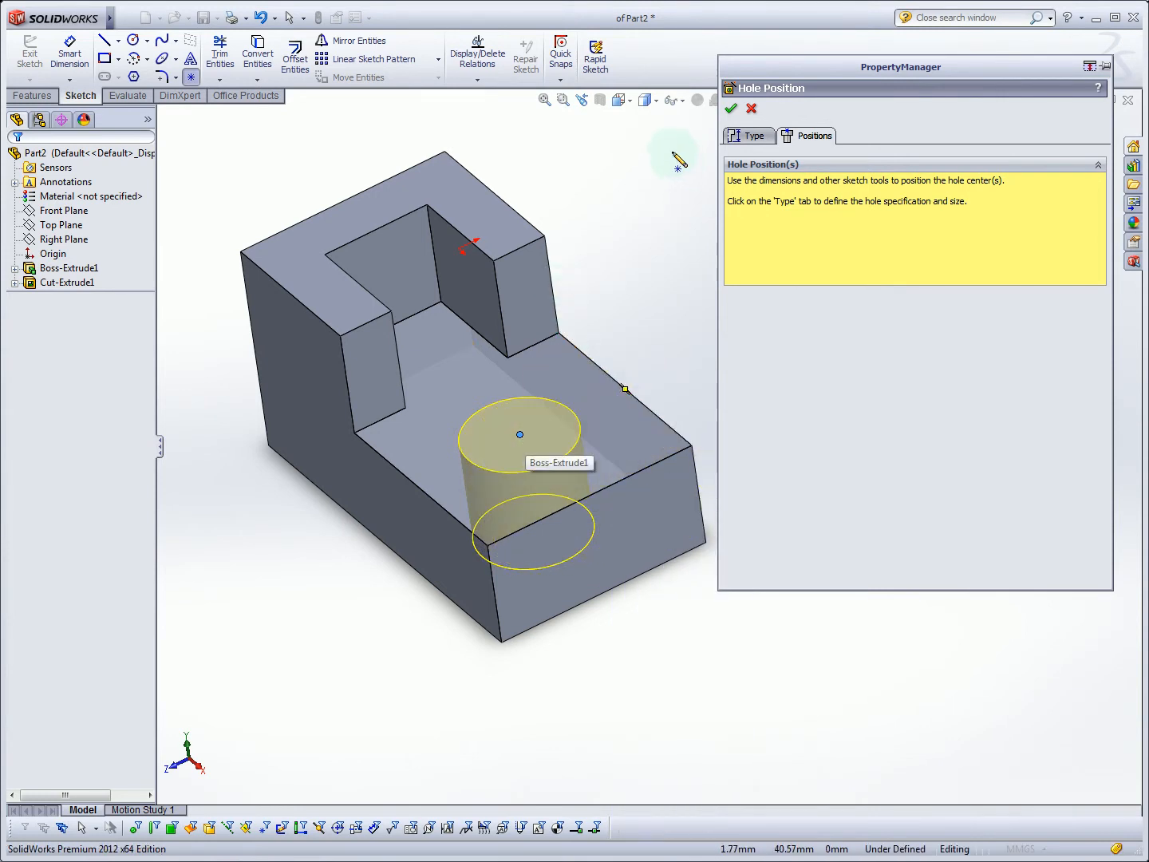
mouse_move(70, 51)
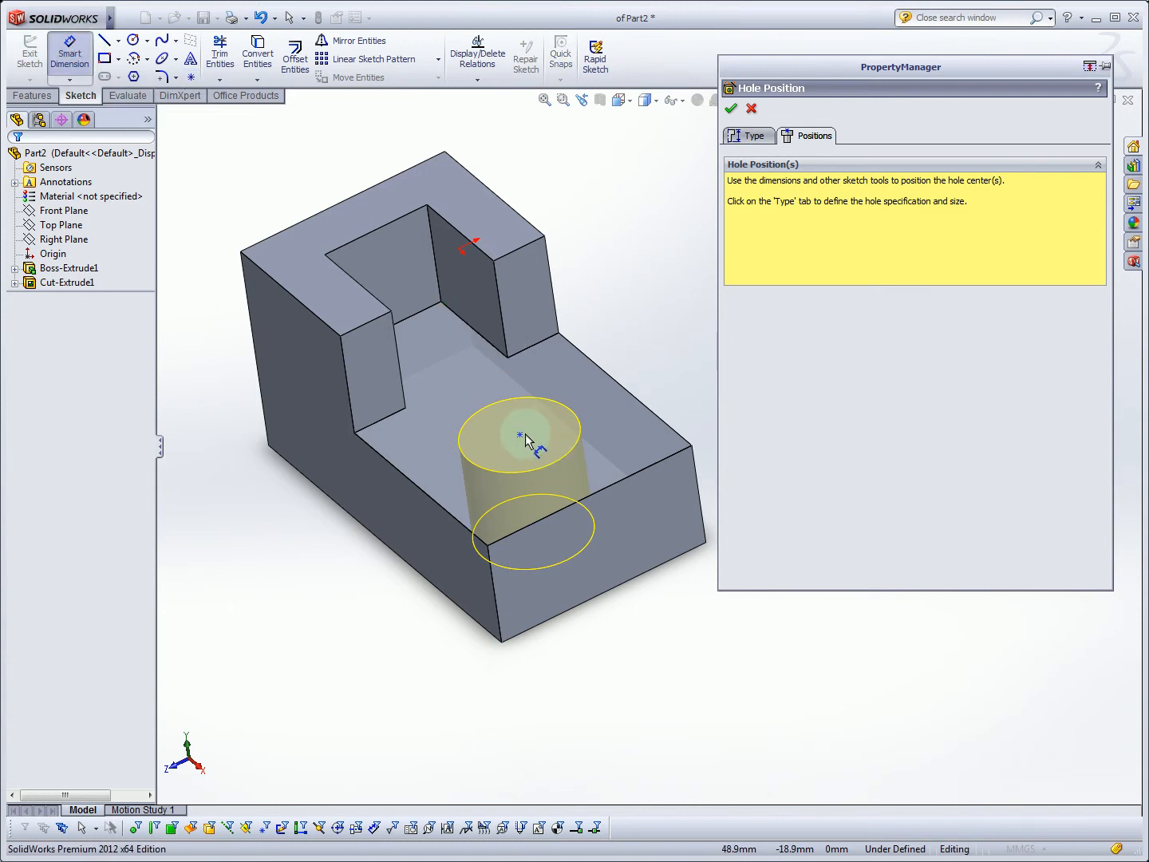
- Dimension the hole centre 20 mm from the first block edge and dismiss the error message
left_click(635, 391)
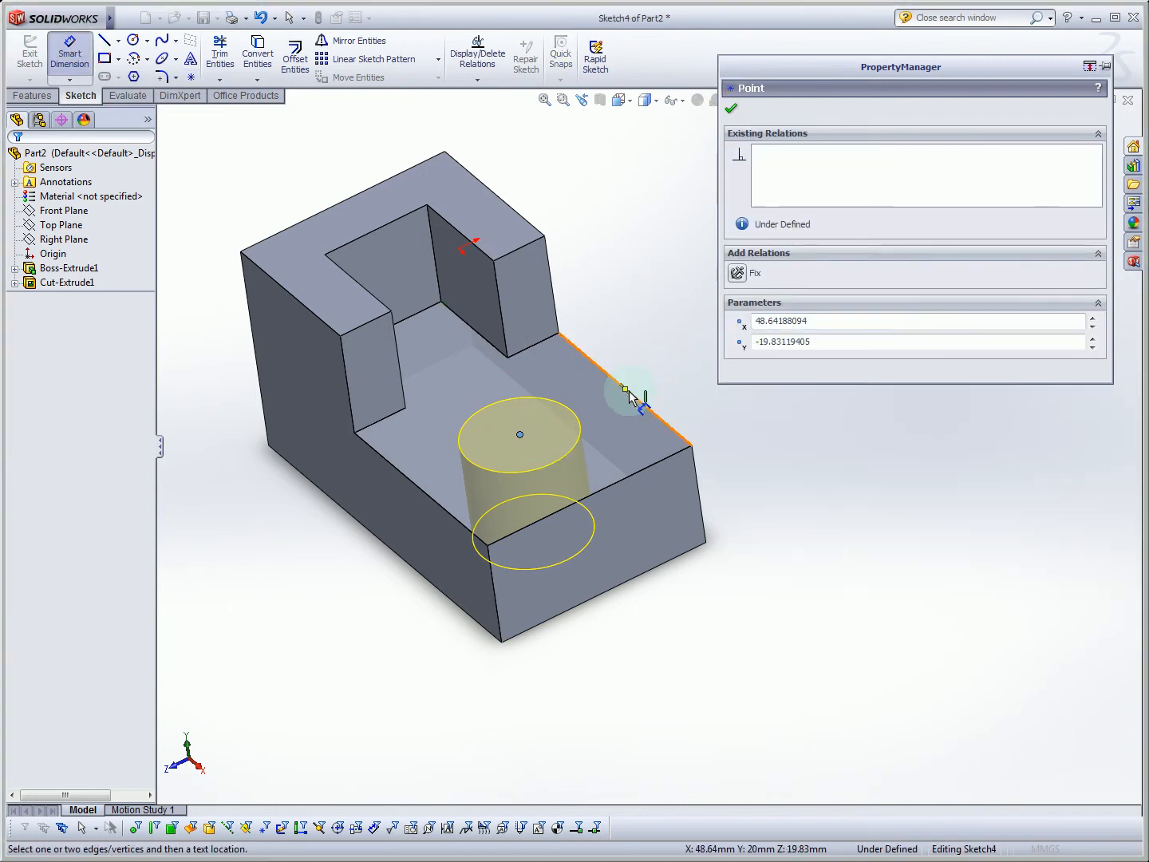
left_click(520, 435)
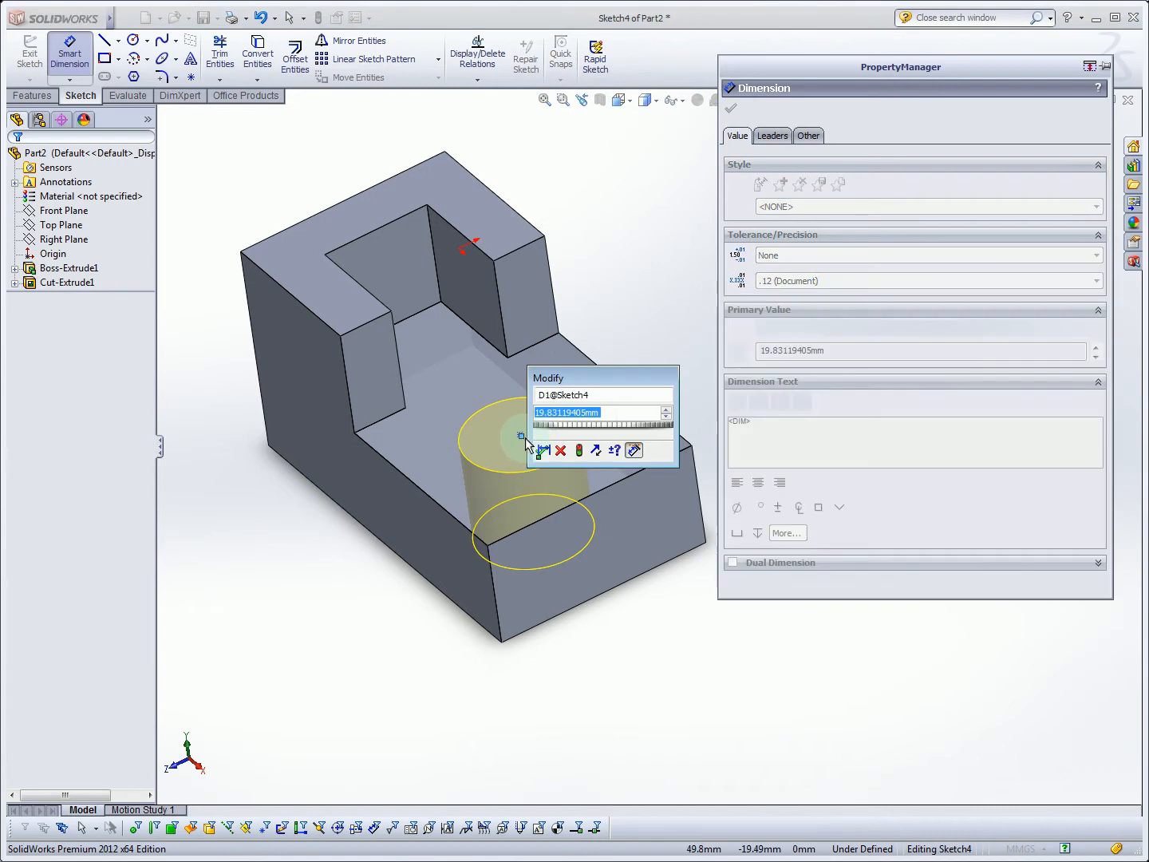
left_click(541, 450)
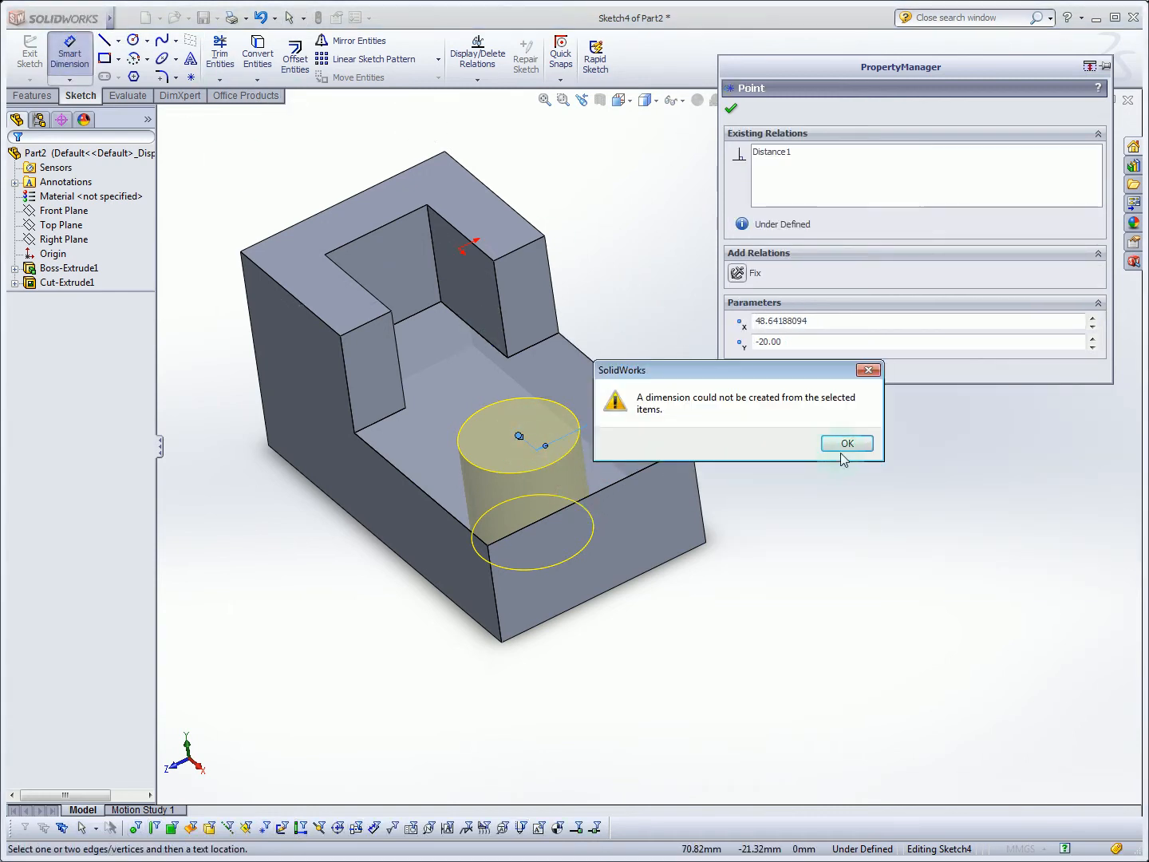
left_click(846, 444)
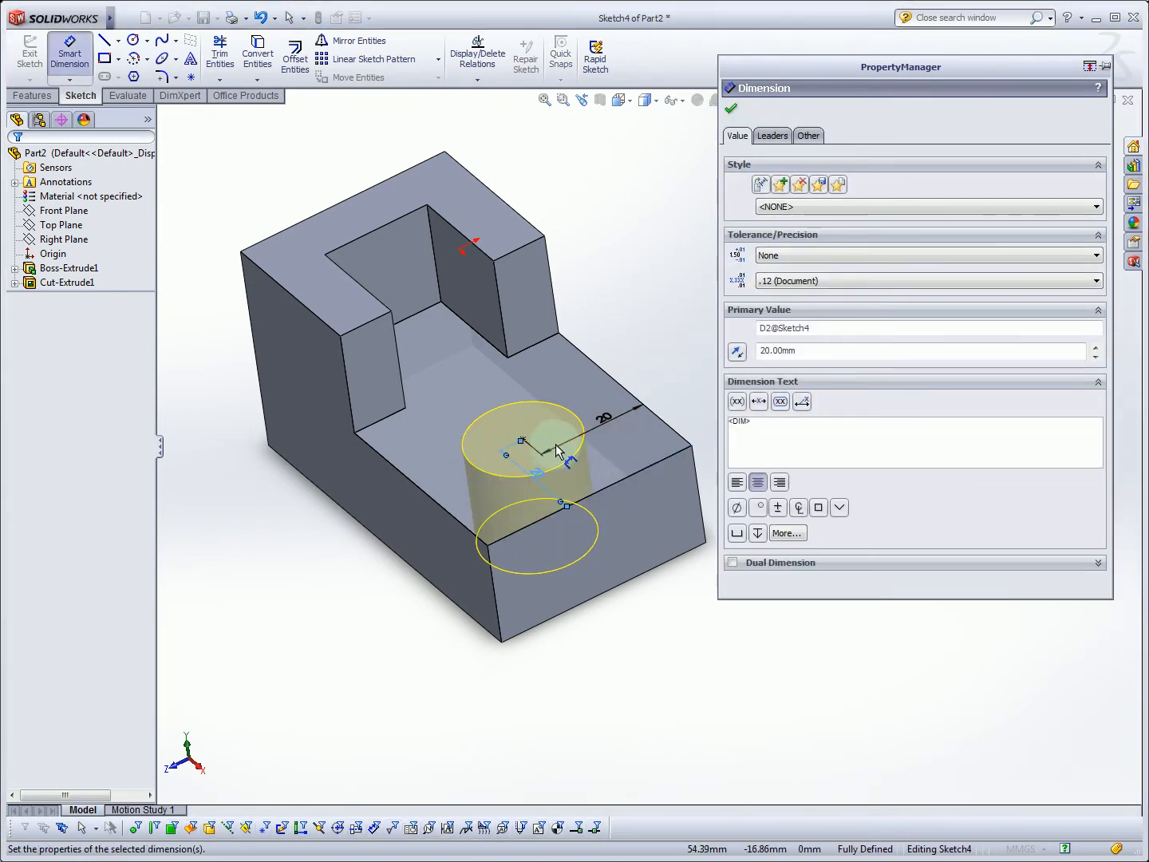
mouse_move(645, 461)
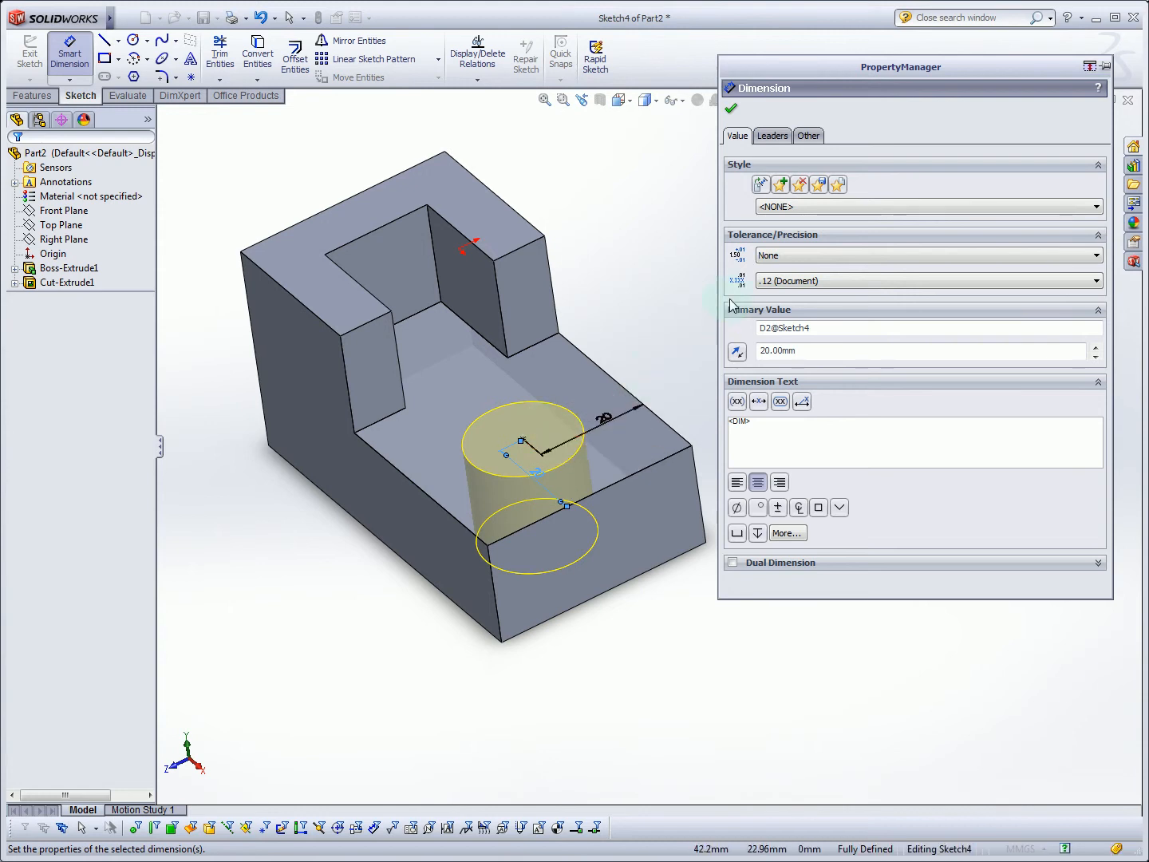
- Accept the second 20 mm edge distance and complete the hole feature
left_click(731, 109)
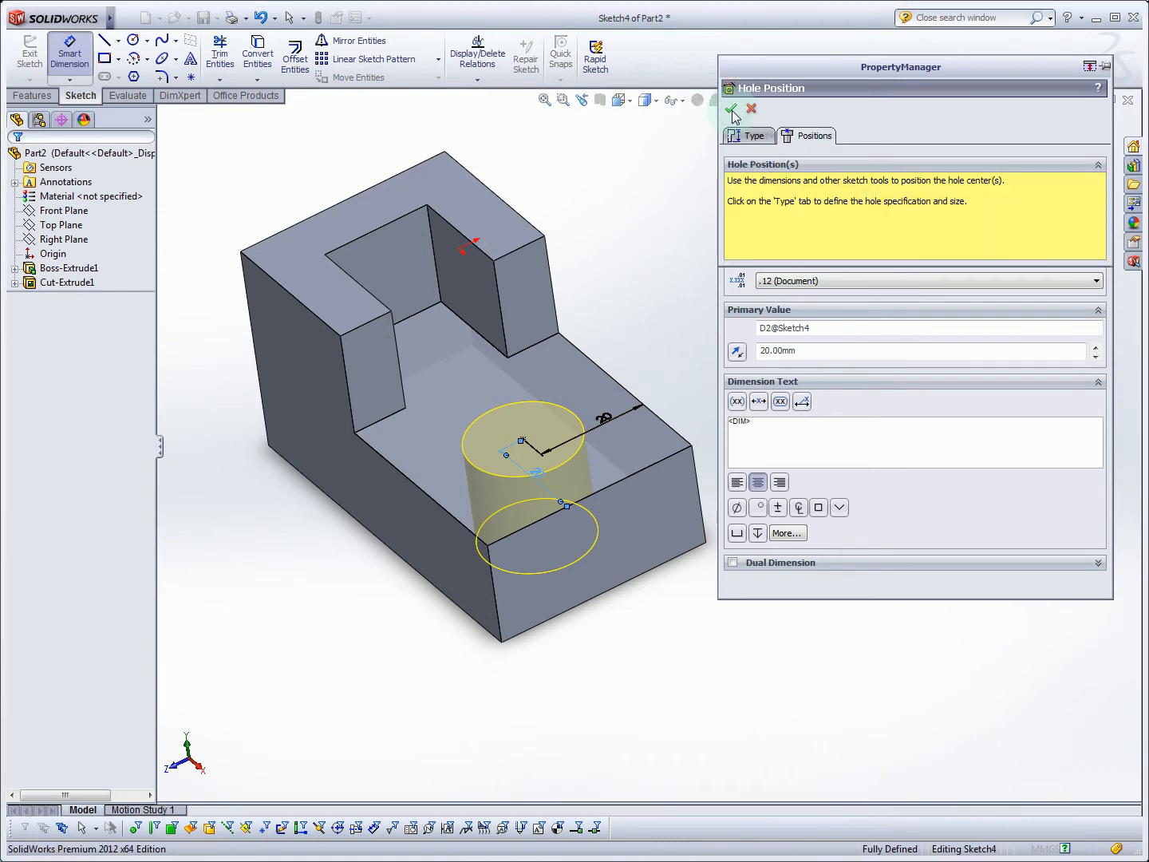
left_click(731, 108)
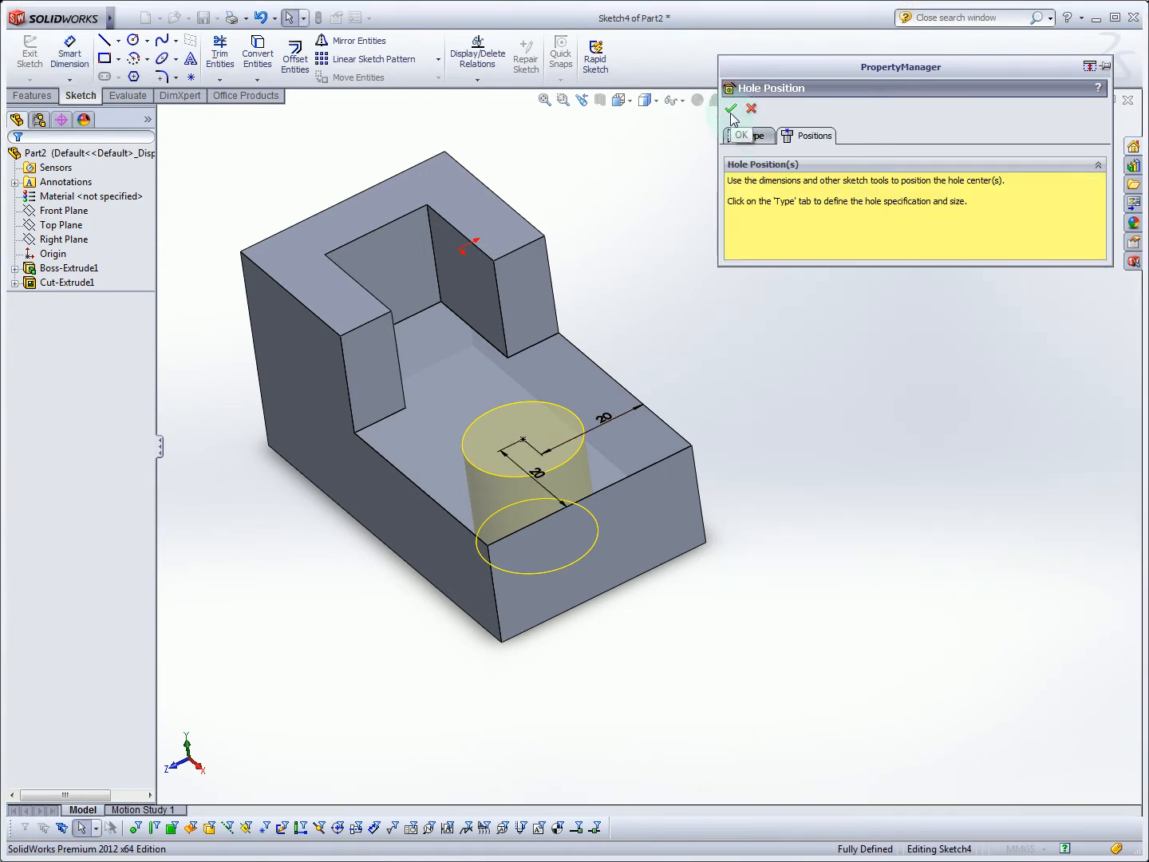
left_click(731, 109)
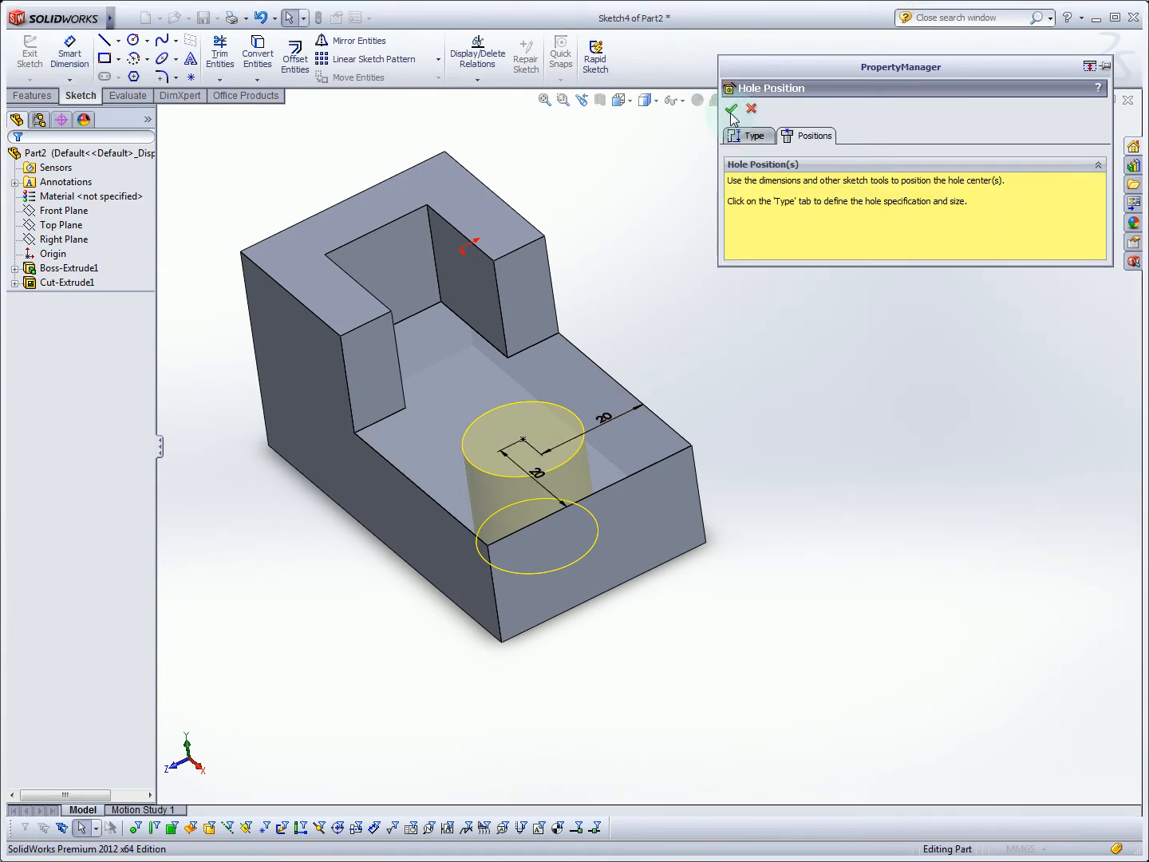
left_click(731, 108)
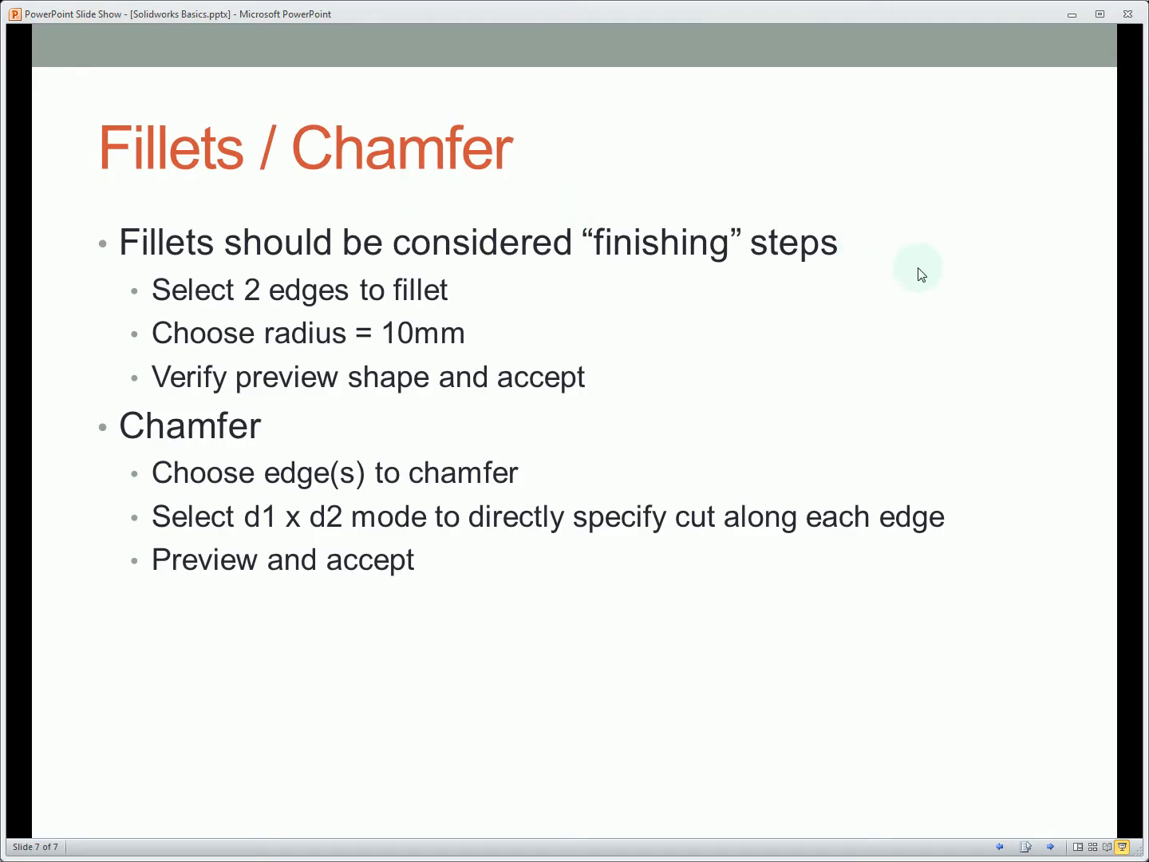
mouse_move(917, 261)
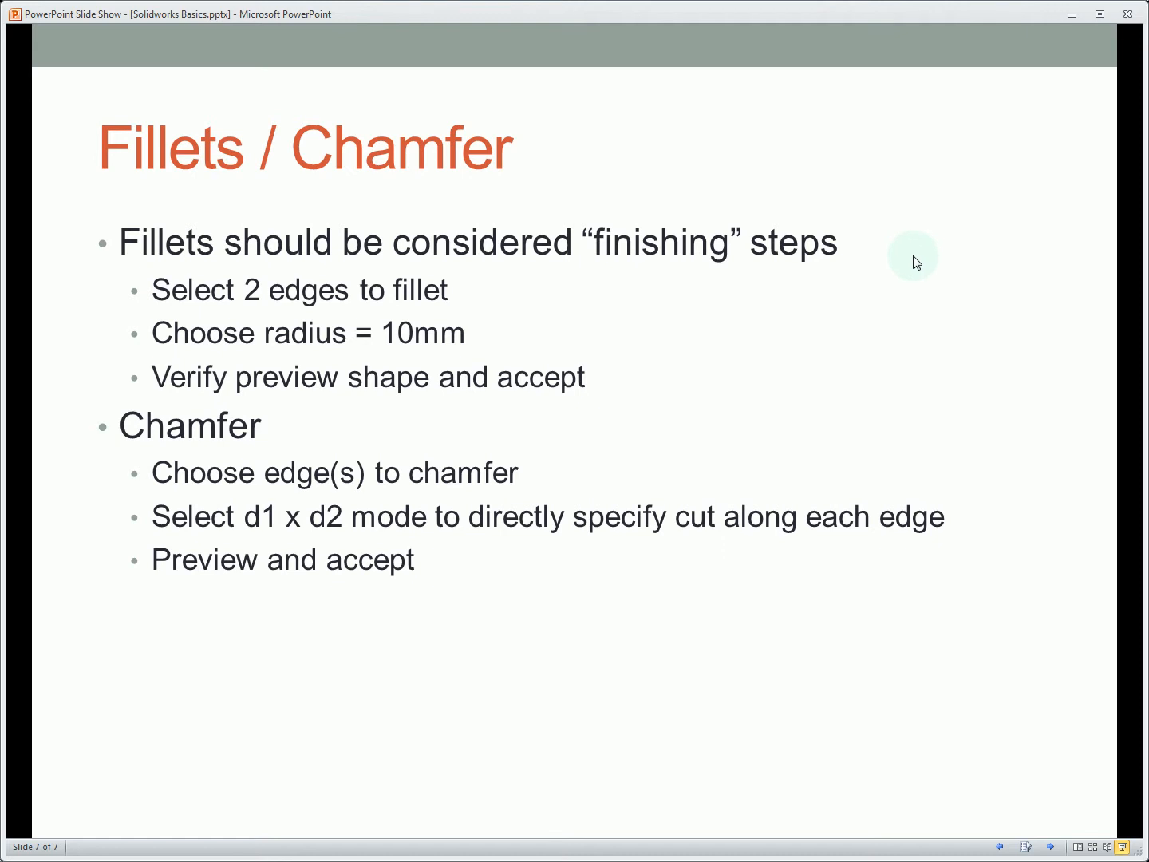
mouse_move(814, 348)
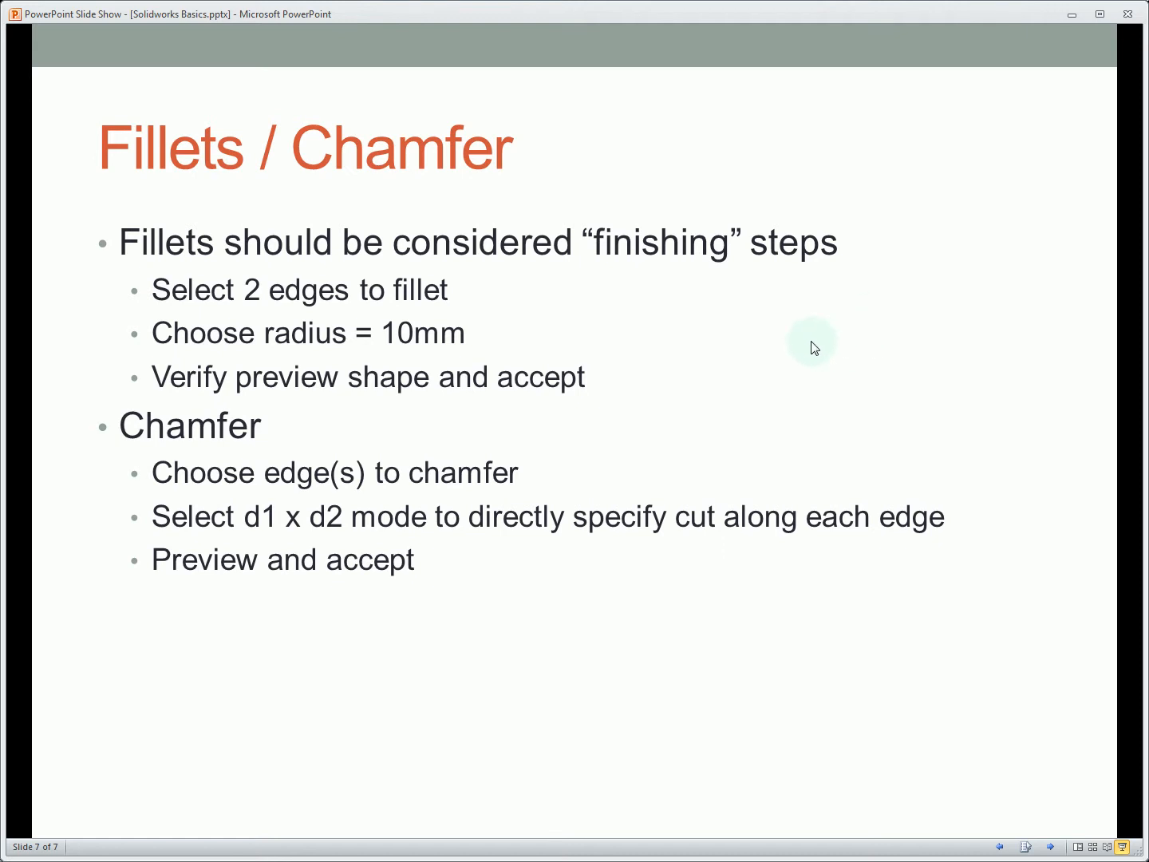
mouse_move(456, 254)
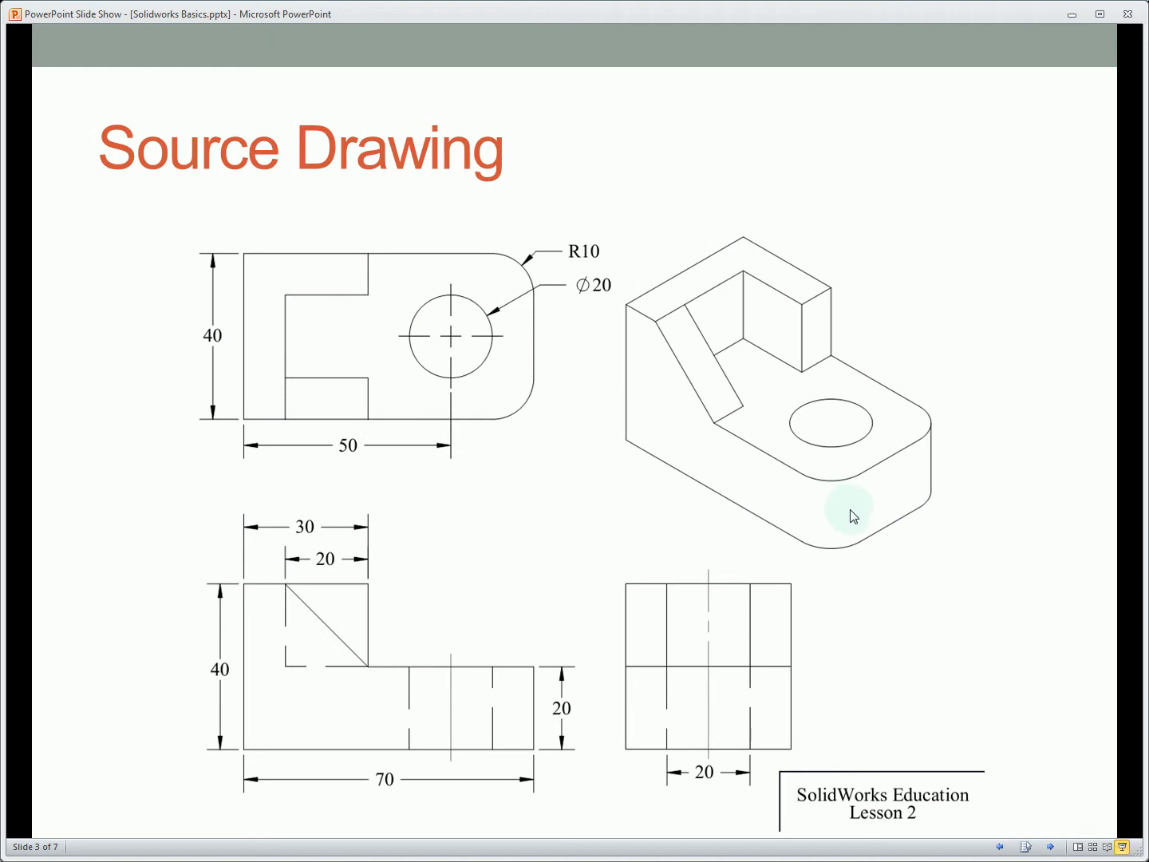
mouse_move(721, 415)
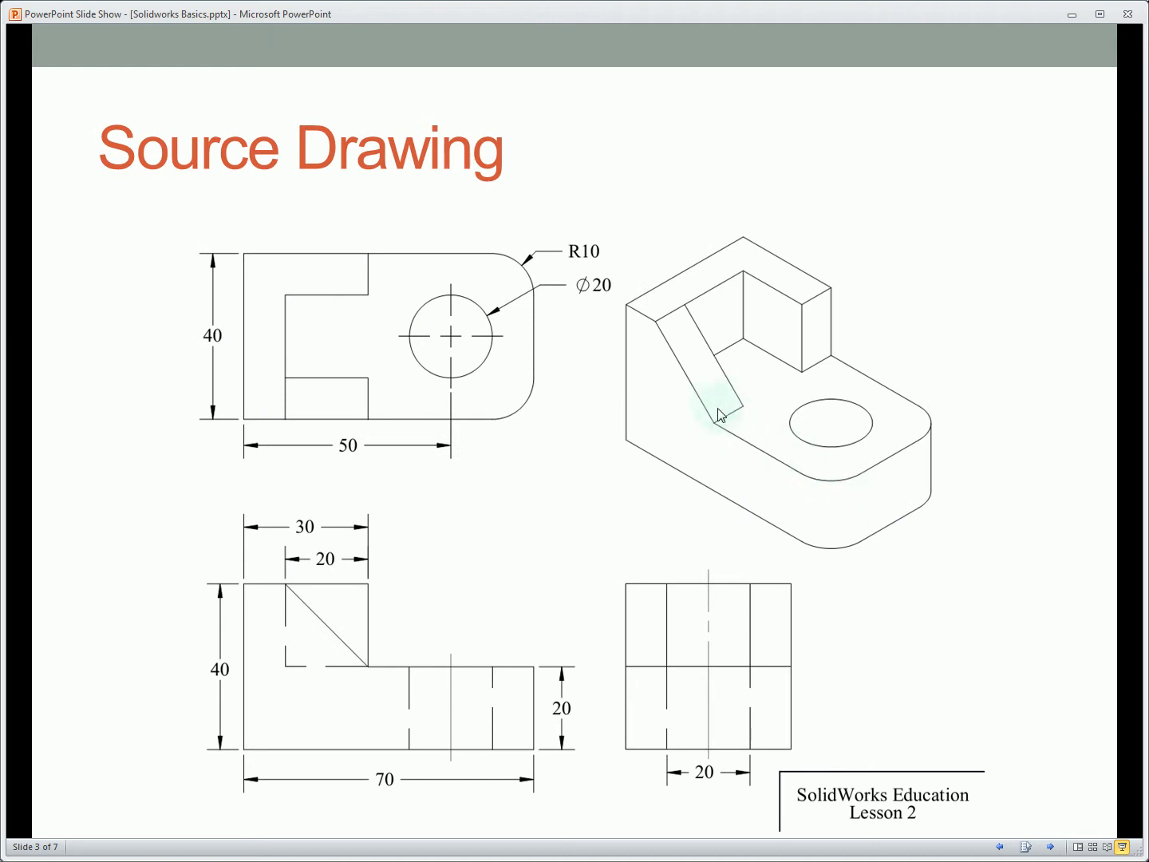
mouse_move(701, 390)
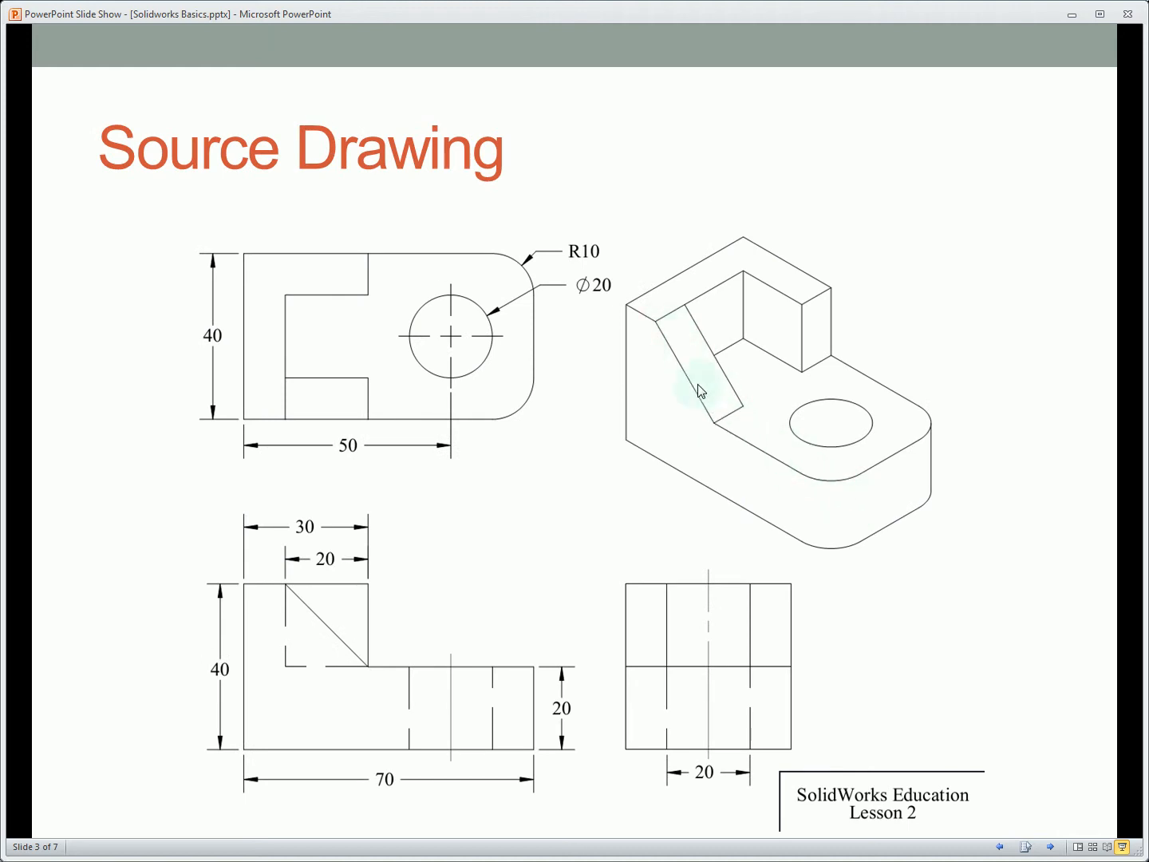
mouse_move(866, 515)
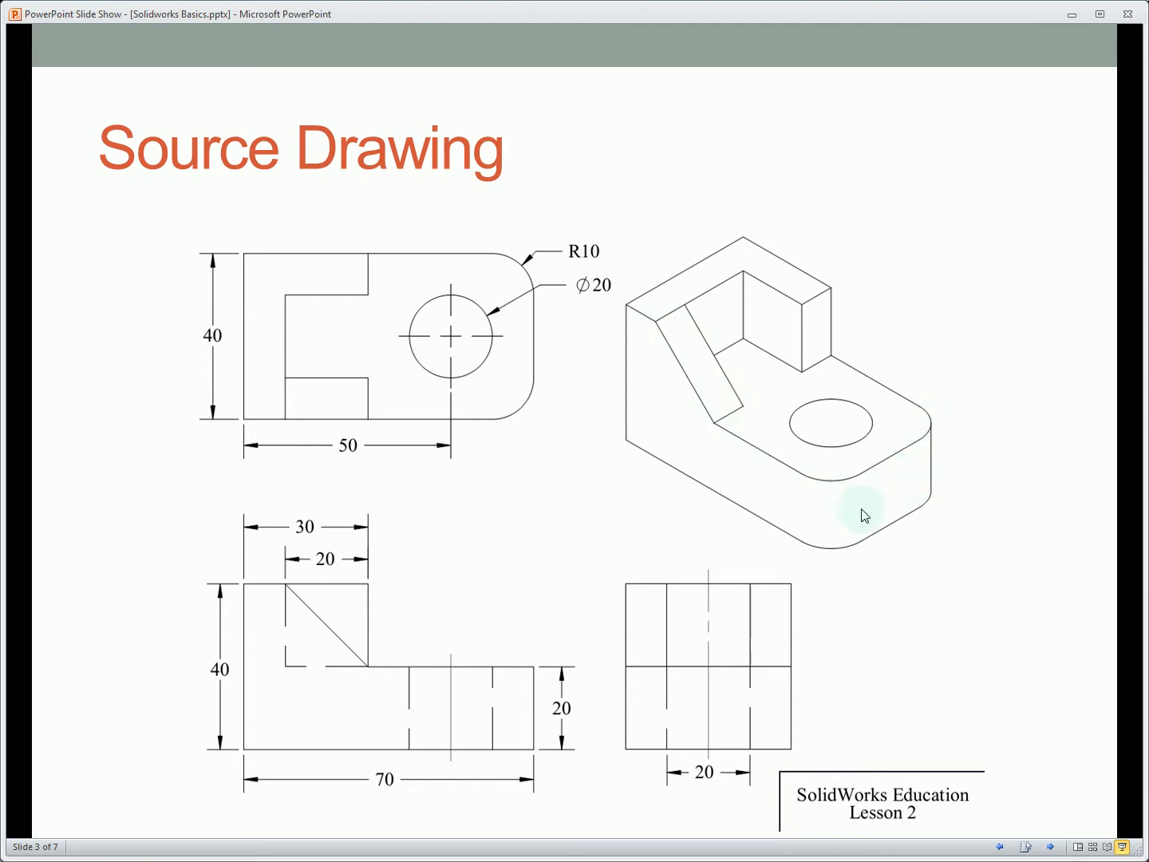
mouse_move(816, 514)
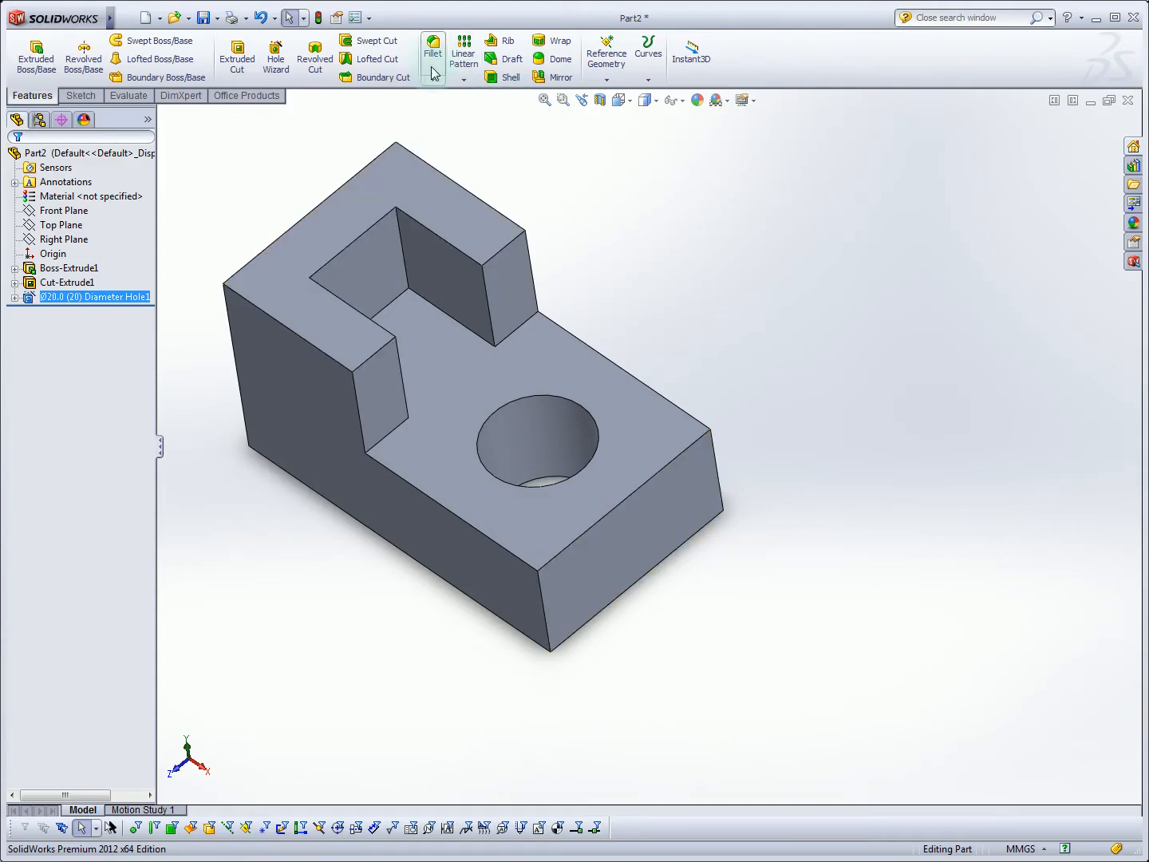
- Fillet the front and right vertical corner edges at 10 mm radius with full preview, creating Fillet1
left_click(444, 79)
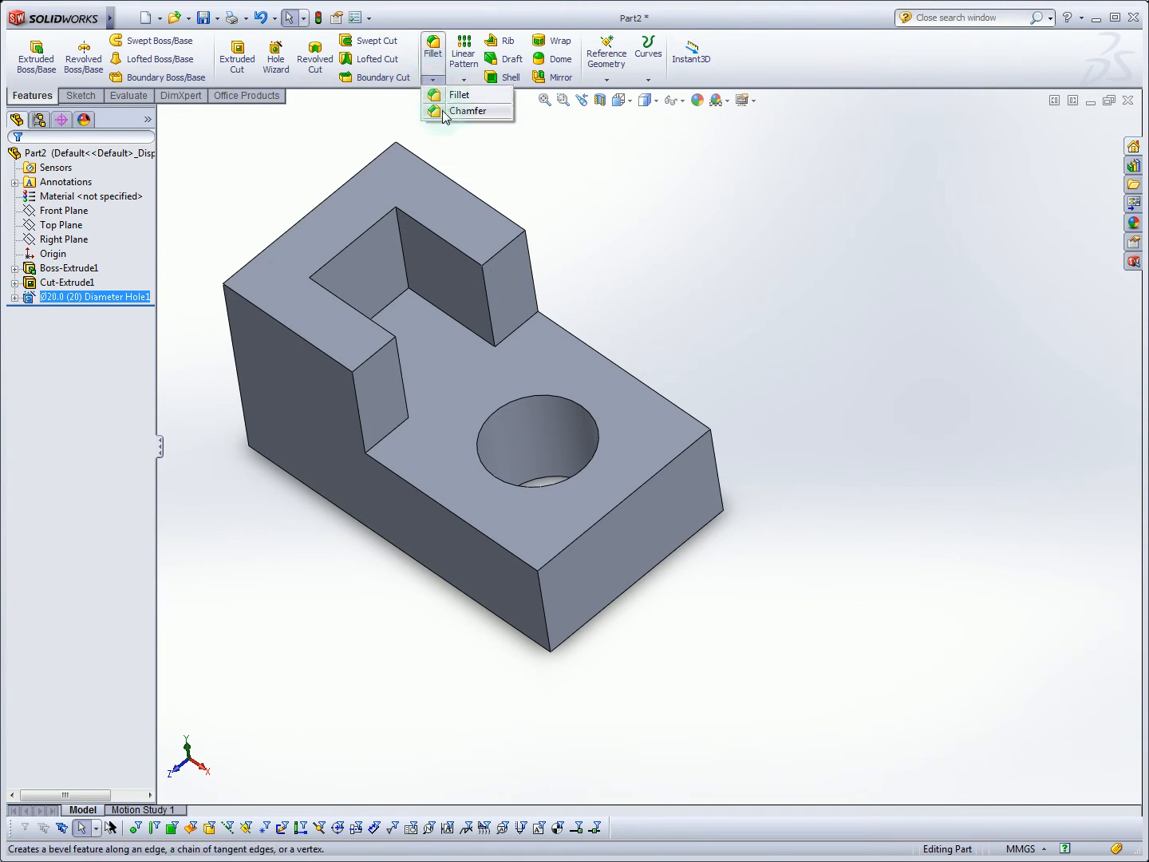
mouse_move(433, 48)
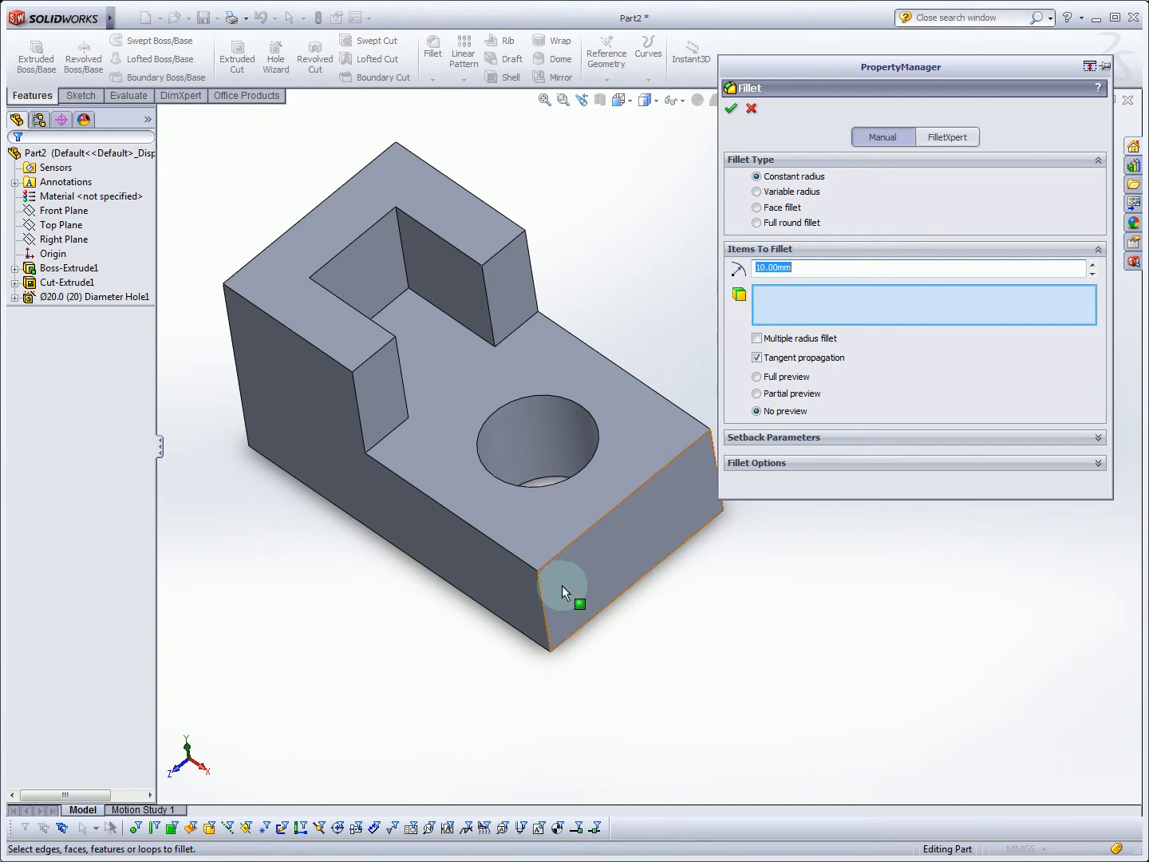
left_click(562, 581)
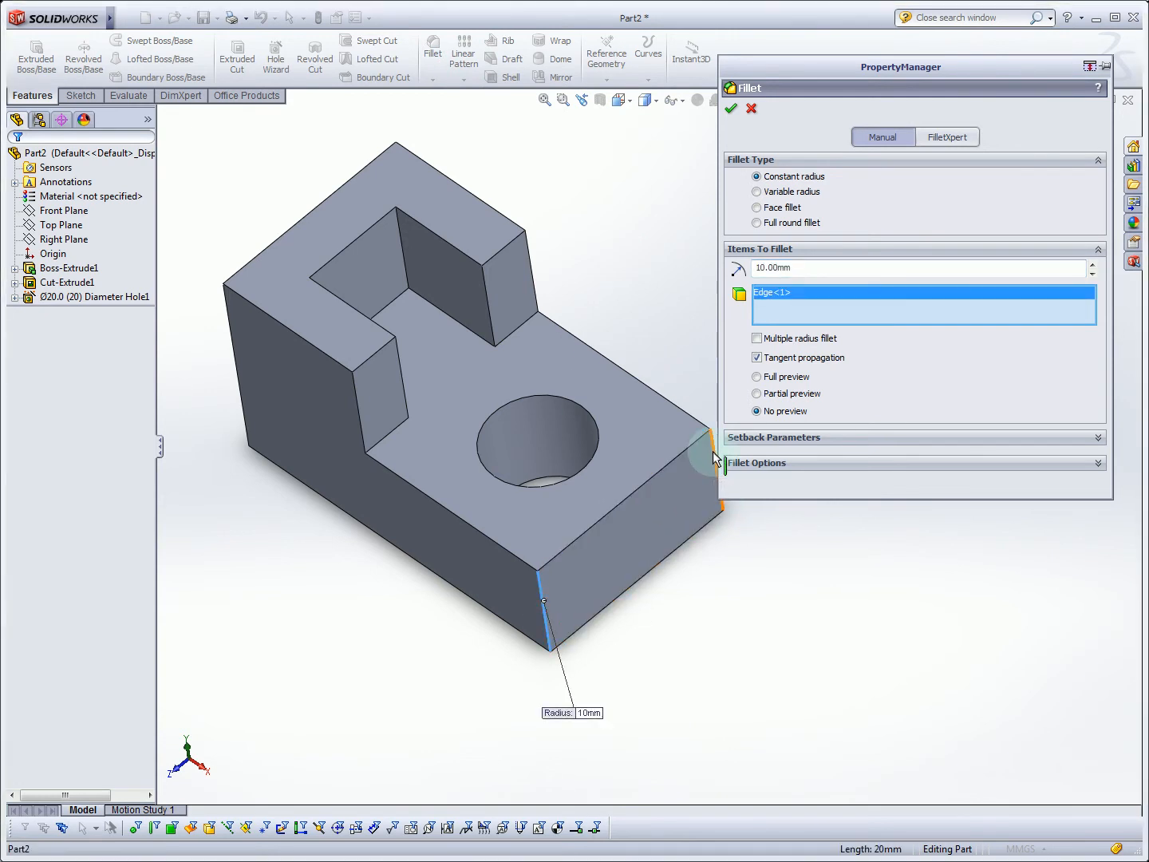
left_click(710, 444)
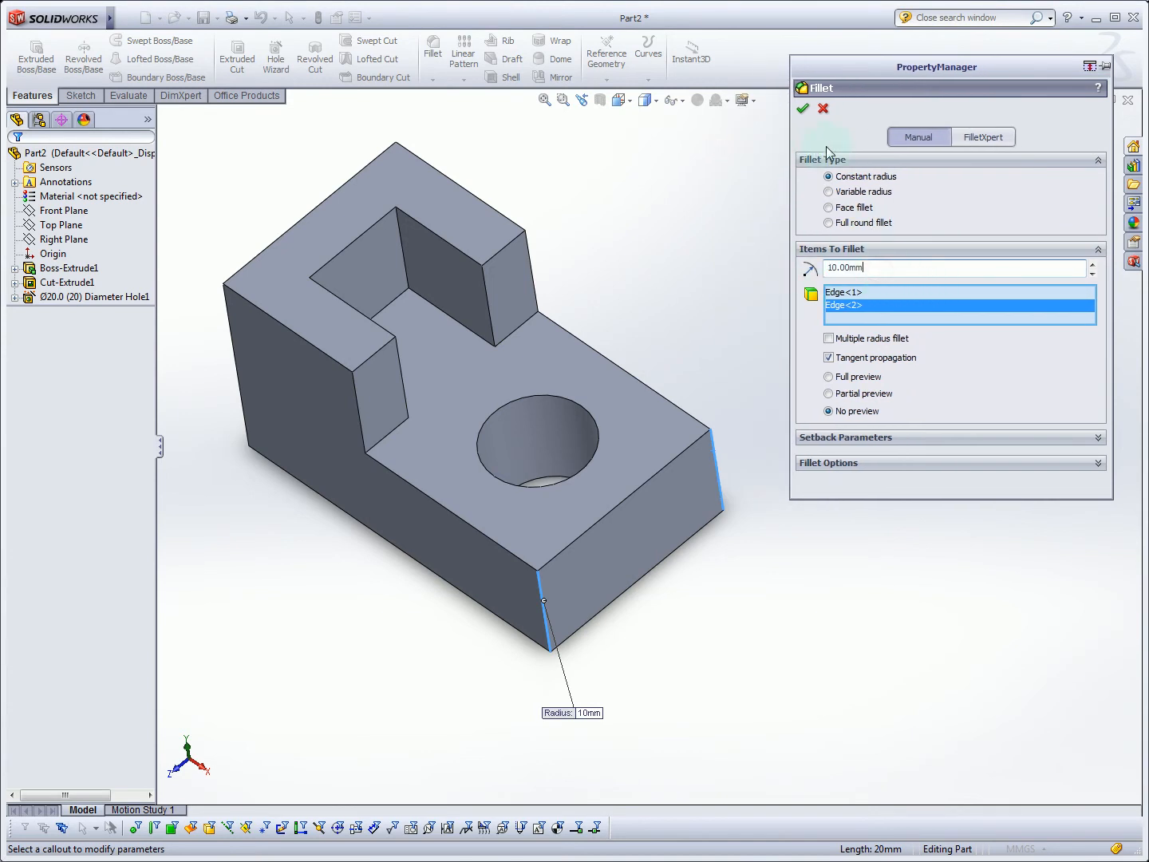
left_click(830, 393)
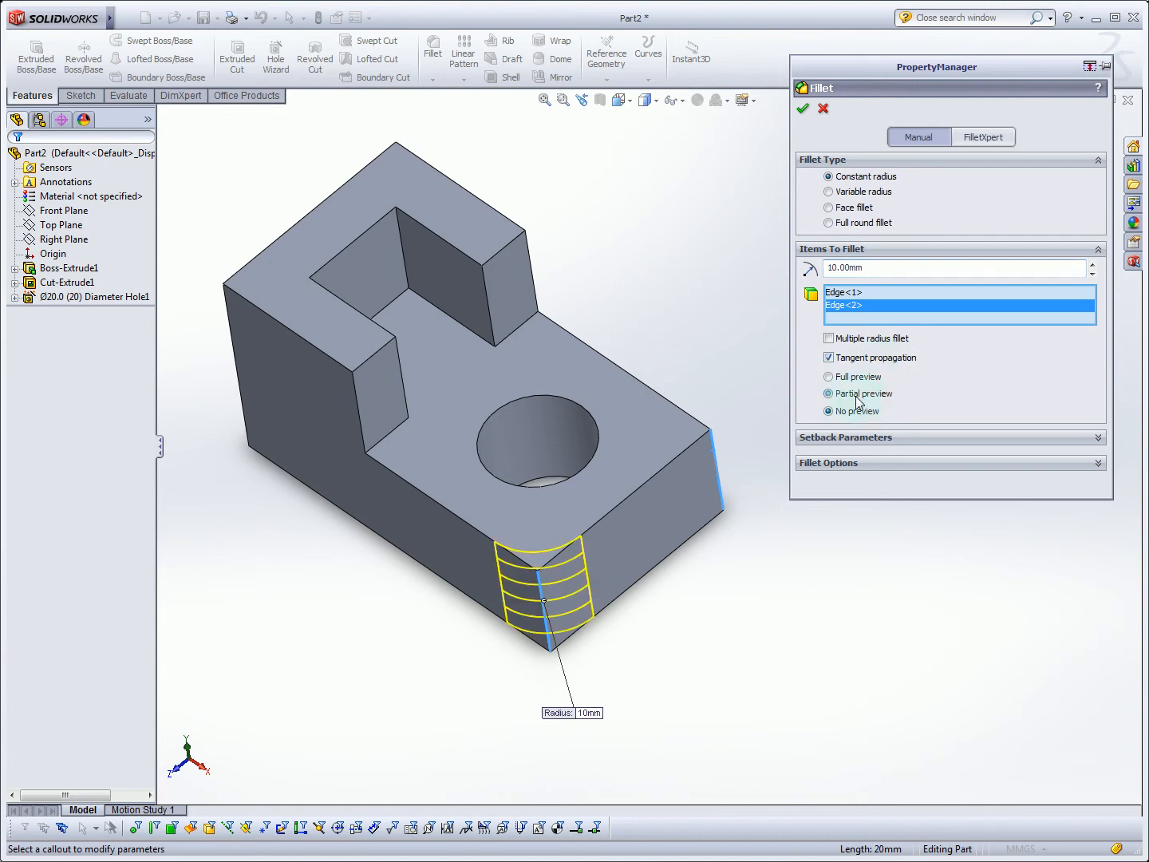
left_click(830, 377)
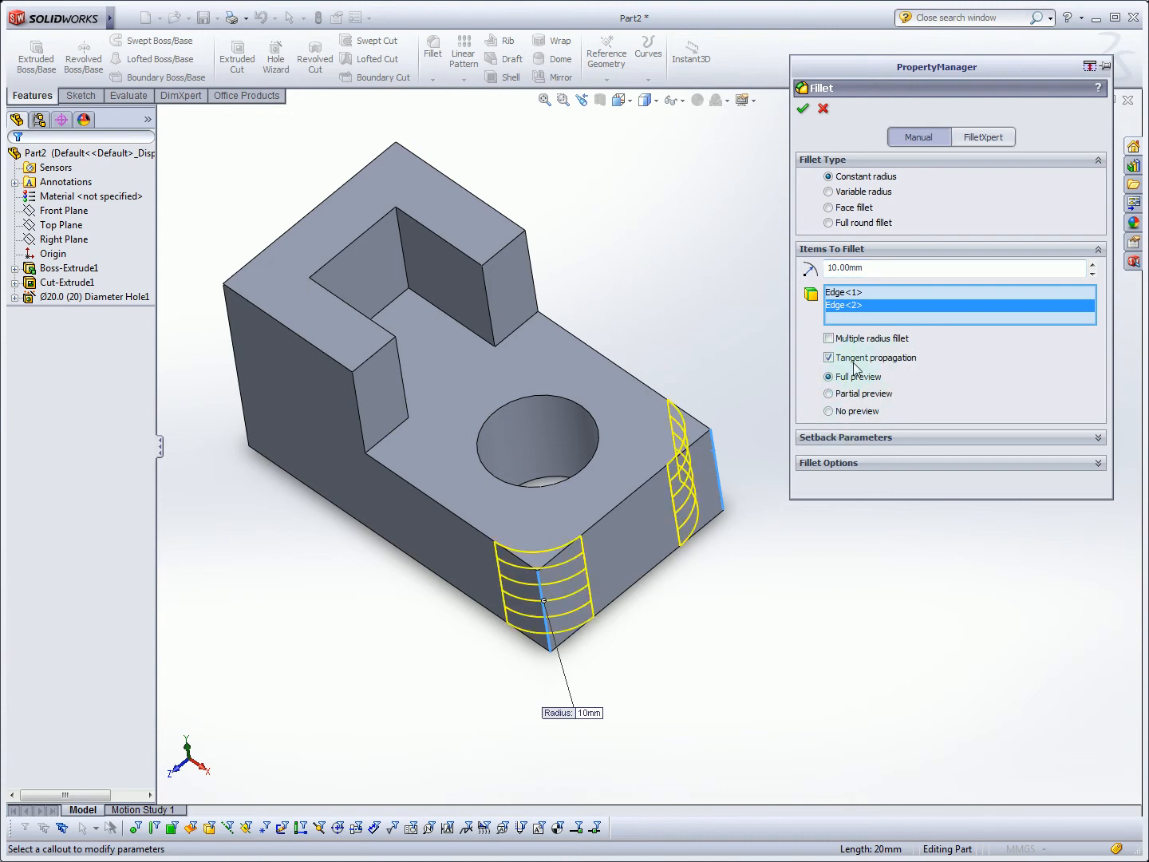
mouse_move(878, 256)
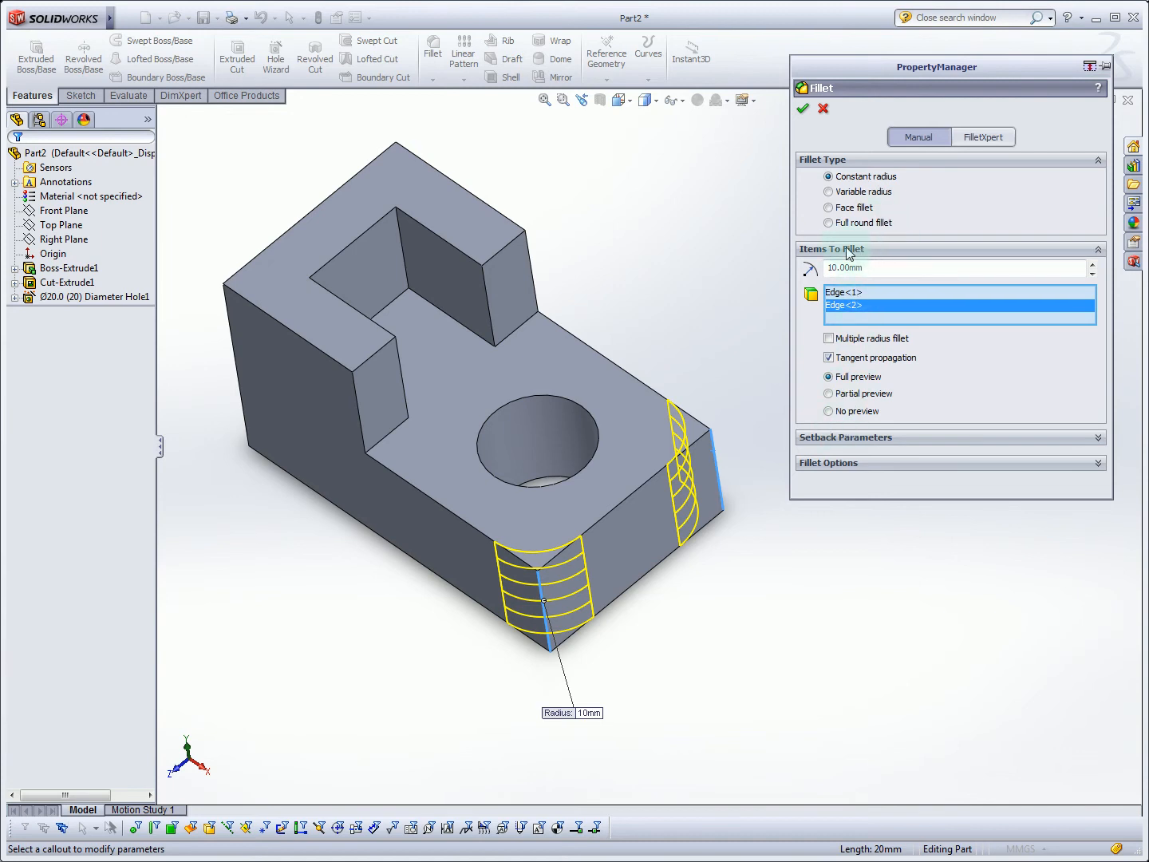
mouse_move(877, 233)
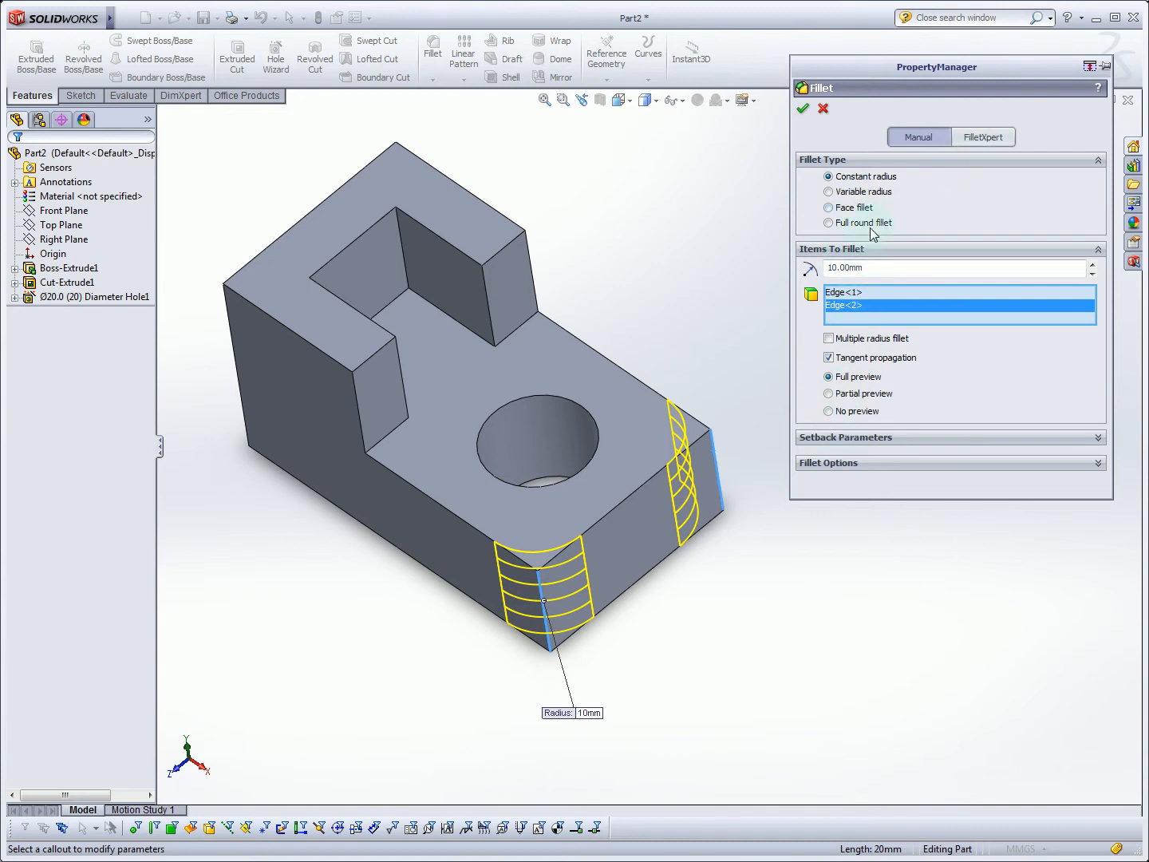
mouse_move(929, 177)
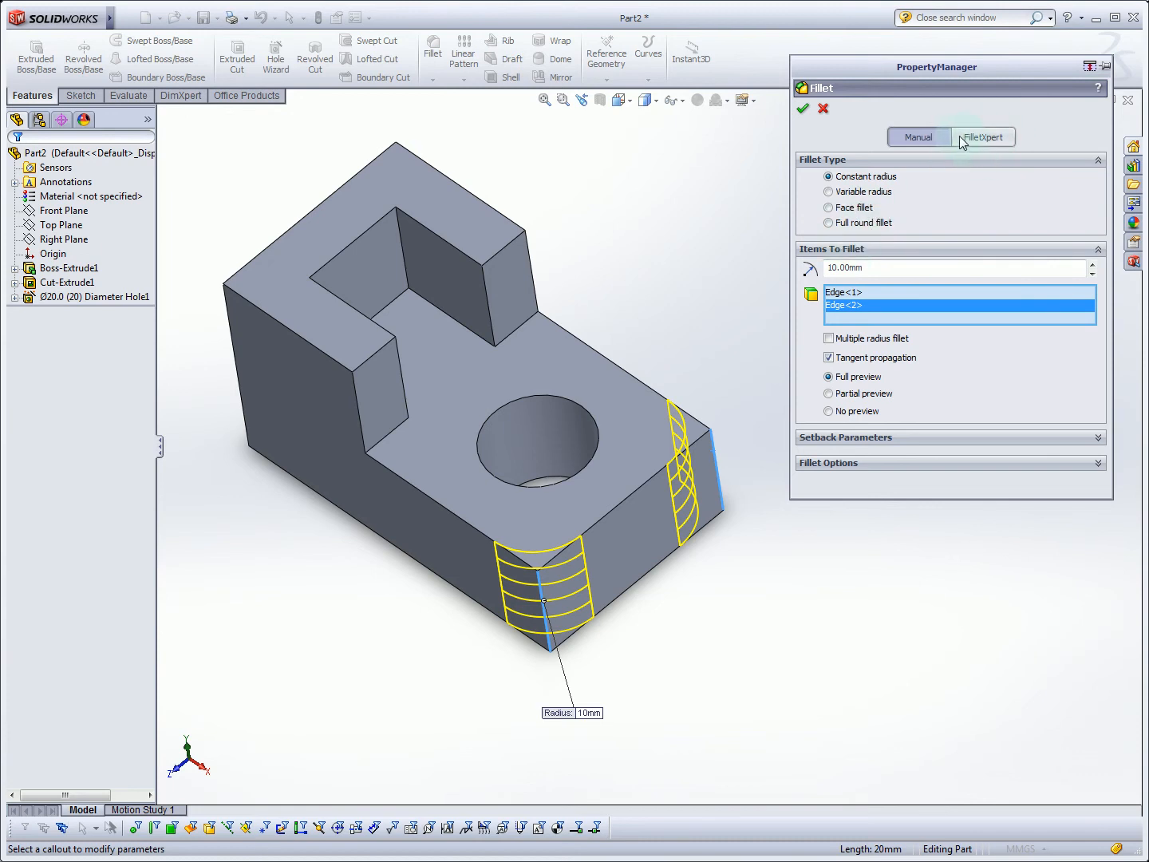
left_click(803, 108)
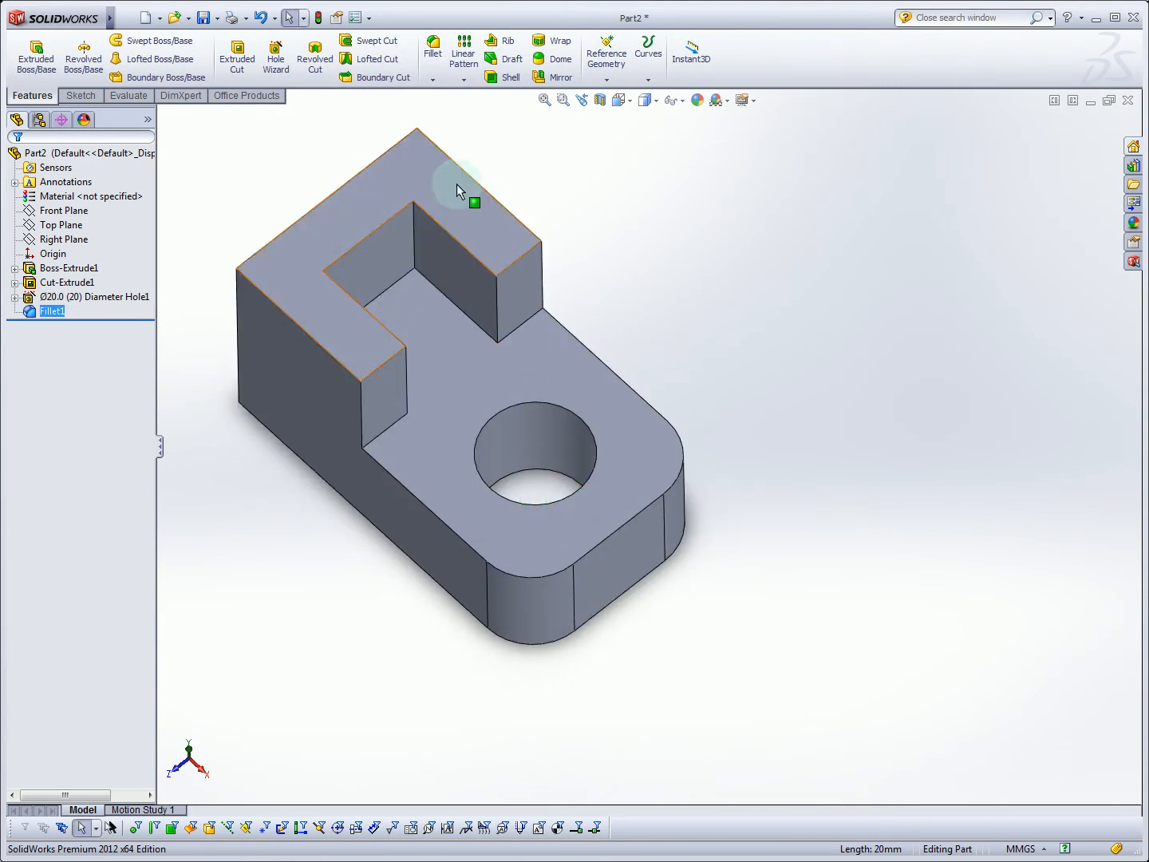
- Bevel the pocket edge with an equal-distance 20 mm chamfer (Chamfer1)
left_click(444, 77)
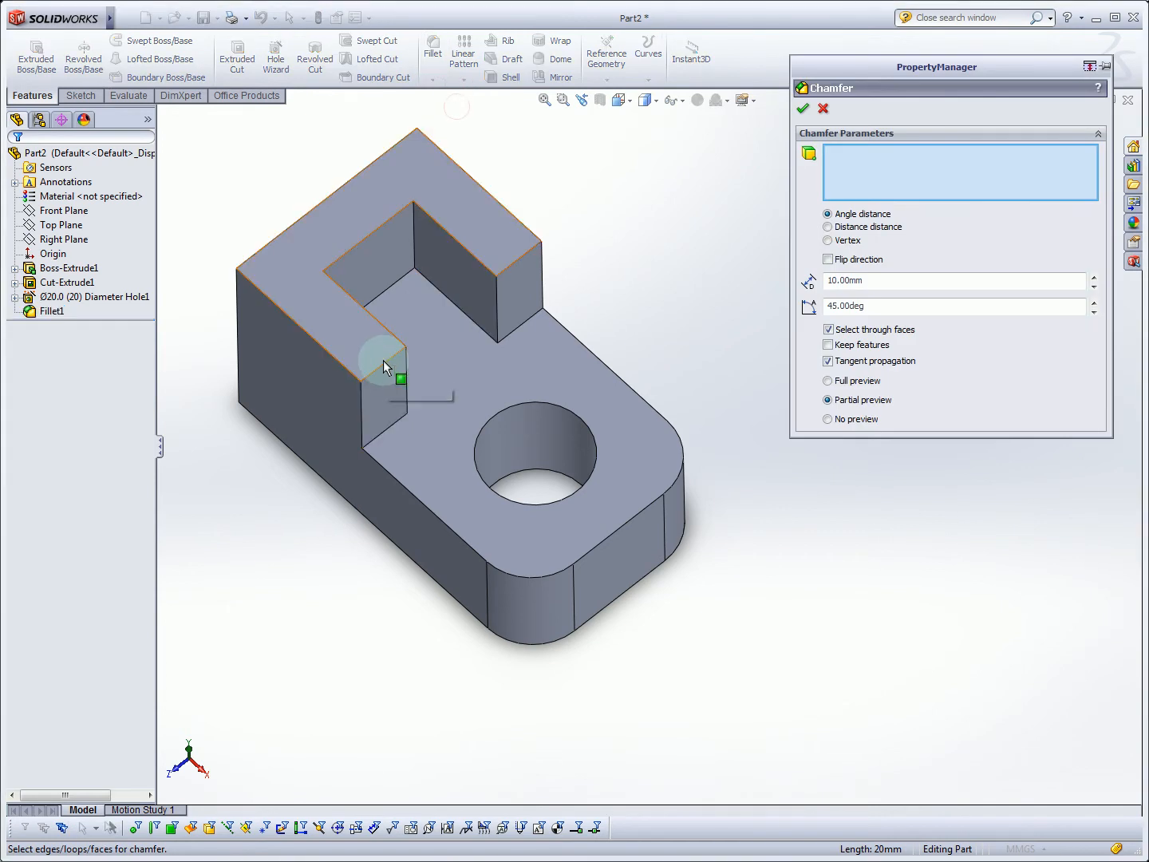
left_click(383, 366)
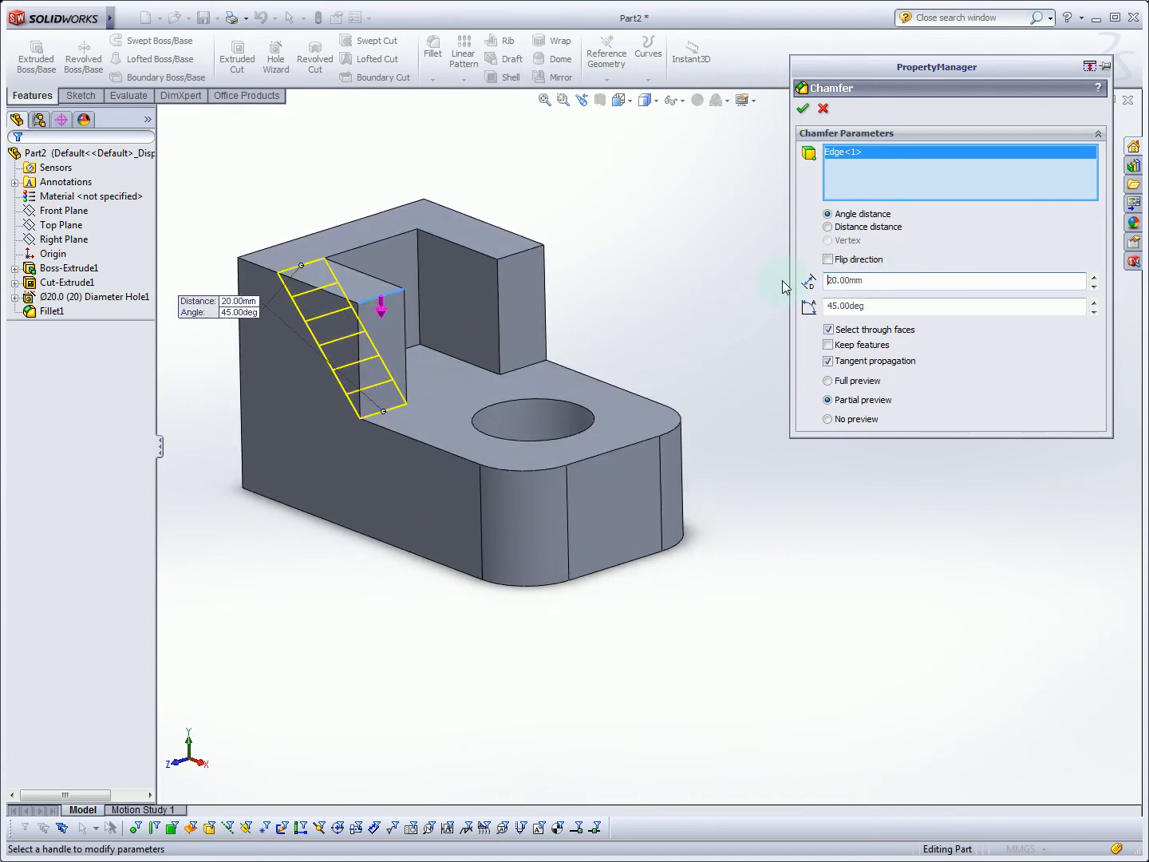
mouse_move(316, 274)
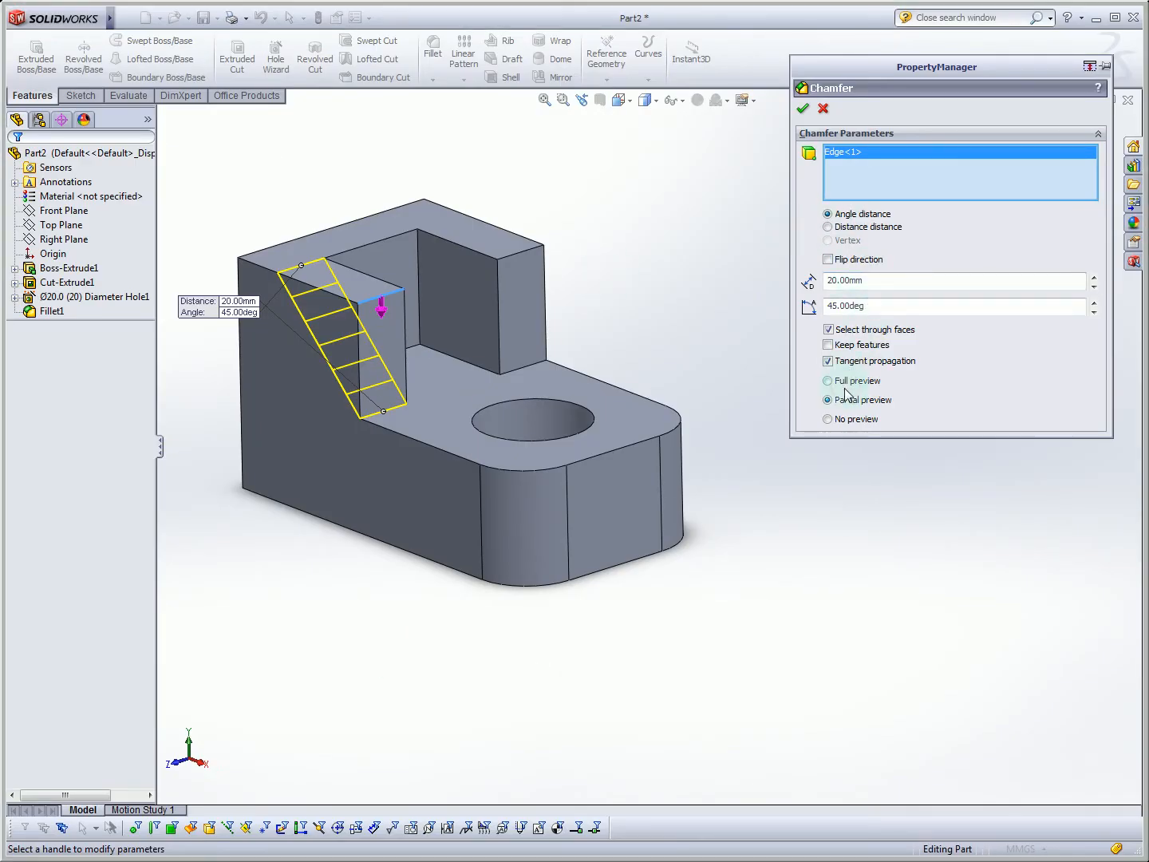
left_click(828, 227)
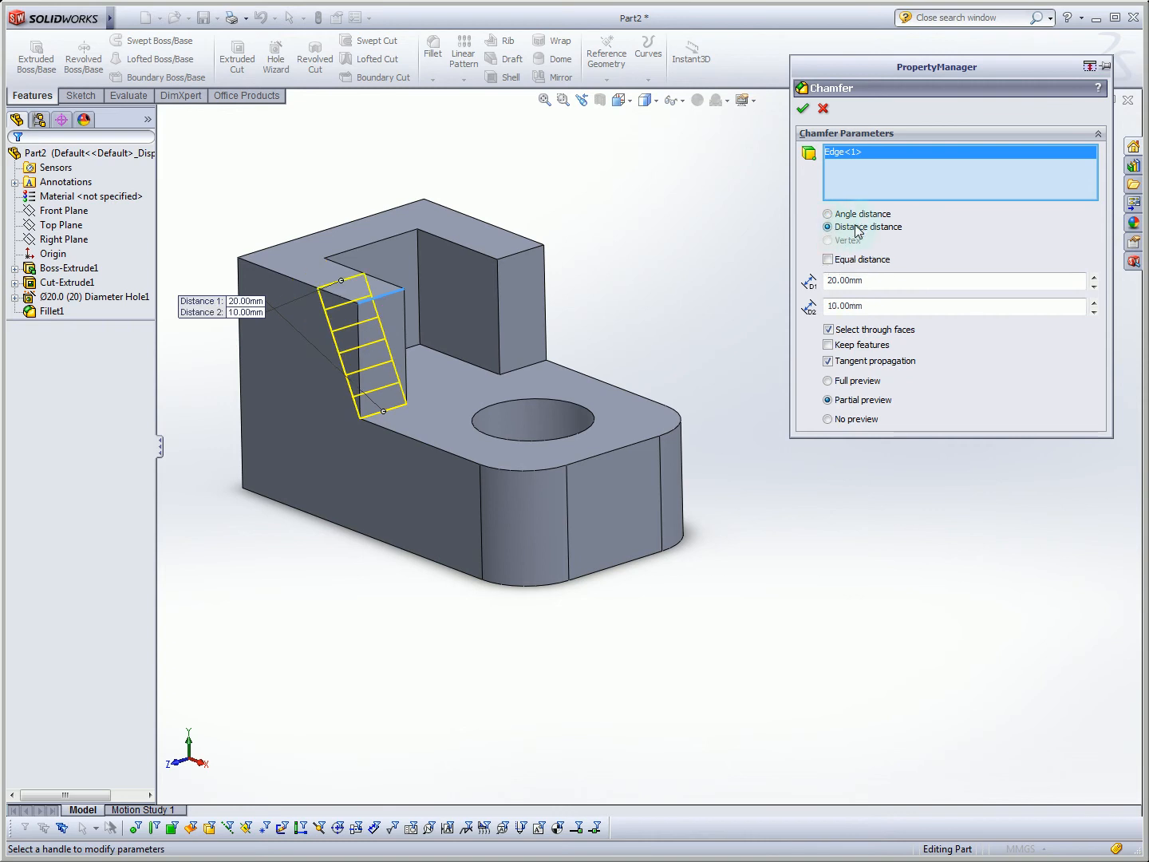
mouse_move(830, 264)
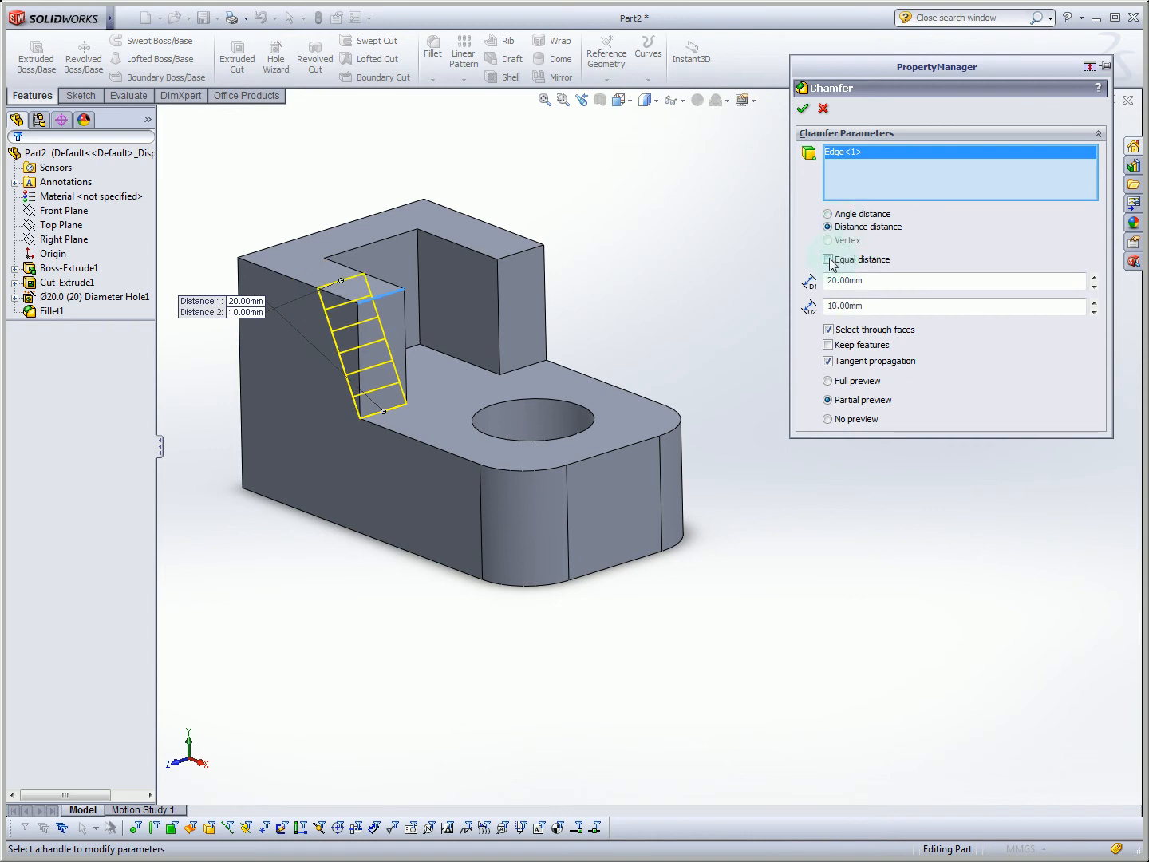
left_click(830, 259)
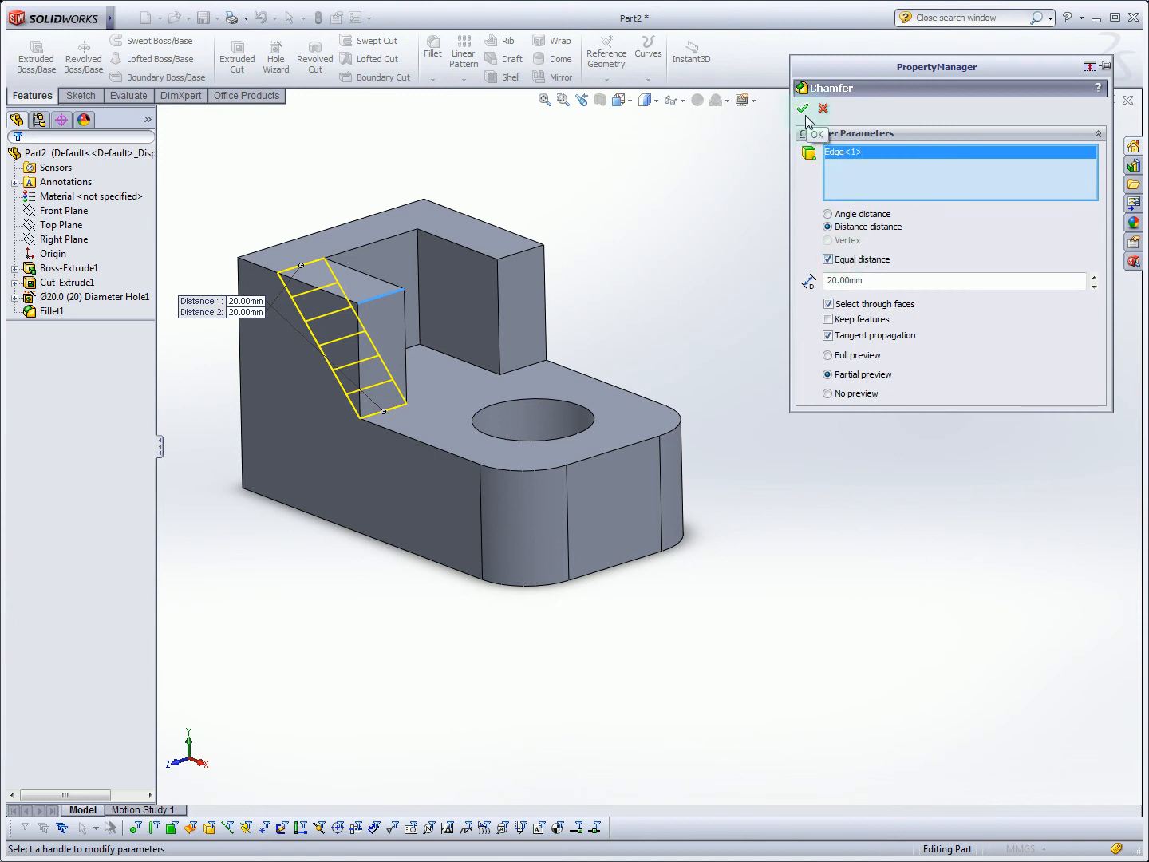
left_click(803, 109)
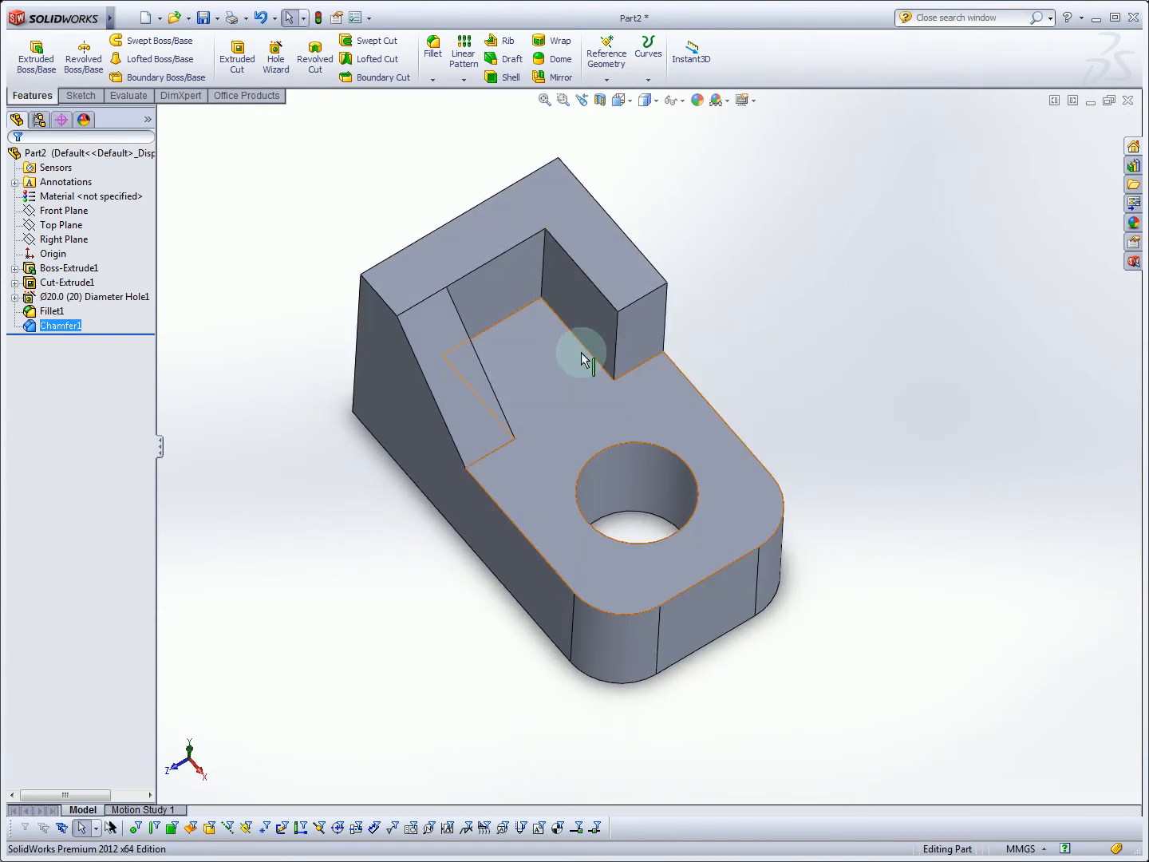
- Edit Boss-Extrude1 to a deeper Blind depth and return to the Source Drawing slide
left_click(96, 309)
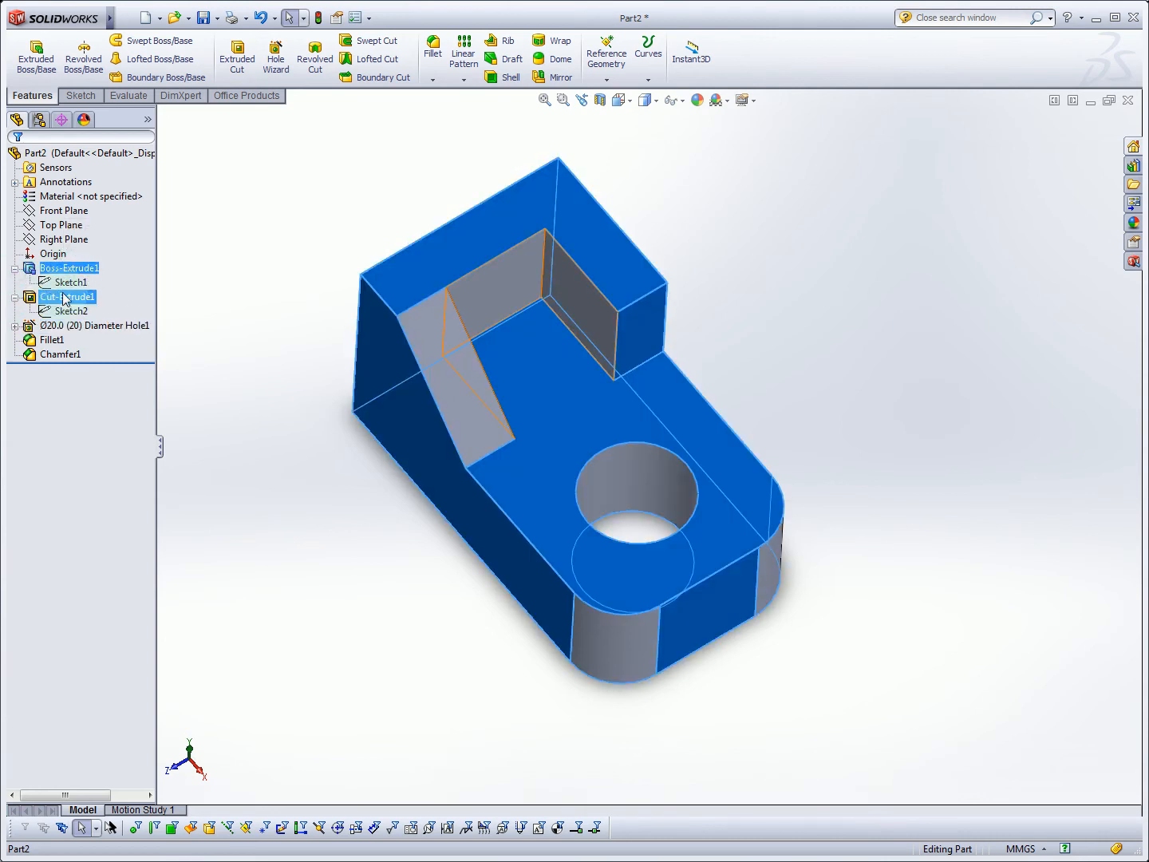
left_click(73, 281)
type("5")
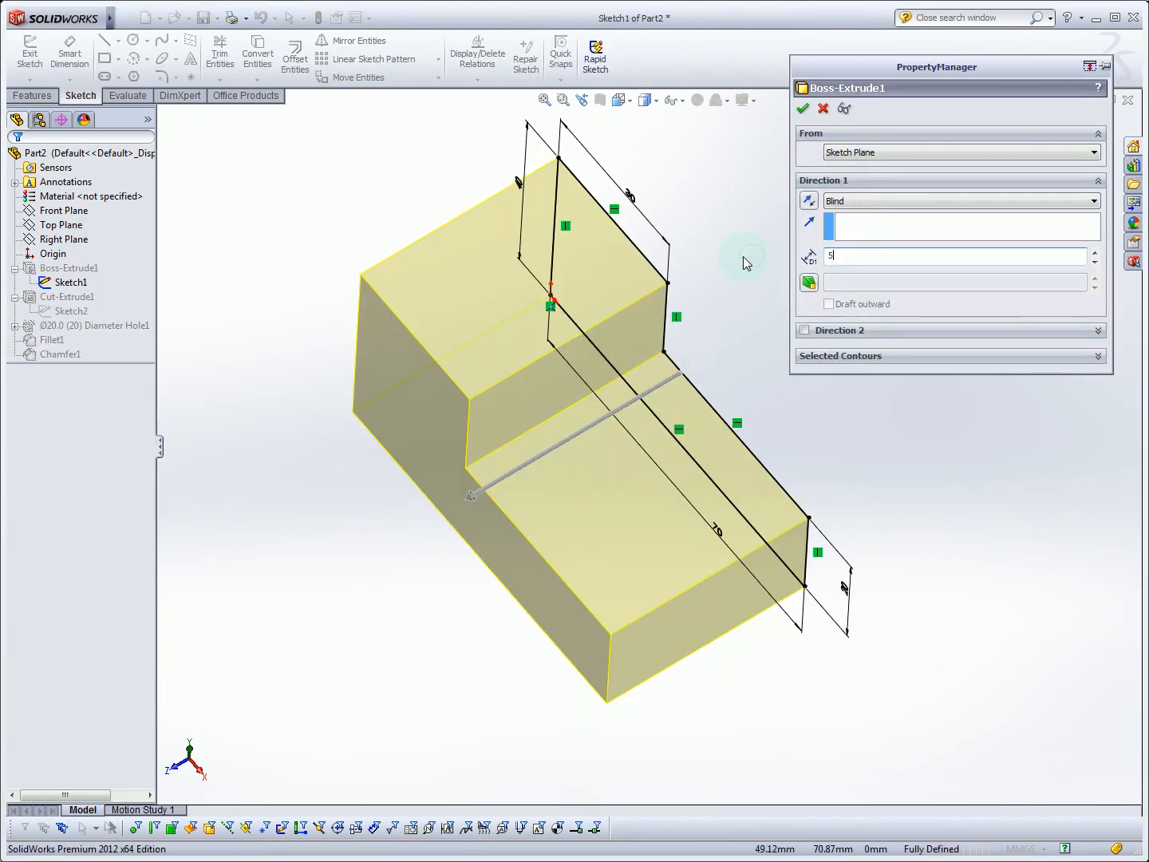
left_click(803, 109)
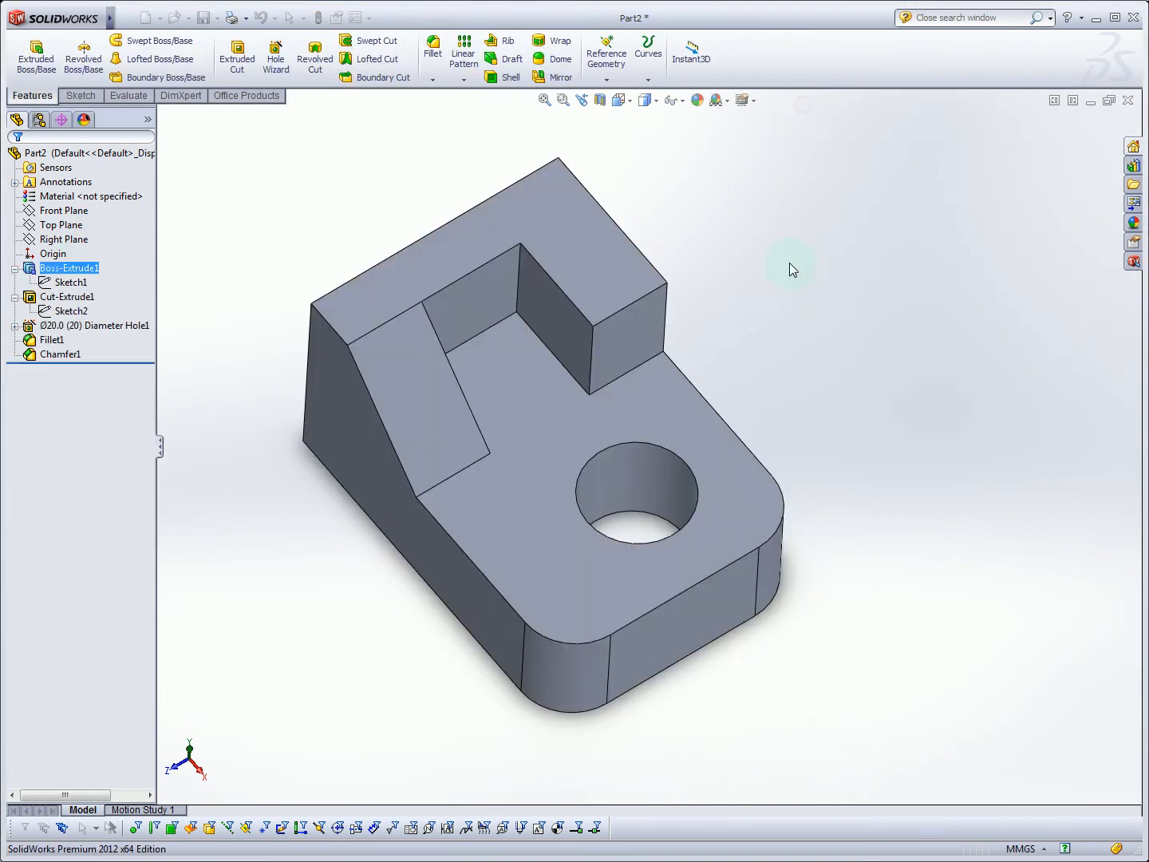
mouse_move(696, 444)
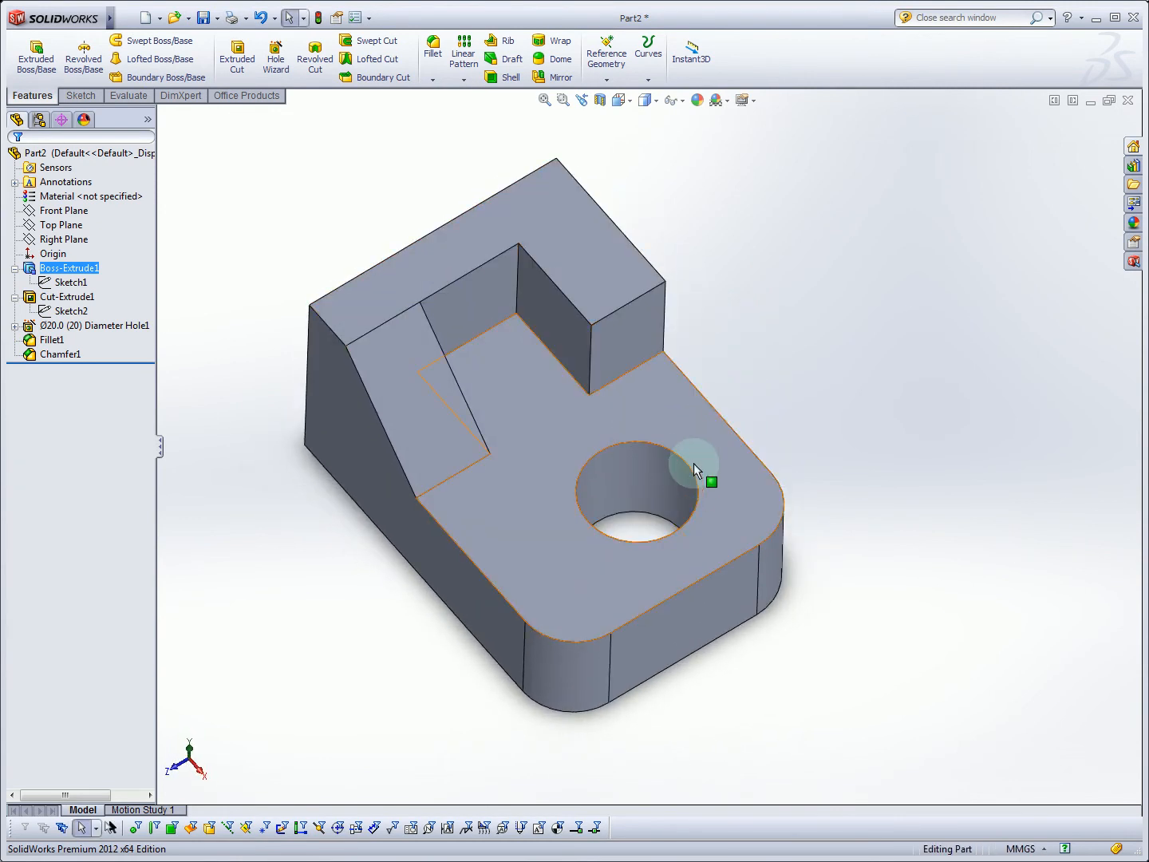
mouse_move(457, 391)
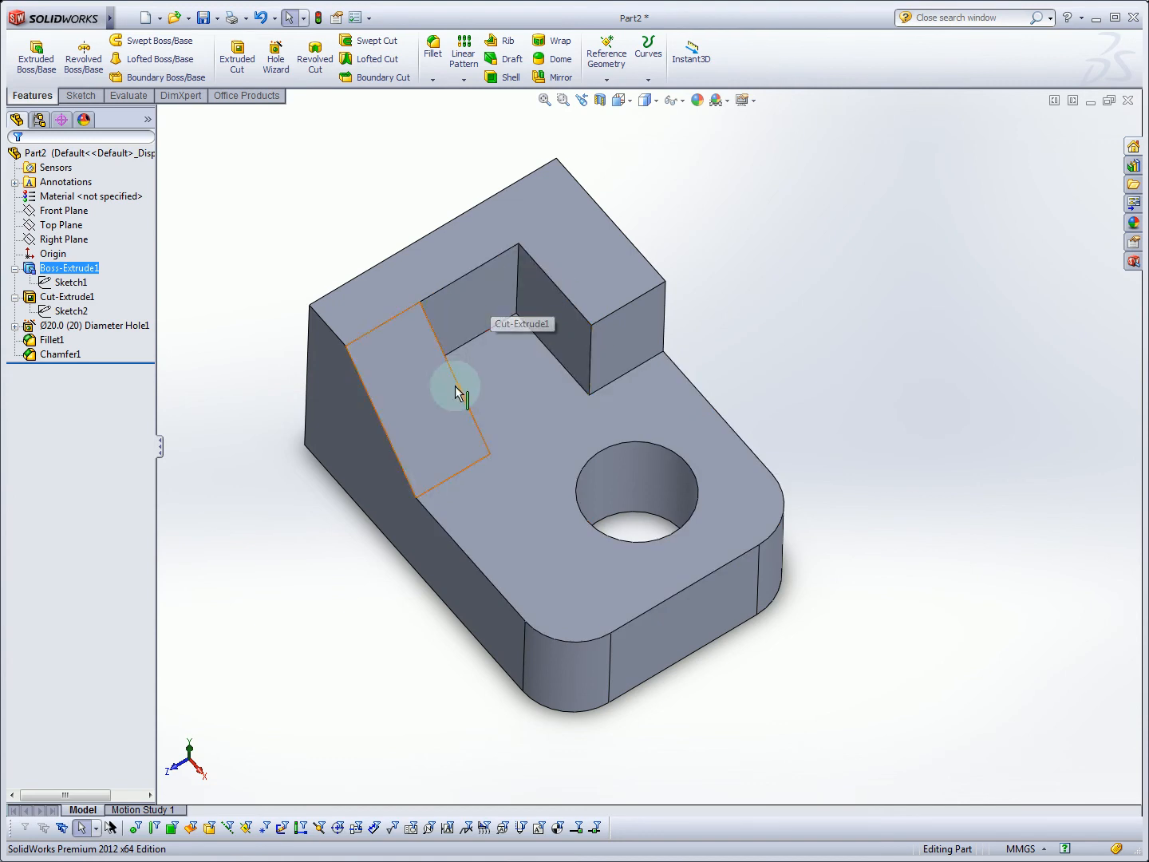
mouse_move(569, 371)
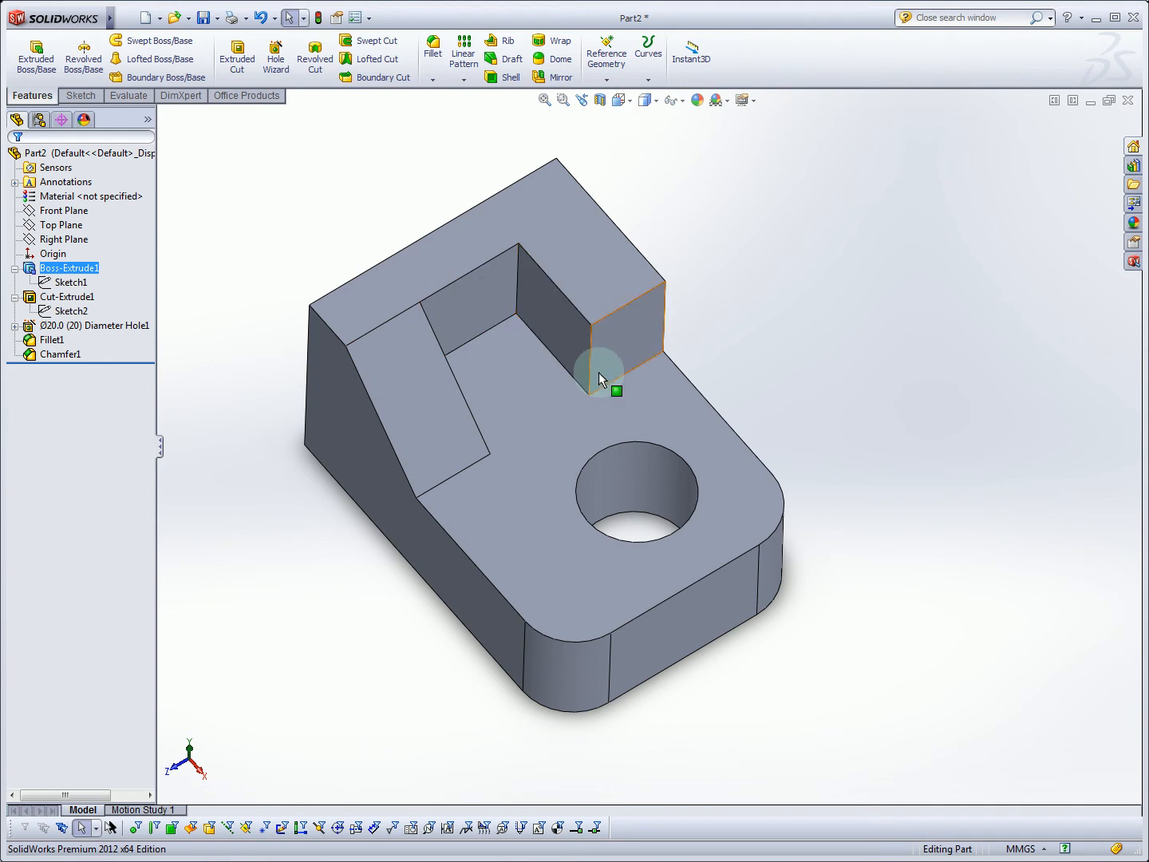
mouse_move(482, 289)
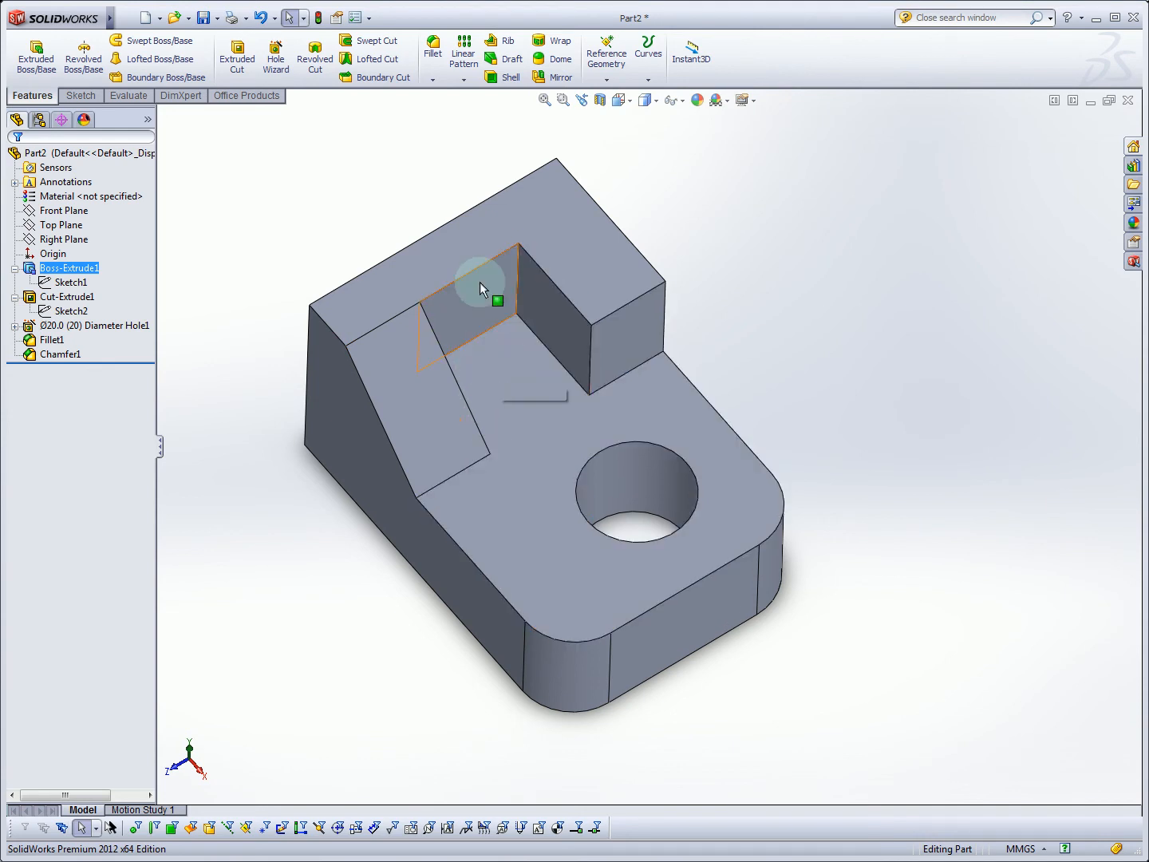
mouse_move(530, 361)
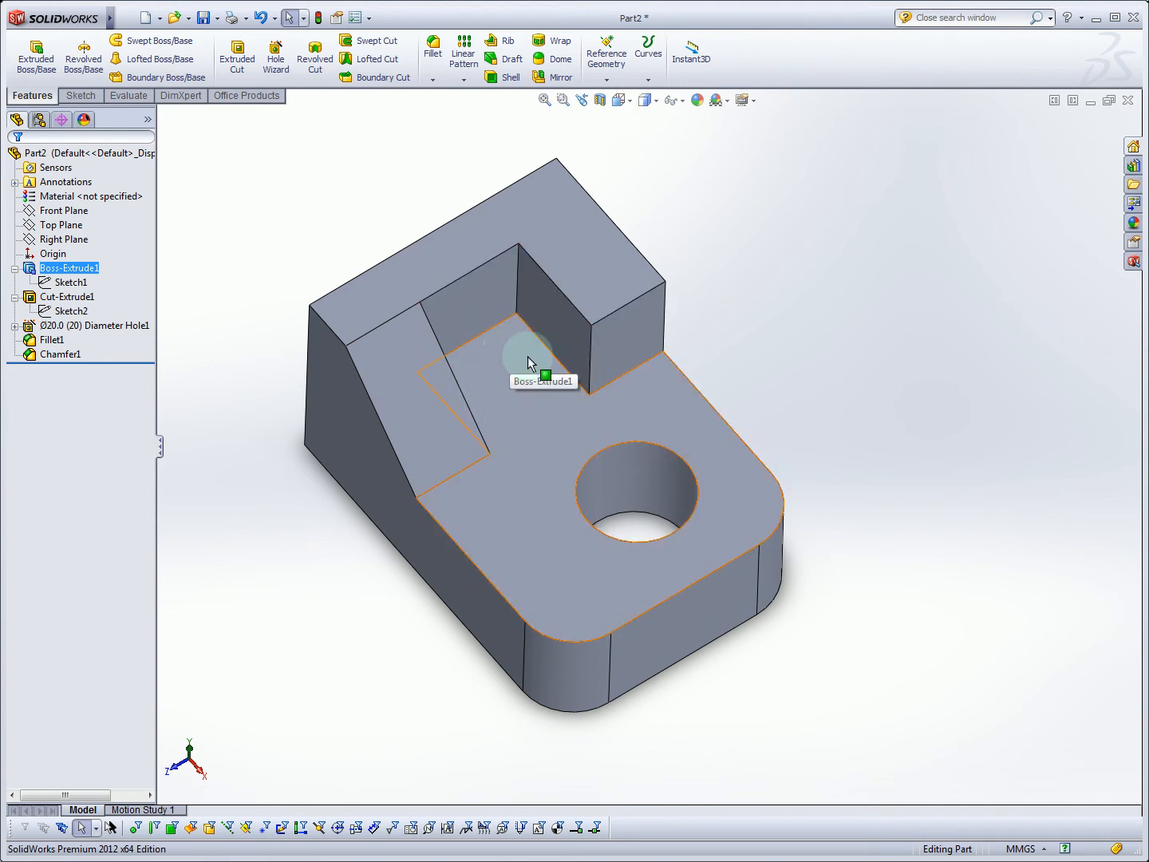
mouse_move(517, 427)
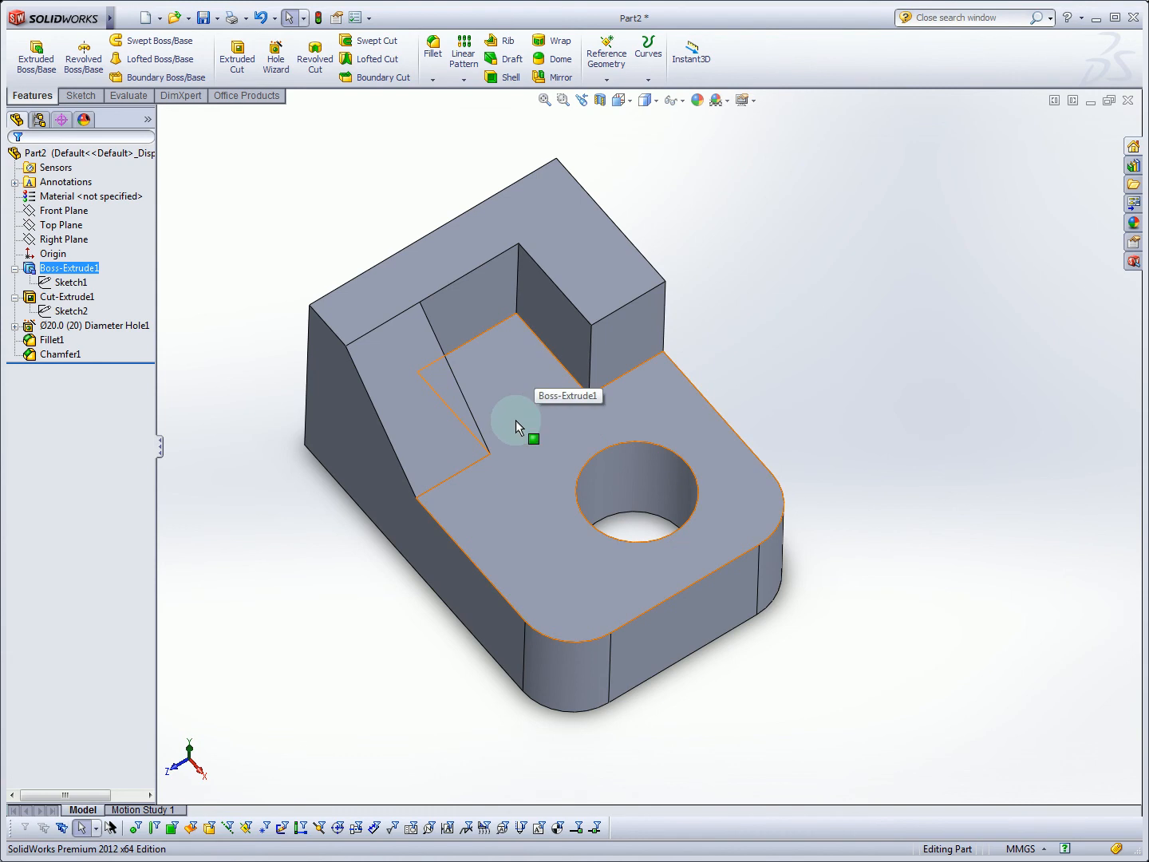
mouse_move(651, 501)
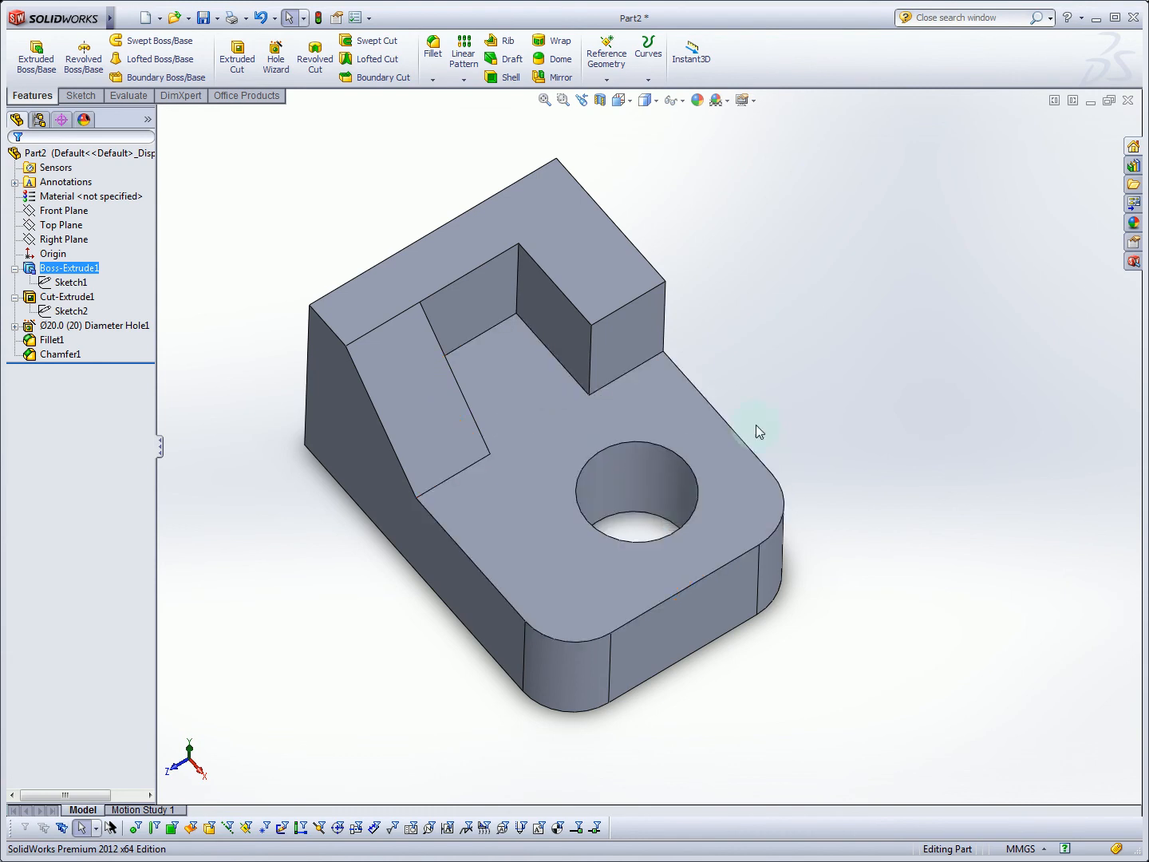
left_click(718, 591)
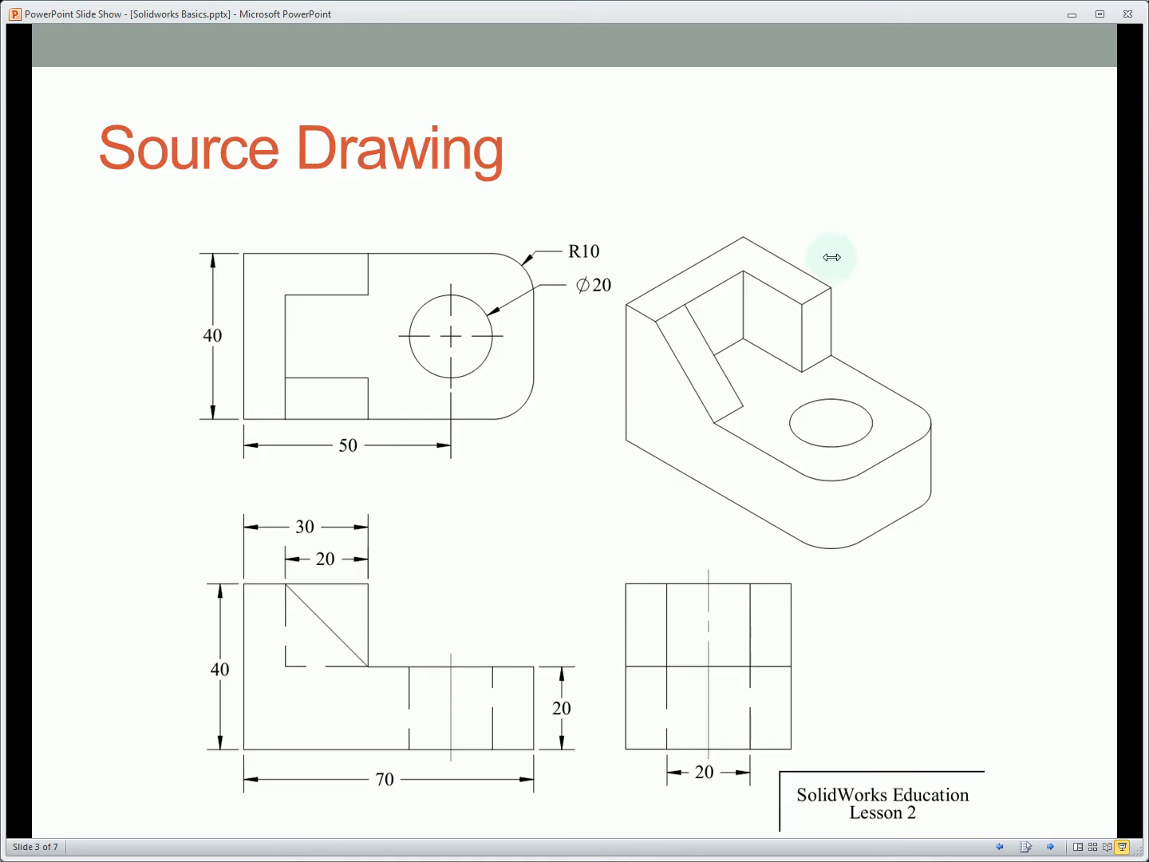
mouse_move(291, 355)
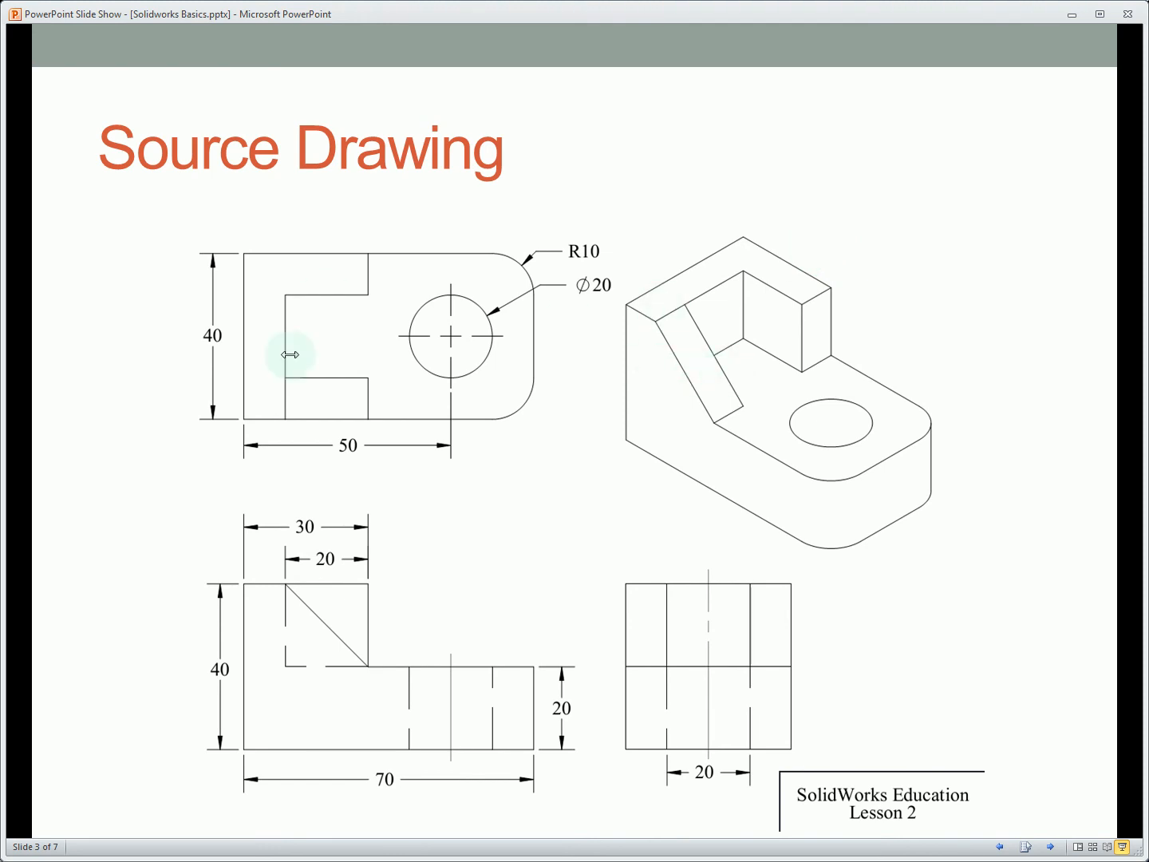
mouse_move(539, 551)
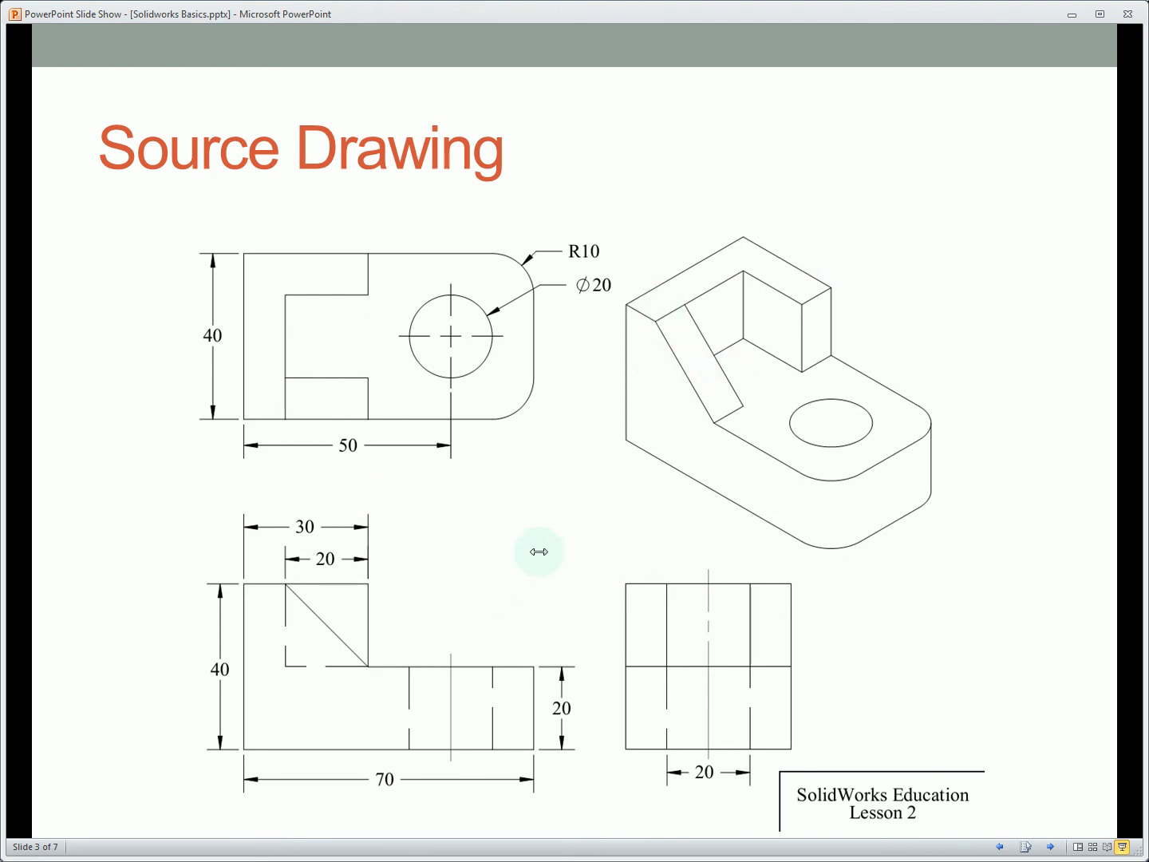
mouse_move(529, 562)
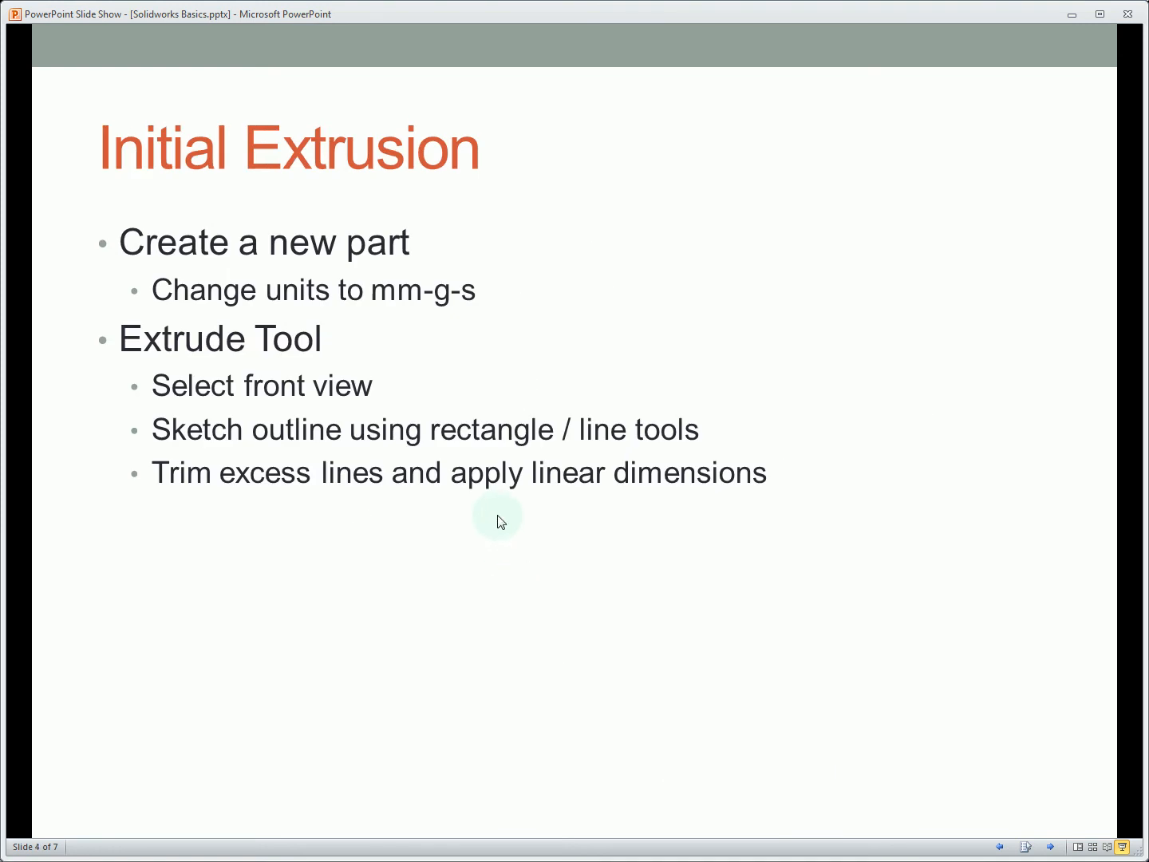
mouse_move(88, 342)
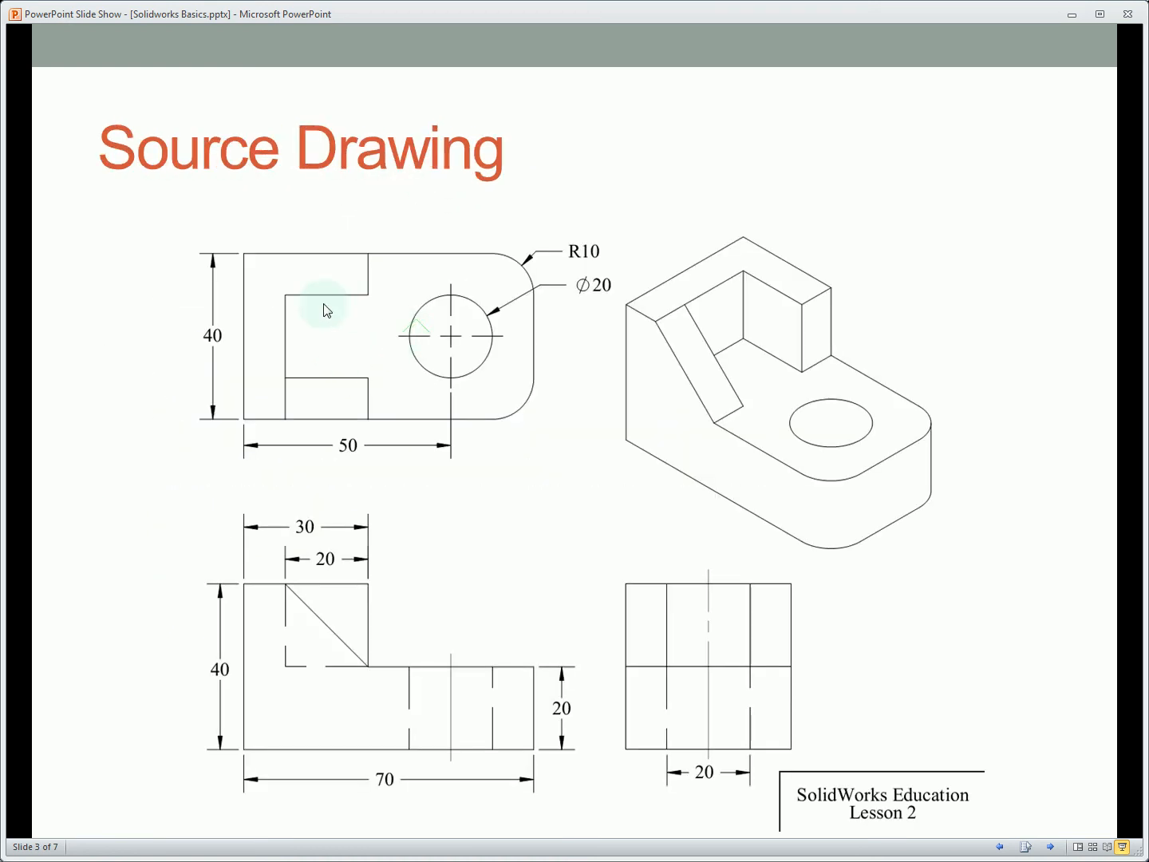
mouse_move(358, 353)
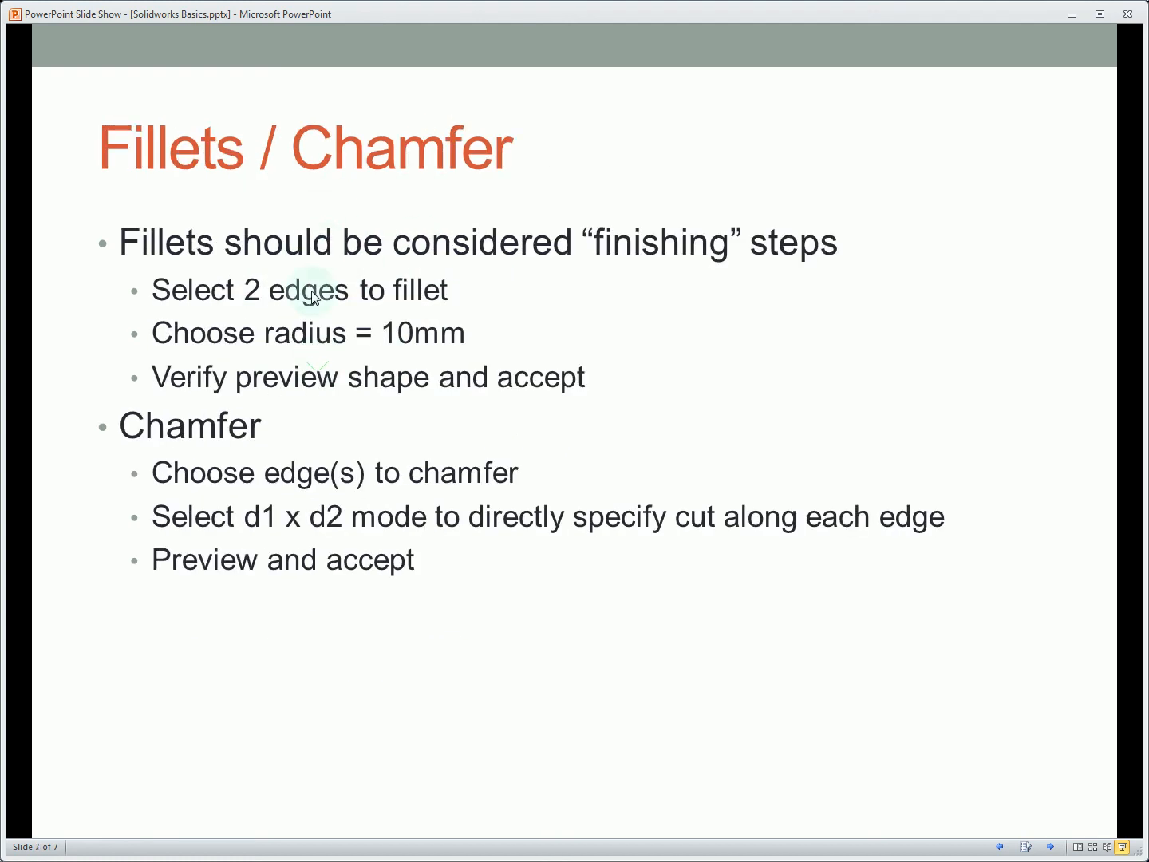
mouse_move(312, 361)
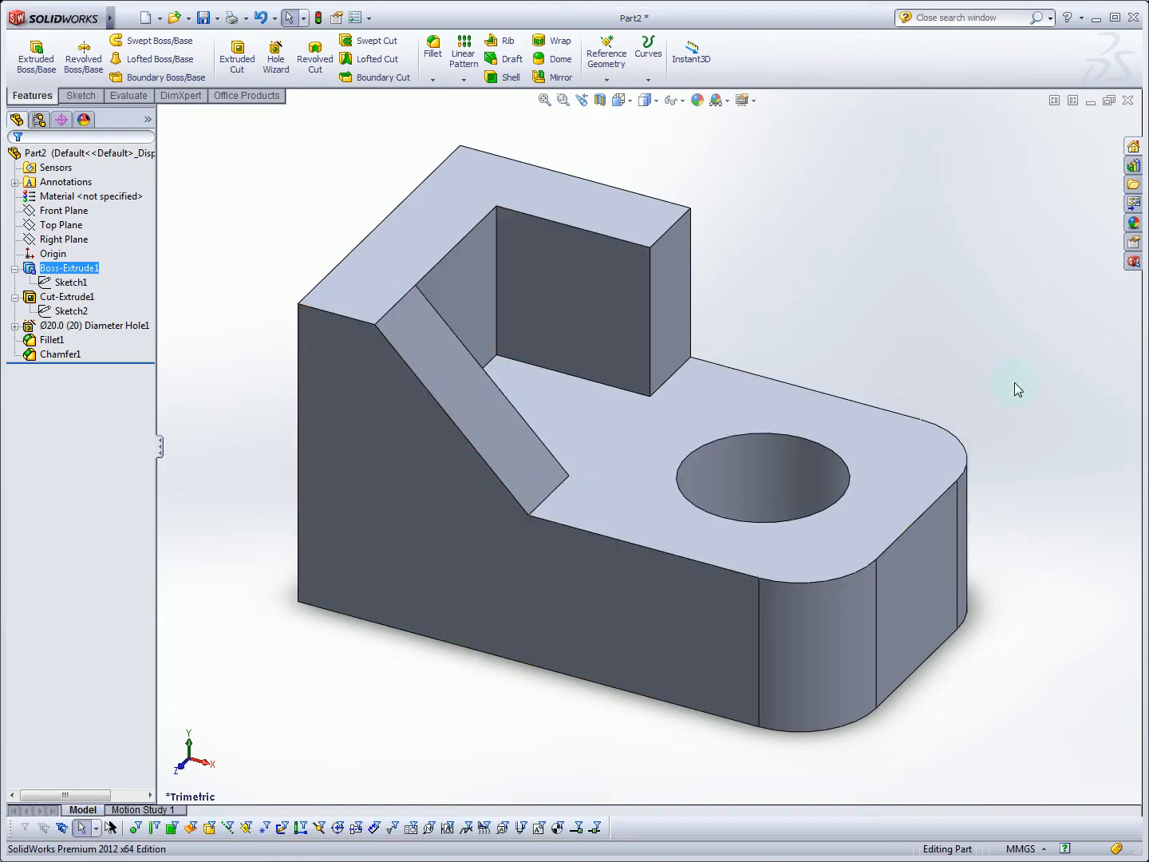
left_click(624, 396)
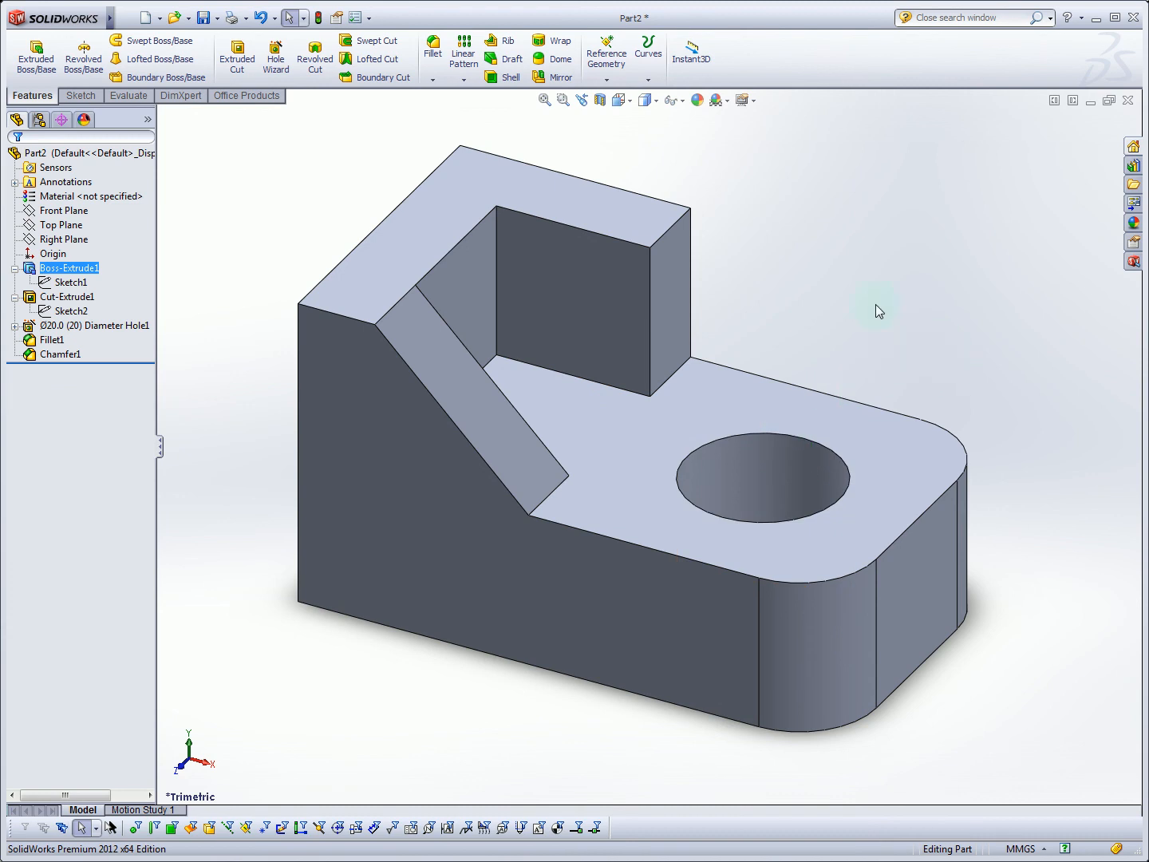
mouse_move(876, 281)
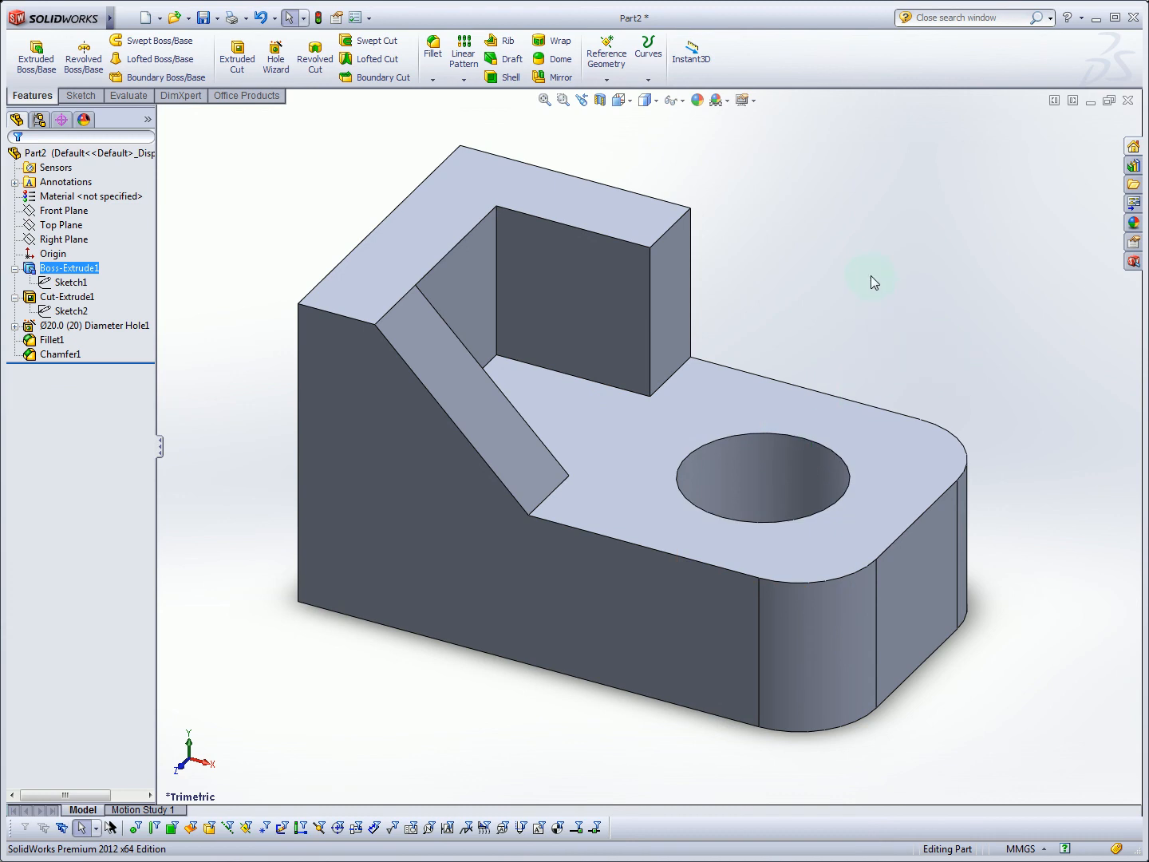
mouse_move(862, 210)
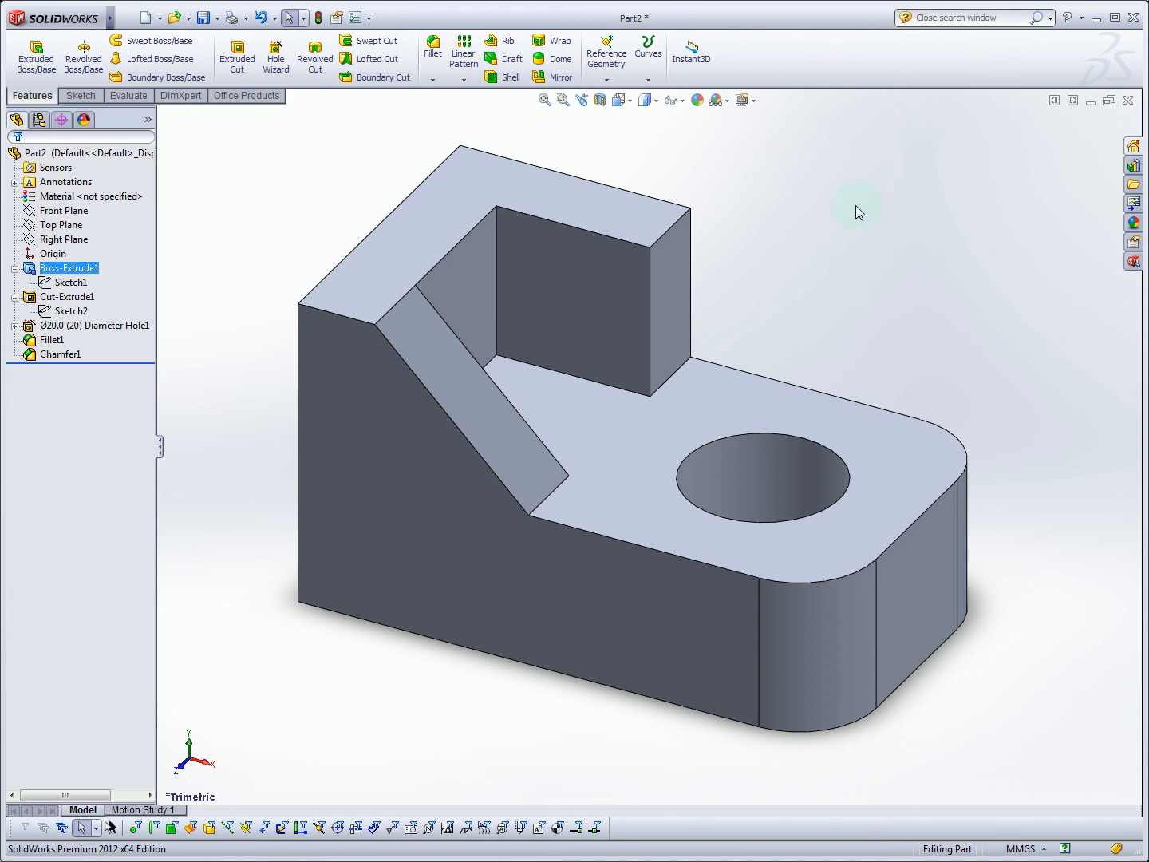
mouse_move(913, 201)
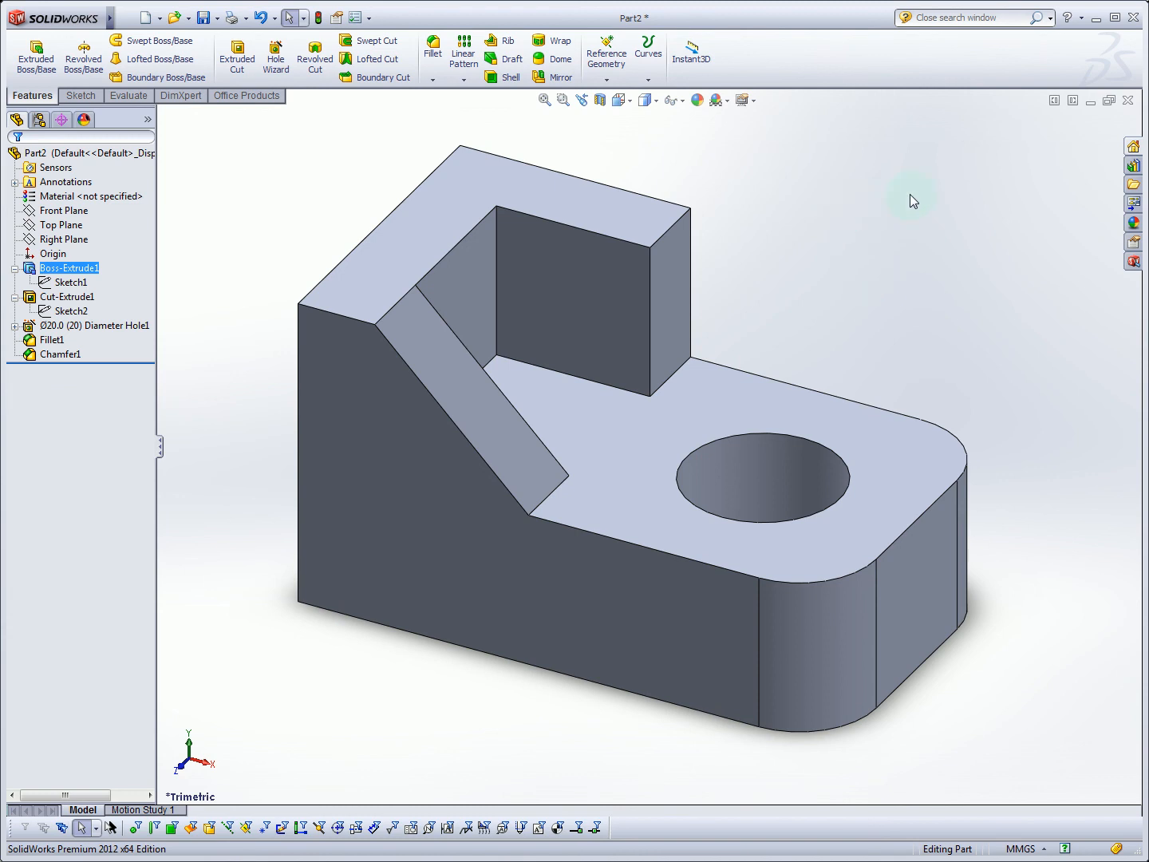
mouse_move(854, 182)
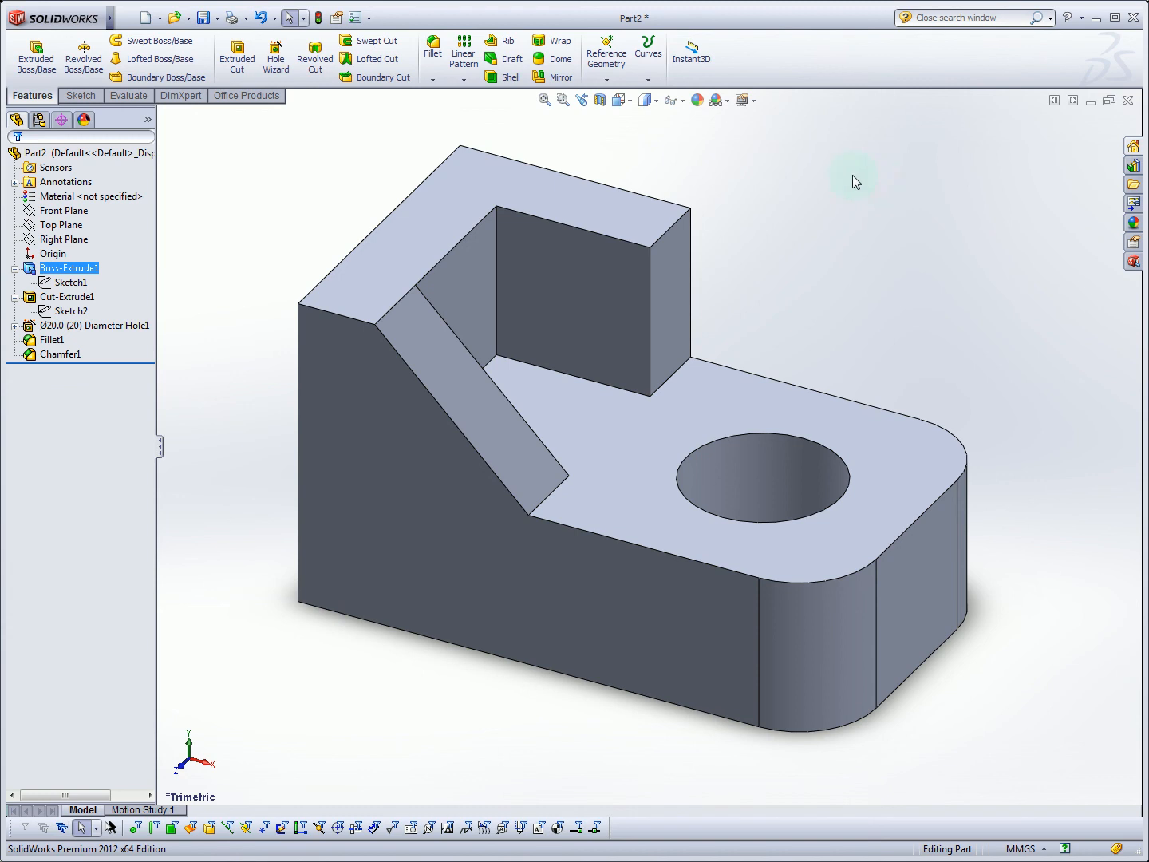